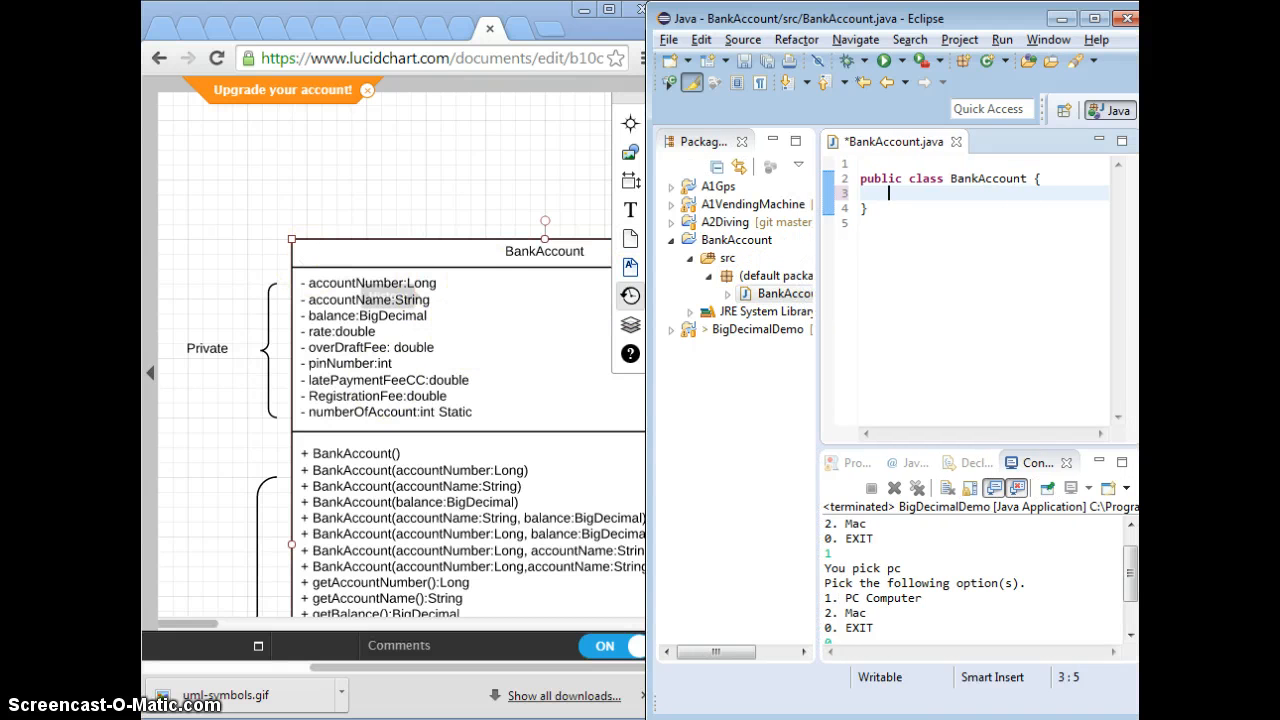
mouse_move(1035, 227)
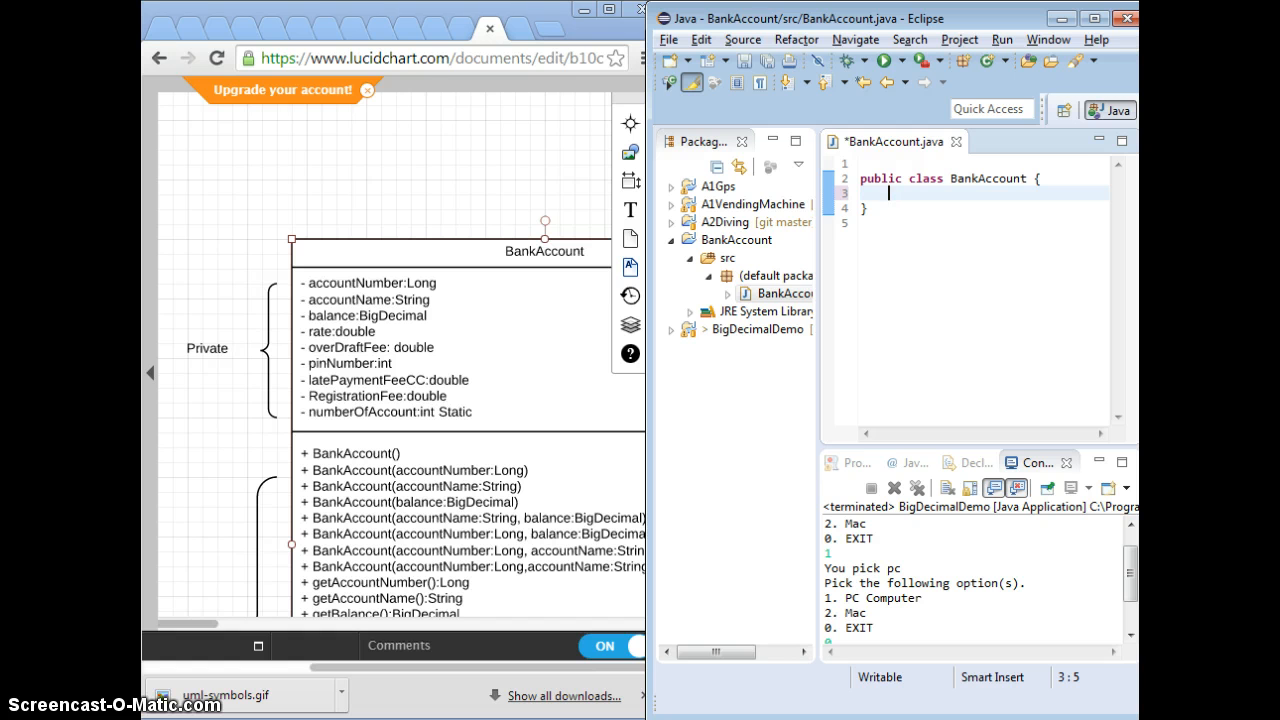
Type 'private' inside the empty BankAccount class body to begin the first field
text(privat)
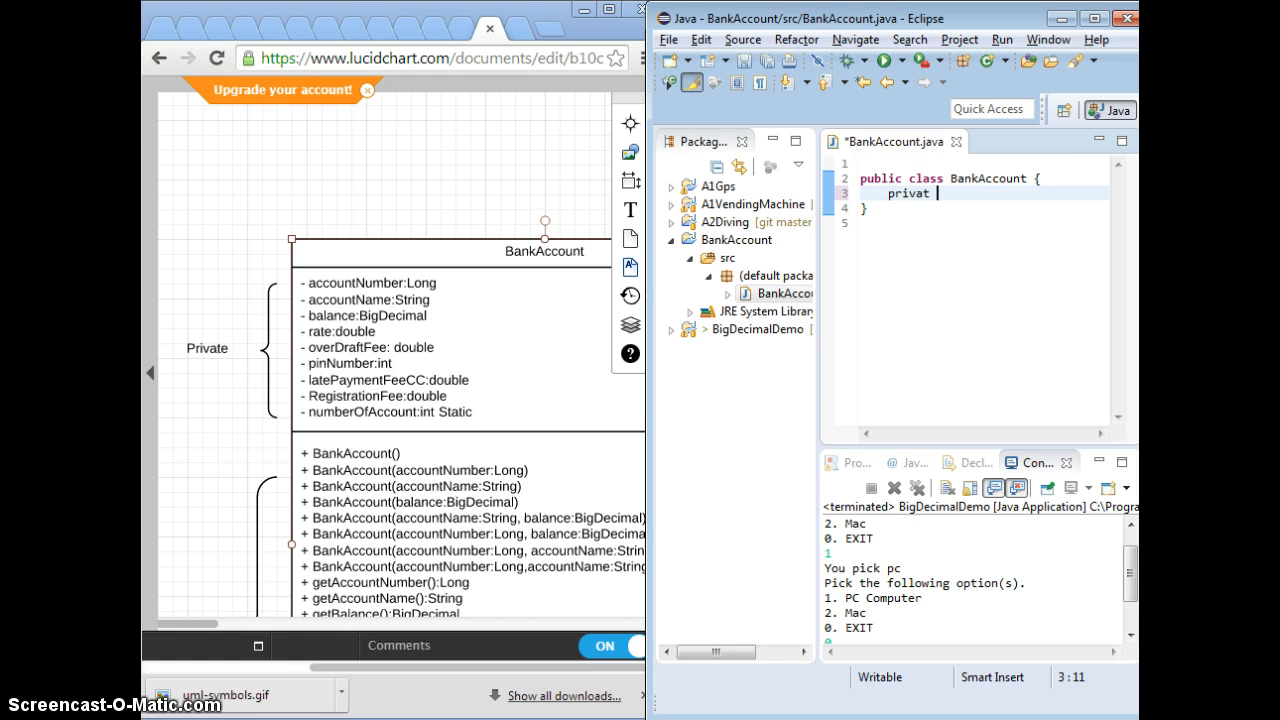
text(e)
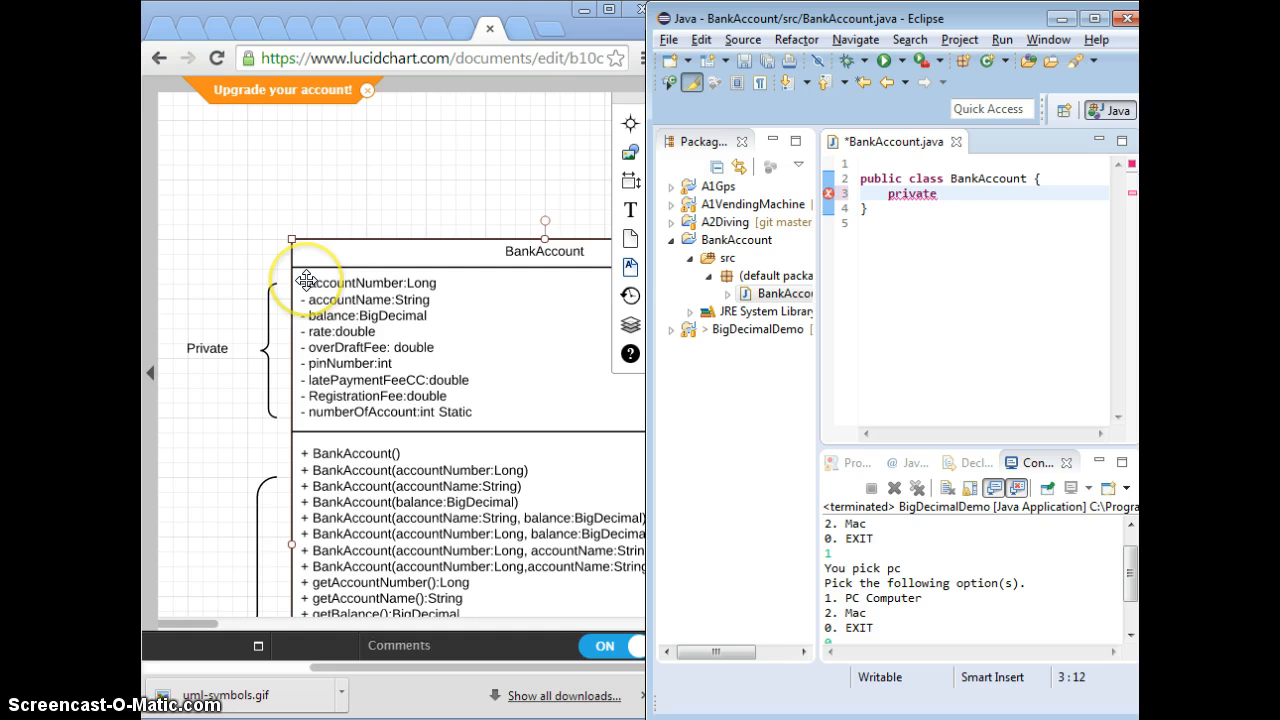
mouse_move(456, 283)
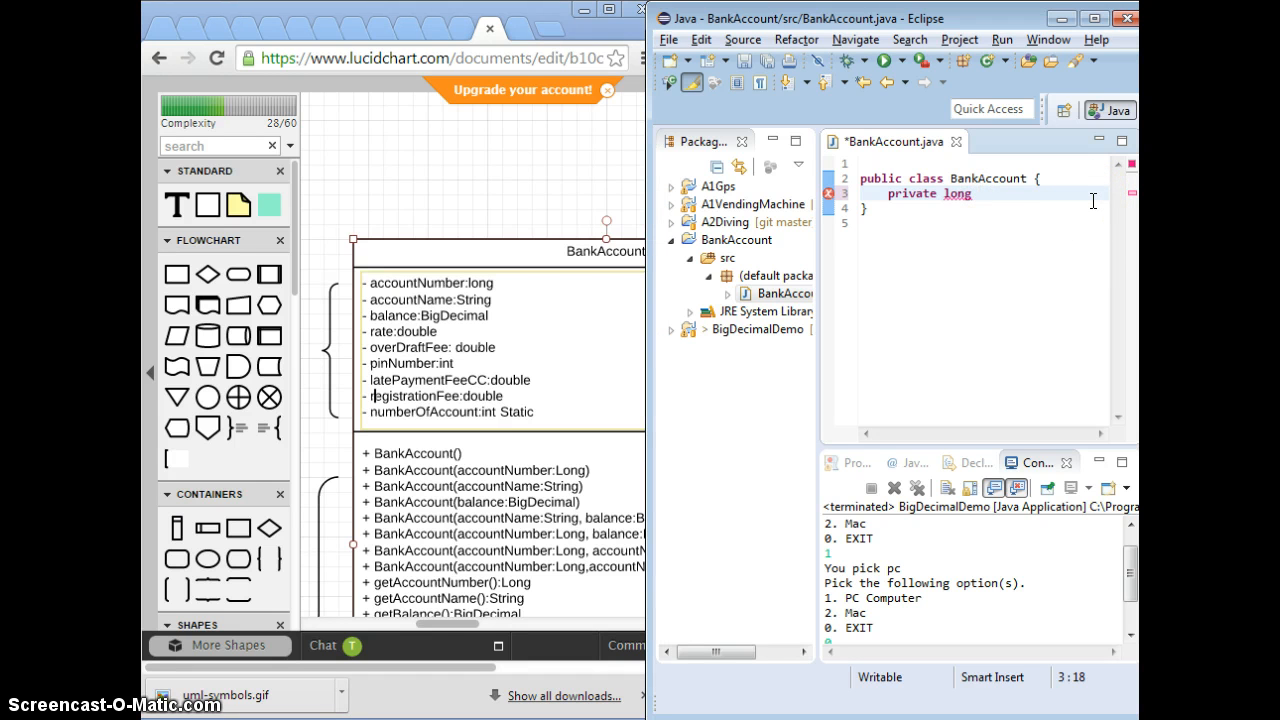
Finish the long accountNumber field and declare private String accountName on a new line
text(account)
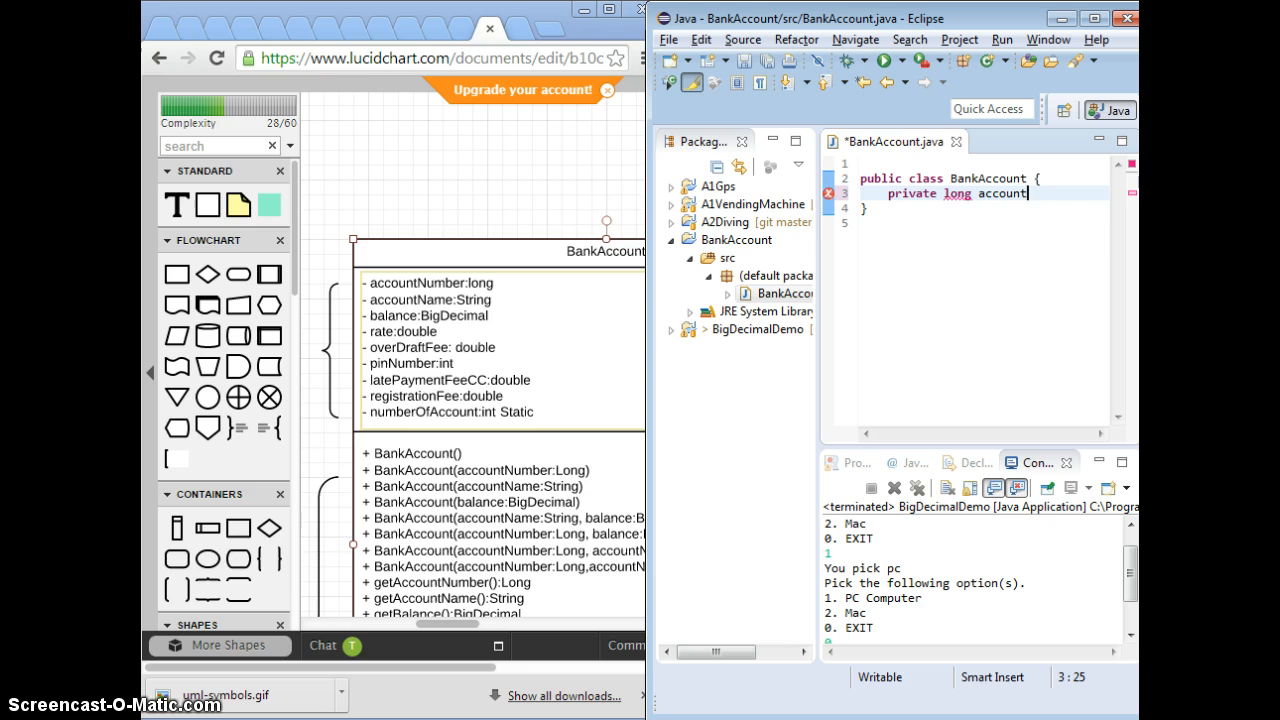
text(Number;)
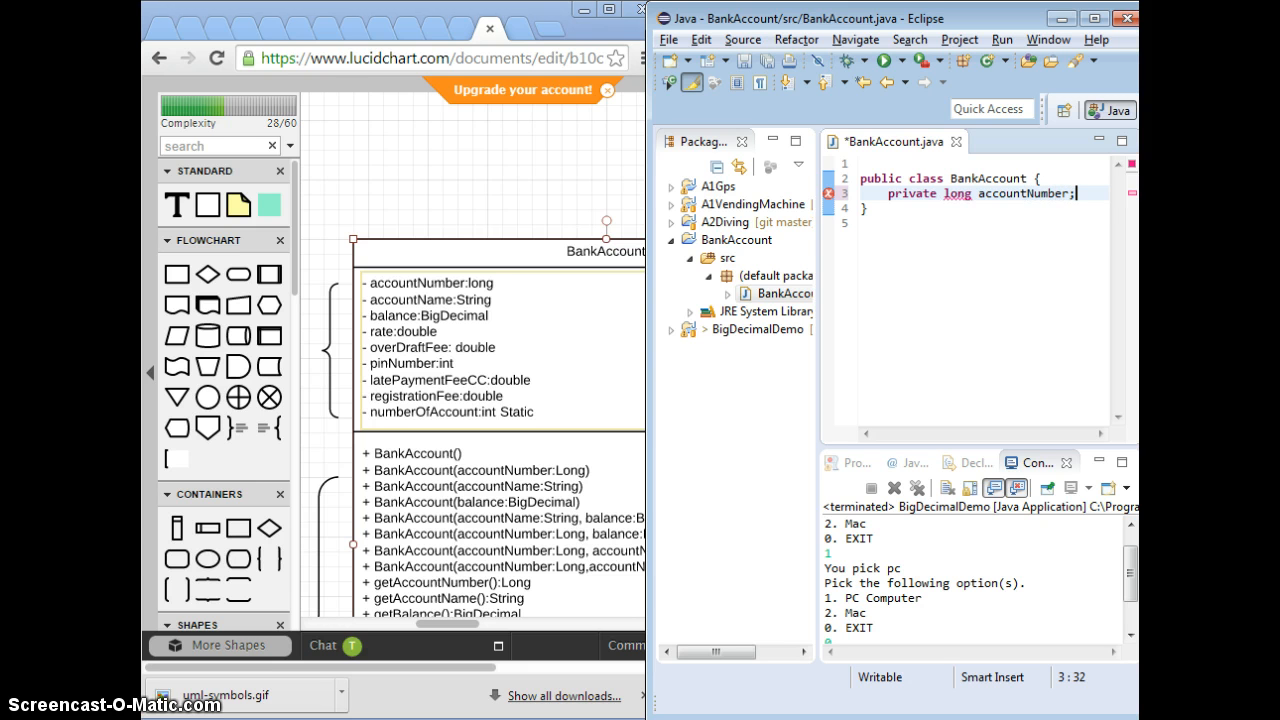
key(Return)
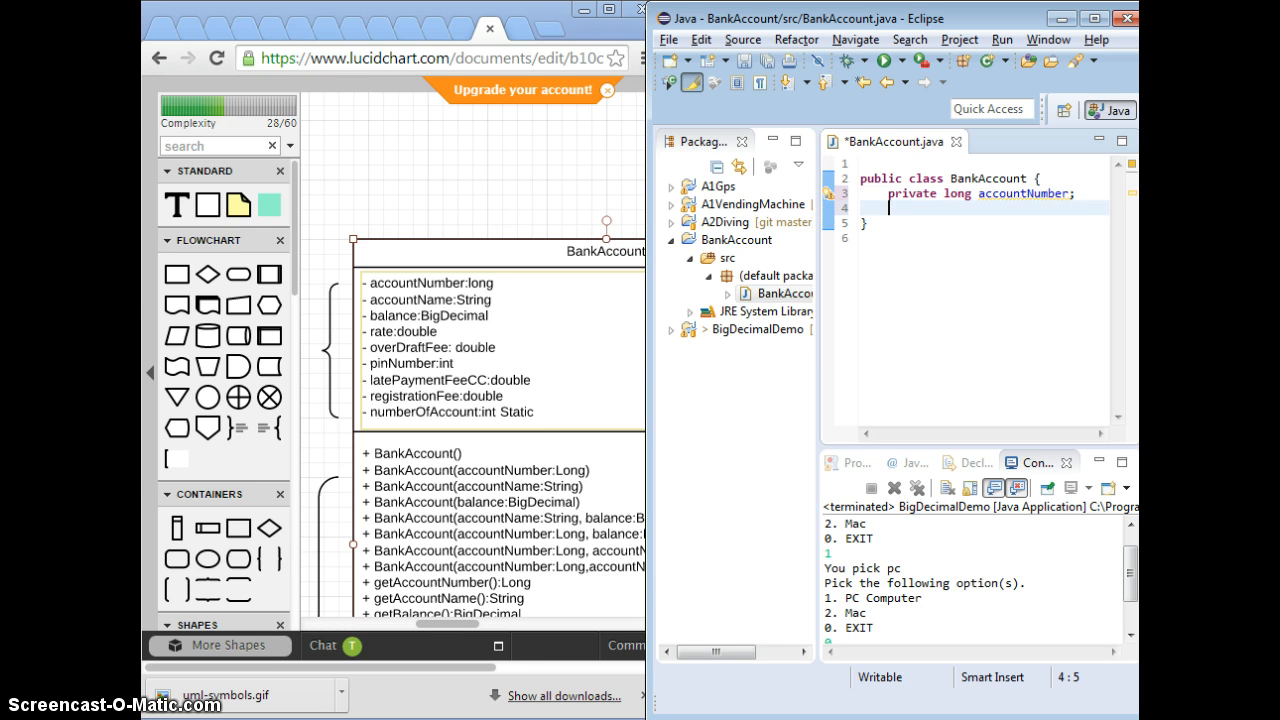
text(privat)
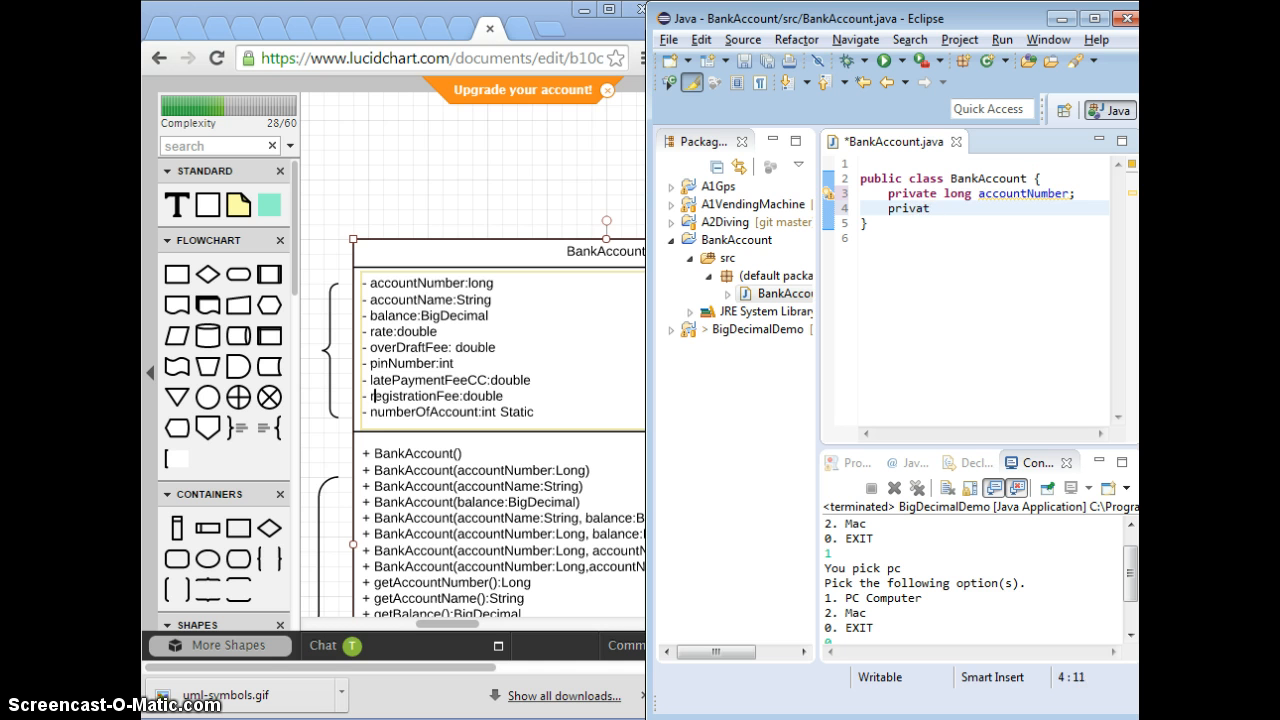
text(e String)
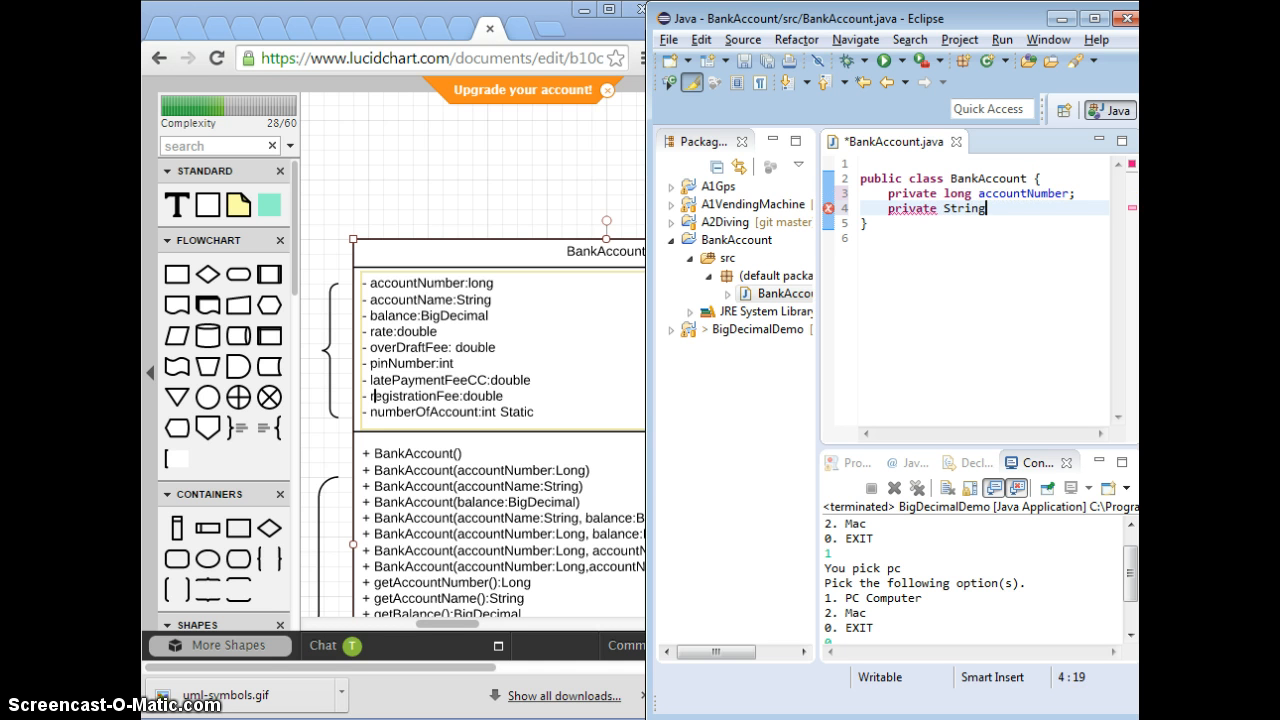
text(ac)
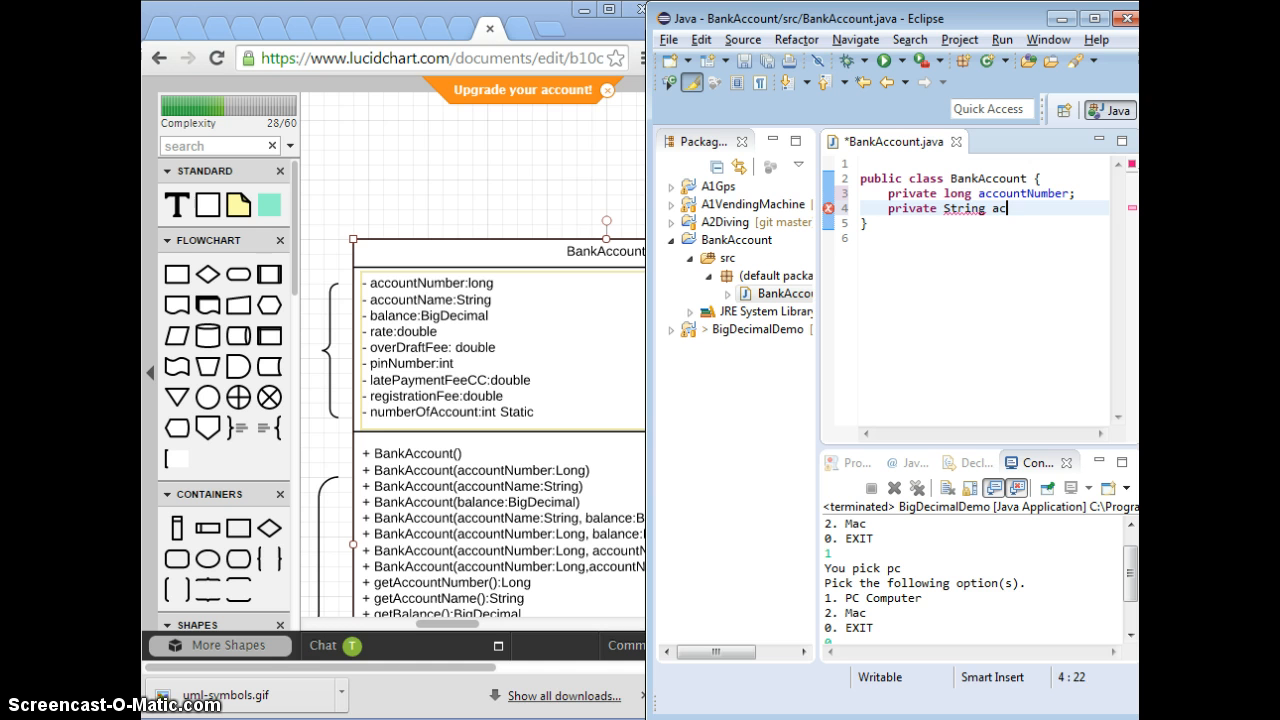
text(countName;)
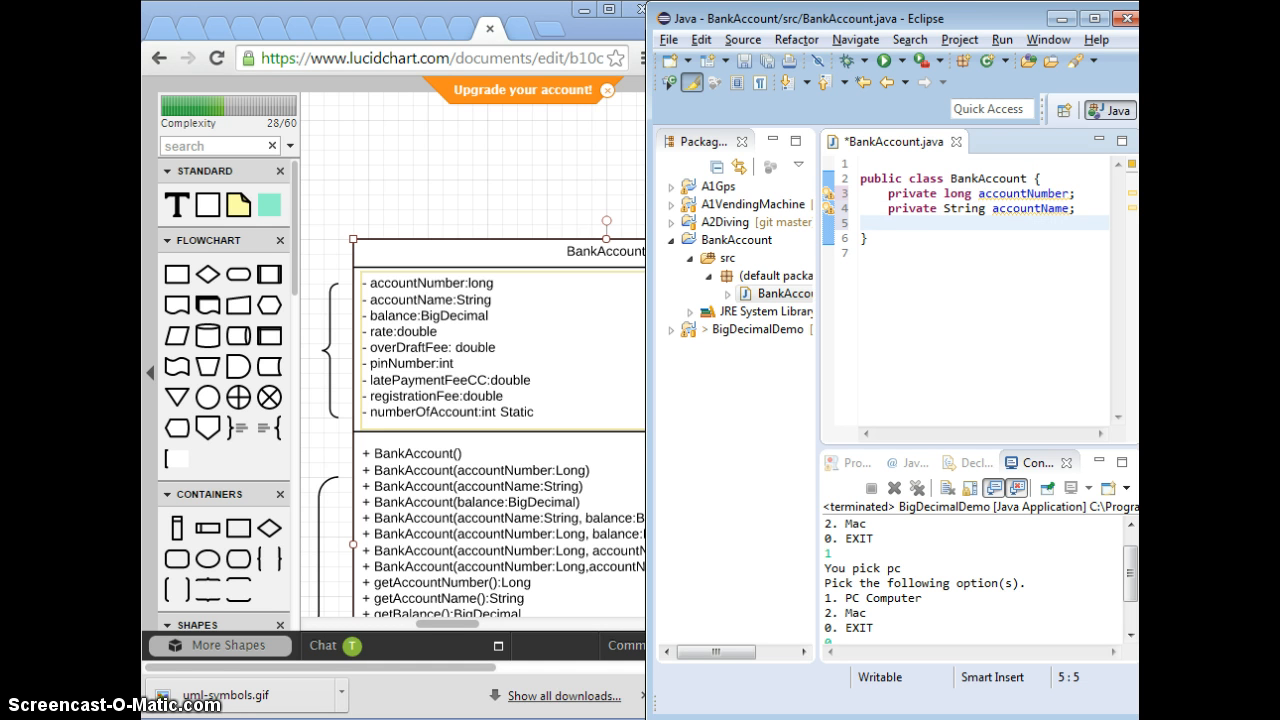
Add the private BigDecimal balance and private Double rate fields
text(Bi)
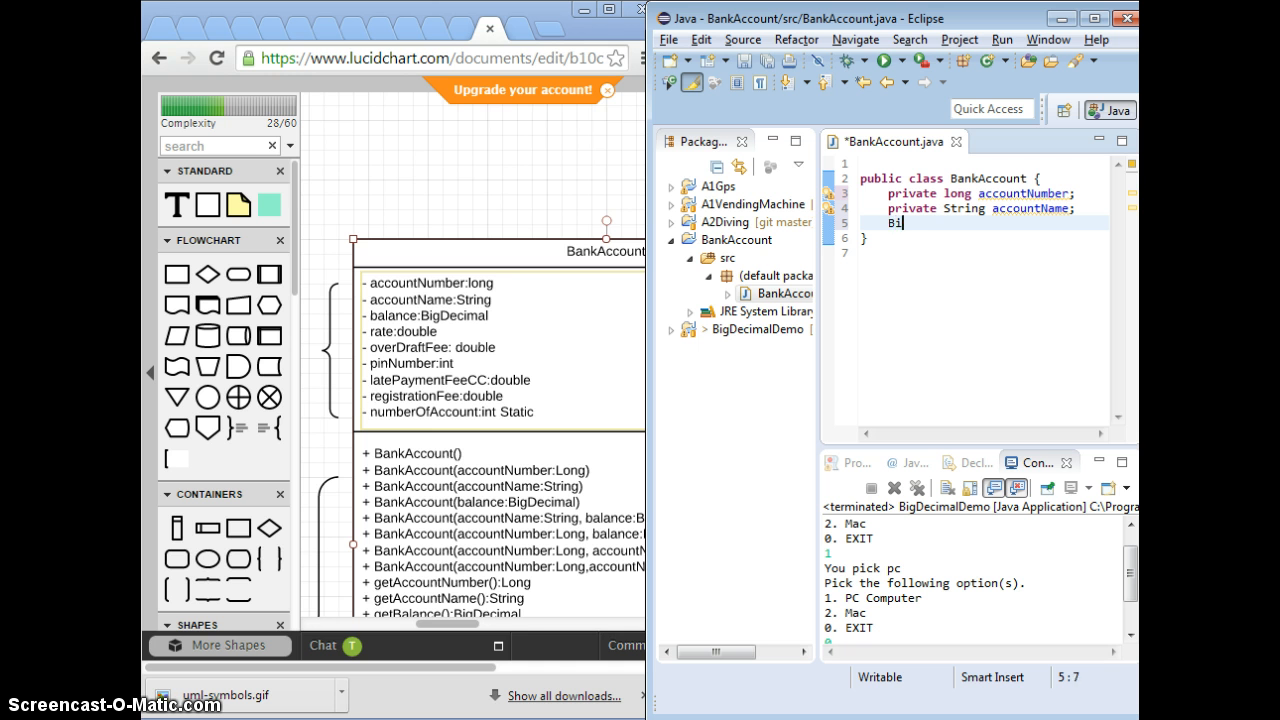
text(gDecimal)
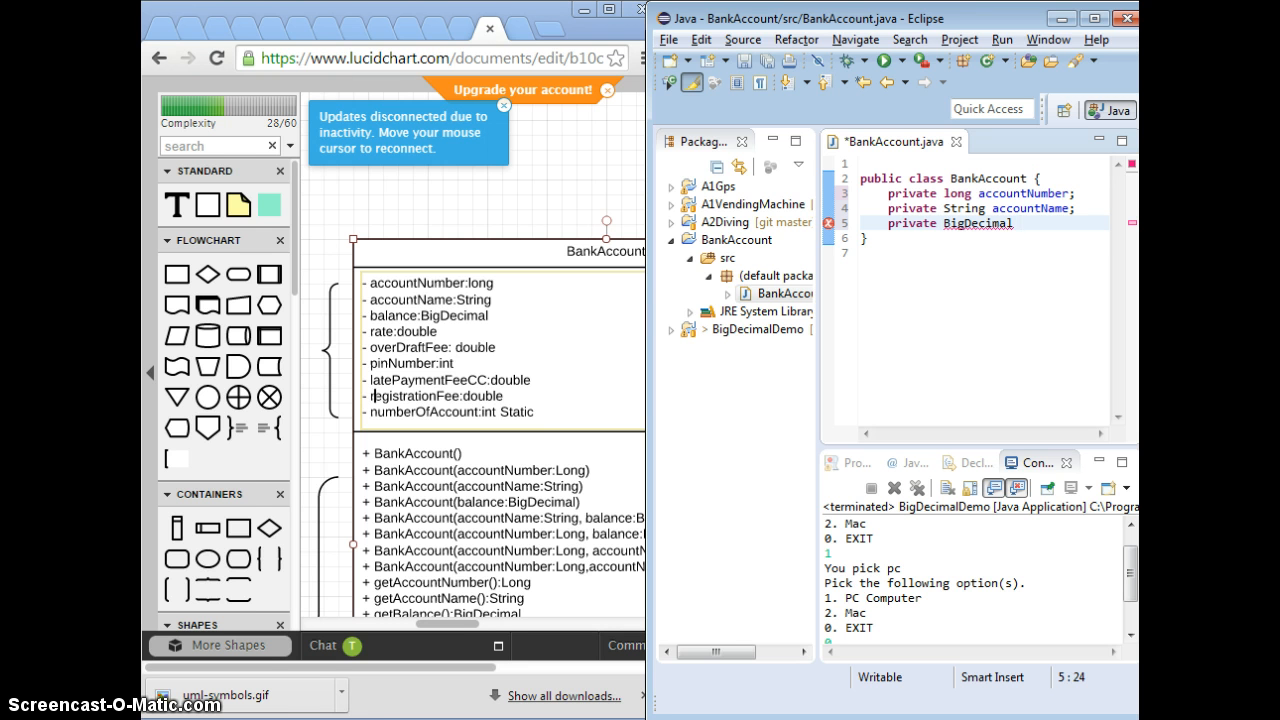
text(balance;)
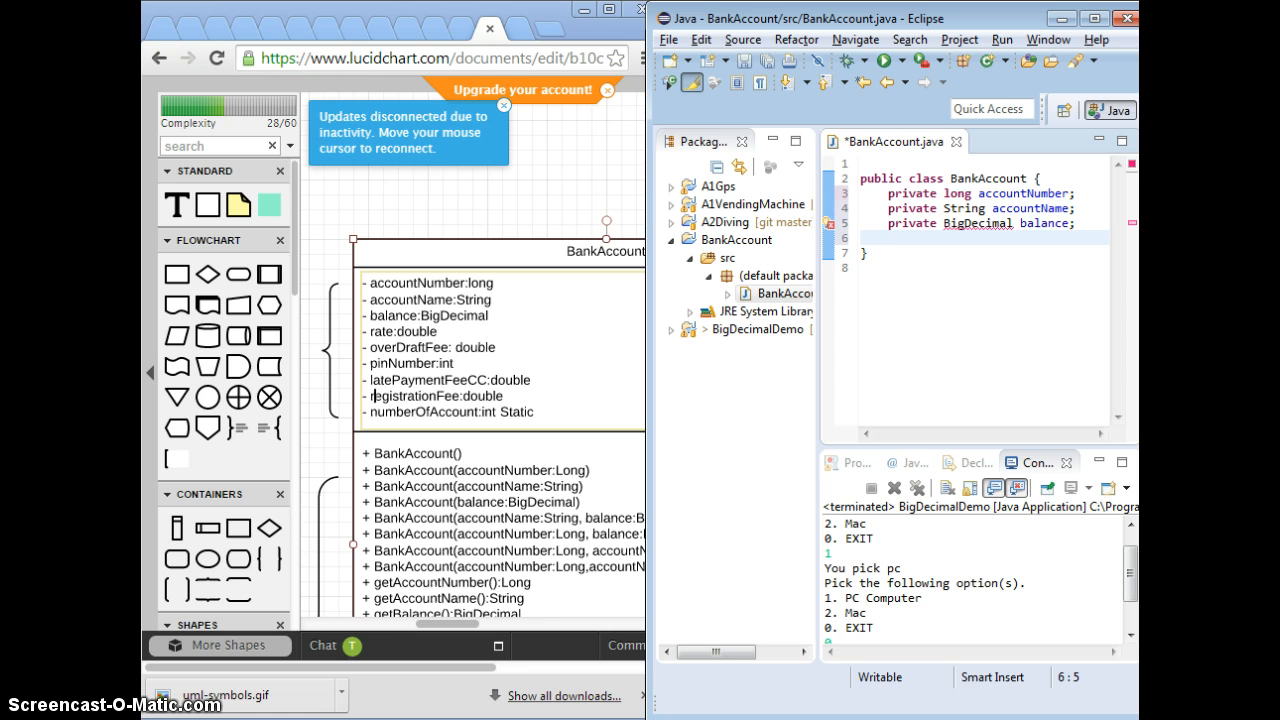
text(private)
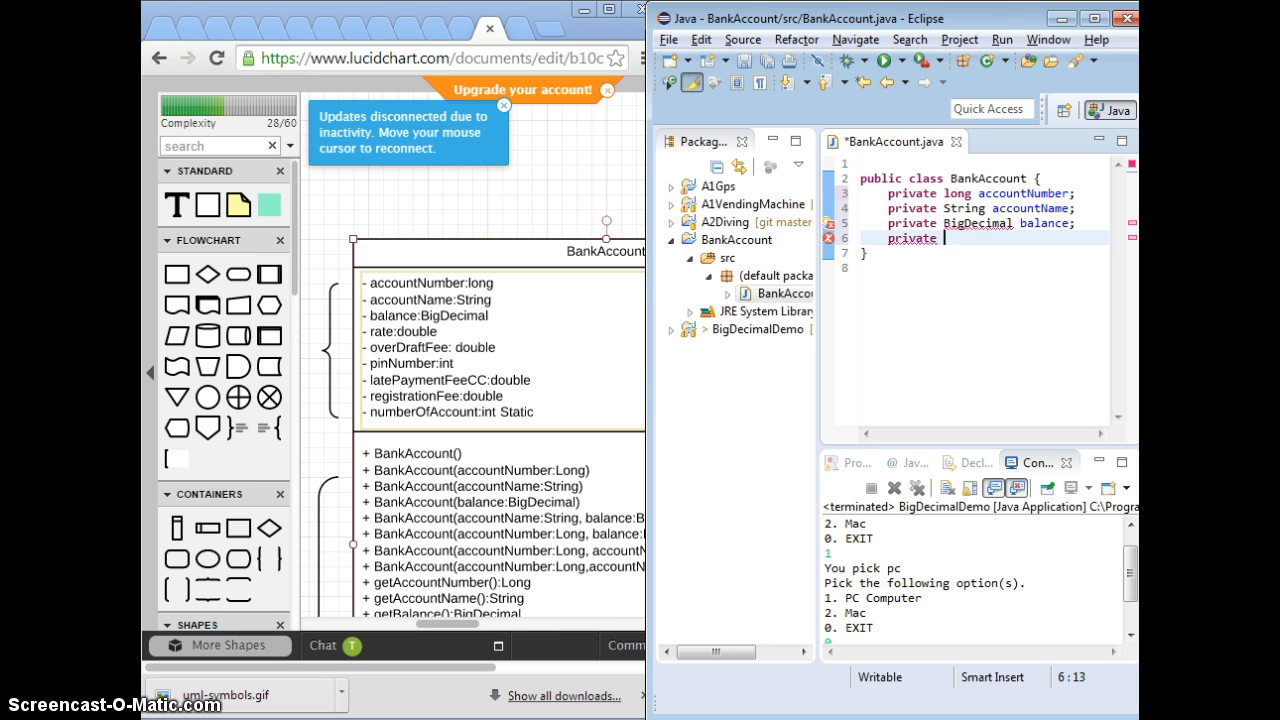
text(Double)
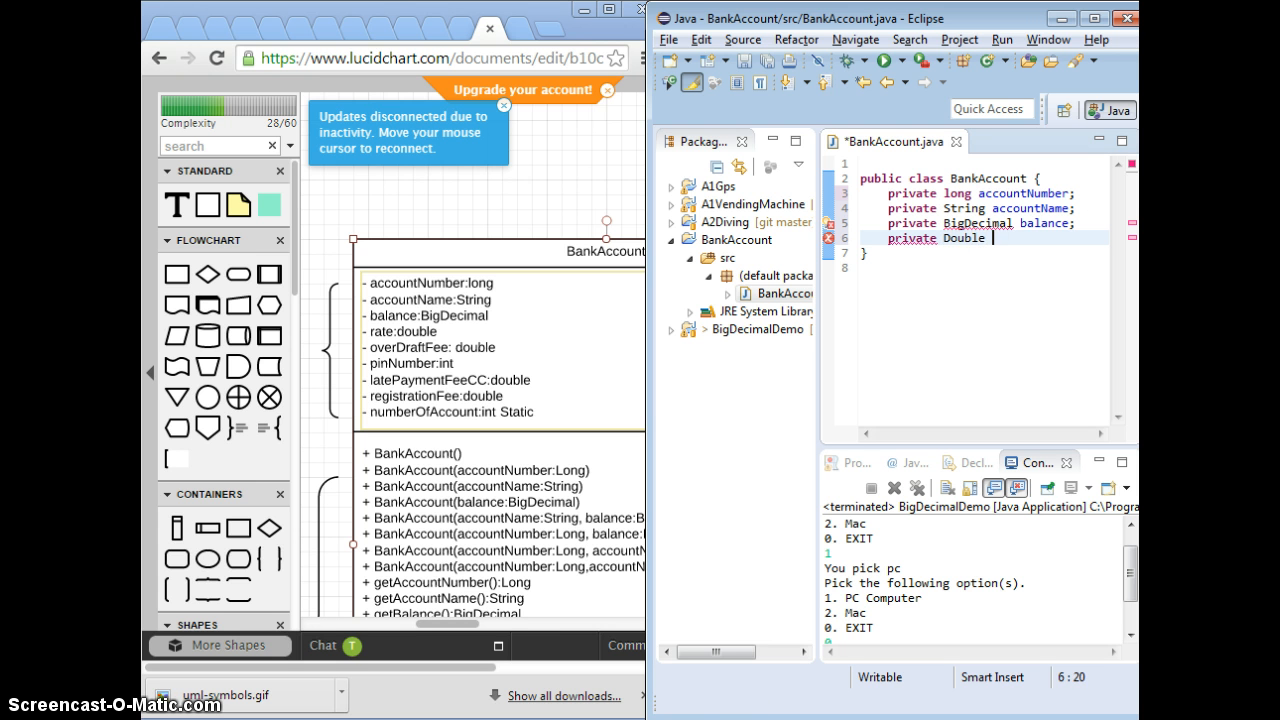
text(rate;)
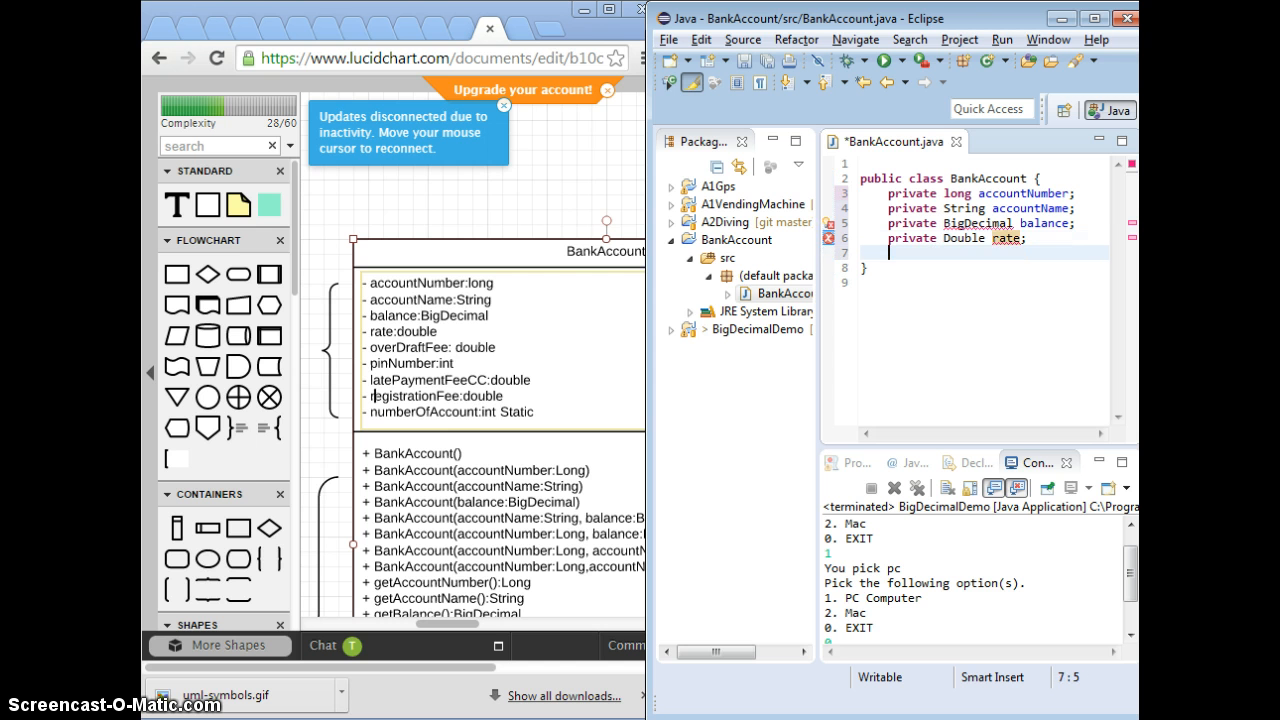
Add the java.math.BigDecimal import and select the diagram's overDraftFee attribute
click(928, 238)
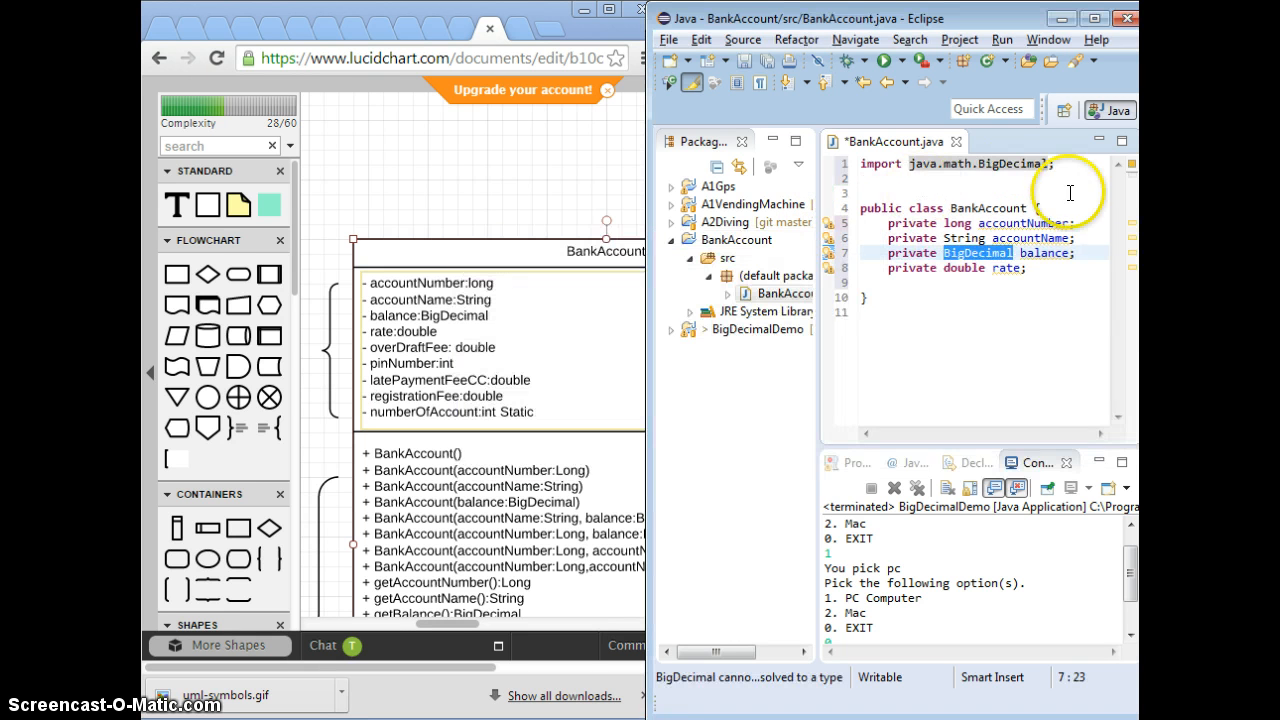
mouse_move(940, 222)
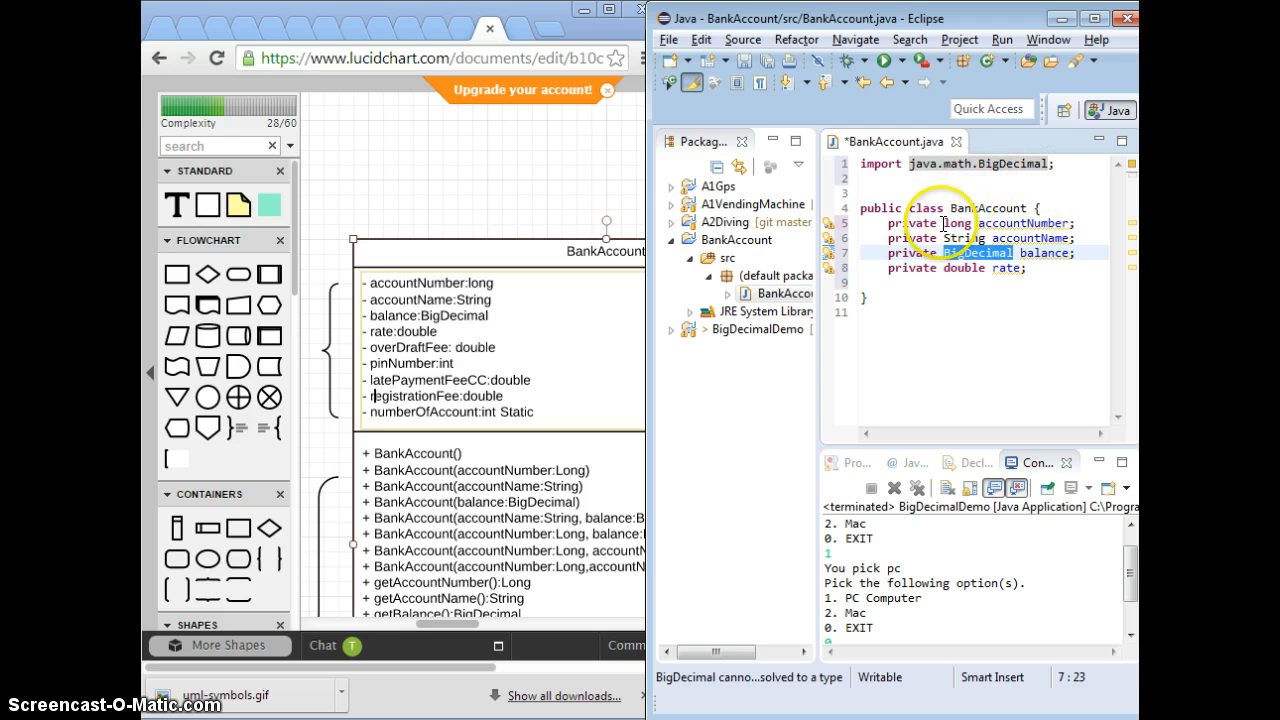
mouse_move(578, 321)
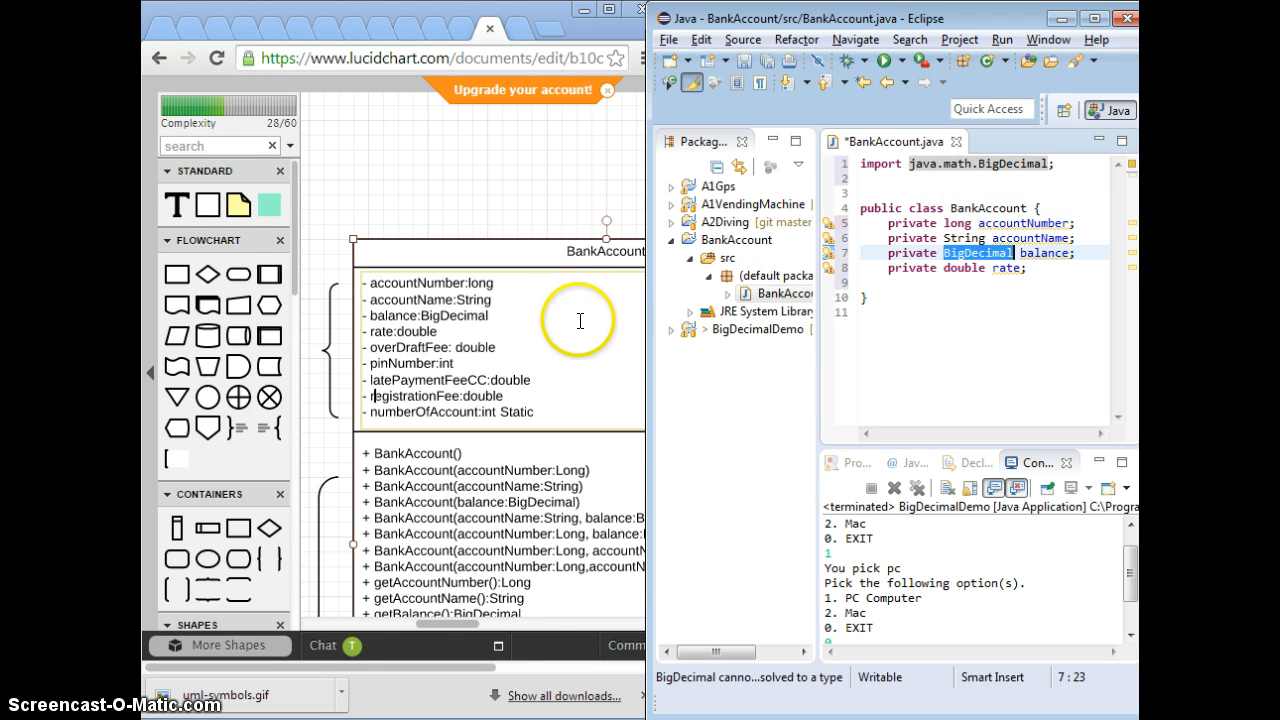
mouse_move(360, 357)
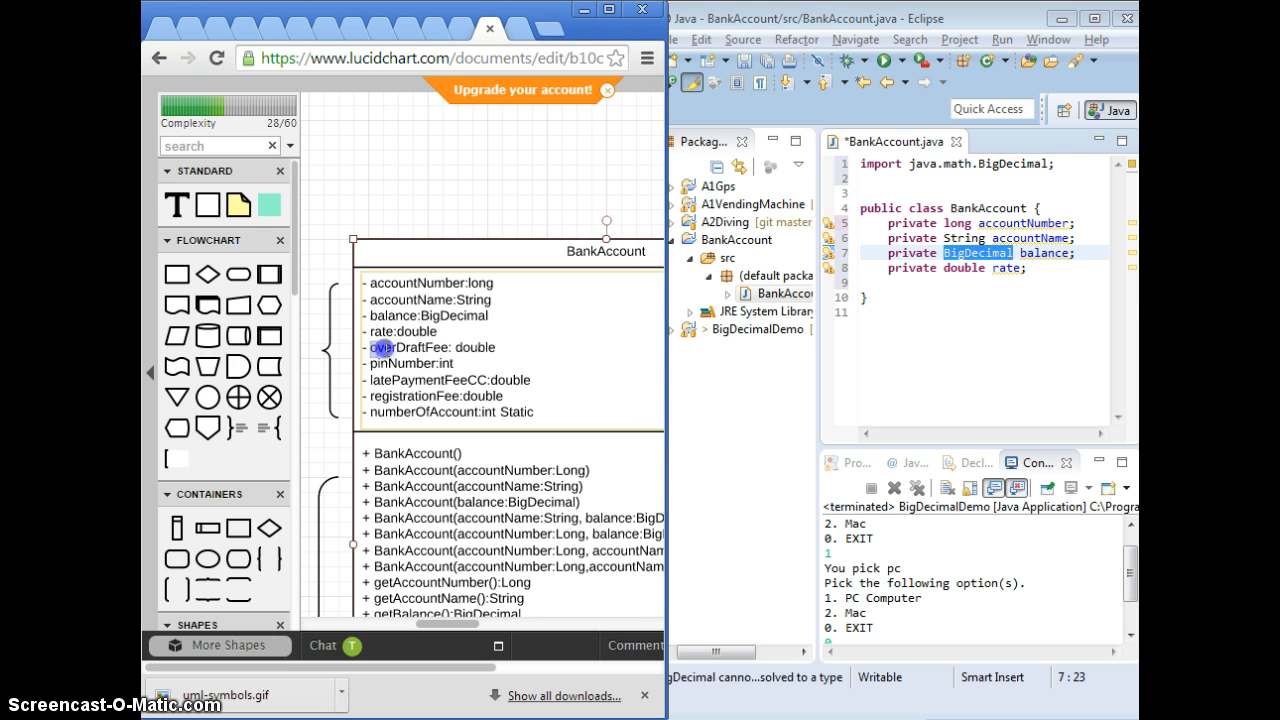
double_click(425, 347)
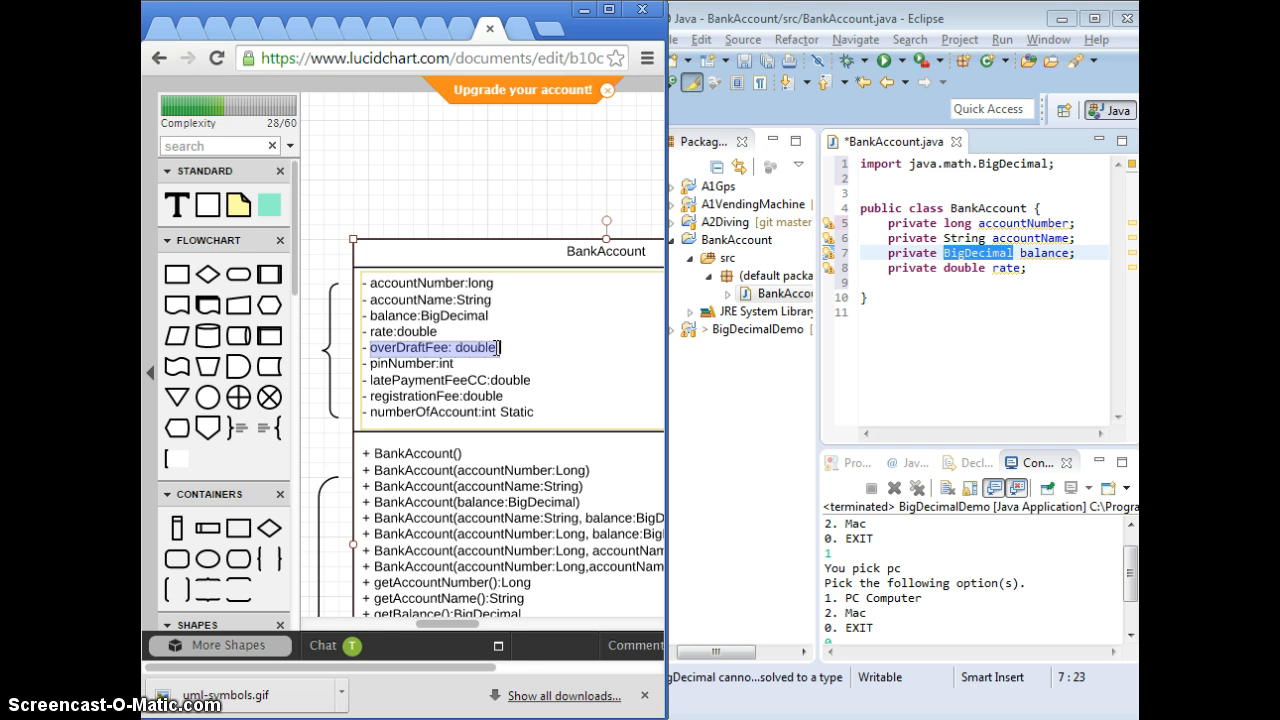
scroll(down, 3)
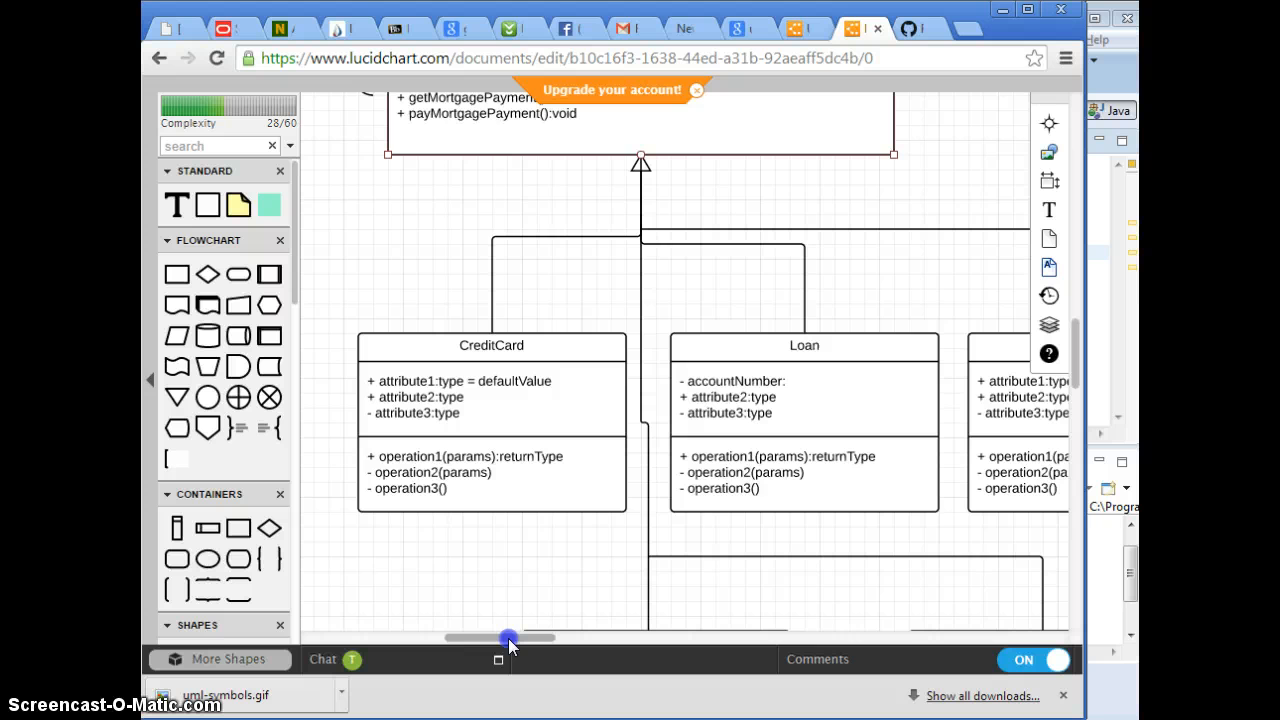
Change the Checking class's first attribute to '-overDraftFee: double'
drag(510, 638, 595, 625)
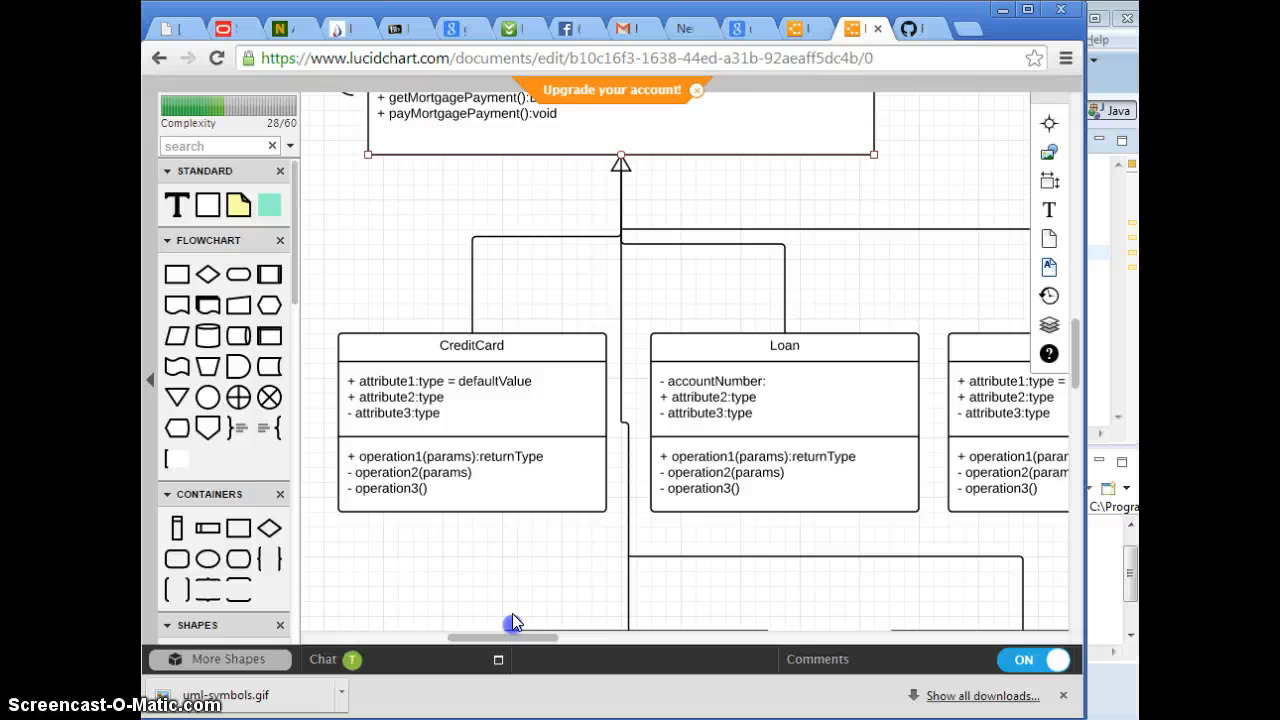
click(471, 345)
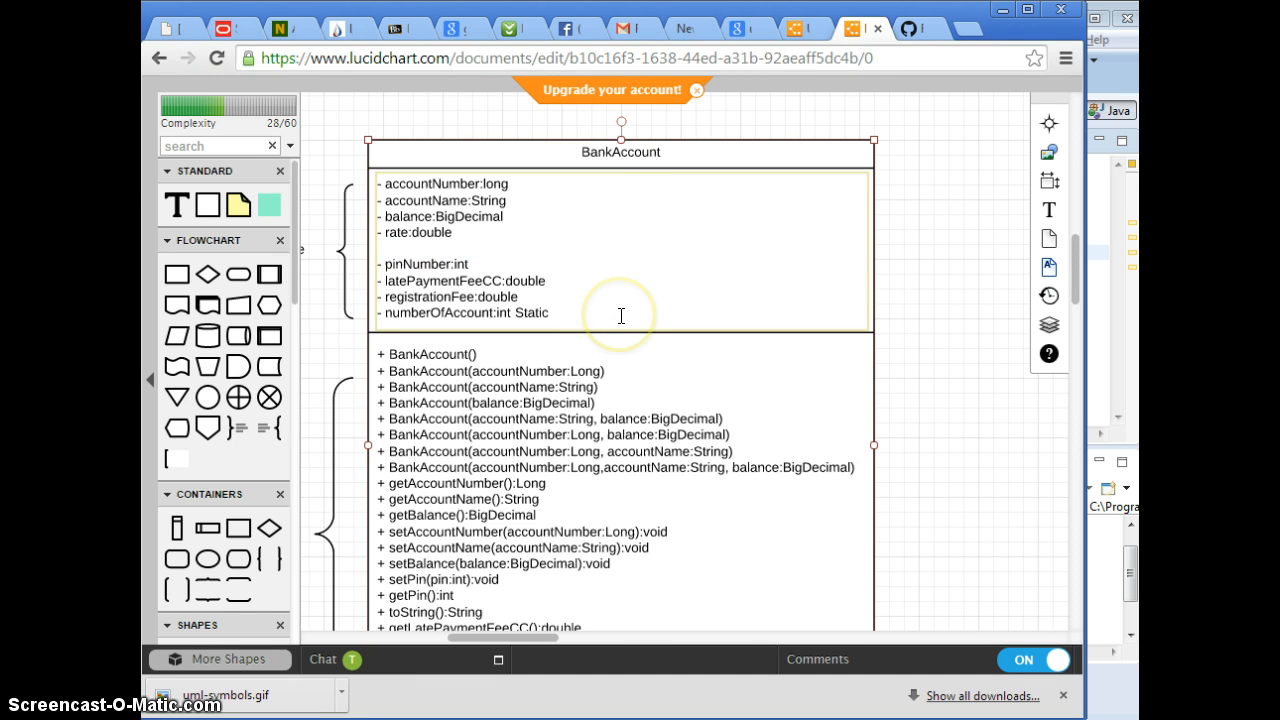
scroll(down, 3)
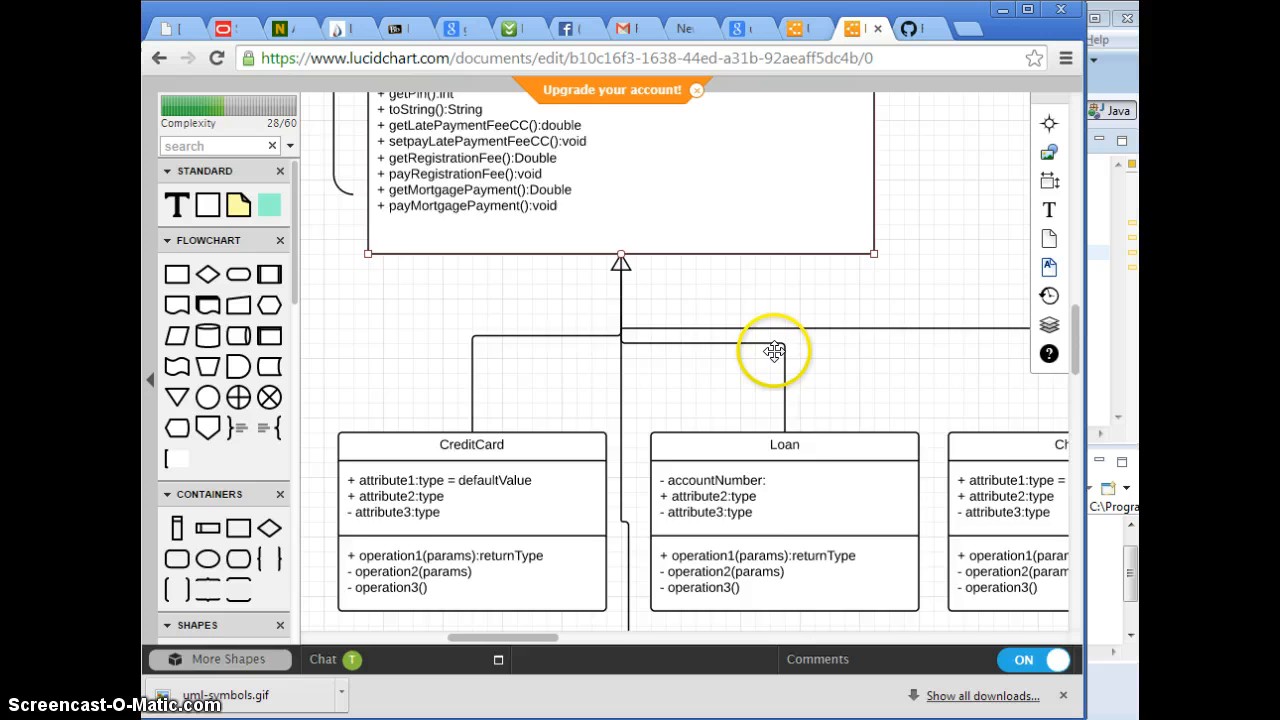
drag(540, 637, 615, 632)
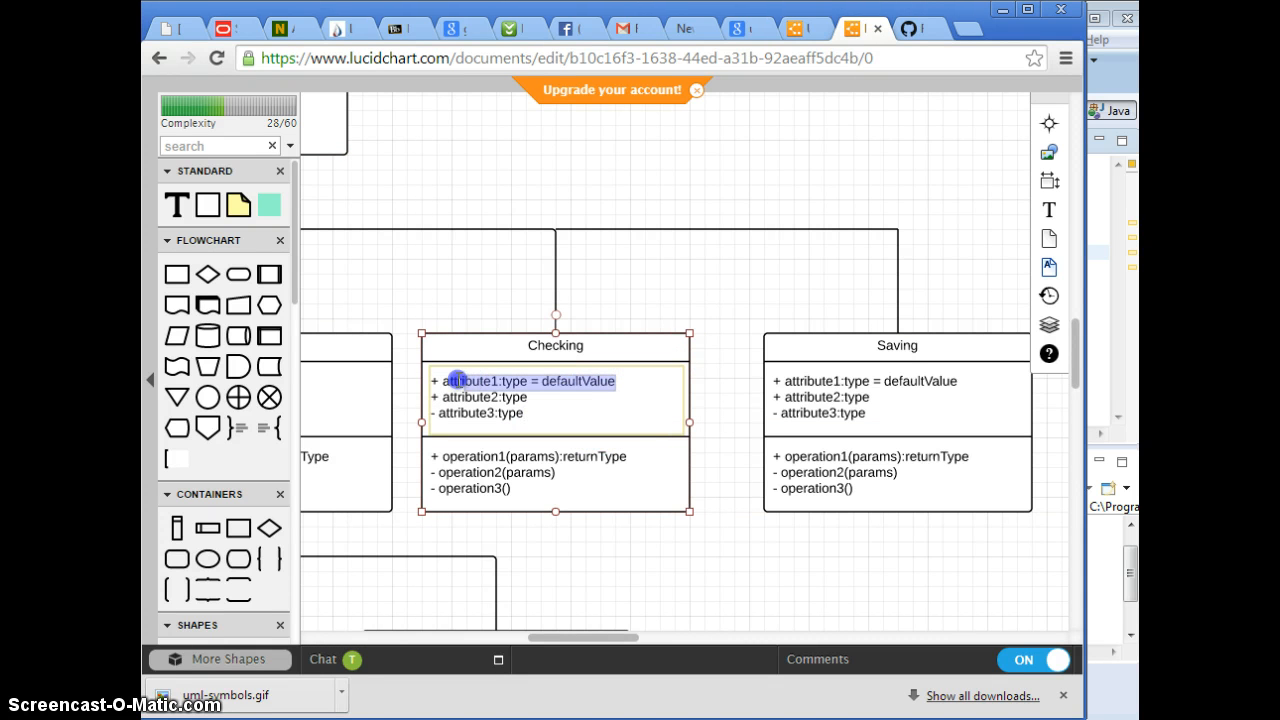
text(-overDraftFee: double)
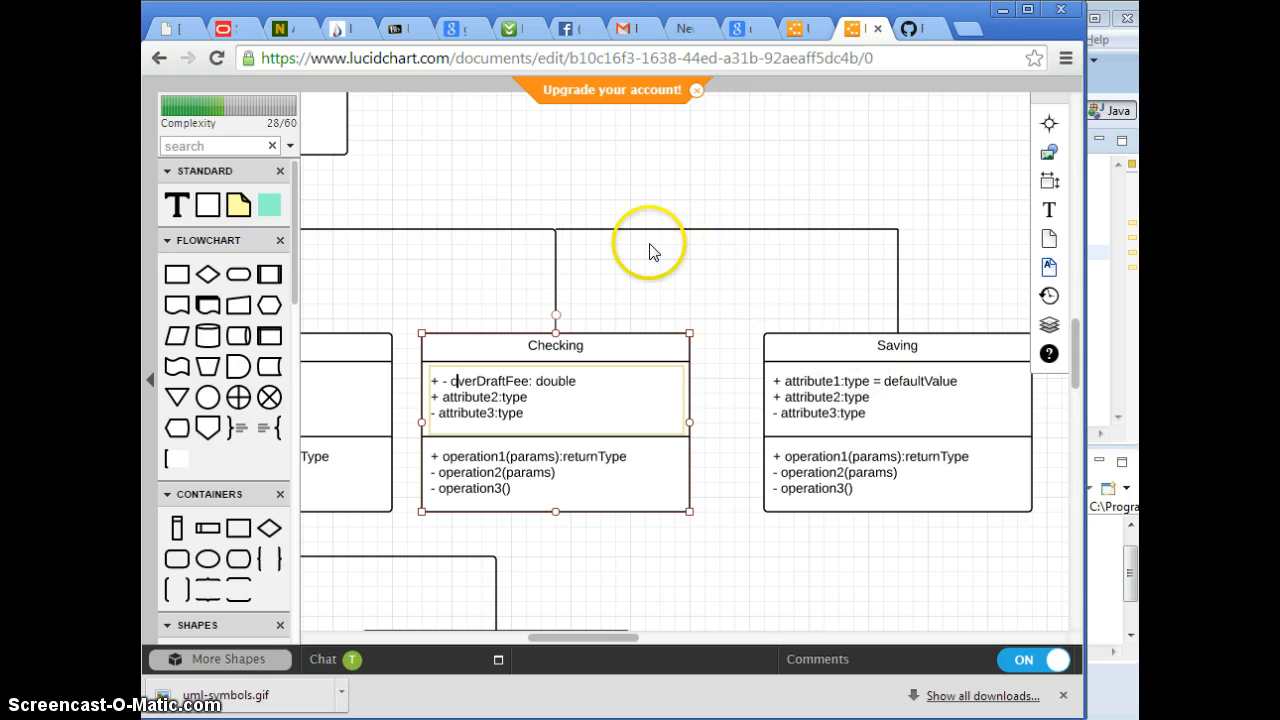
mouse_move(690, 282)
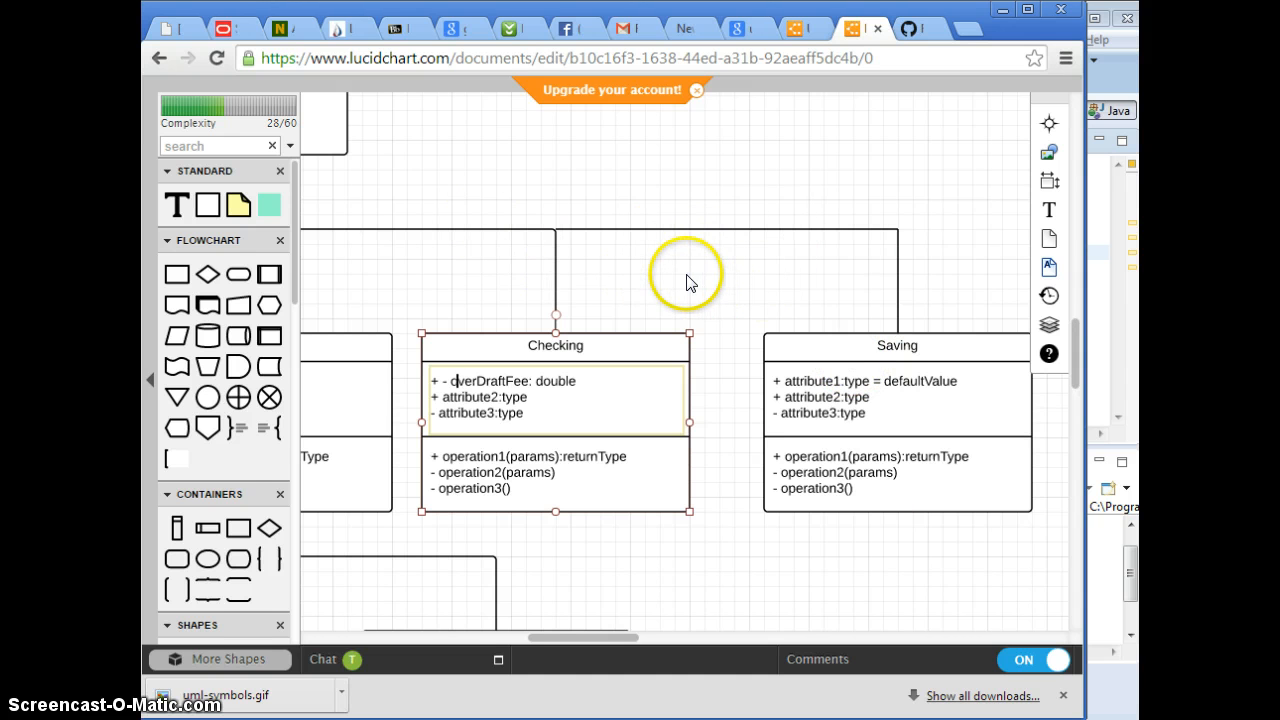
mouse_move(758, 281)
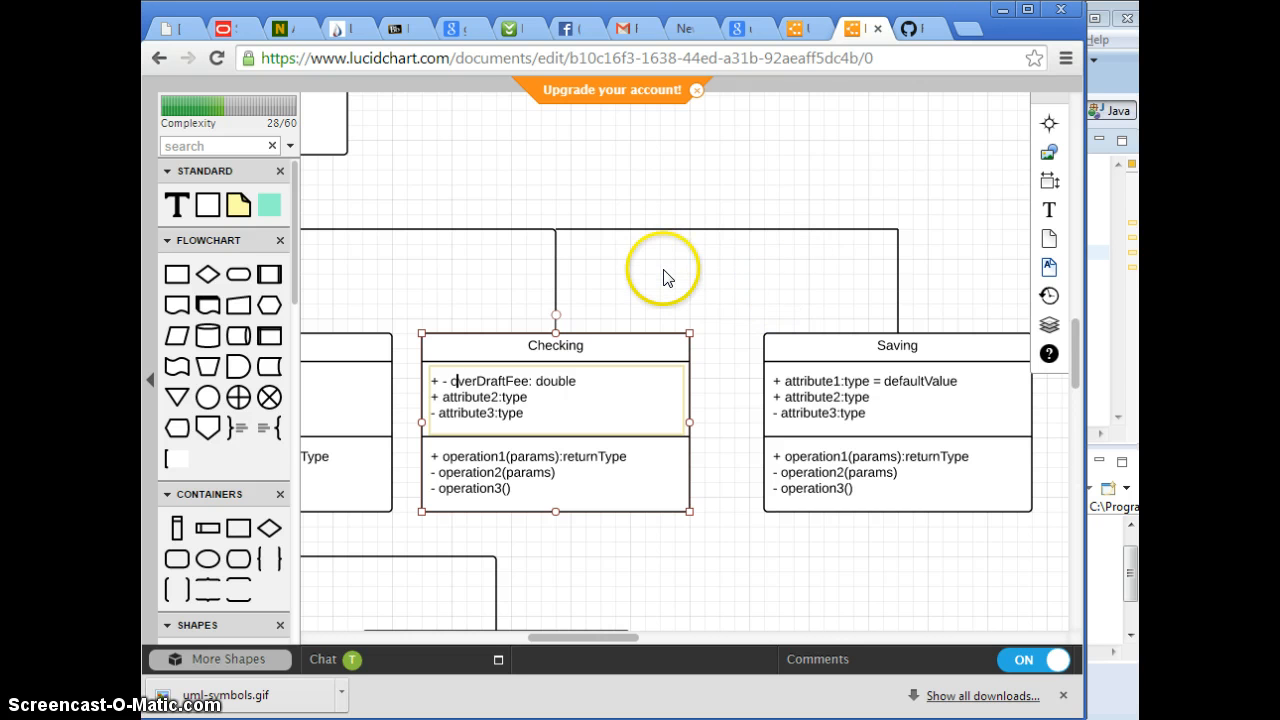
mouse_move(648, 300)
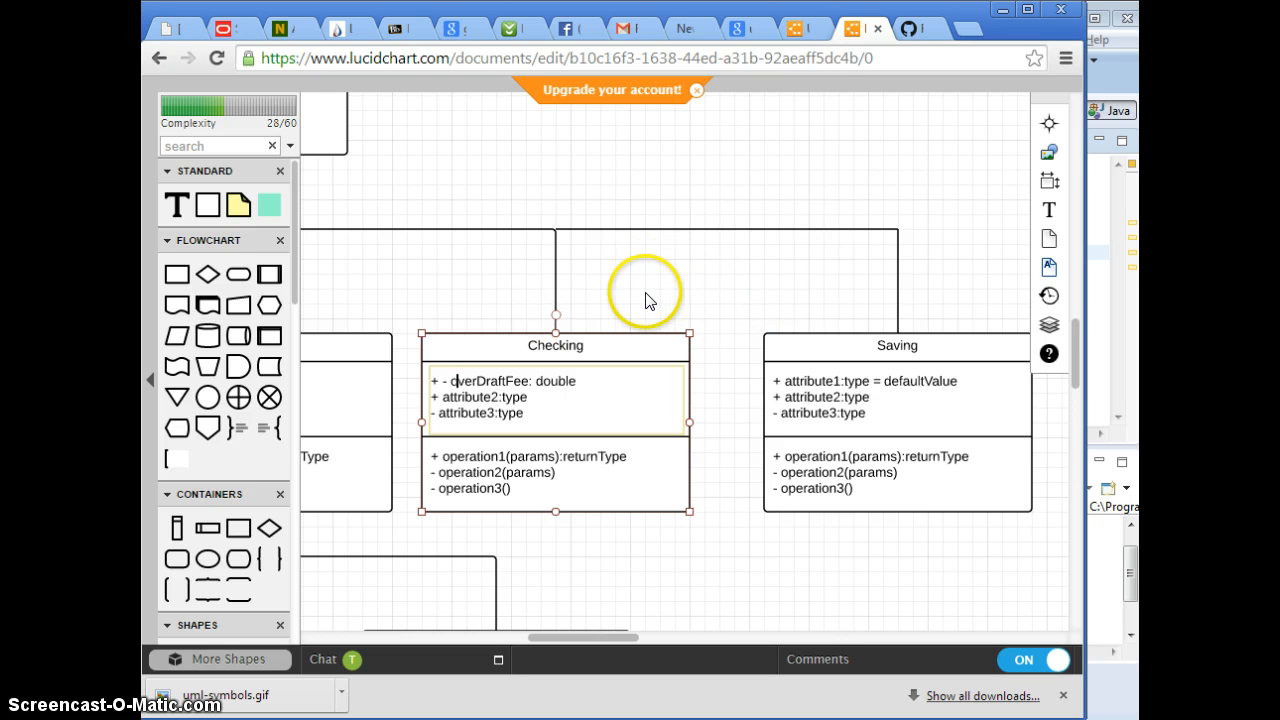
mouse_move(770, 317)
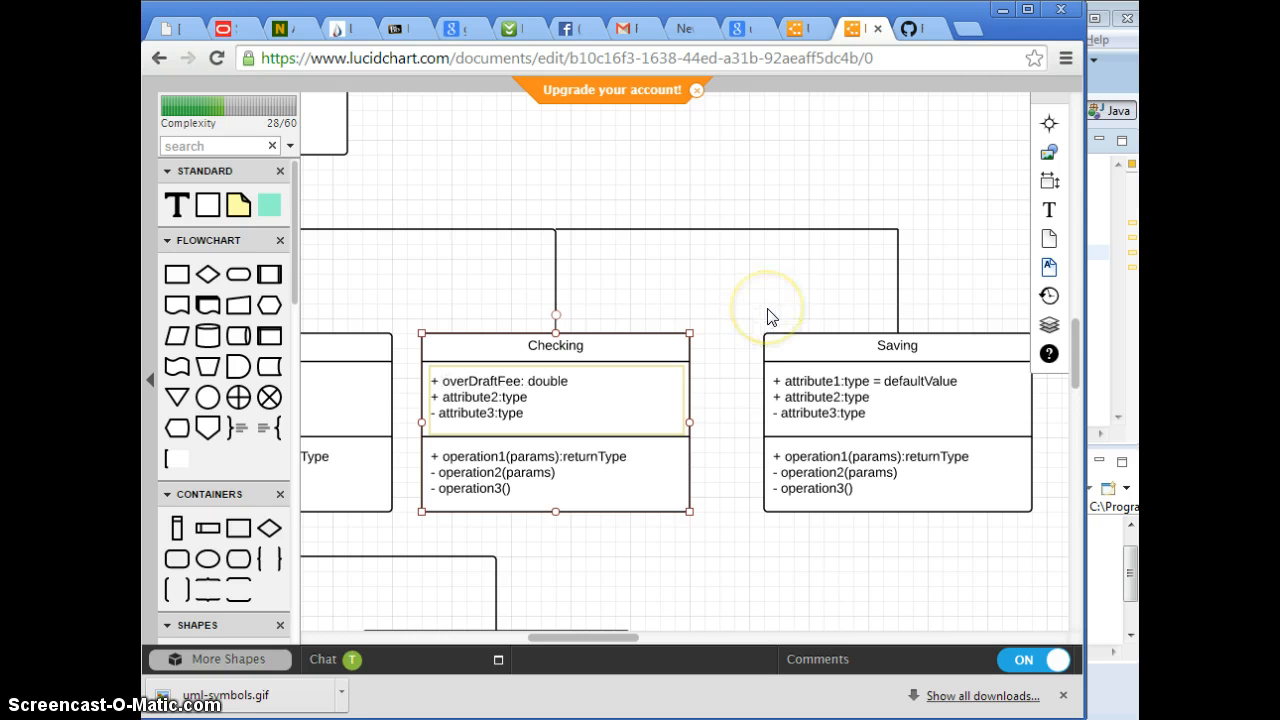
mouse_move(585, 608)
text(-)
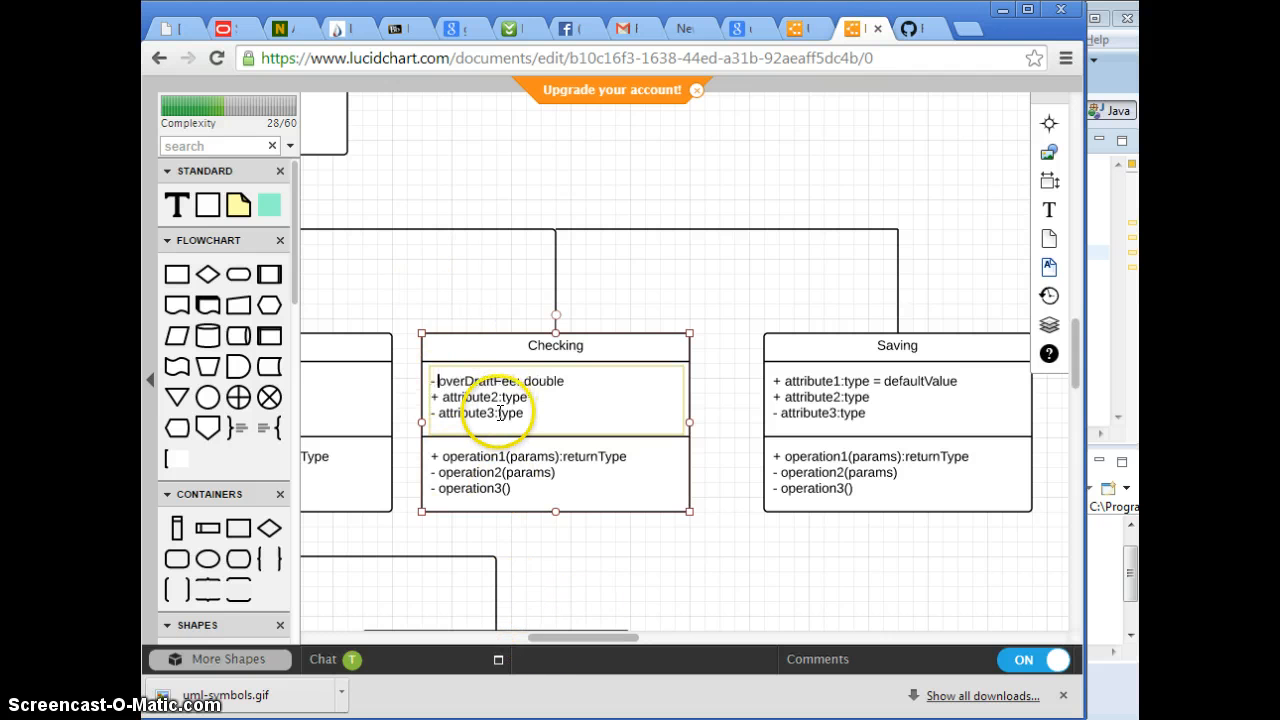
drag(600, 637, 425, 637)
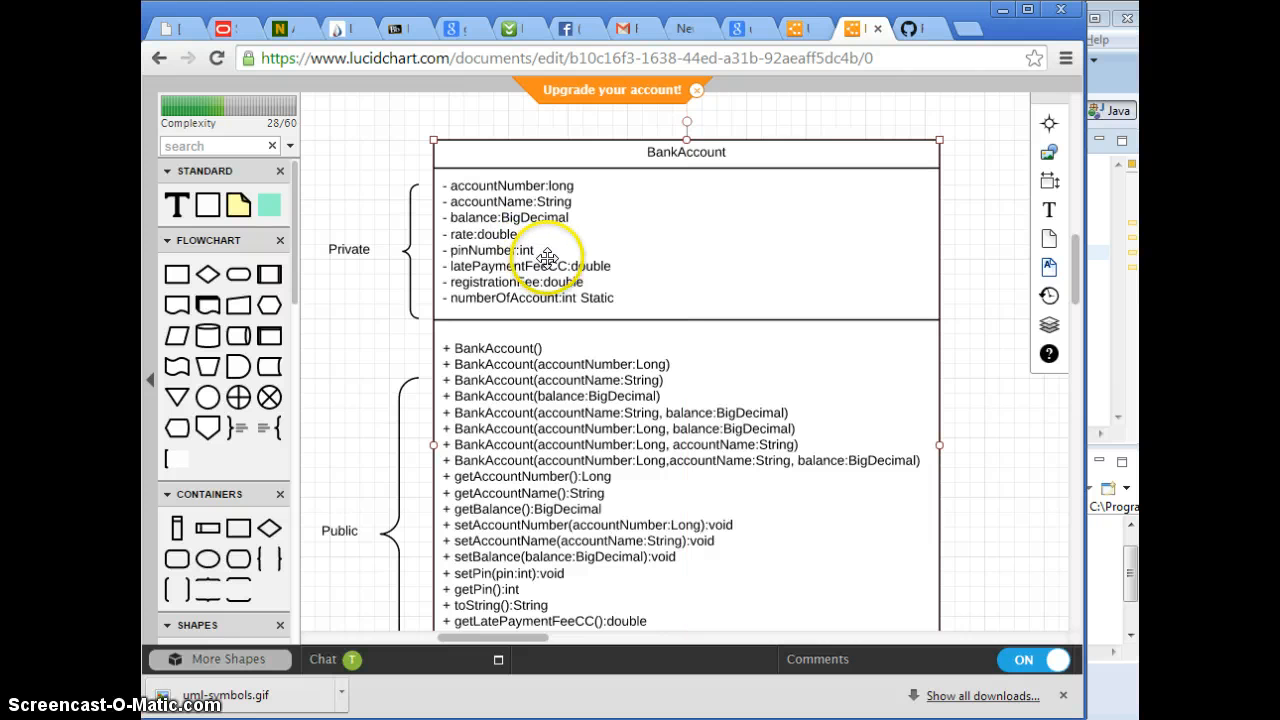
mouse_move(485, 250)
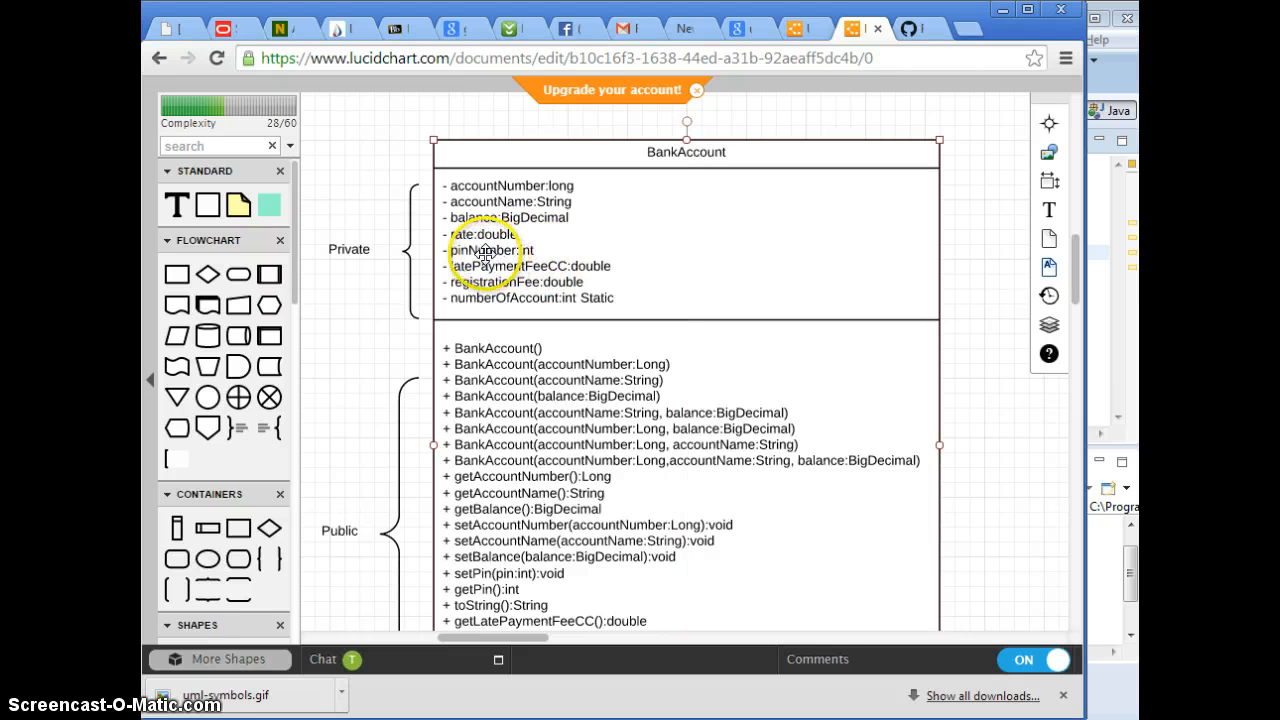
Delete the latePaymentFeeCC: double line from BankAccount's attribute list
scroll(down, 3)
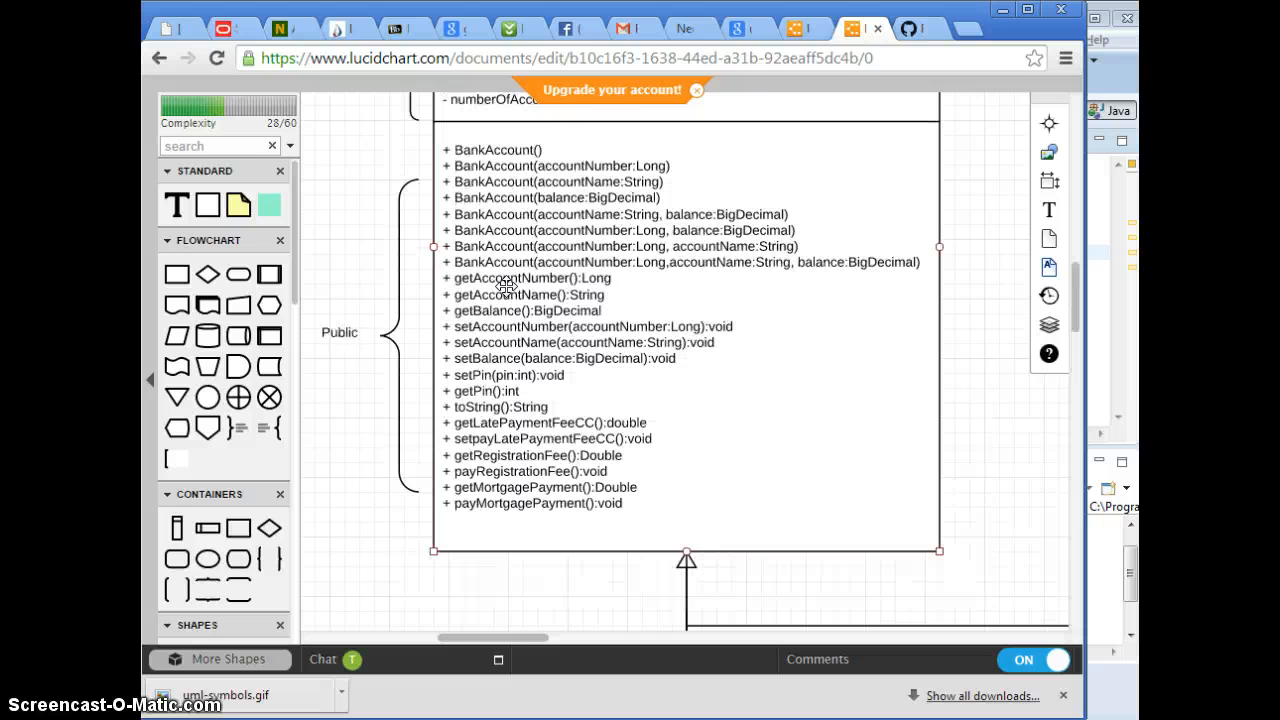
scroll(up, 3)
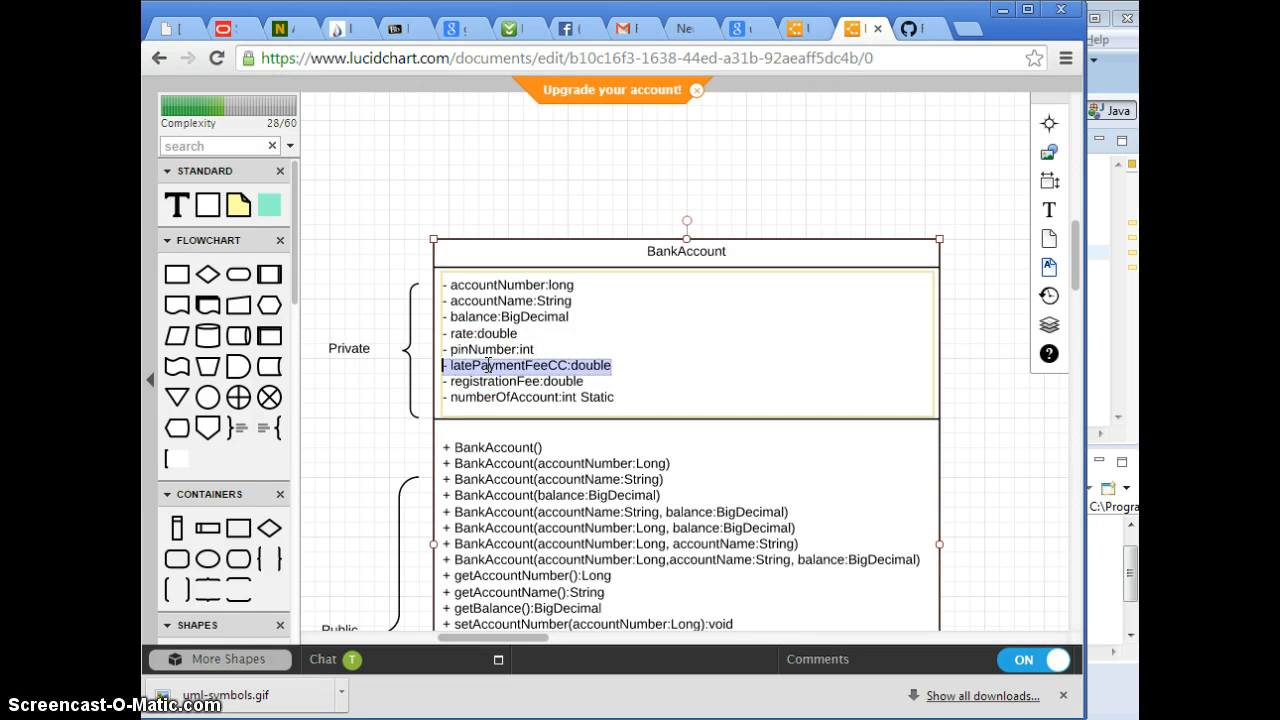
key(Delete)
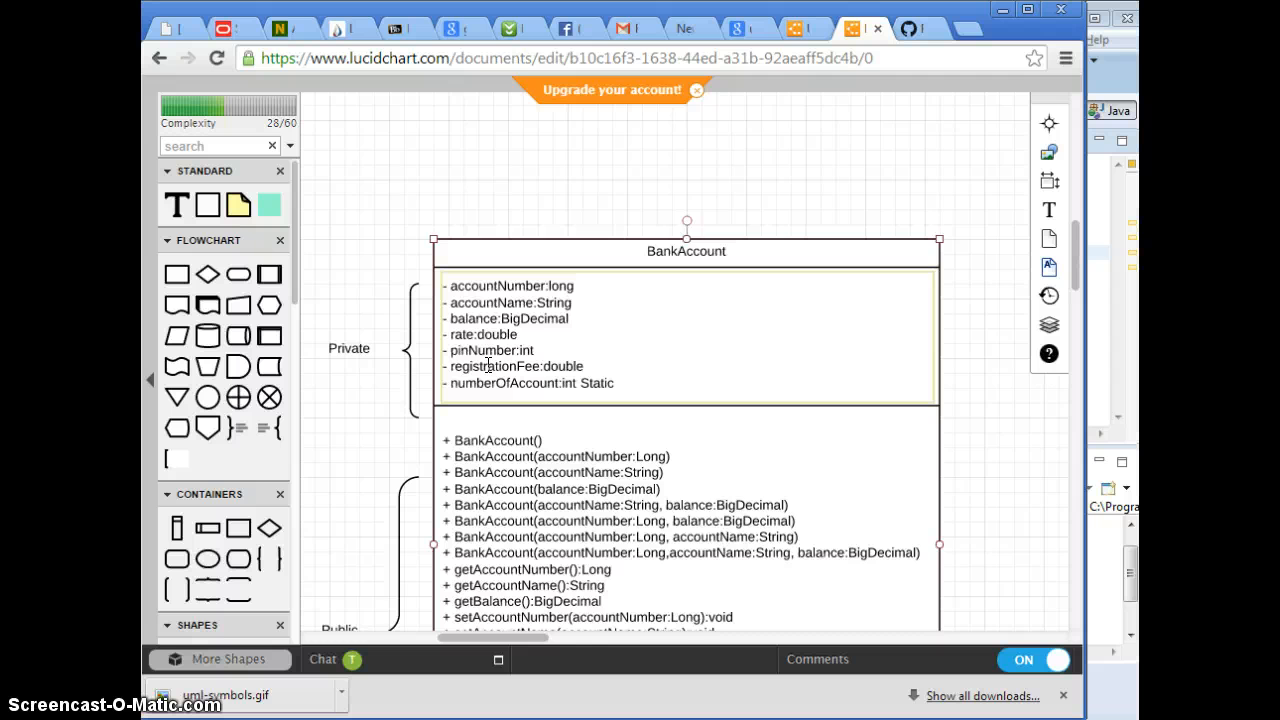
scroll(down, 3)
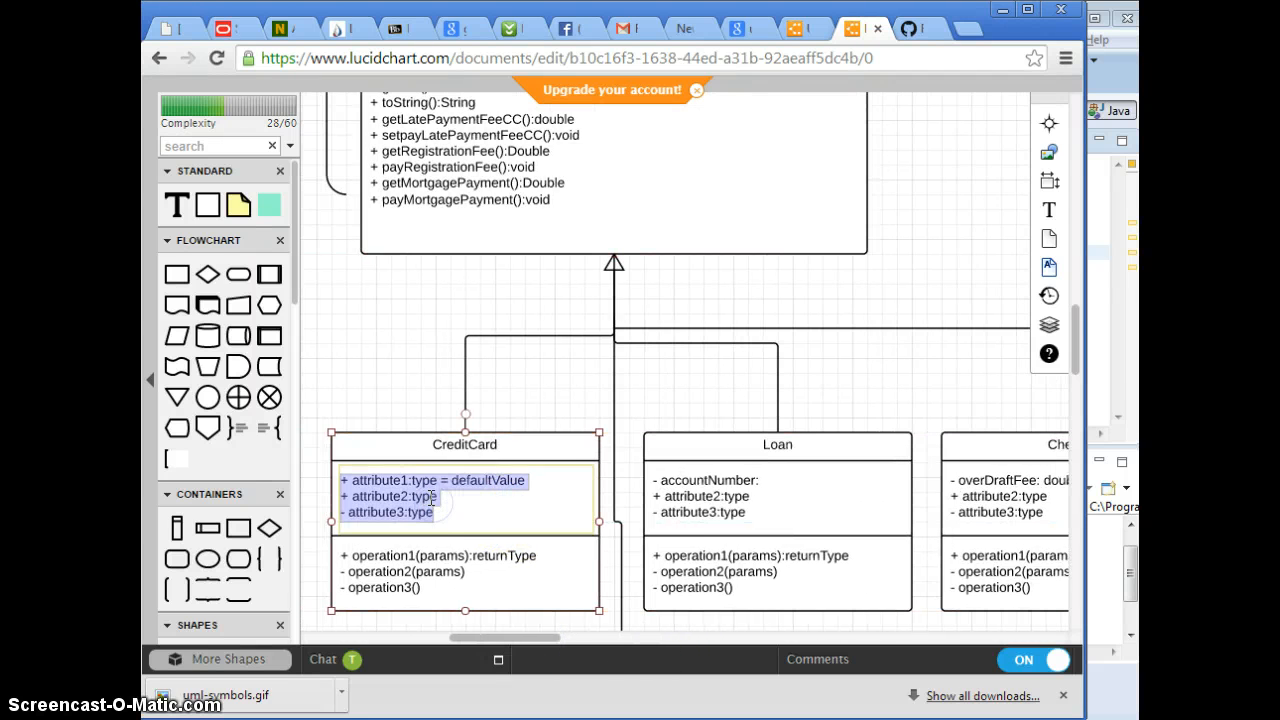
Set CreditCard's first attribute to '- latePaymentFeeCC:double', removing the stray '+'
click(434, 481)
text(+ -latePaymentFeeCC:double)
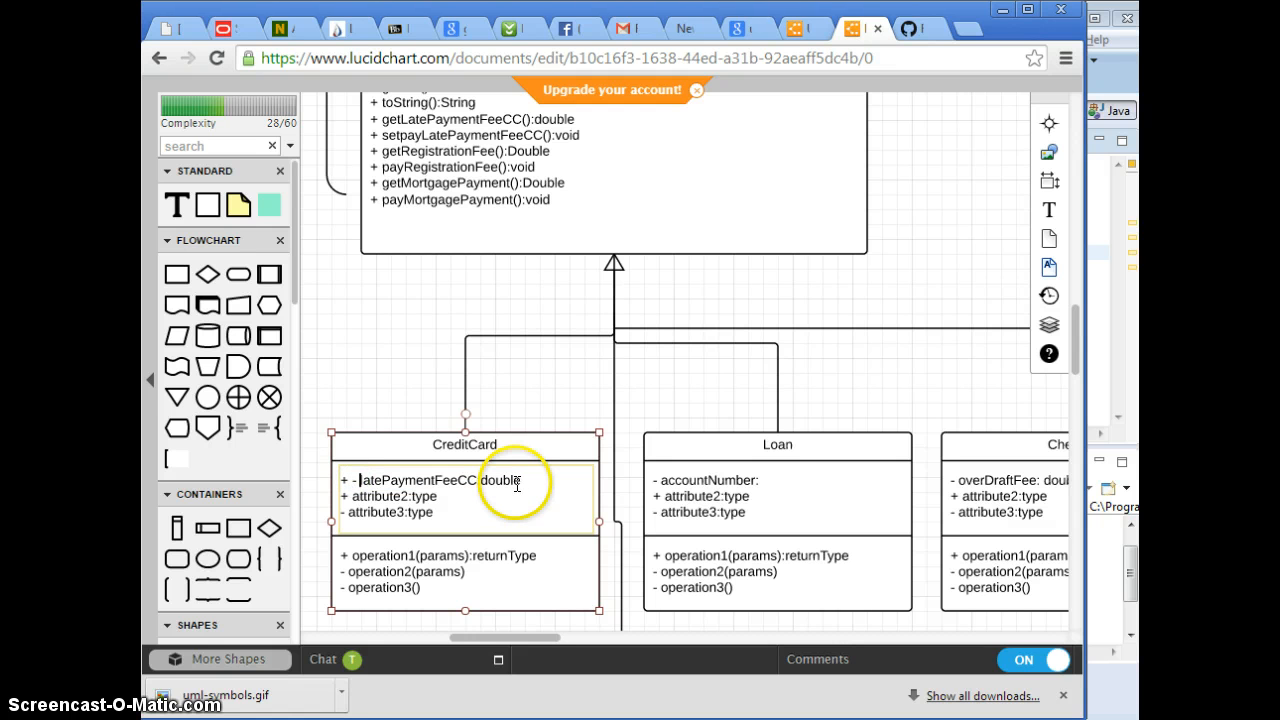
key(BackSpace)
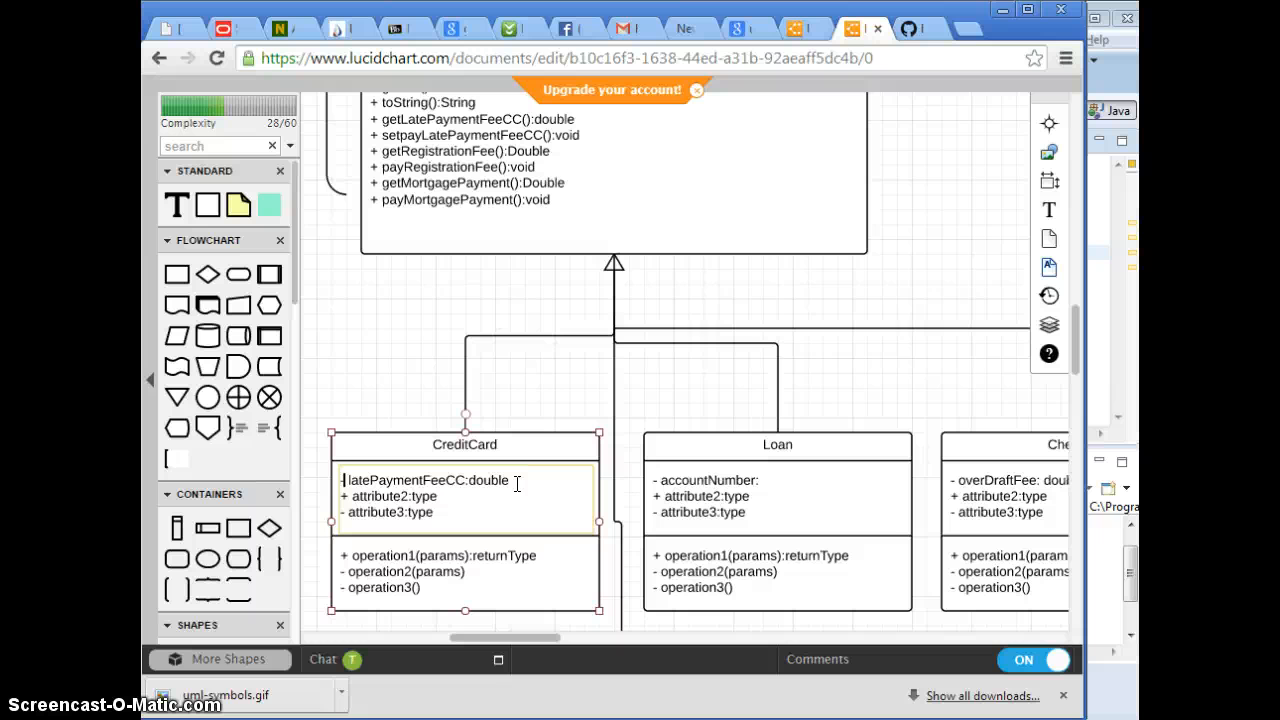
mouse_move(840, 318)
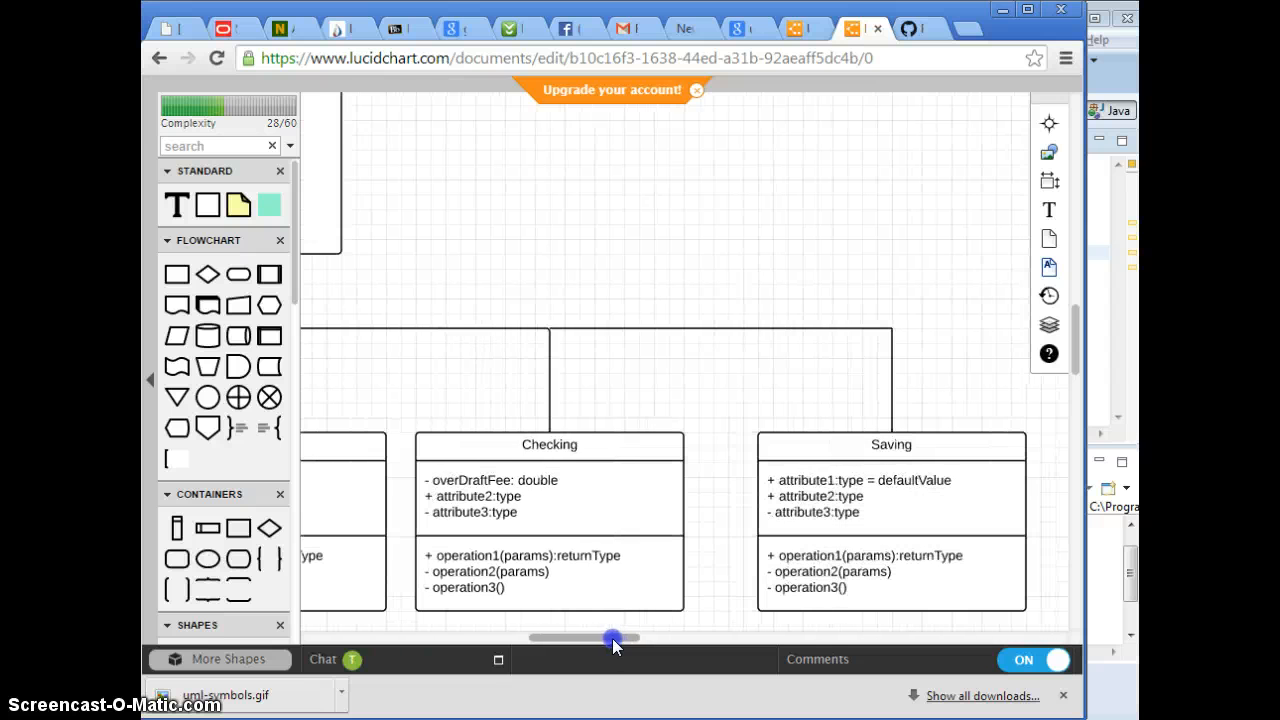
click(890, 525)
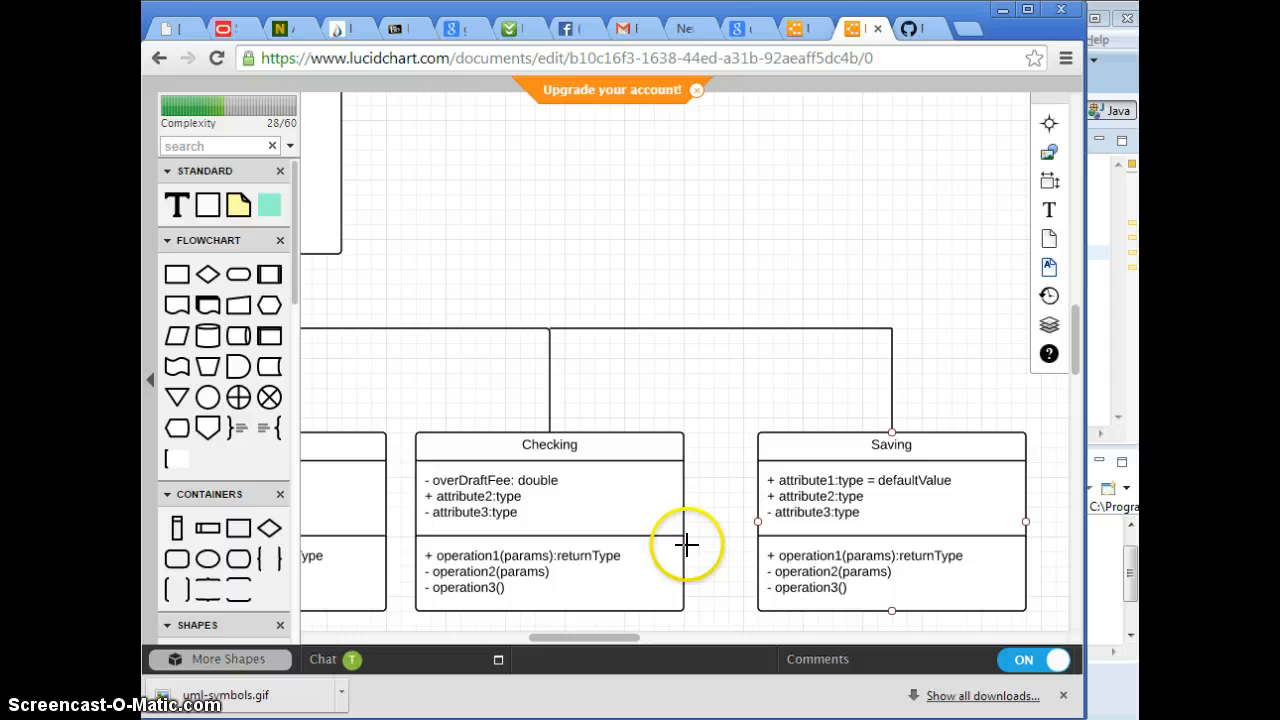
mouse_move(785, 335)
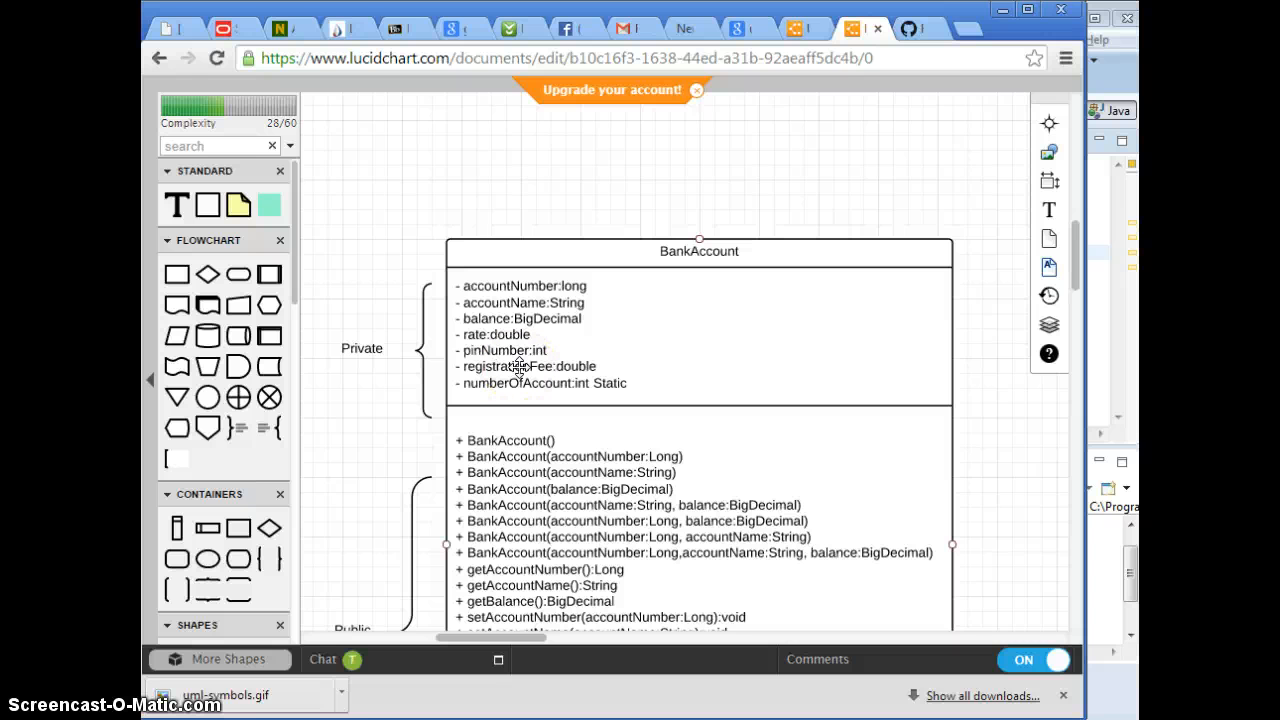
mouse_move(527, 658)
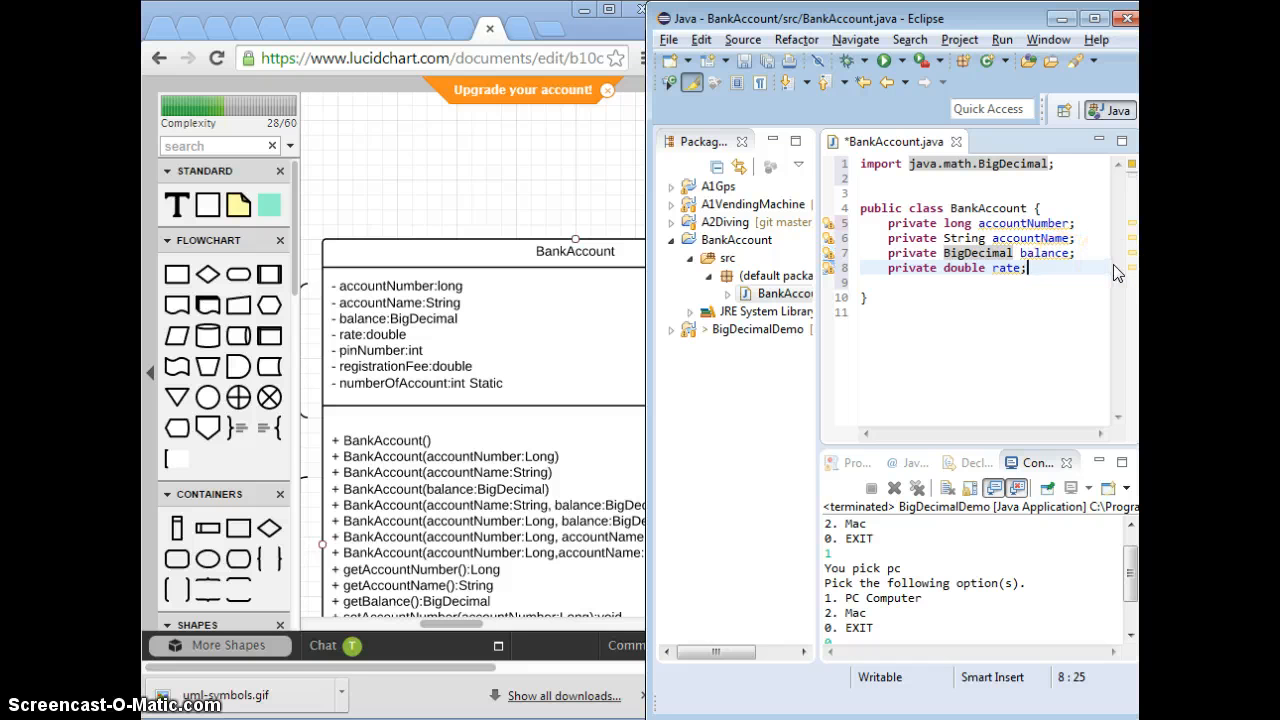
Declare 'private int pinNumber;' on a new line after the rate field
key(Return)
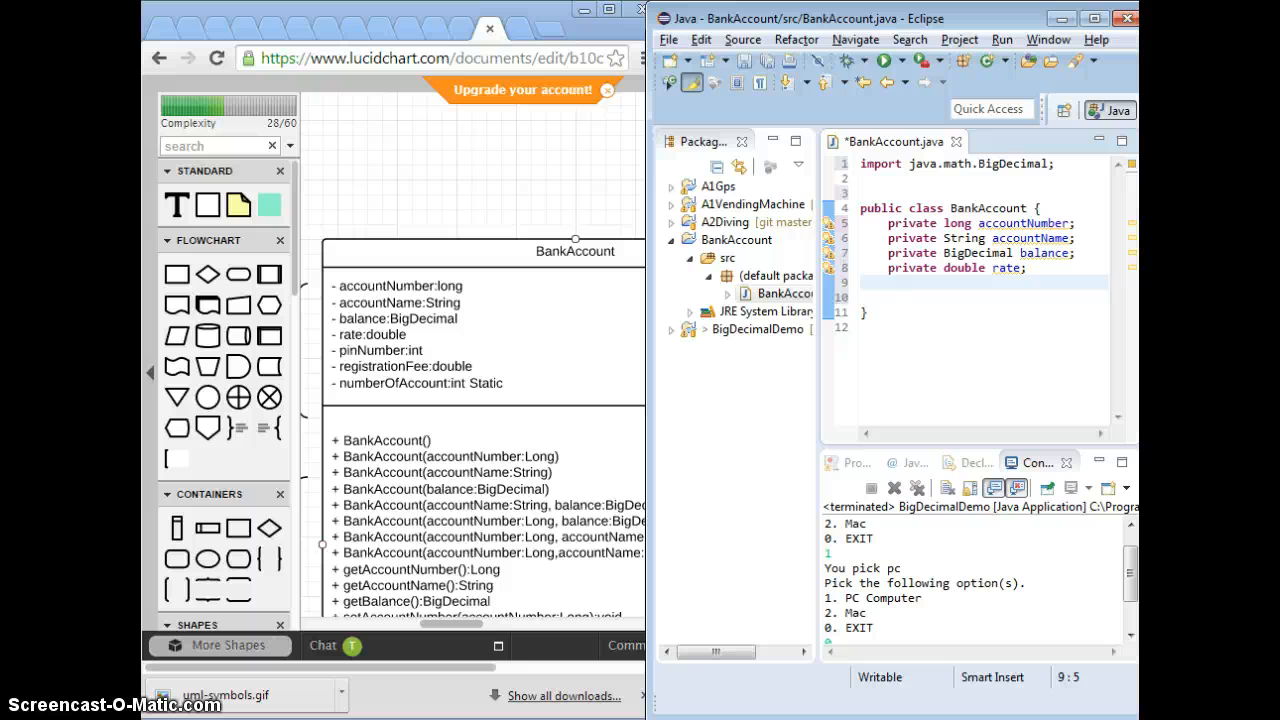
text(priv)
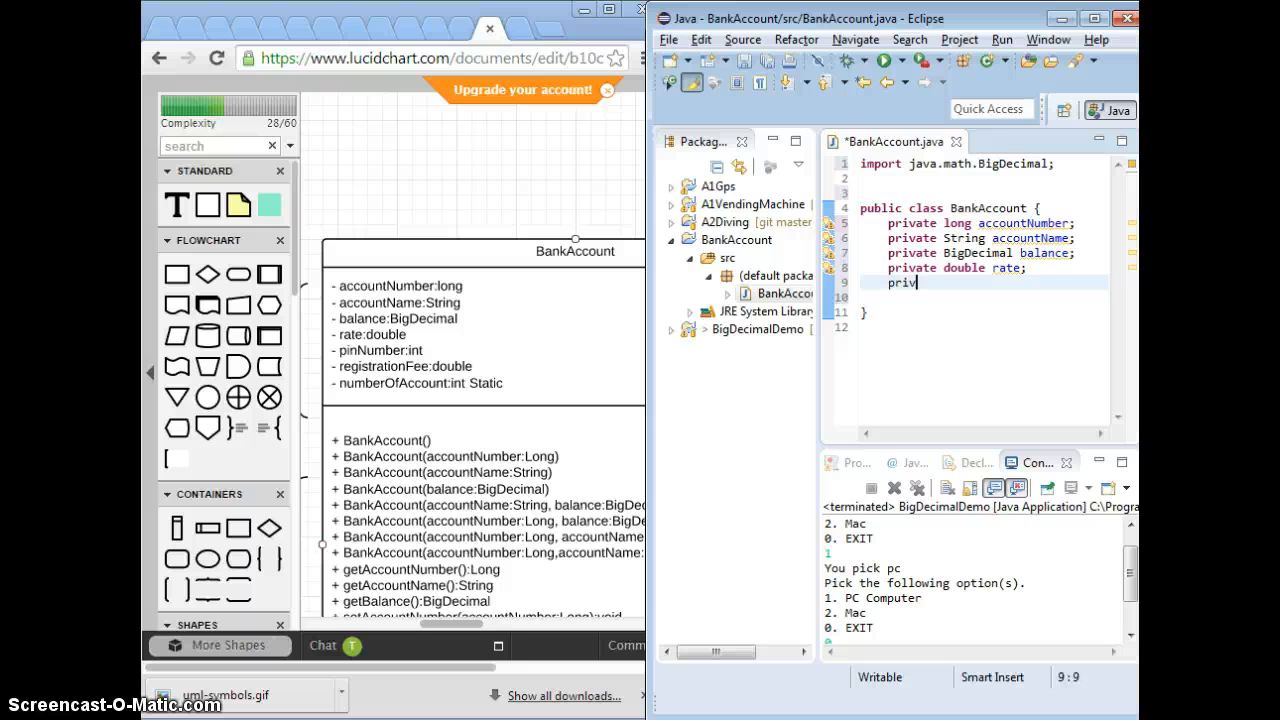
text(ate in)
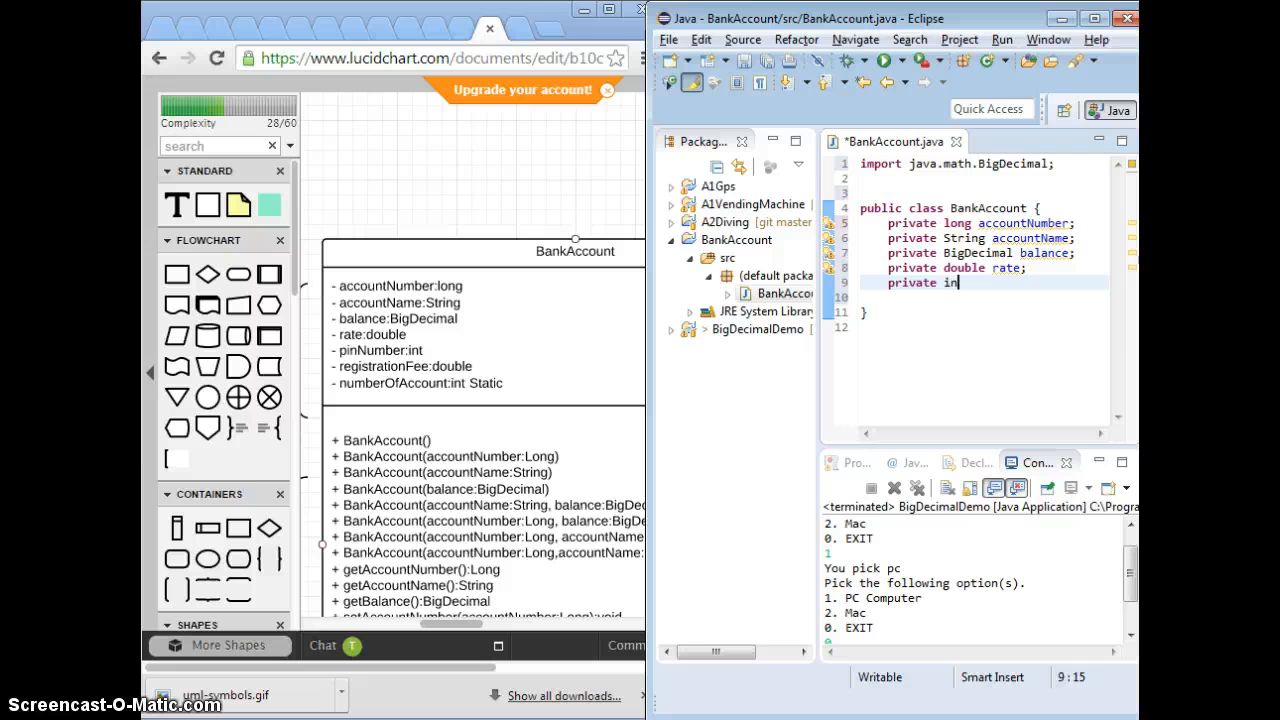
text(t pinNumber;)
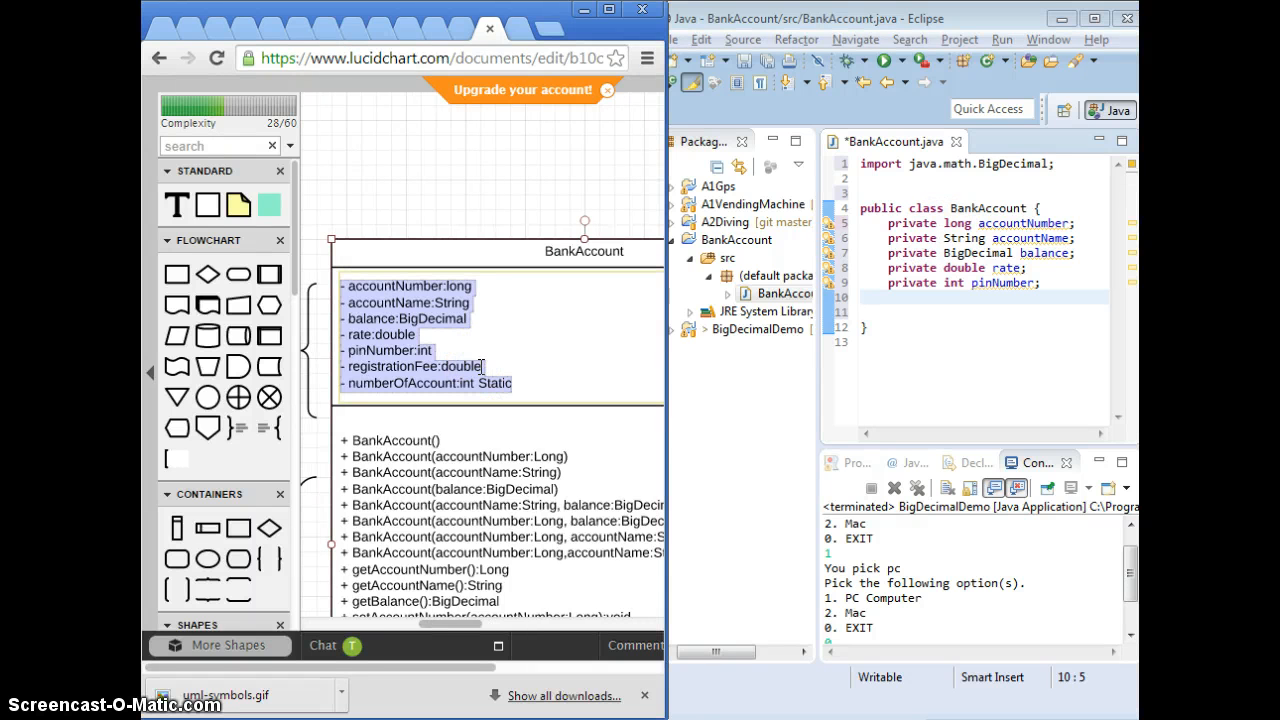
Retype BankAccount's registrationFee attribute from double to BigDecimal in the diagram
click(491, 365)
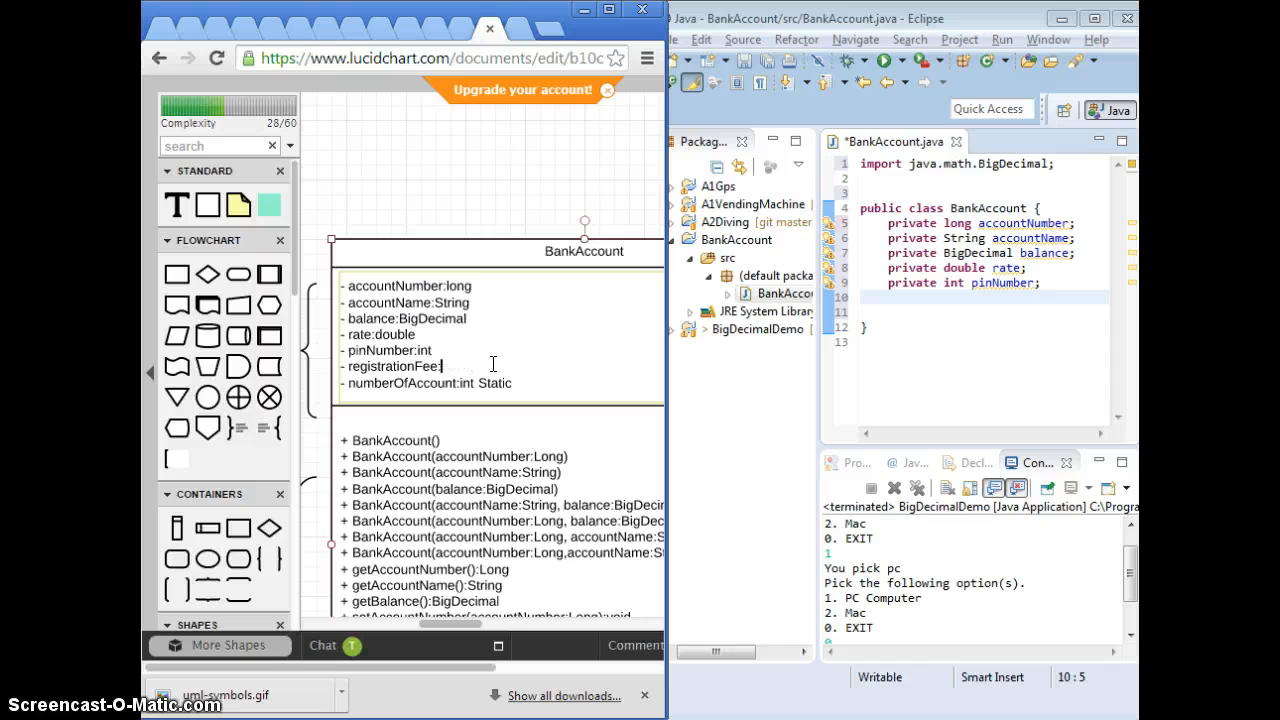
text(B)
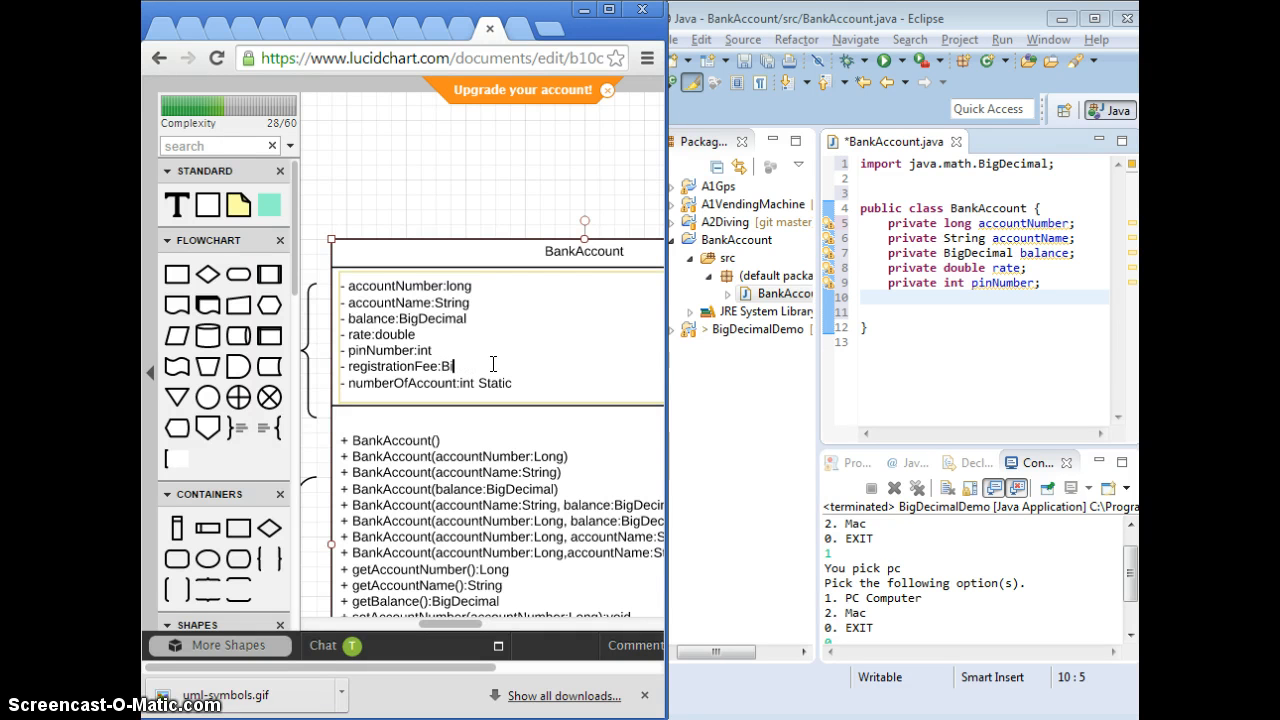
text(igDecimal)
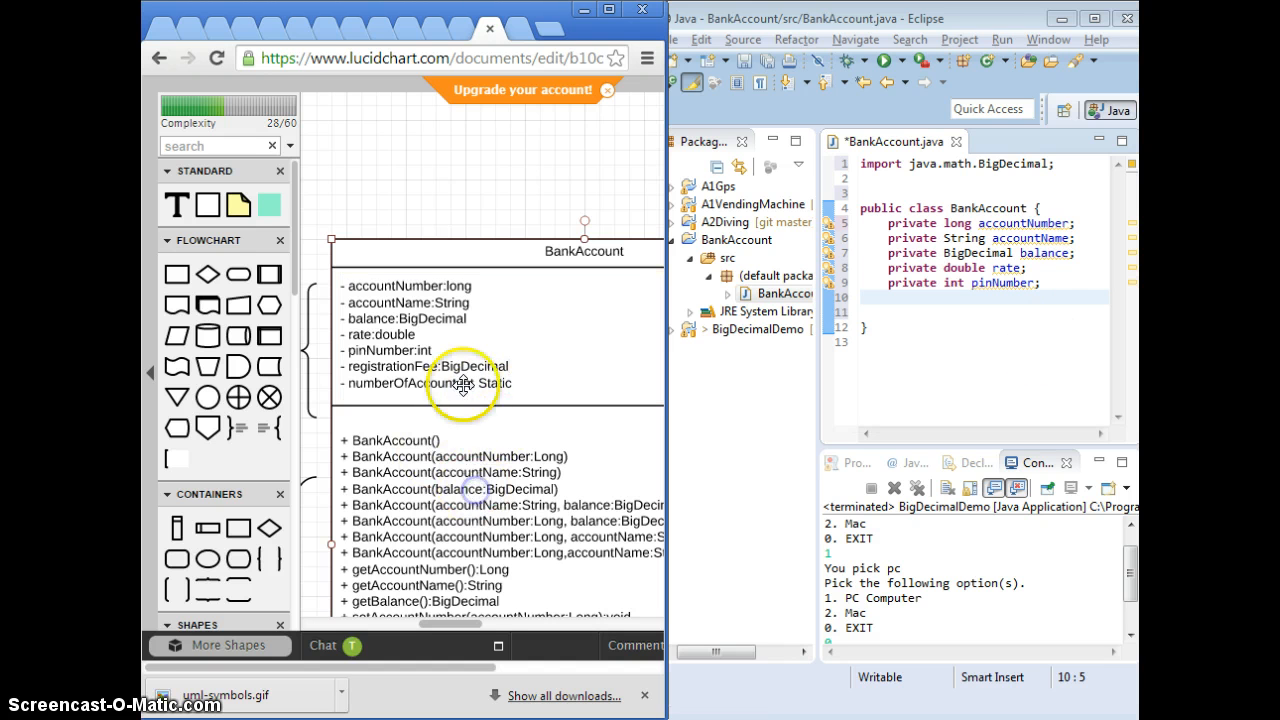
scroll(down, 3)
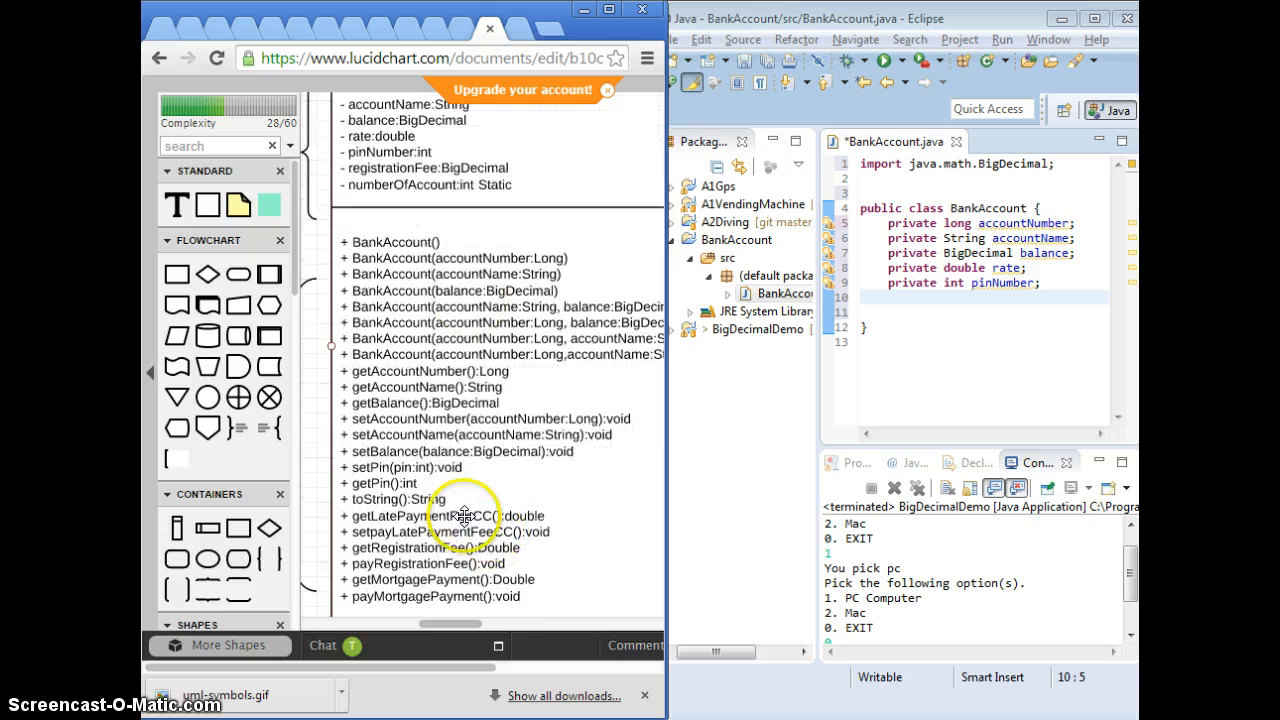
scroll(up, 3)
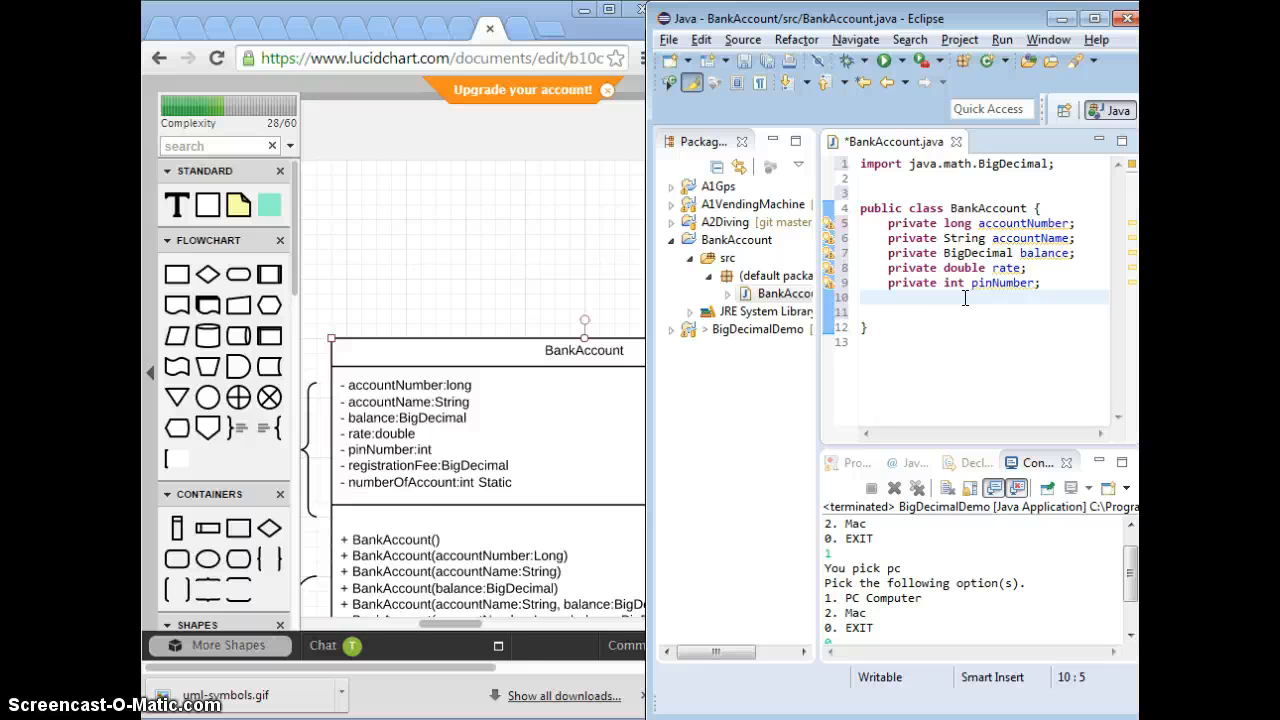
Declare the private BigDecimal registrationFee field in BankAccount
text(private BidGec)
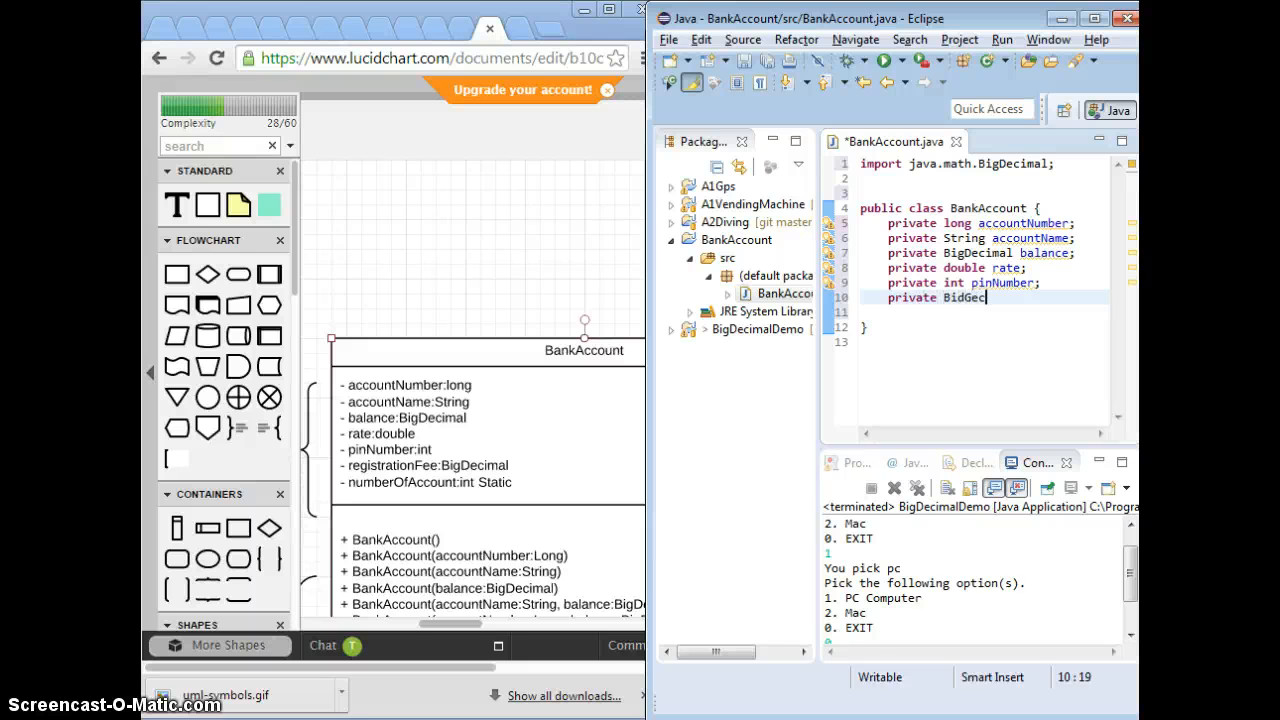
key(BackSpace)
text(gDecimal)
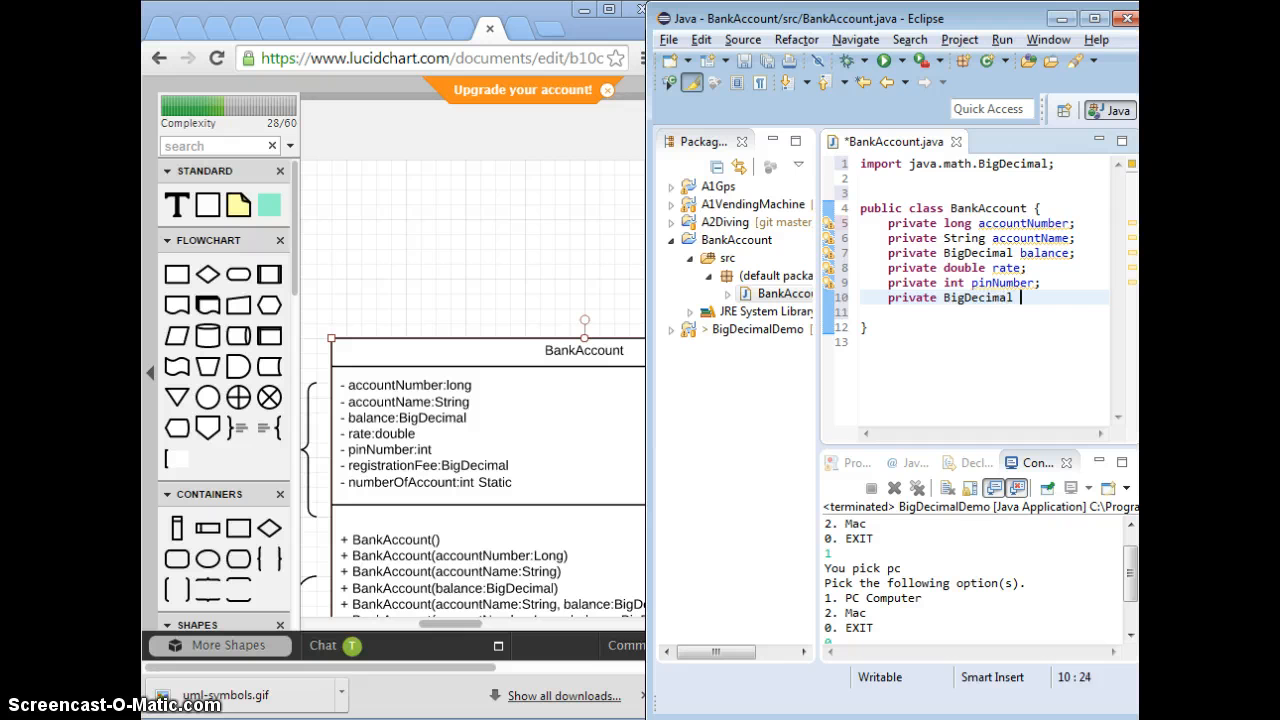
text(registrationFee;)
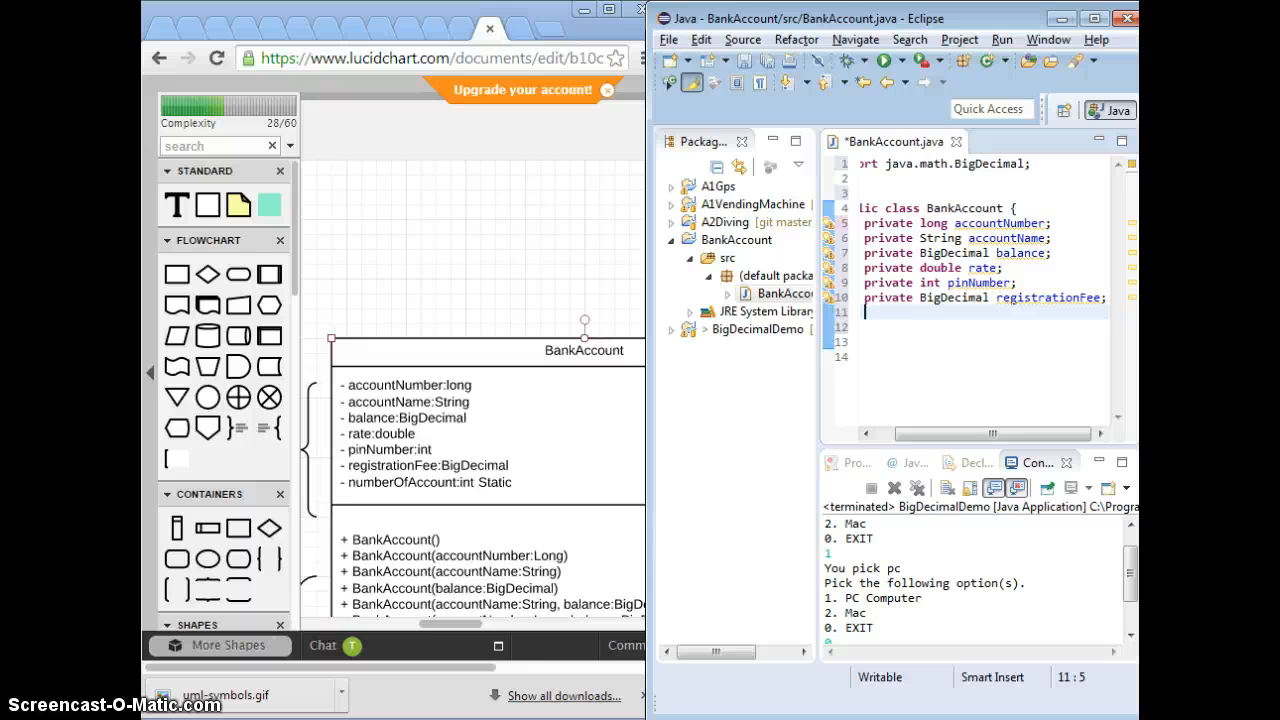
Declare 'private static int numberOfAccount;' after registrationFee
text(pri)
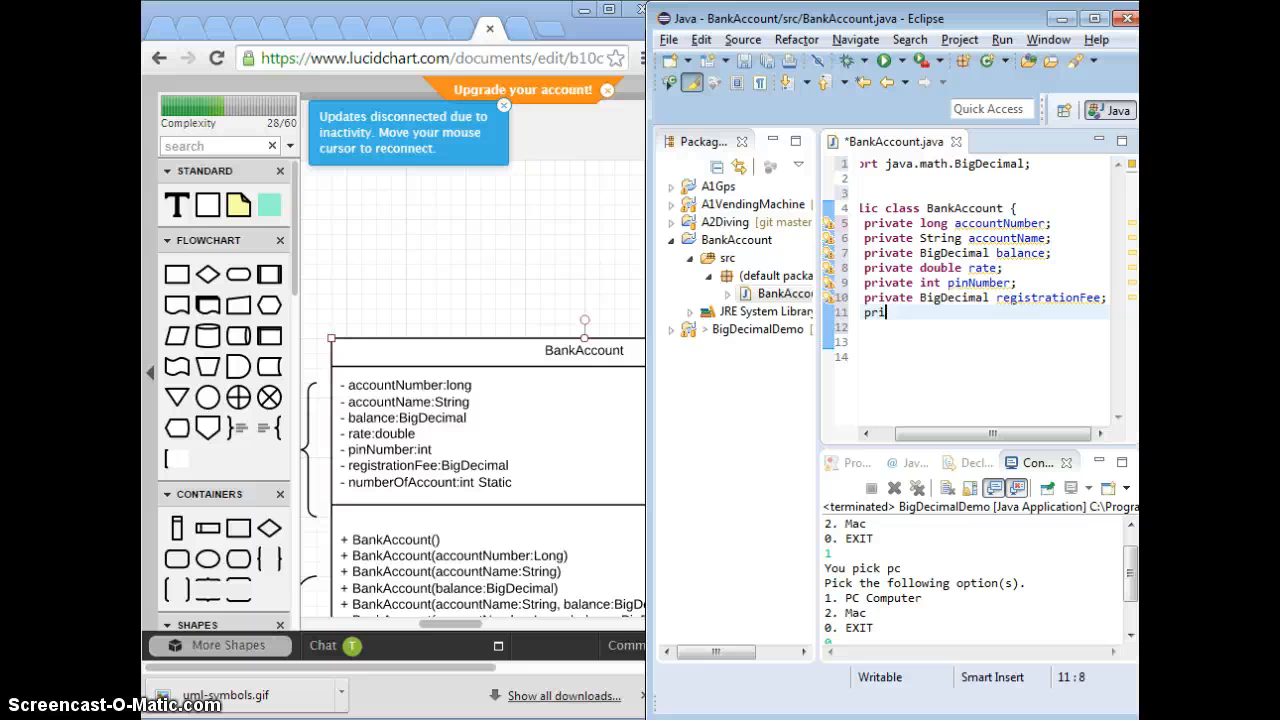
text(vate)
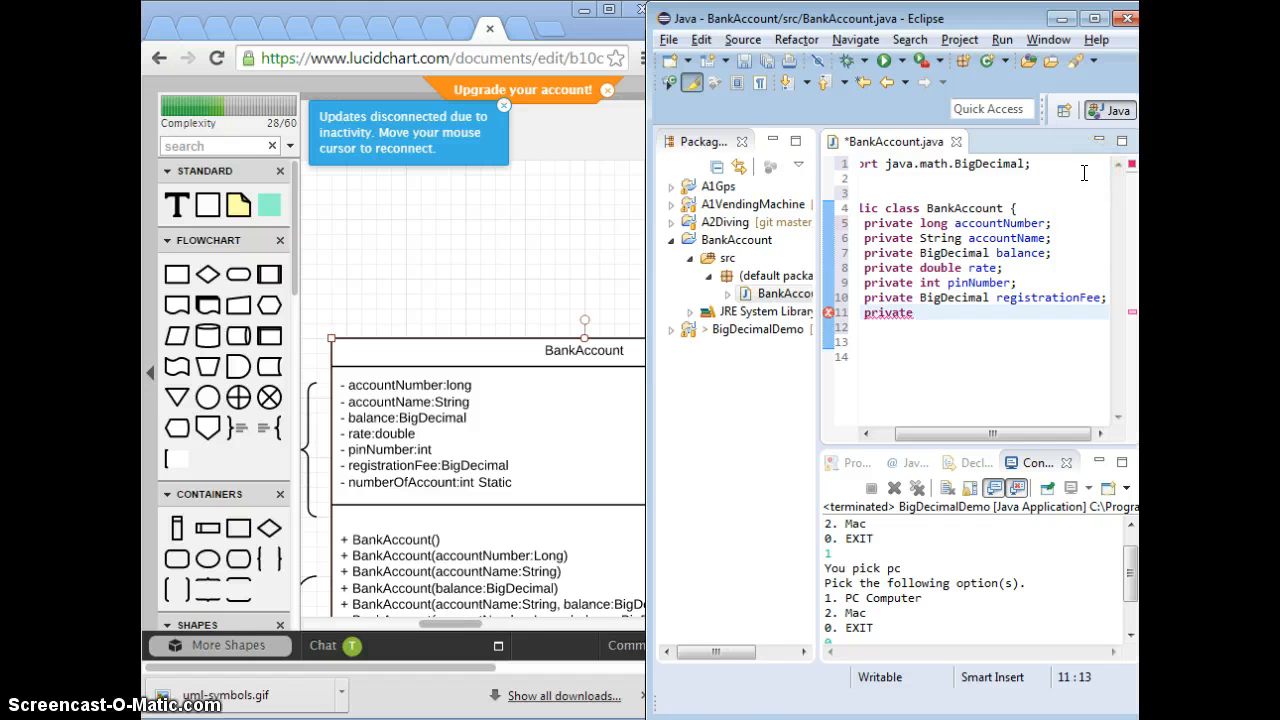
text(s)
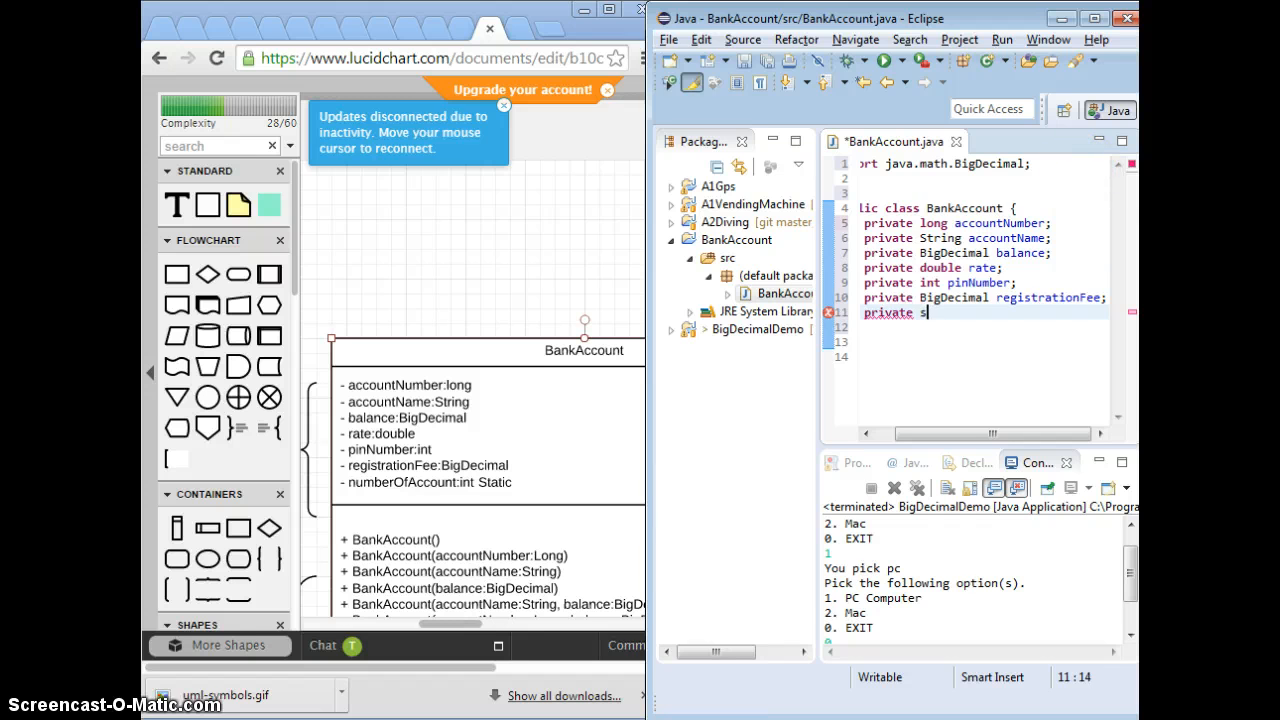
text(tatic int)
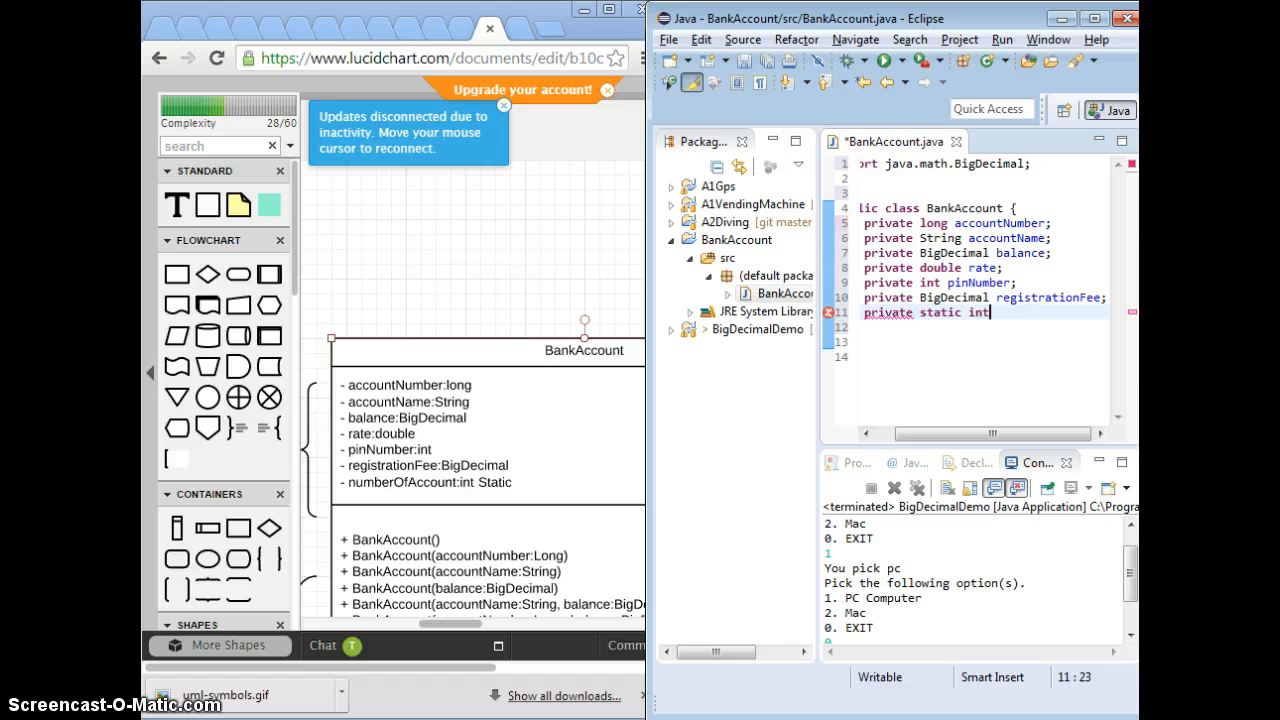
text(numberO)
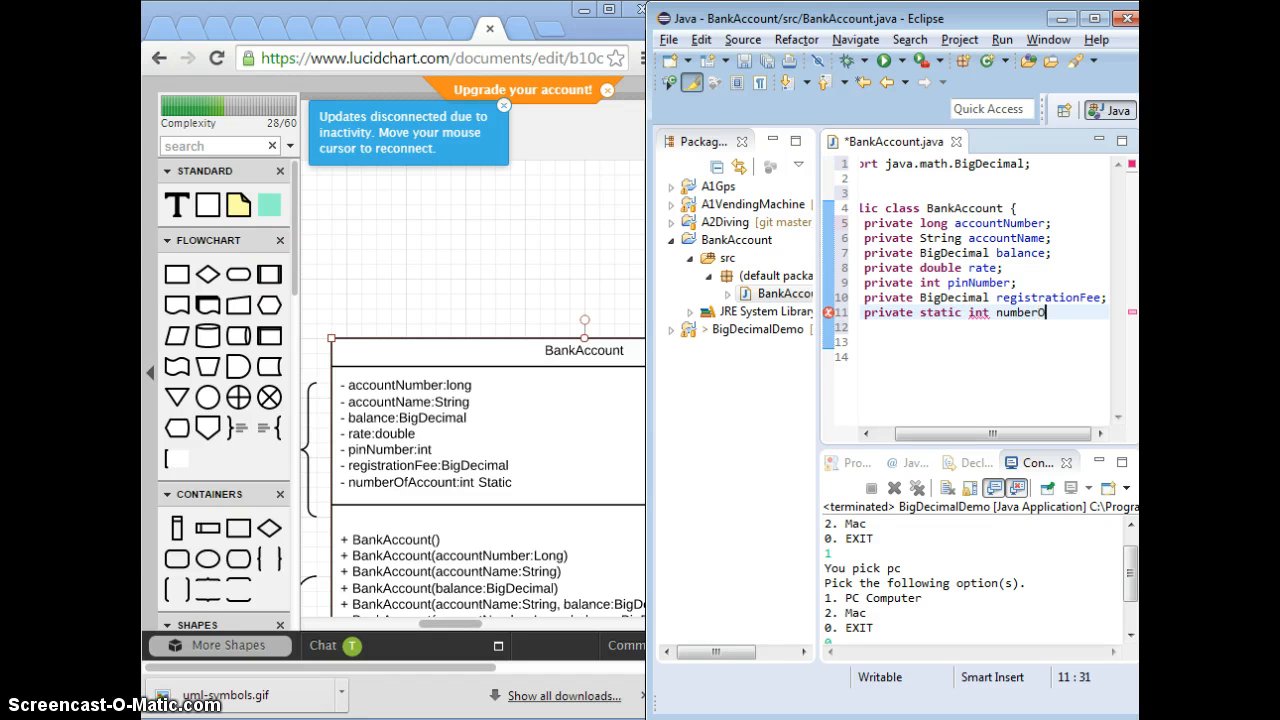
text(fAccount;)
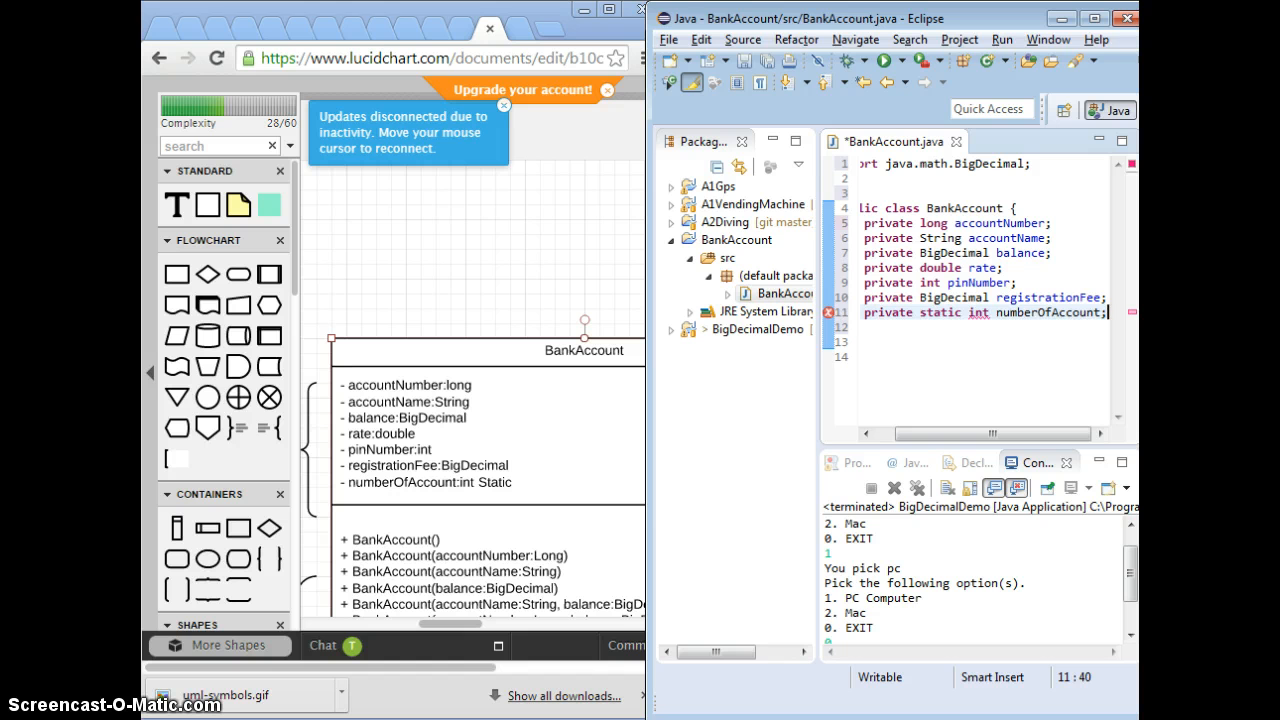
mouse_move(813, 63)
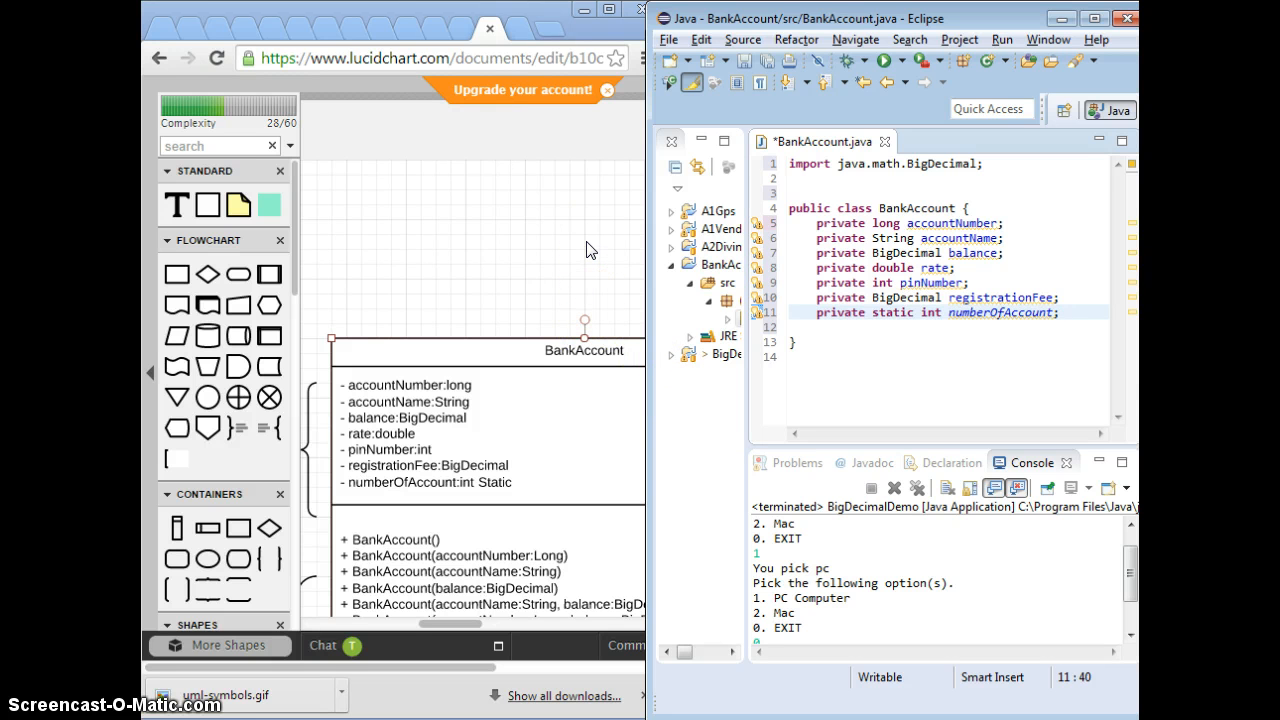
mouse_move(935, 253)
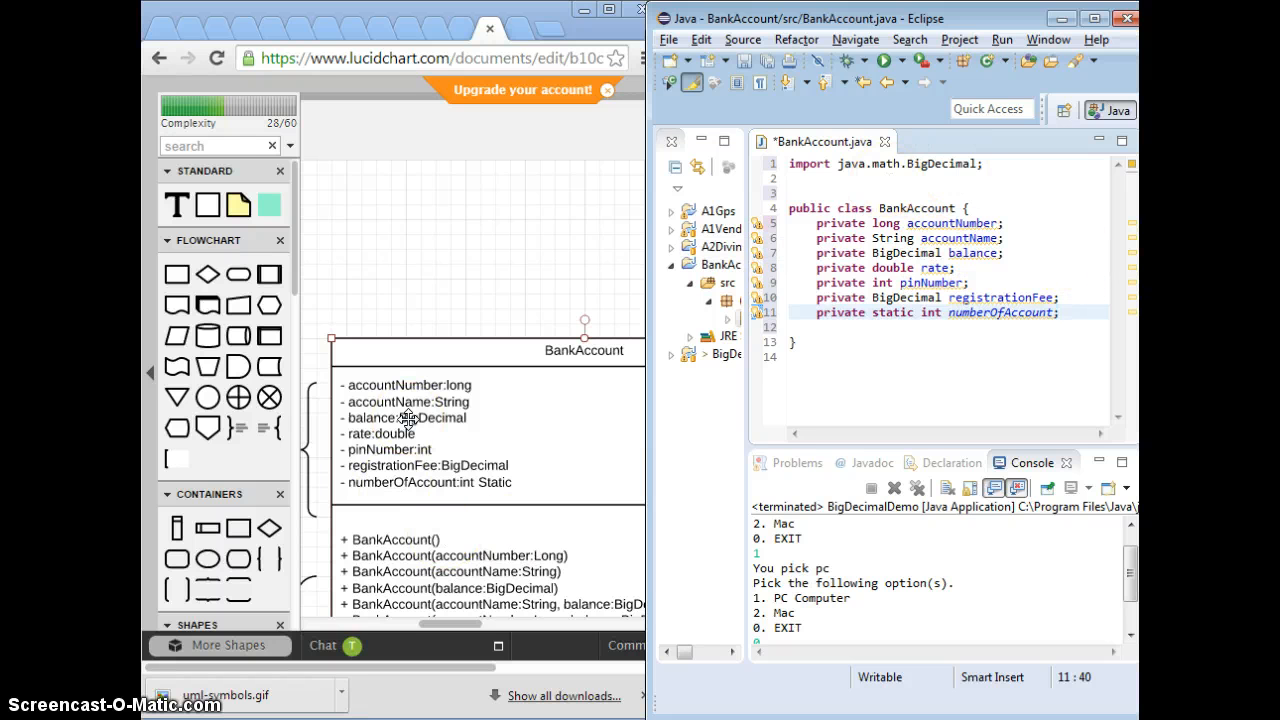
mouse_move(395, 353)
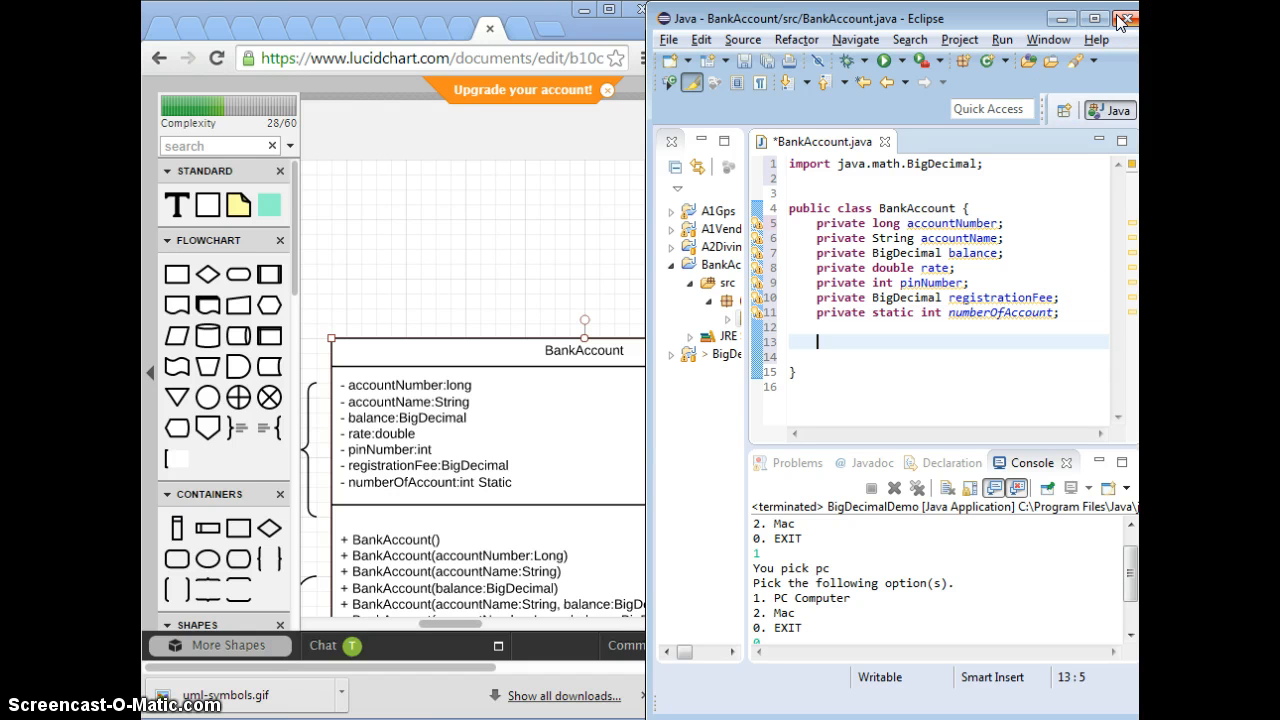
mouse_move(1124, 18)
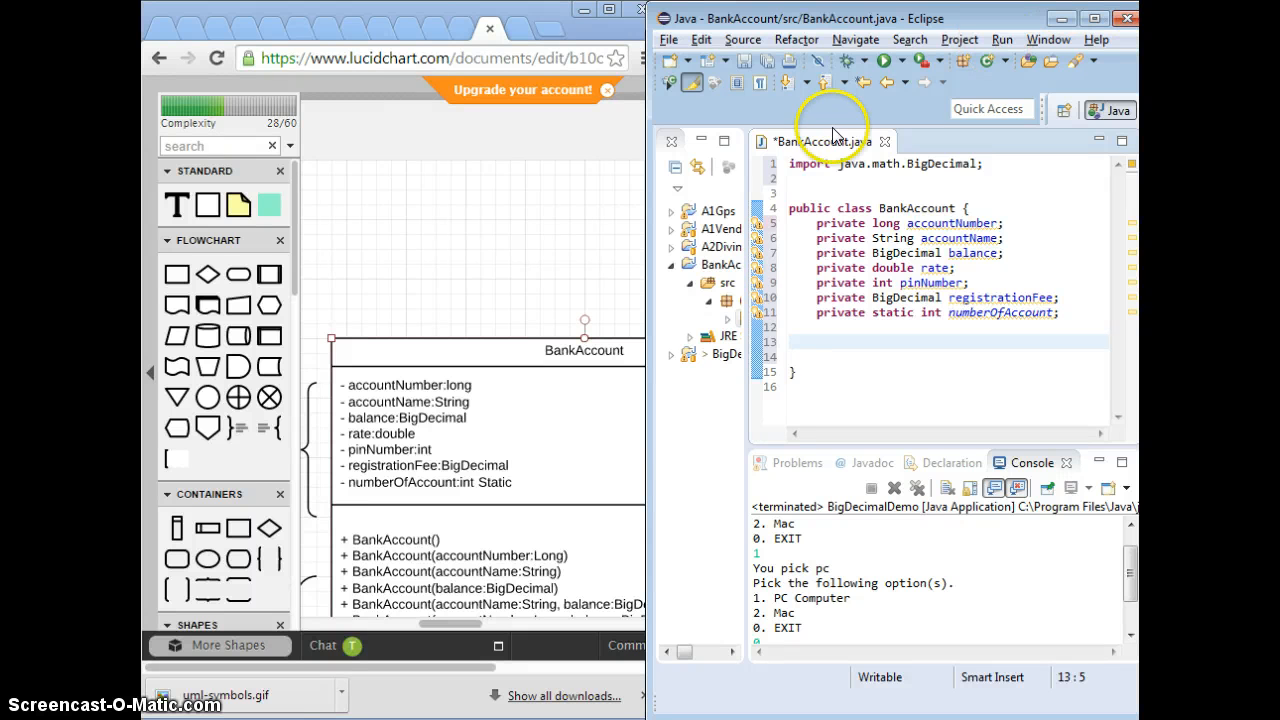
Scroll the BankAccount editor below its seven fields to the space for constructors
scroll(down, 3)
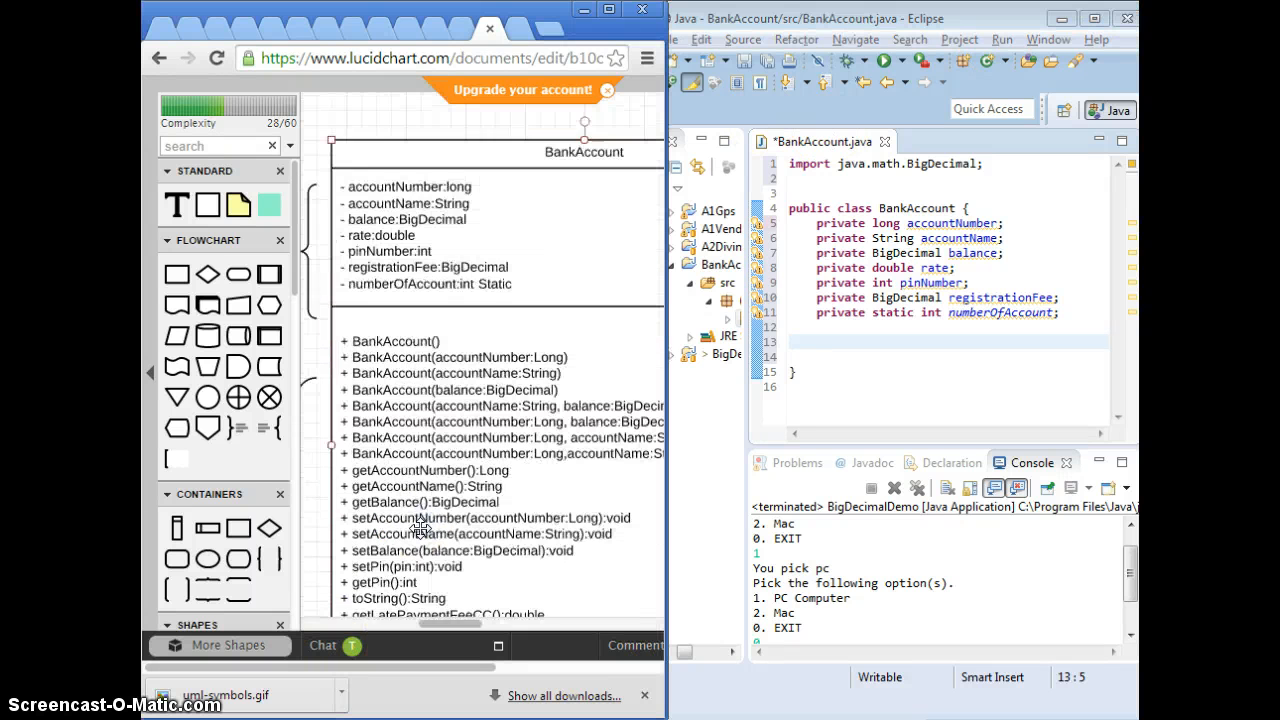
scroll(down, 3)
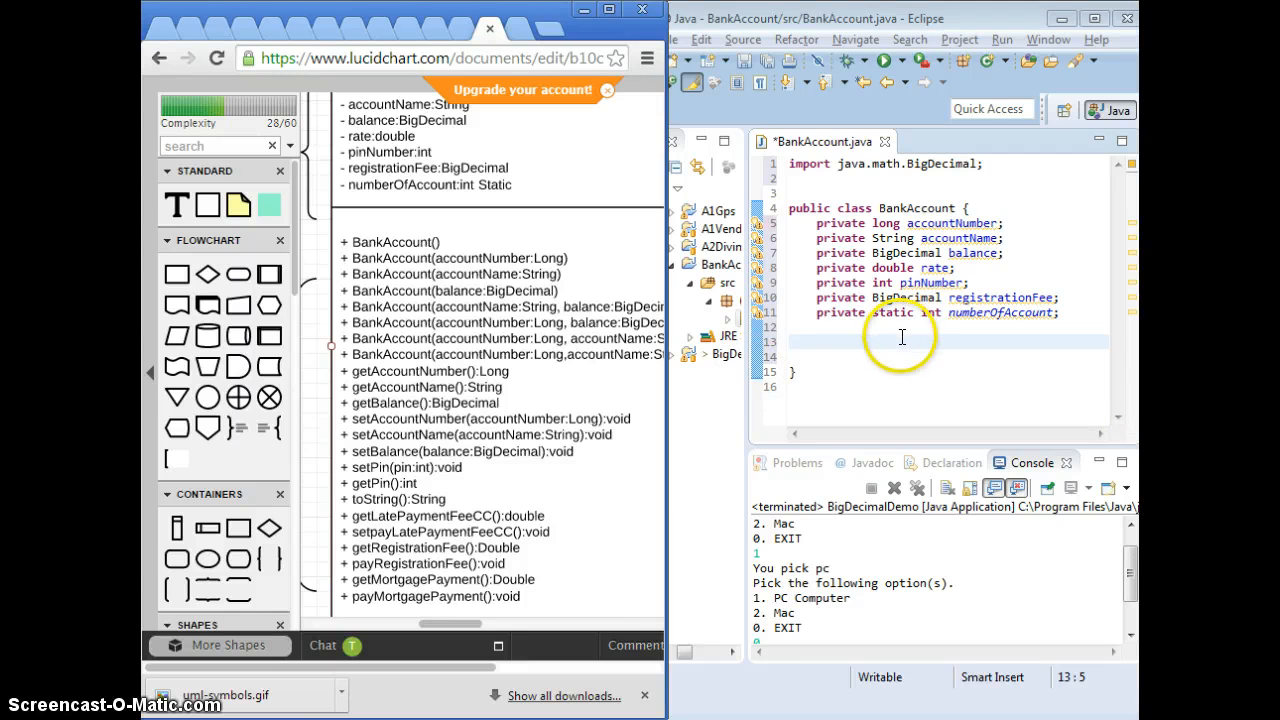
Generate a BankAccount constructor assigning accountNumber, accountName, balance, rate, pinNumber and registrationFee
right_click(901, 337)
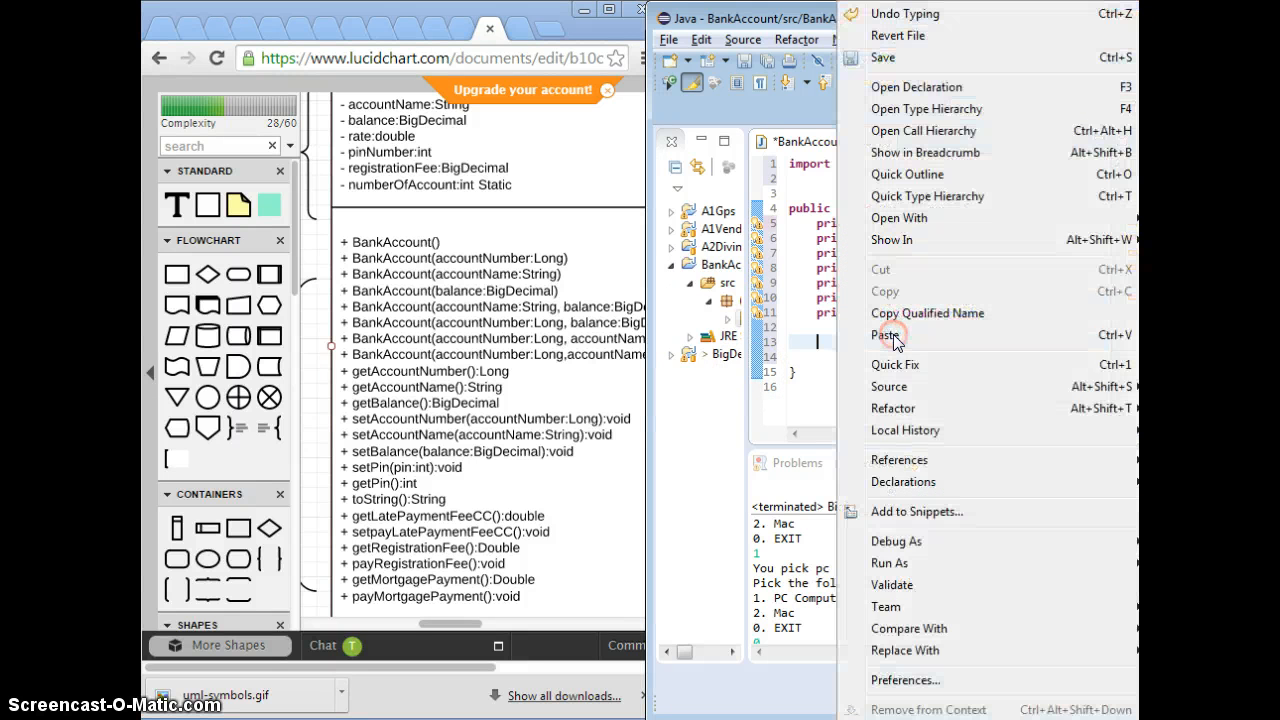
mouse_move(940, 607)
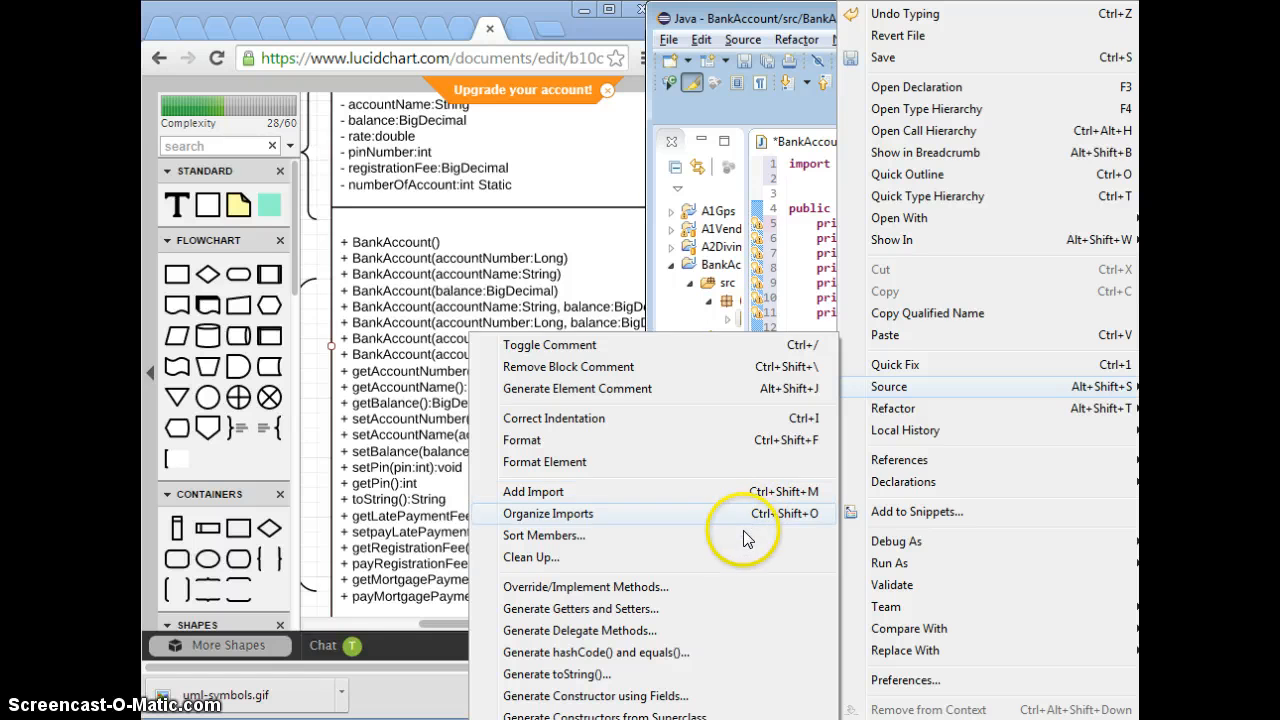
mouse_move(650, 673)
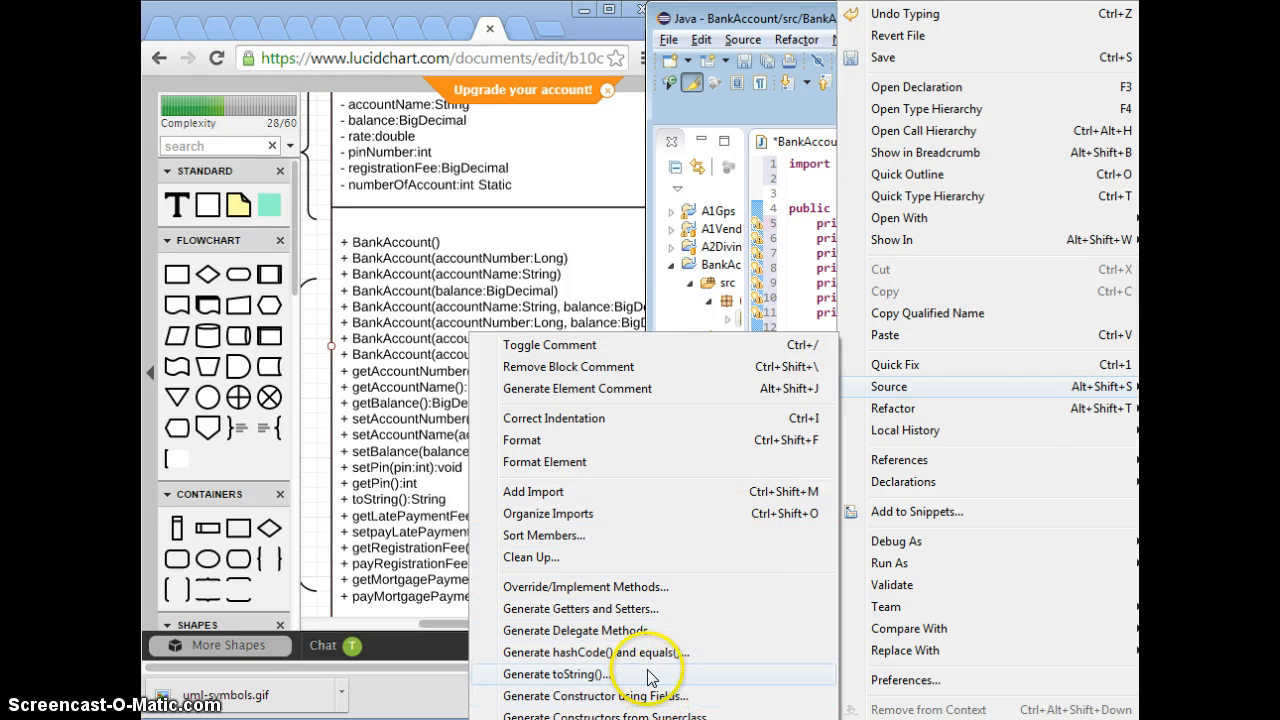
mouse_move(620, 463)
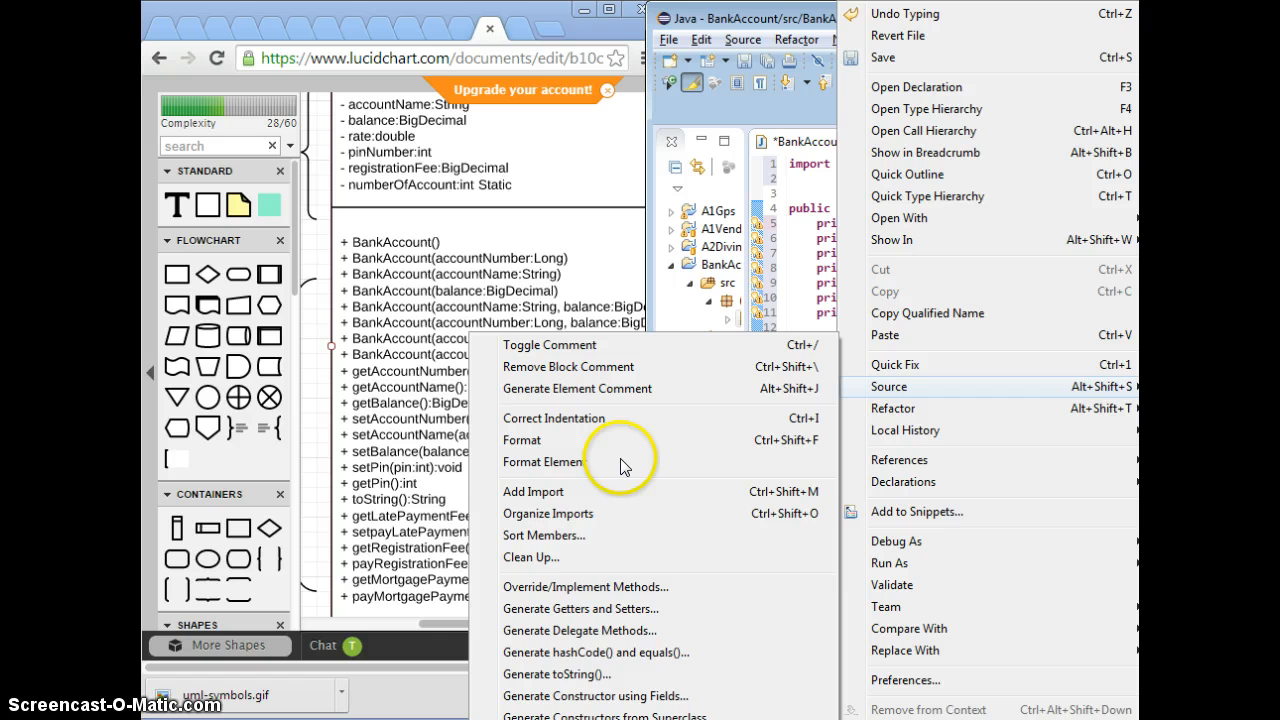
mouse_move(612, 630)
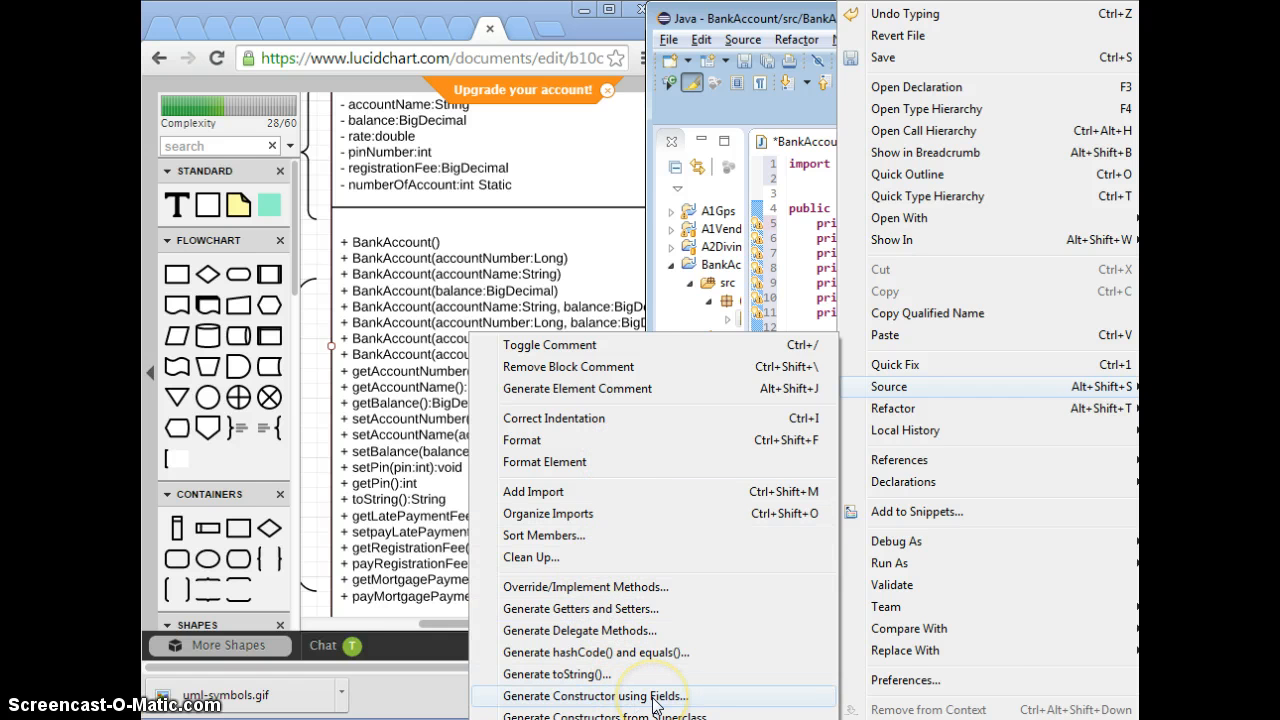
click(595, 695)
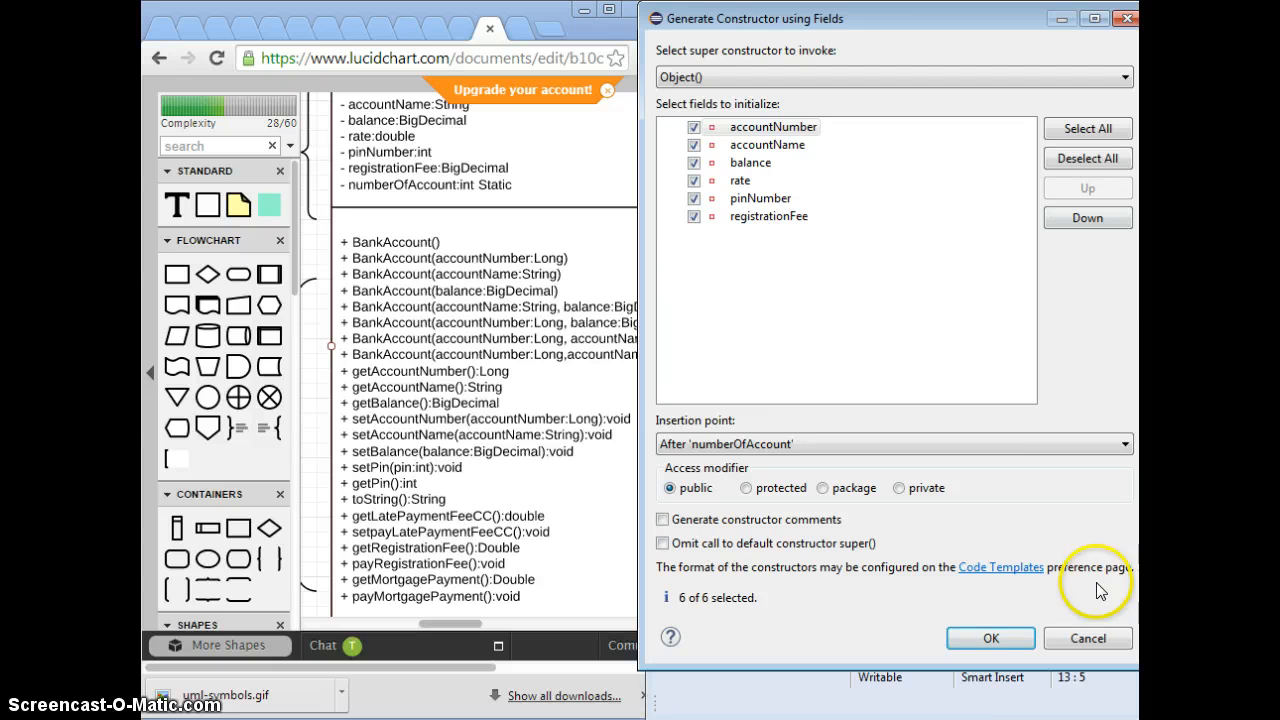
click(989, 638)
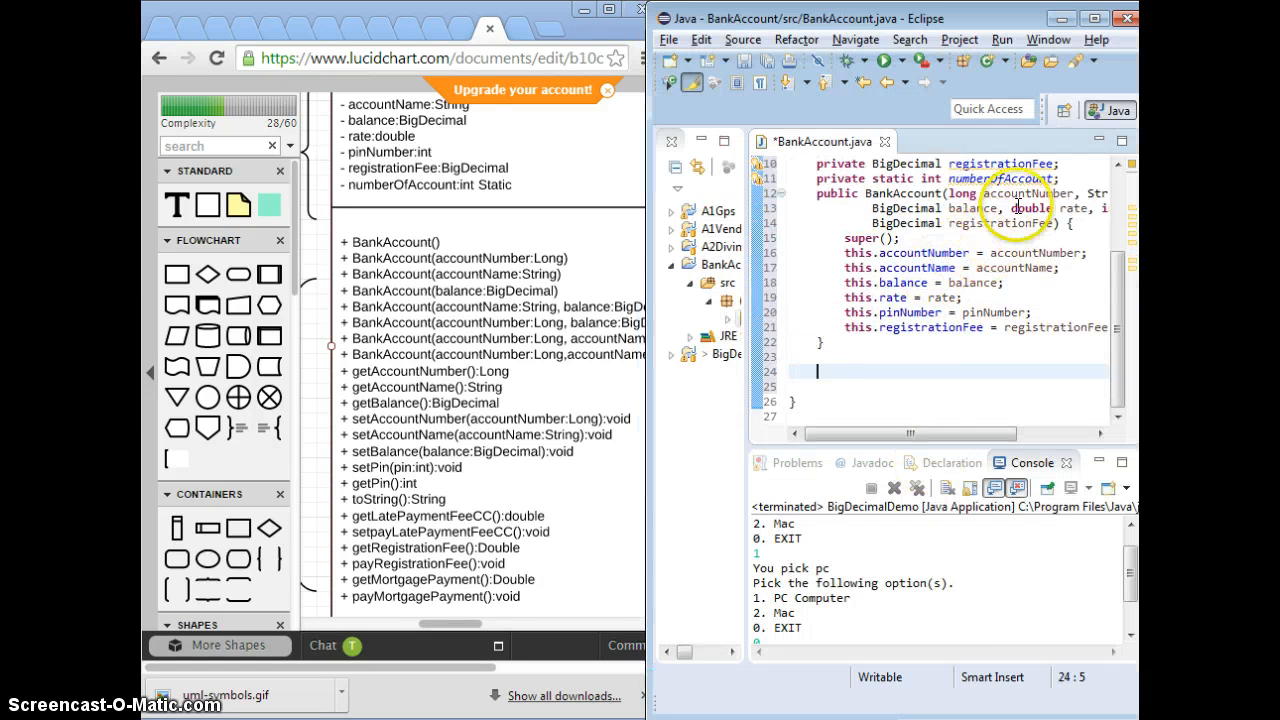
scroll(up, 3)
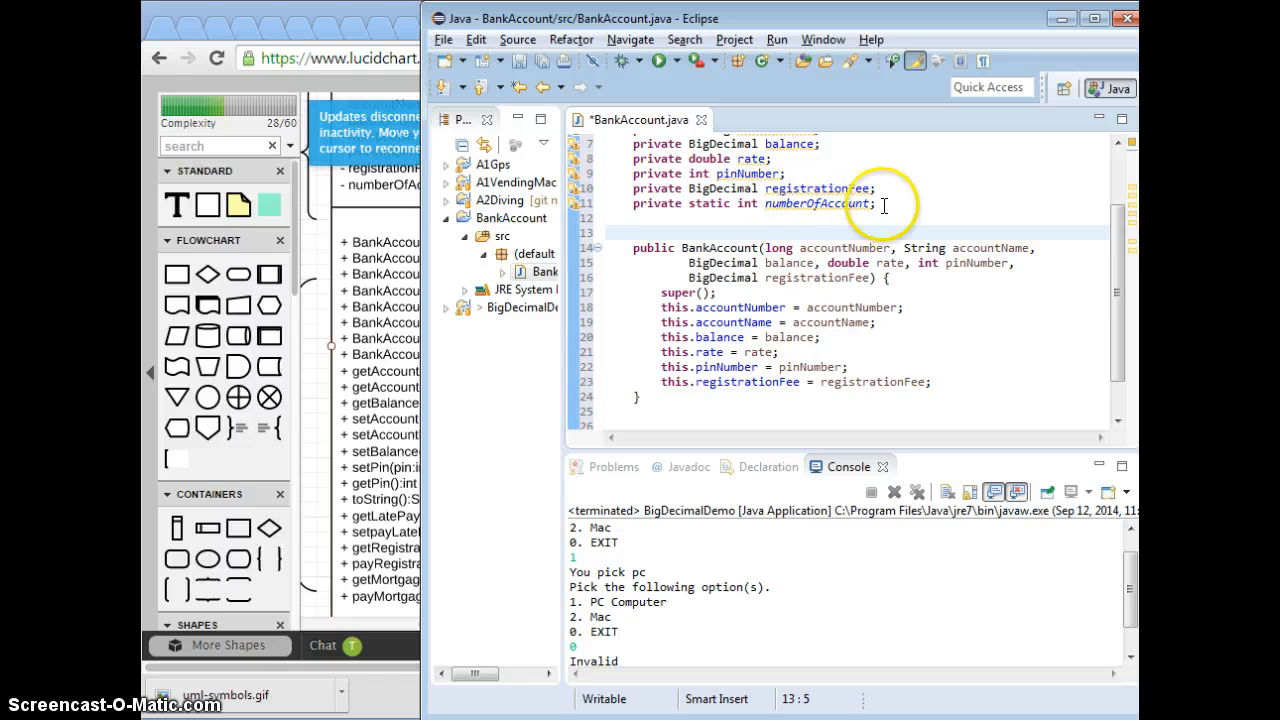
mouse_move(710, 278)
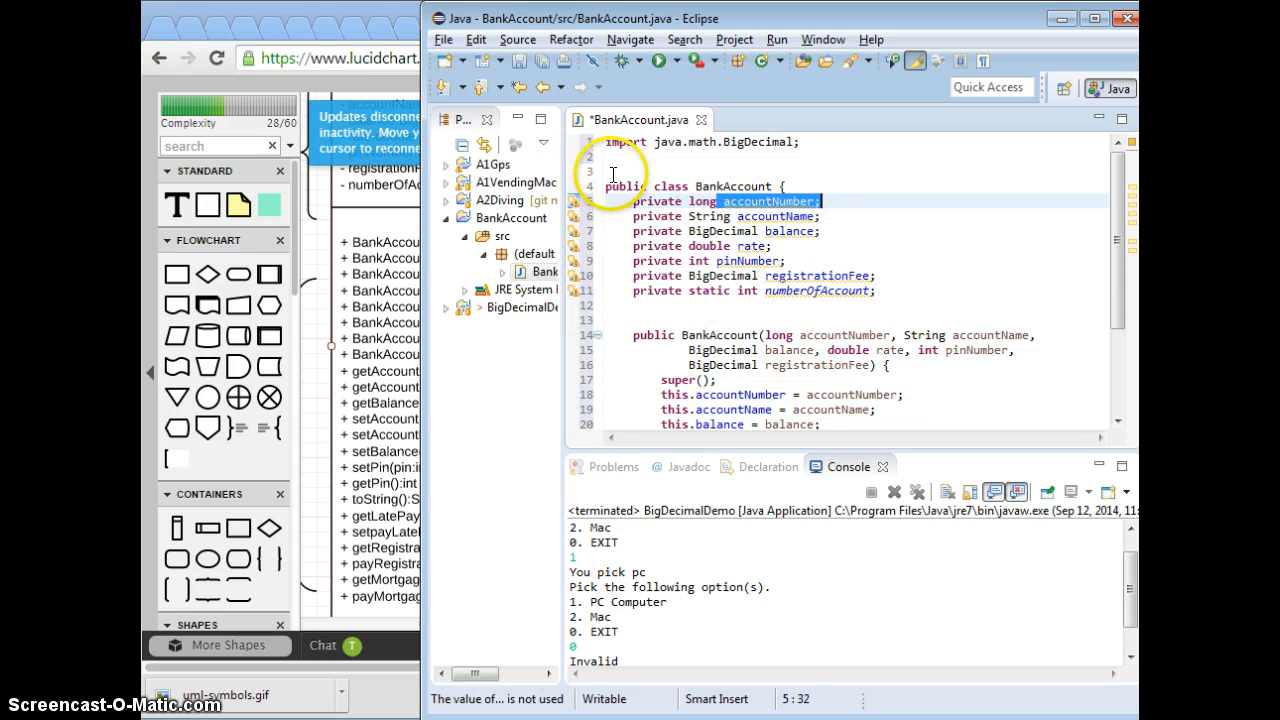
double_click(825, 394)
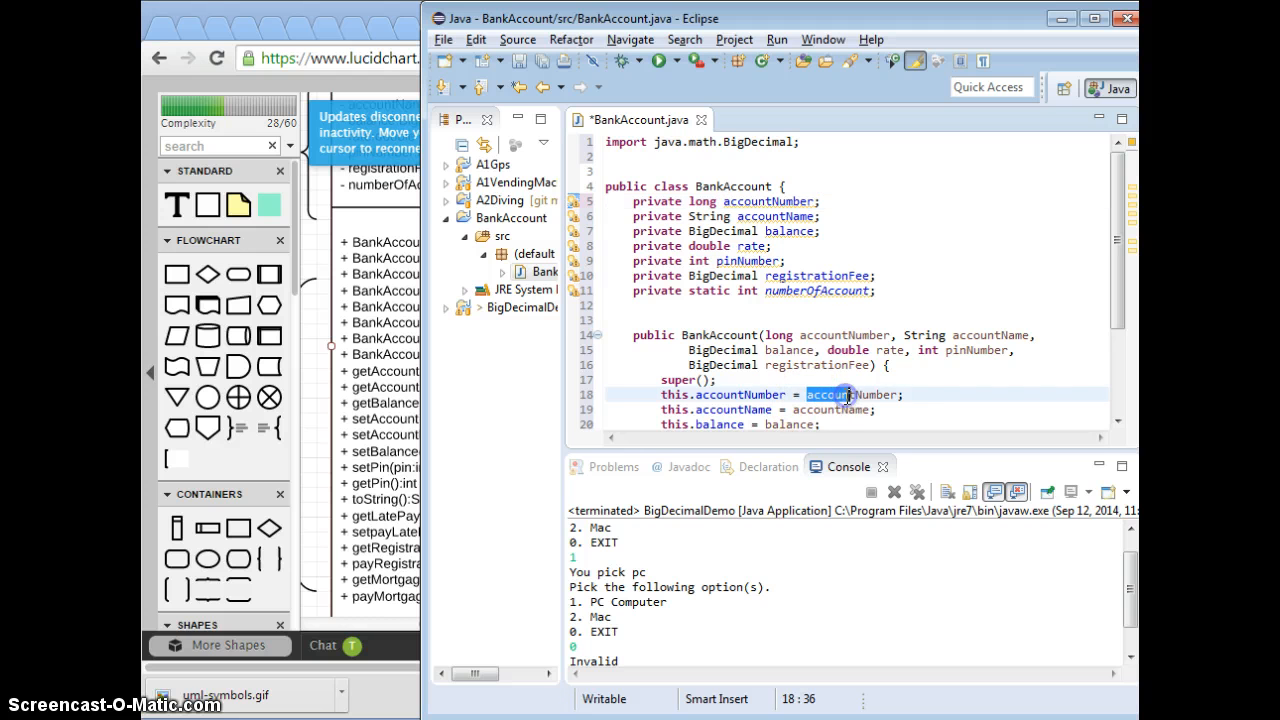
click(845, 335)
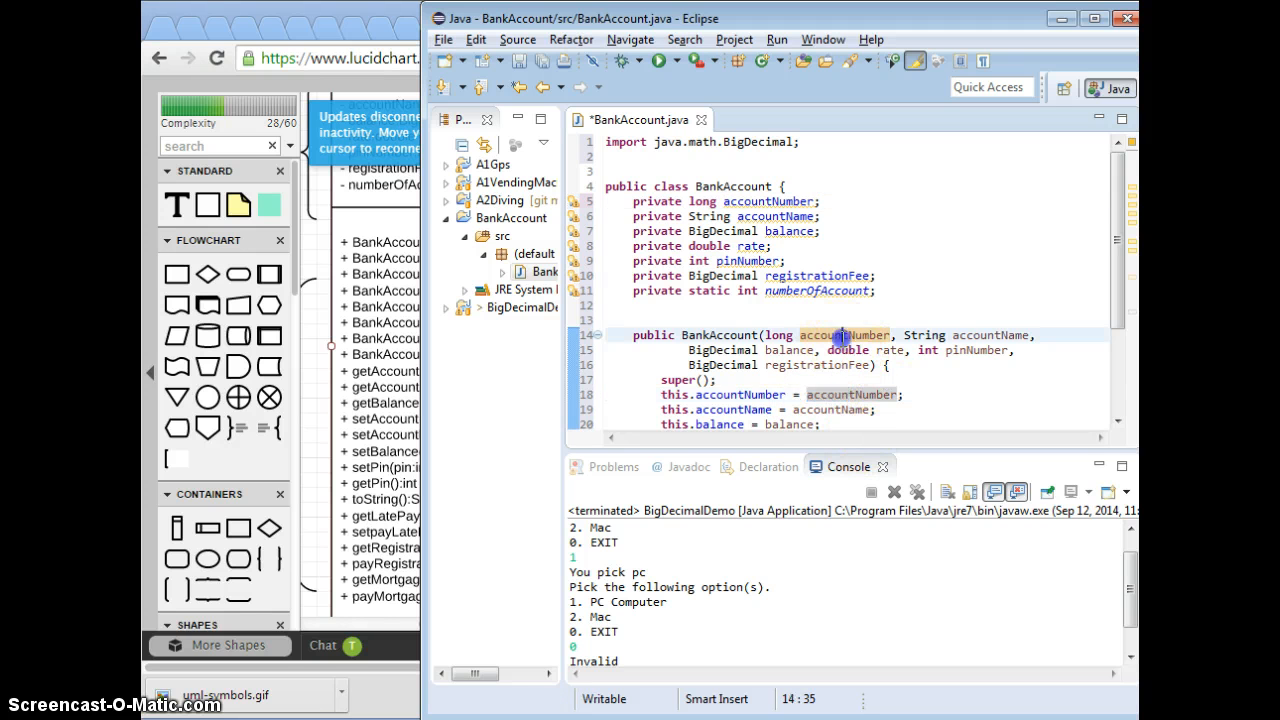
mouse_move(845, 335)
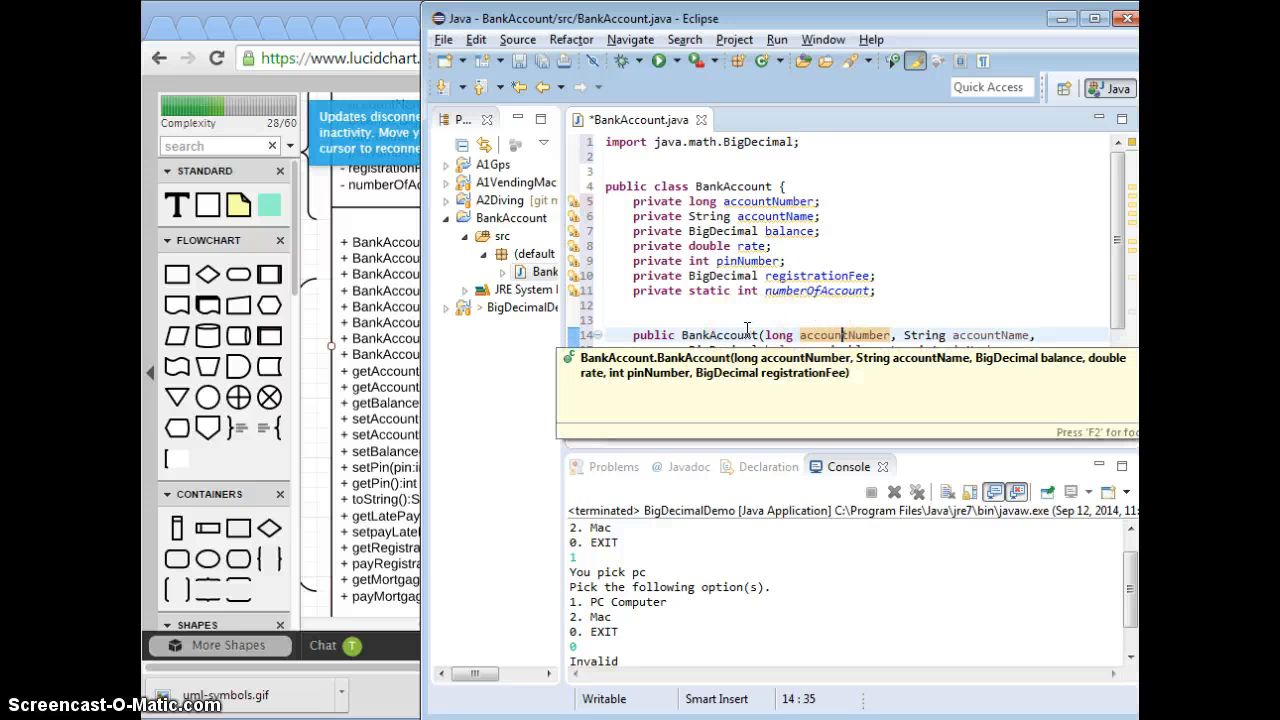
scroll(down, 3)
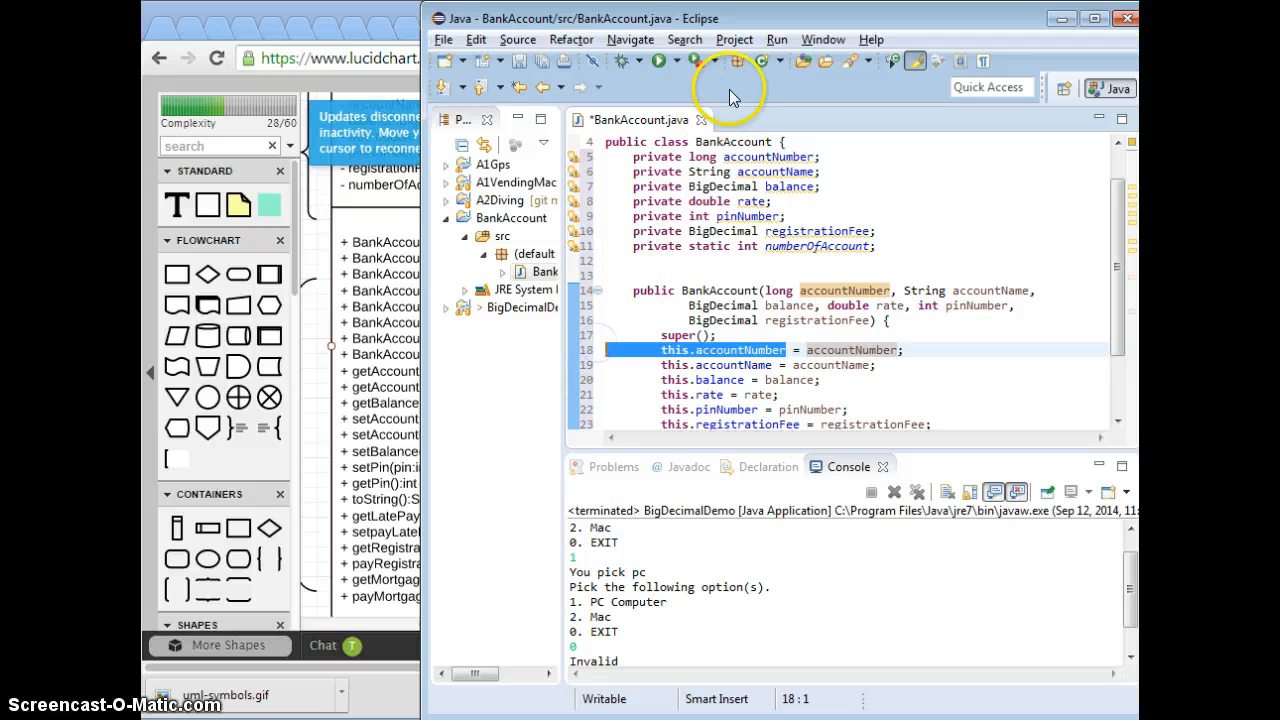
mouse_move(735, 165)
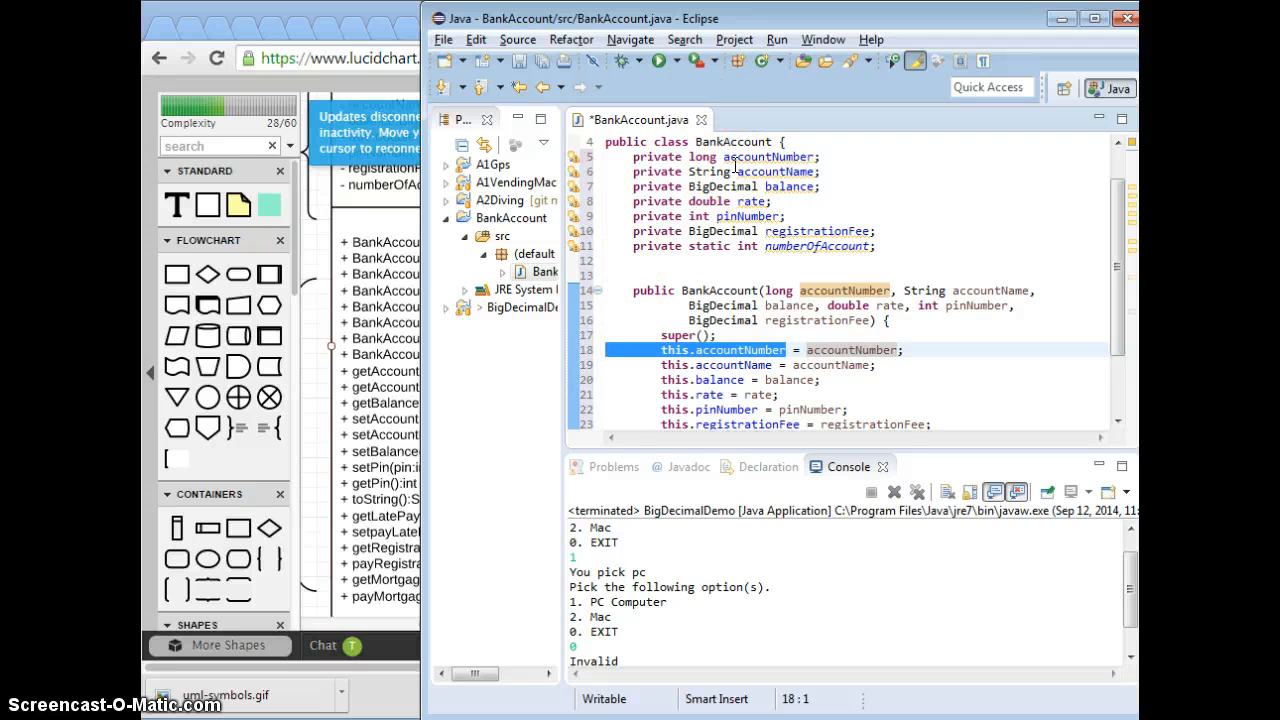
mouse_move(928, 433)
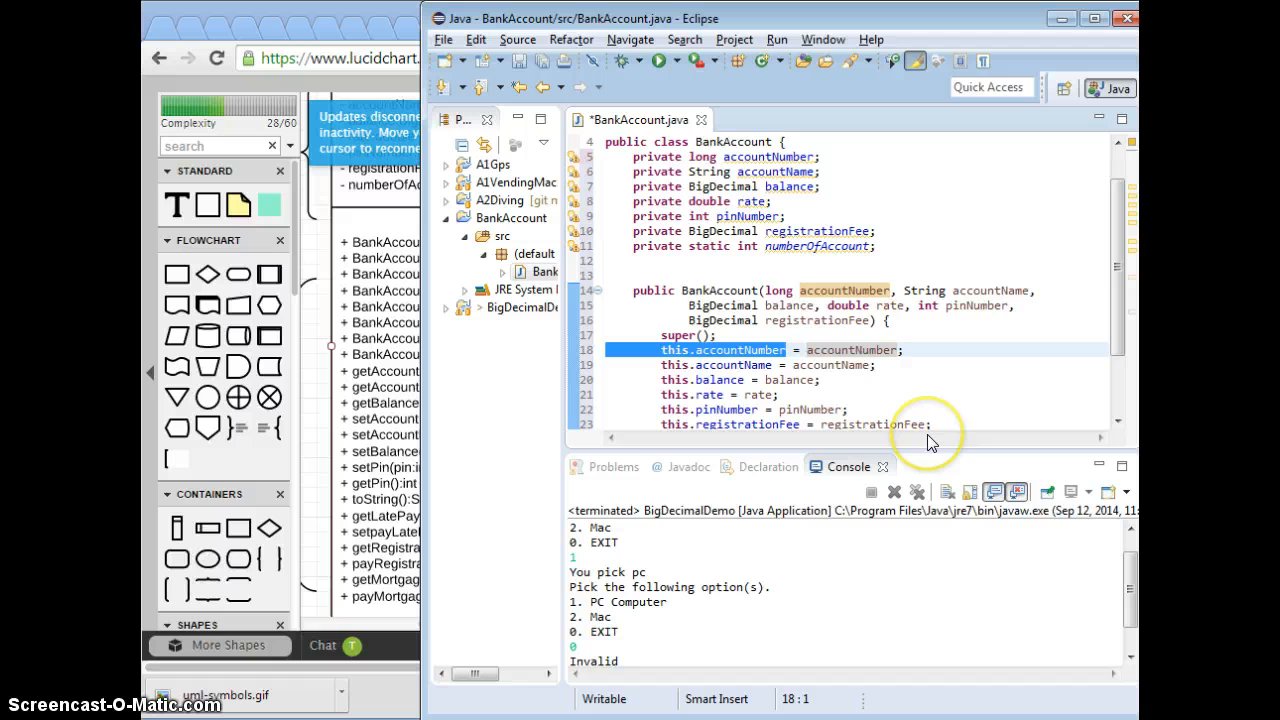
mouse_move(735, 332)
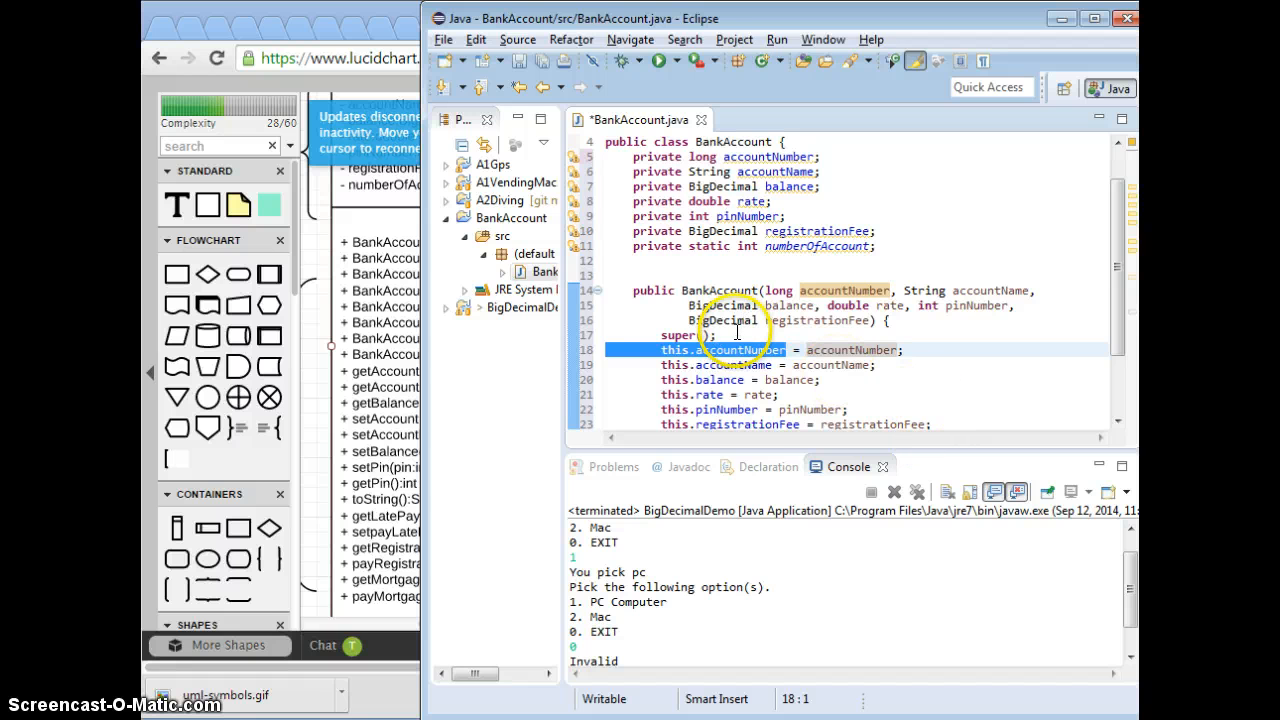
click(700, 335)
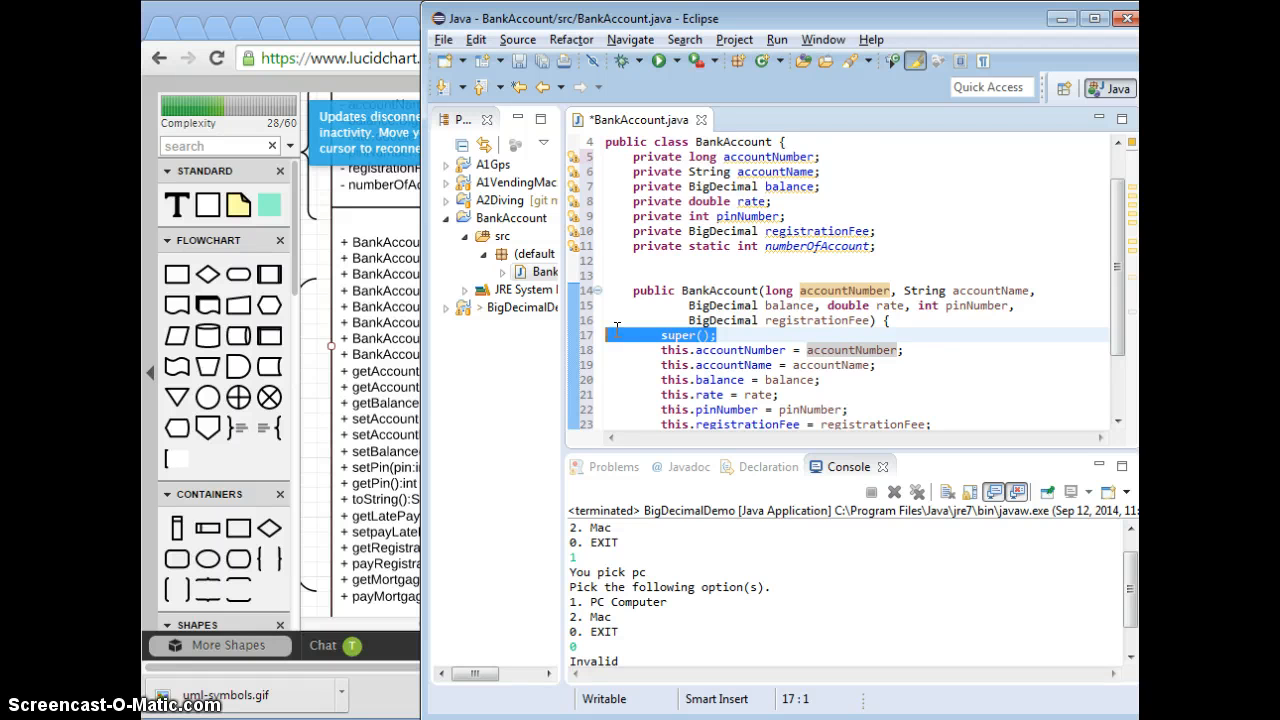
scroll(up, 3)
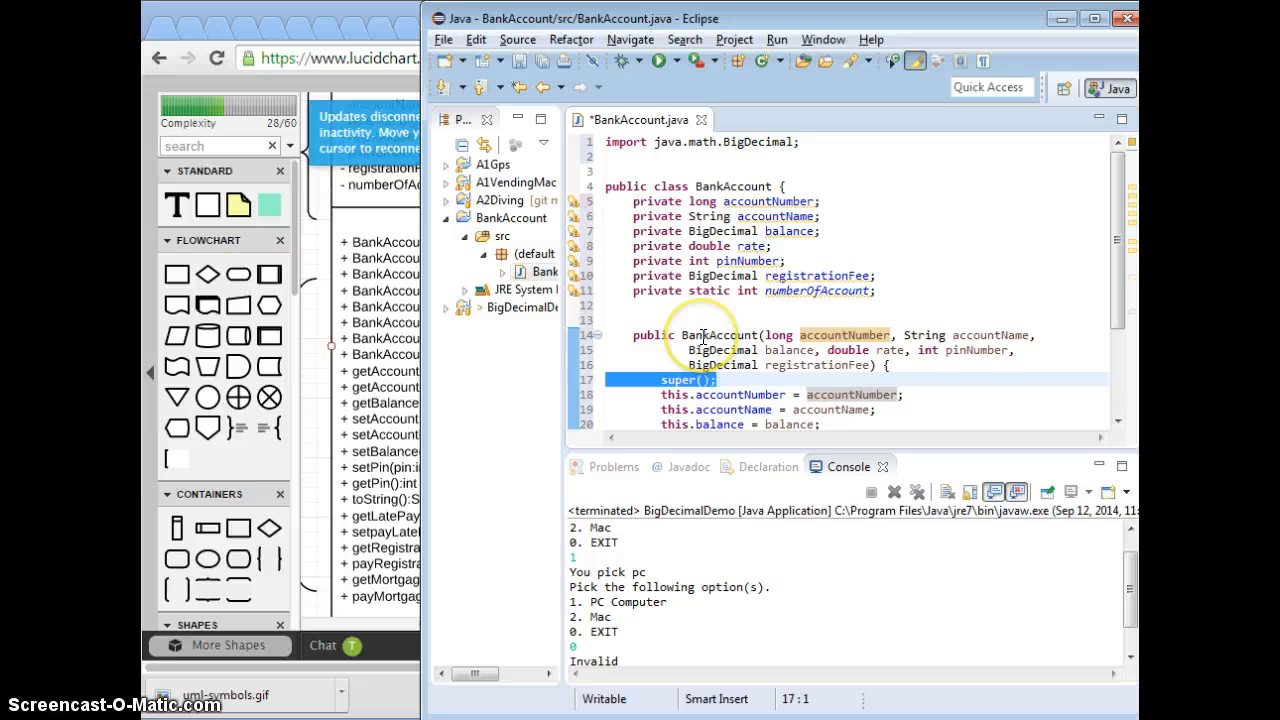
mouse_move(700, 335)
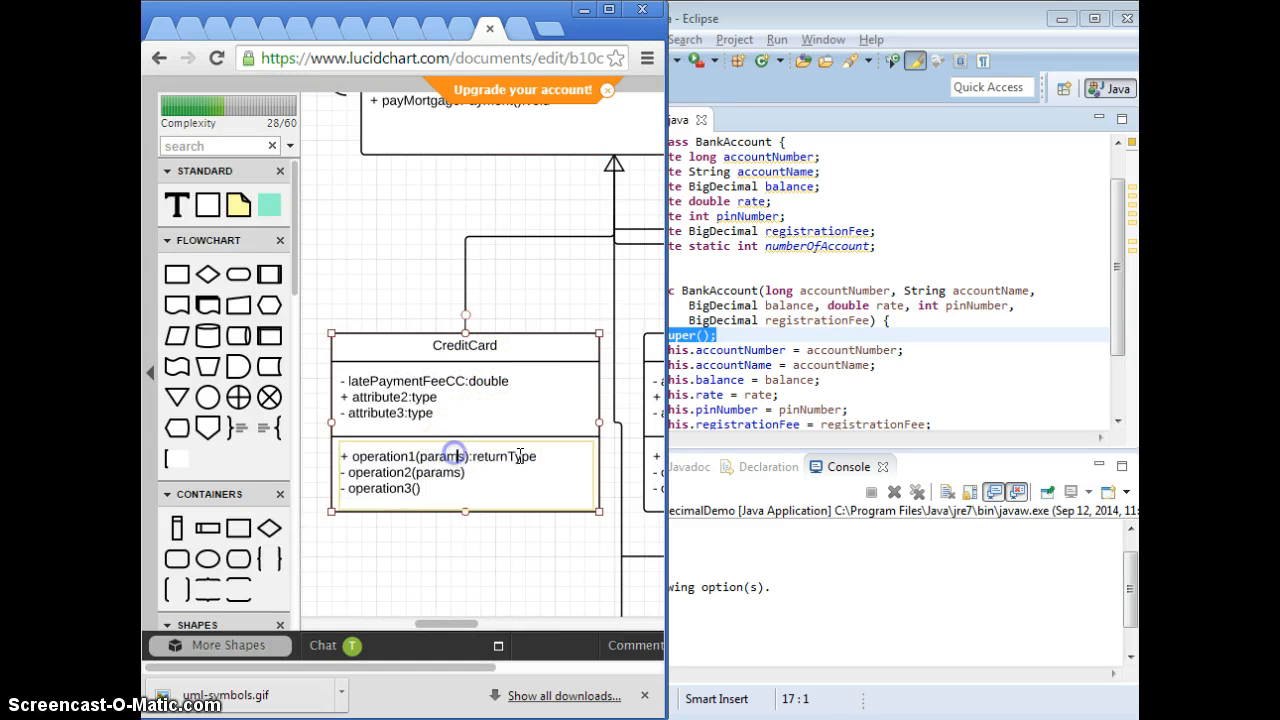
Replace CreditCard's operation1 placeholder with + CreditCard()
double_click(441, 456)
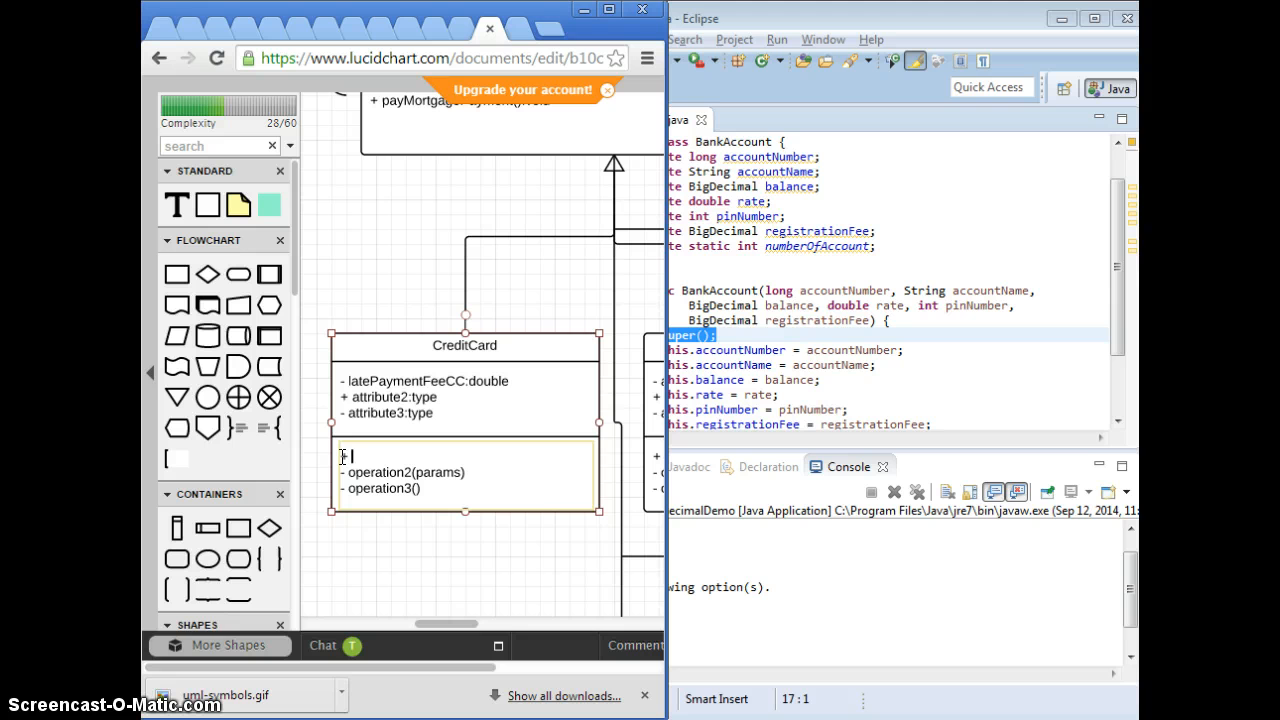
text(CreditCard()
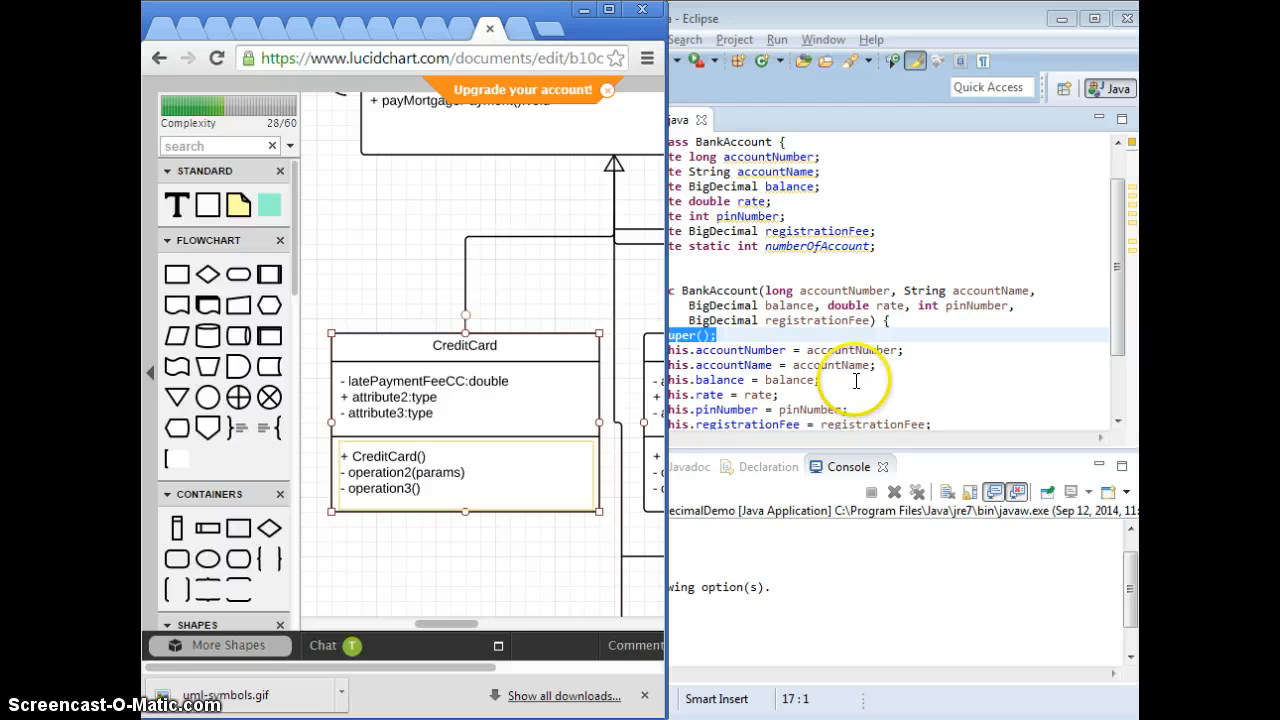
mouse_move(400, 470)
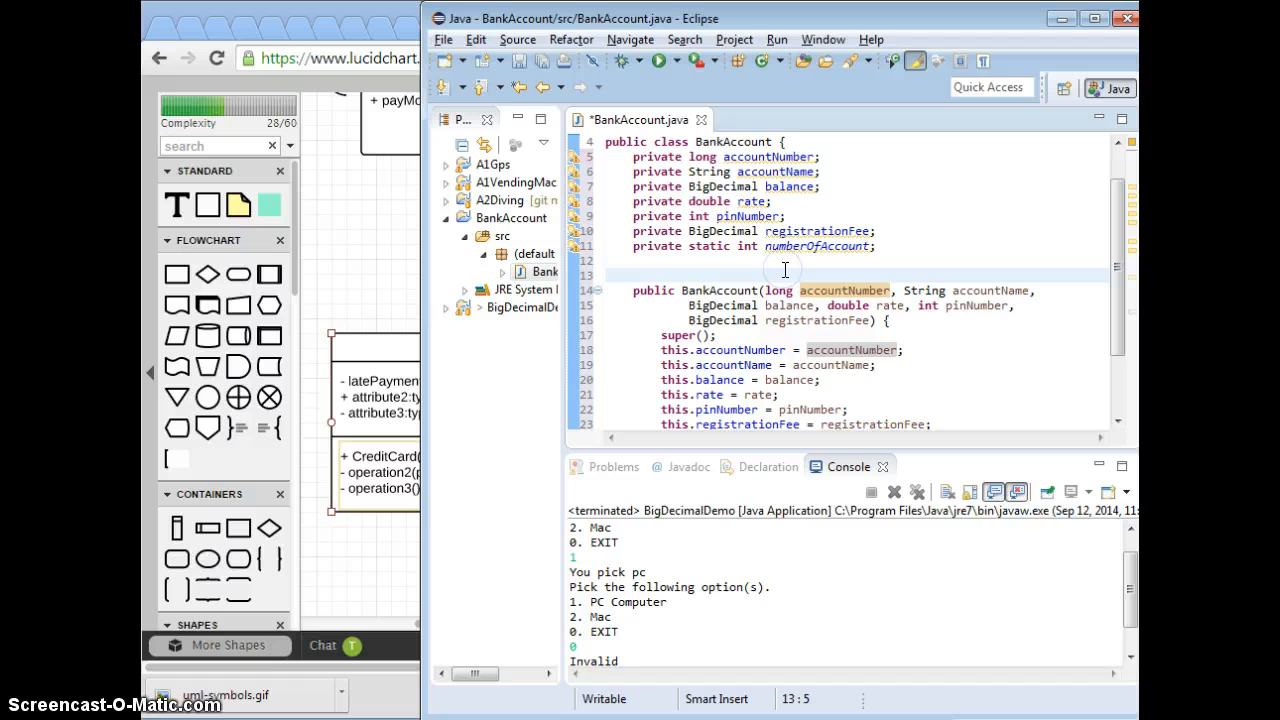
Add a public no-argument BankAccount() constructor whose body calls super()
text(public Ba)
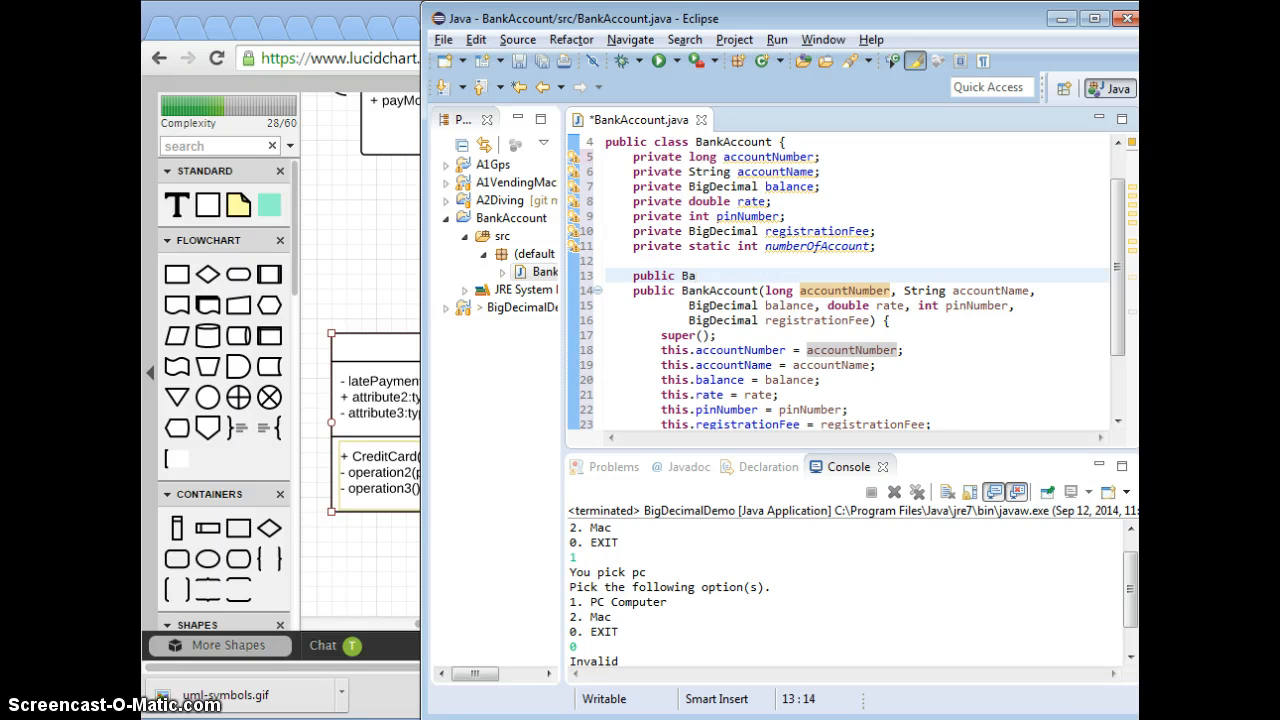
text(nkAccount() {\)
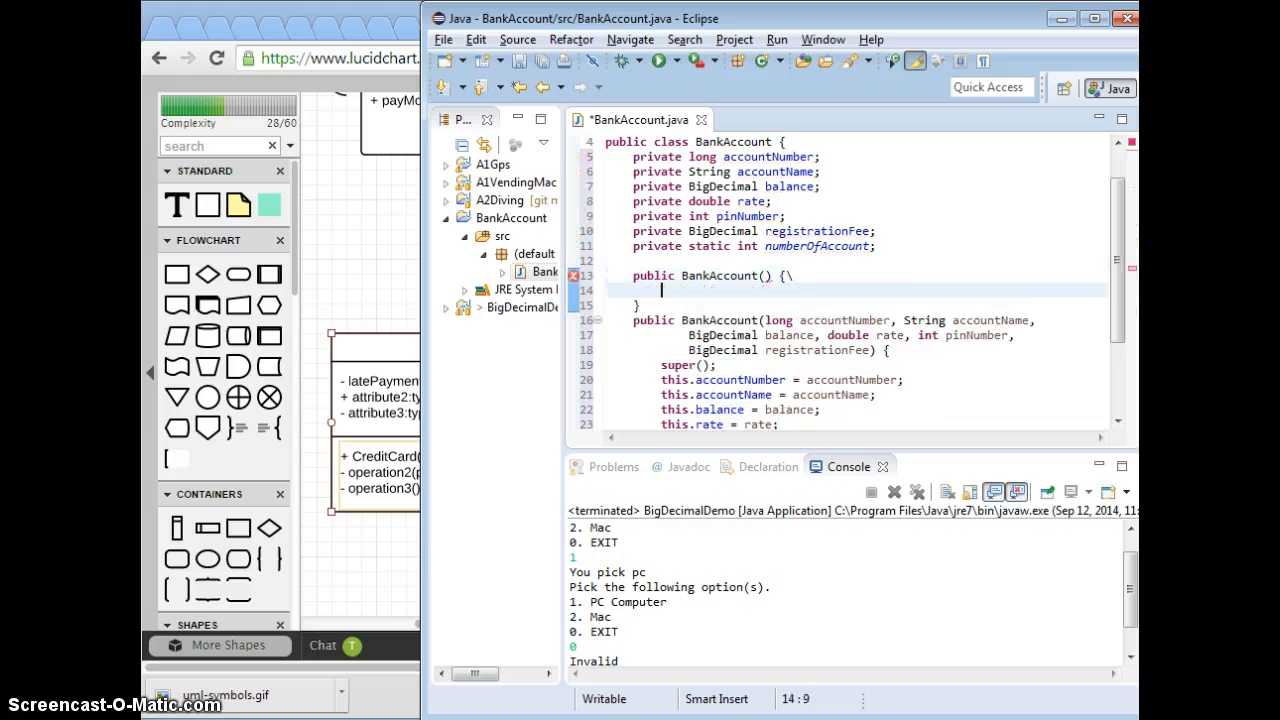
text(supe)
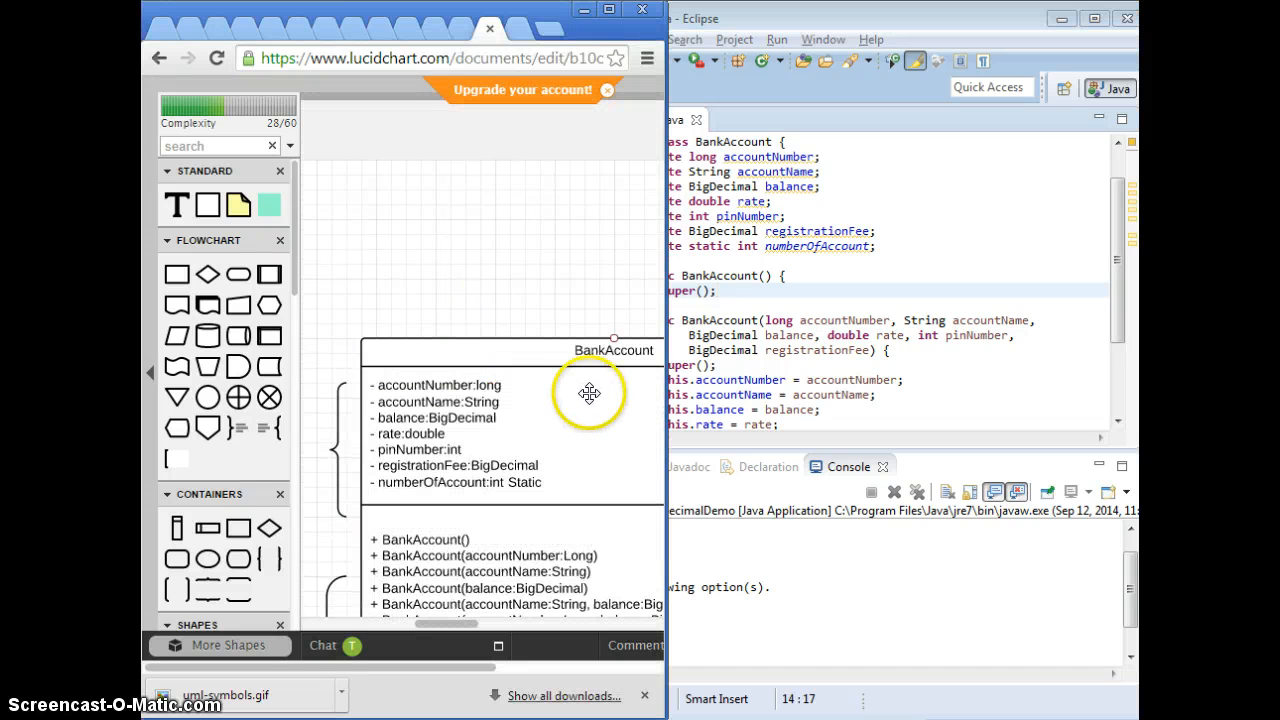
Delete attribute2 and attribute3 from CreditCard and rewrite operation2 as + CreditCard(double)
click(590, 390)
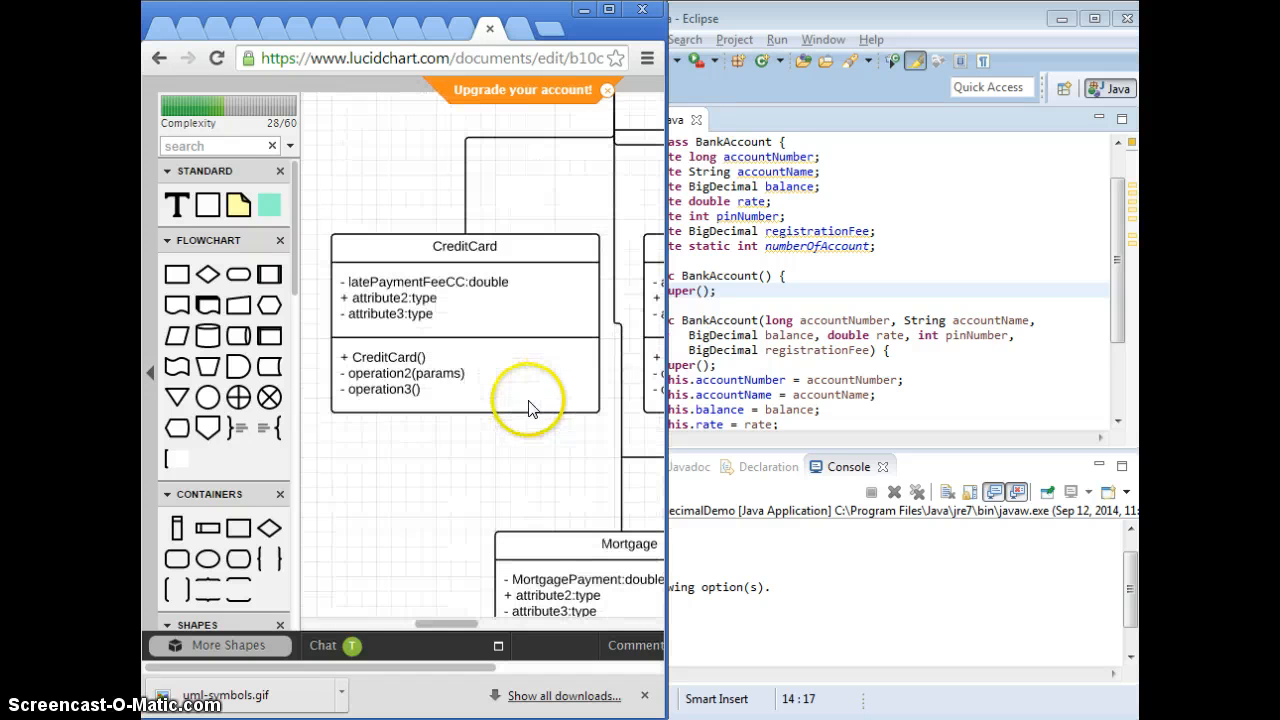
click(460, 358)
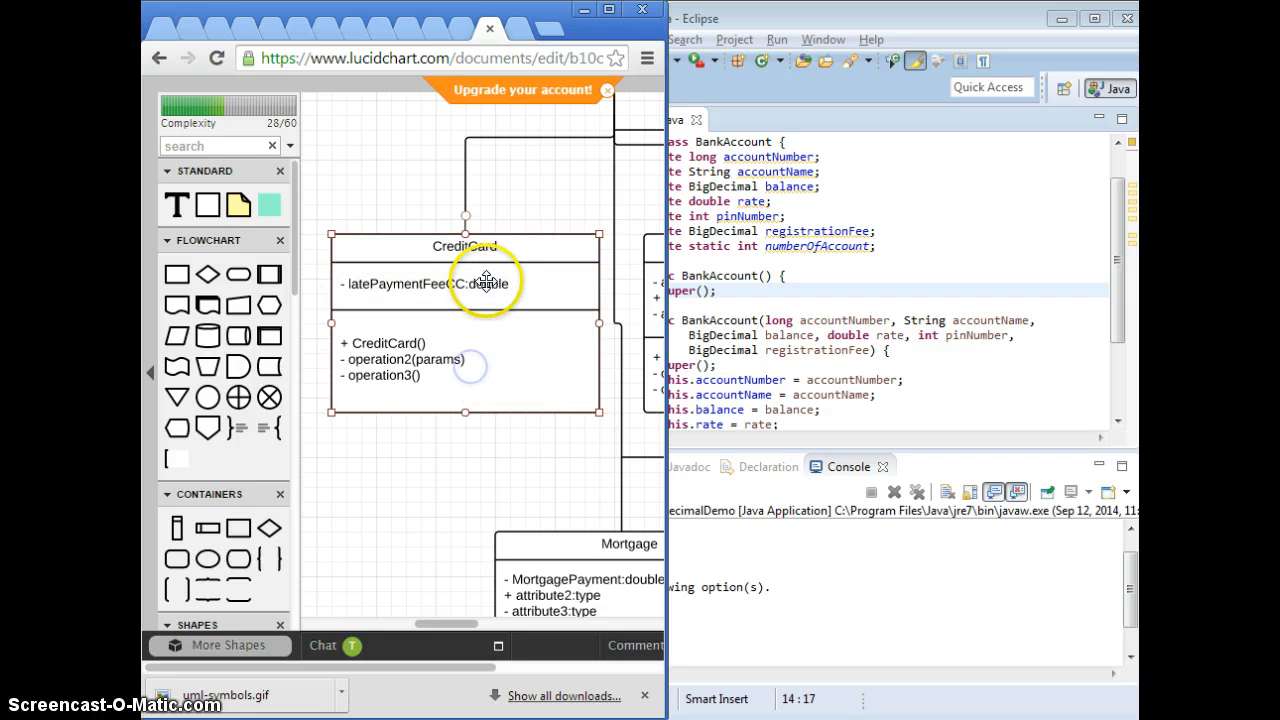
mouse_move(440, 358)
text(+ CreditCard(doub)
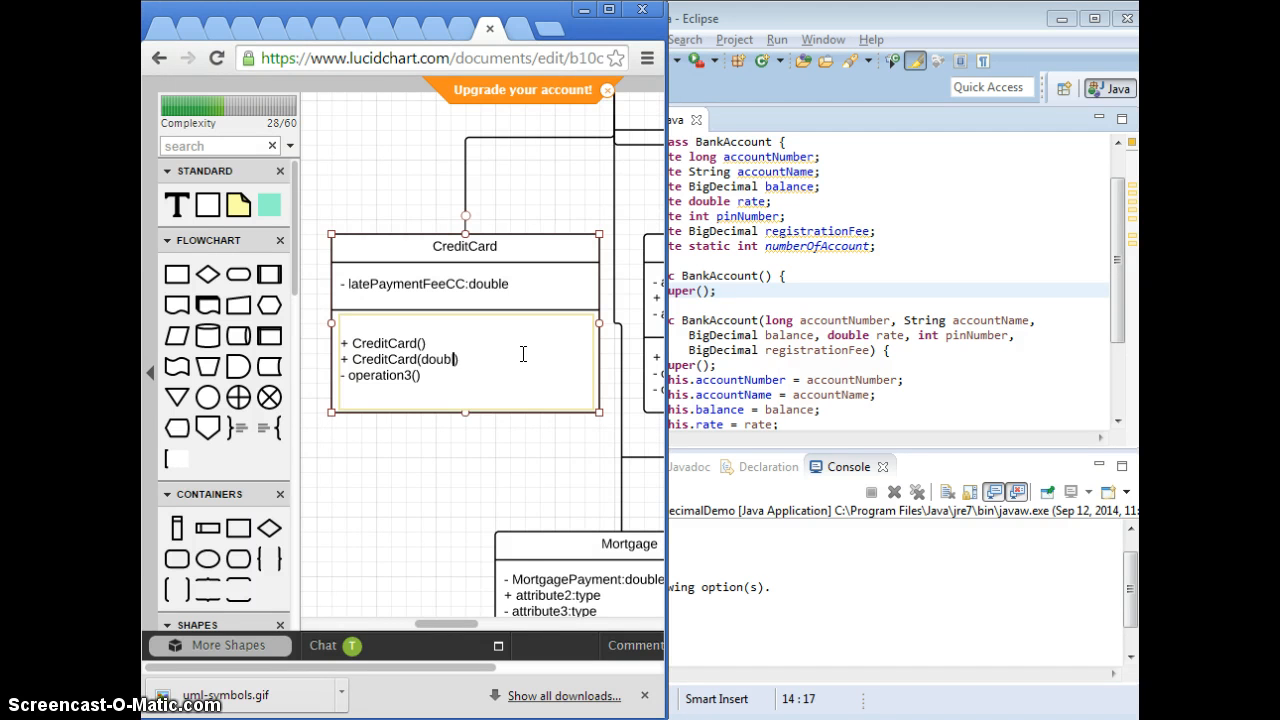
text(le))
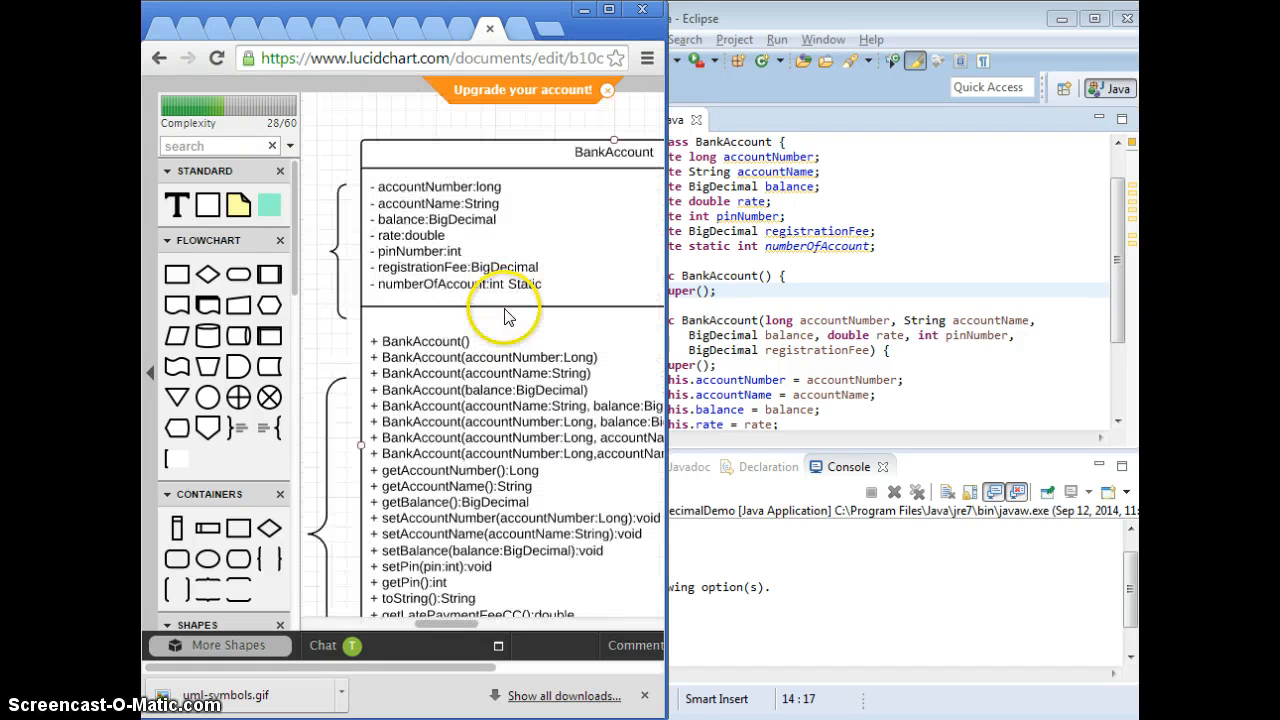
mouse_move(487, 448)
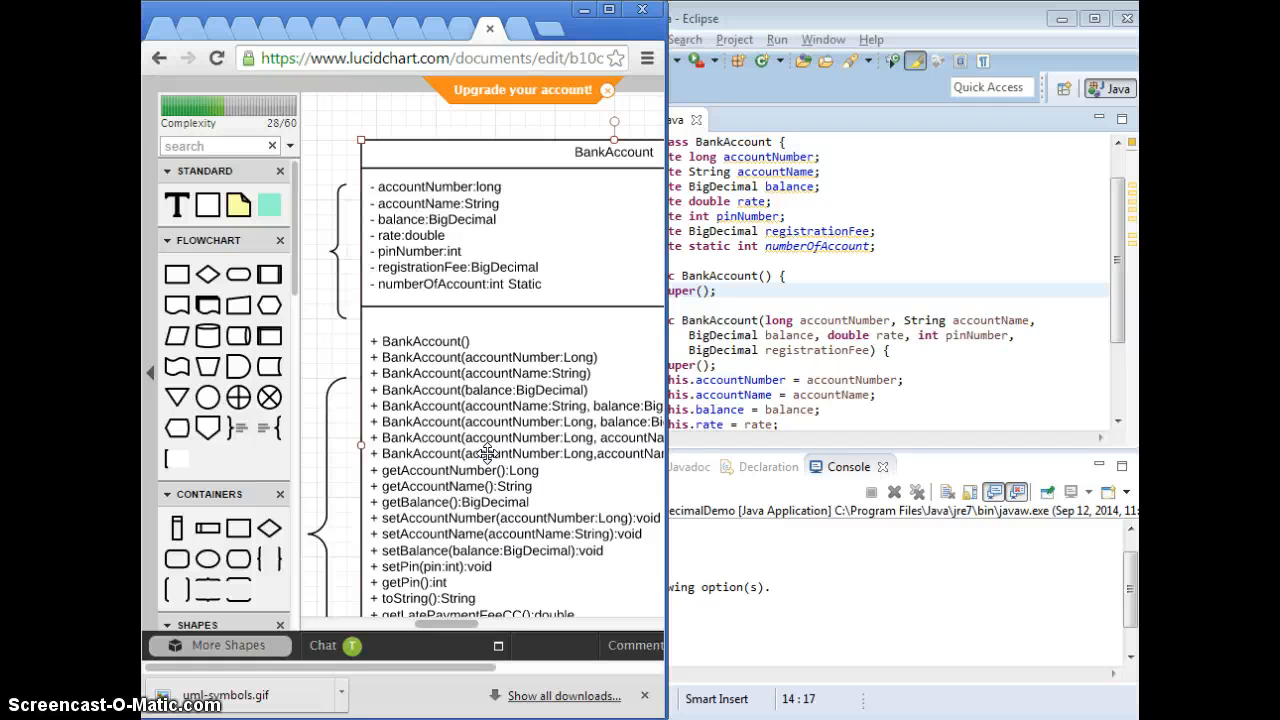
Append rate:double, pinNumber:int and registrationFee:BigDecimal to BankAccount's full constructor in the diagram
scroll(down, 3)
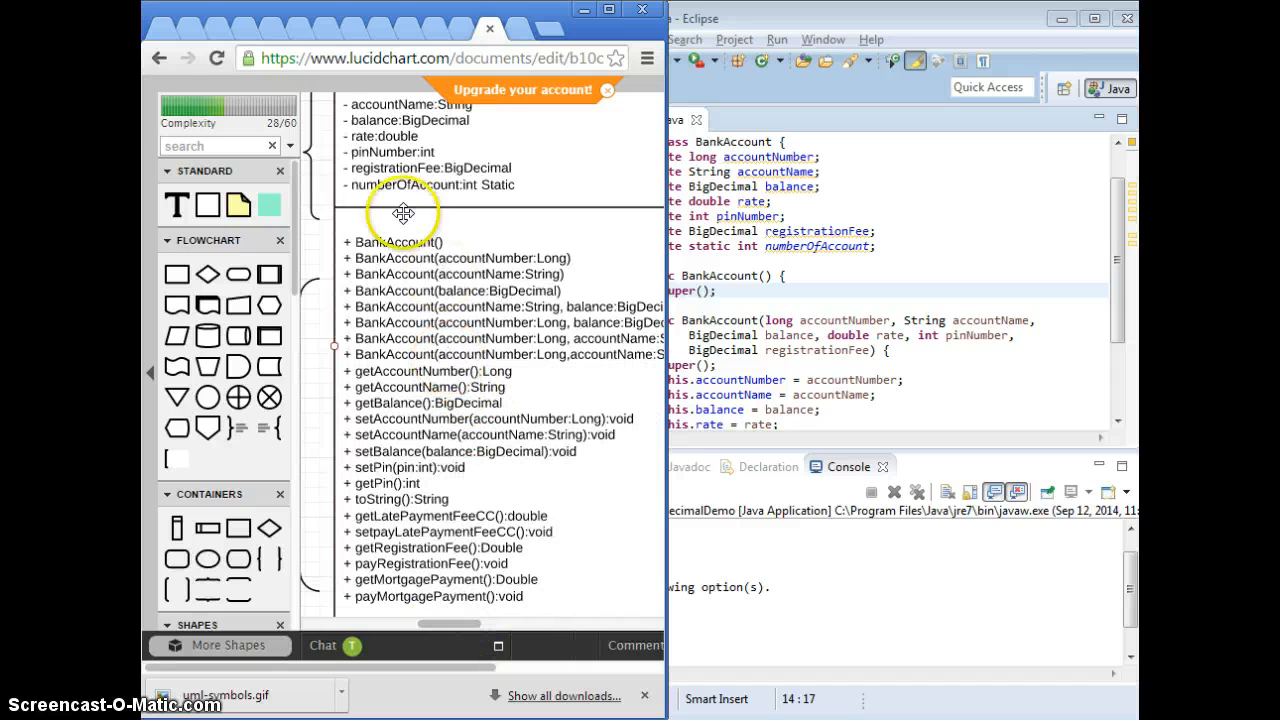
scroll(up, 3)
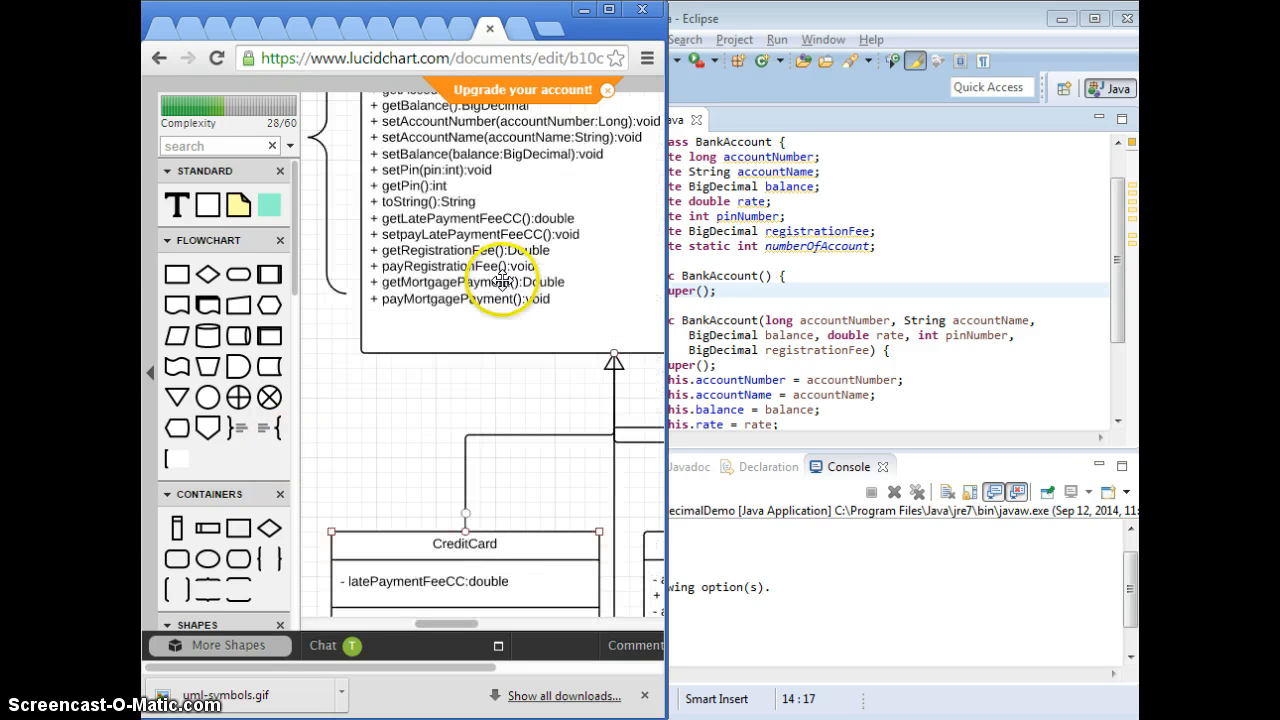
scroll(up, 3)
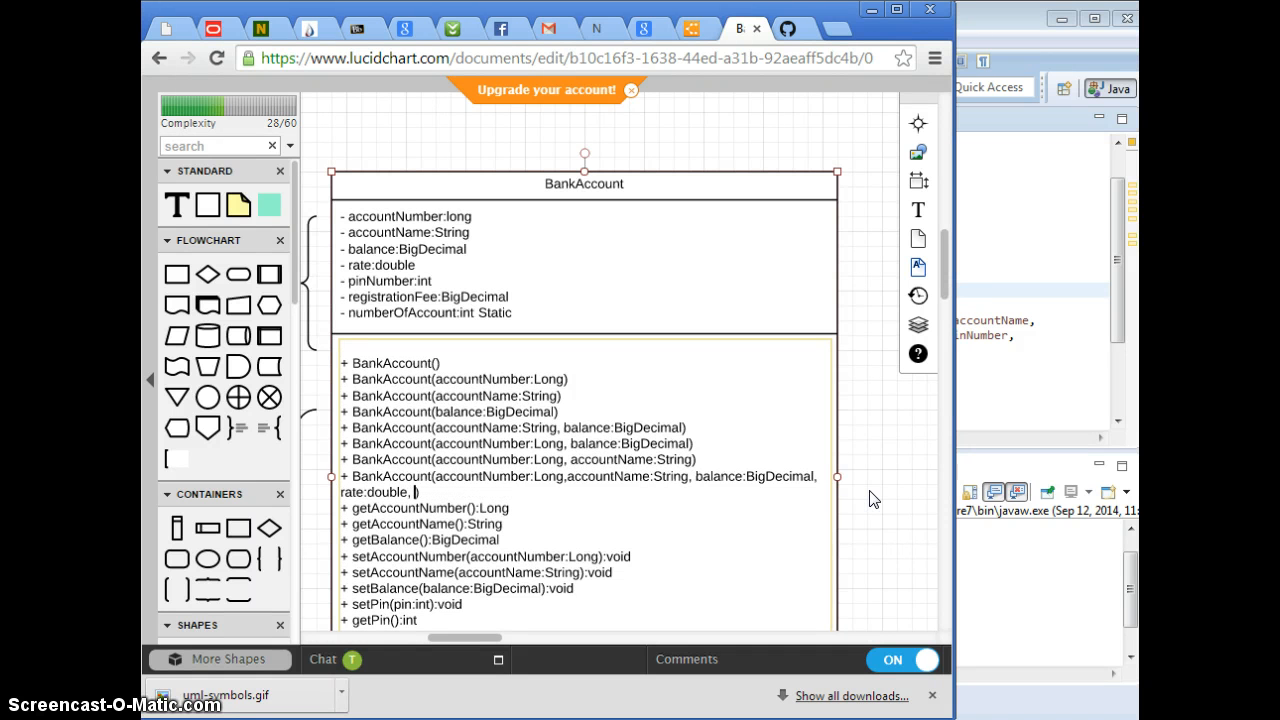
text(pinNumber:int, reg)
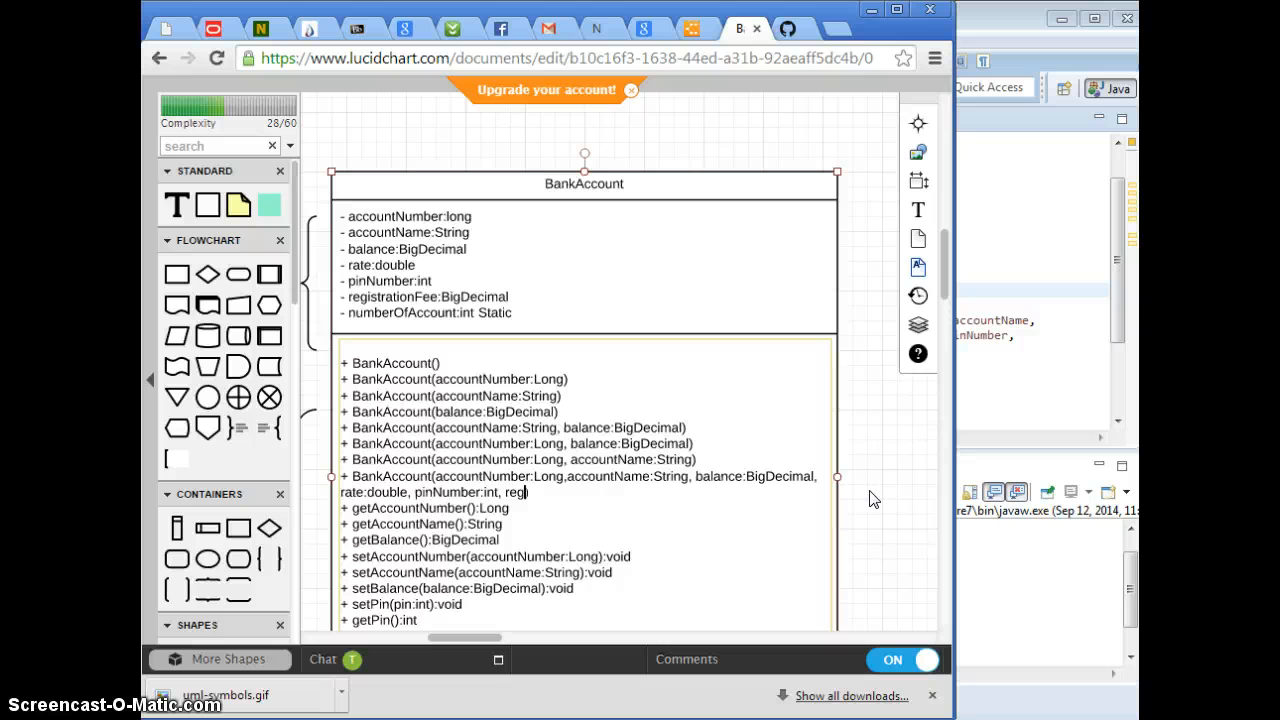
text(istration))
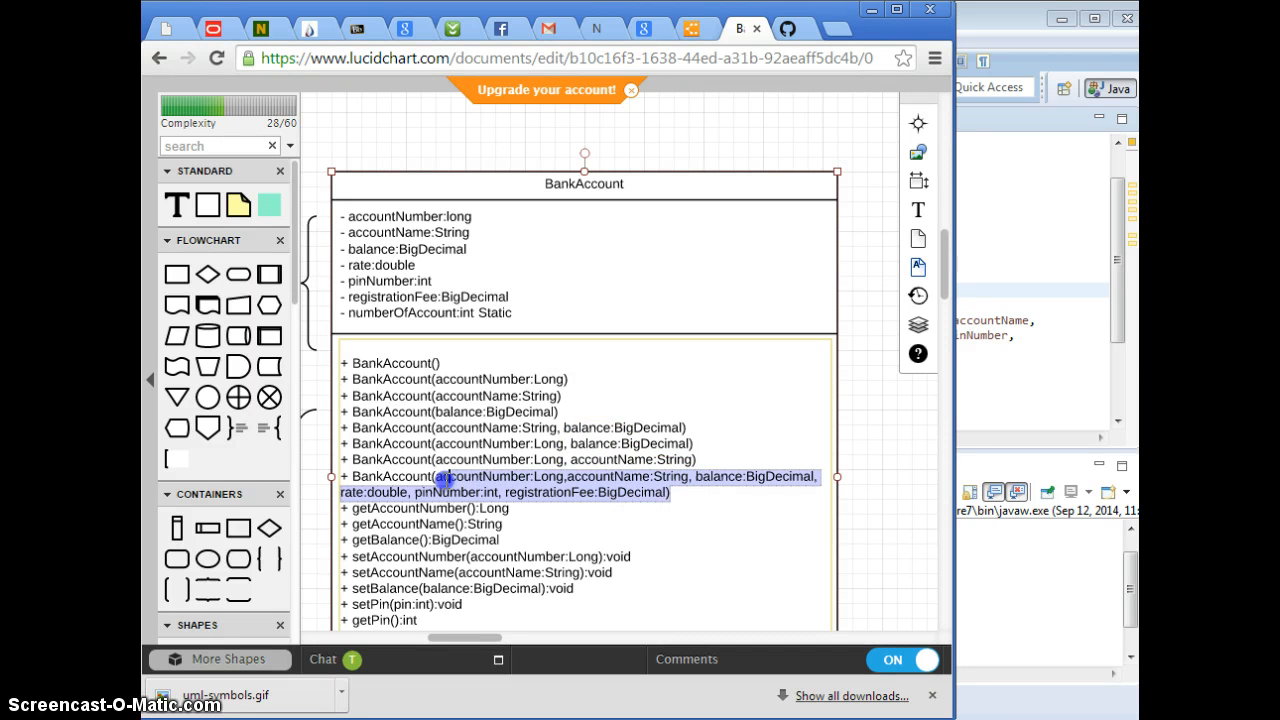
click(440, 476)
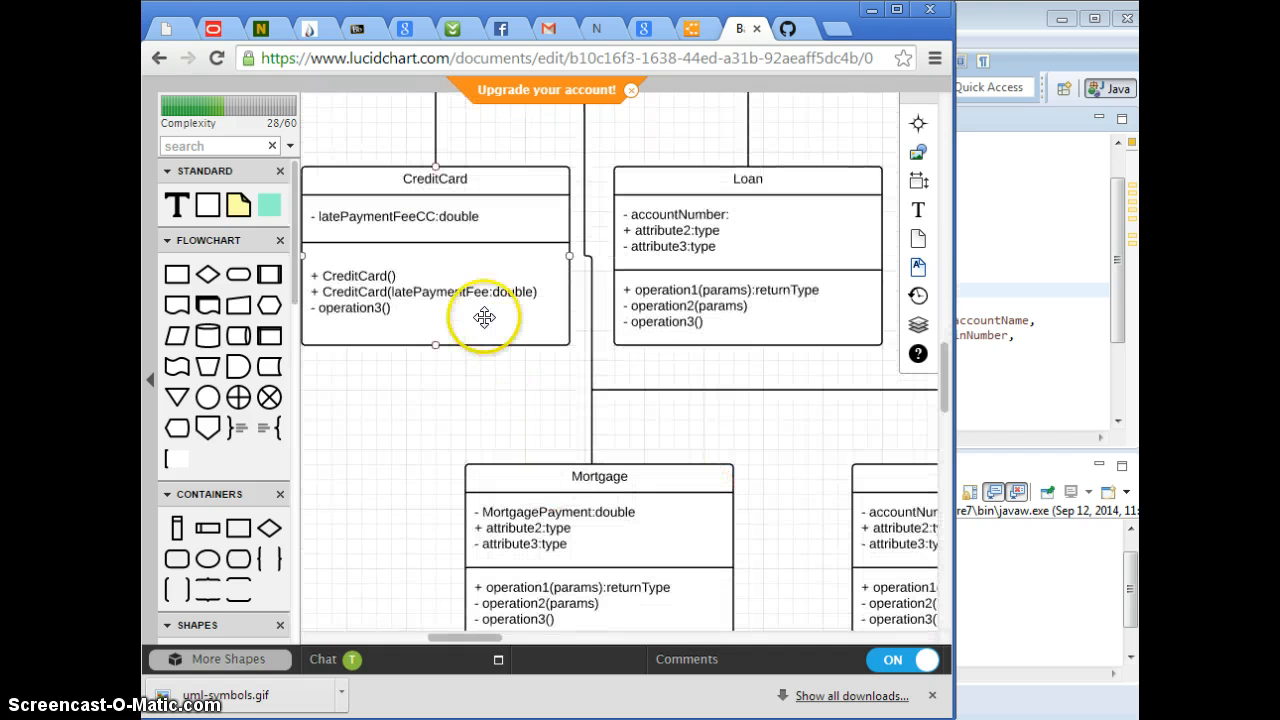
Give CreditCard's second constructor all six BankAccount parameters plus latePaymentFee:double, and enlarge its box
click(434, 295)
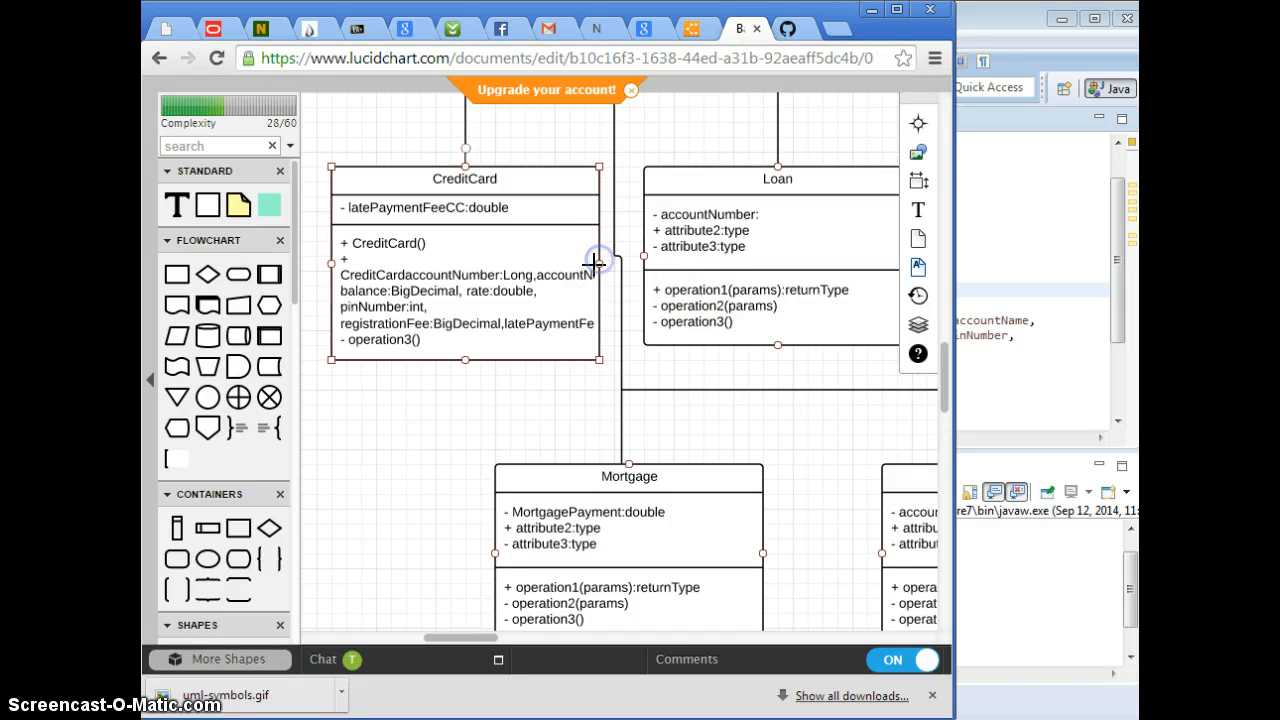
mouse_move(520, 275)
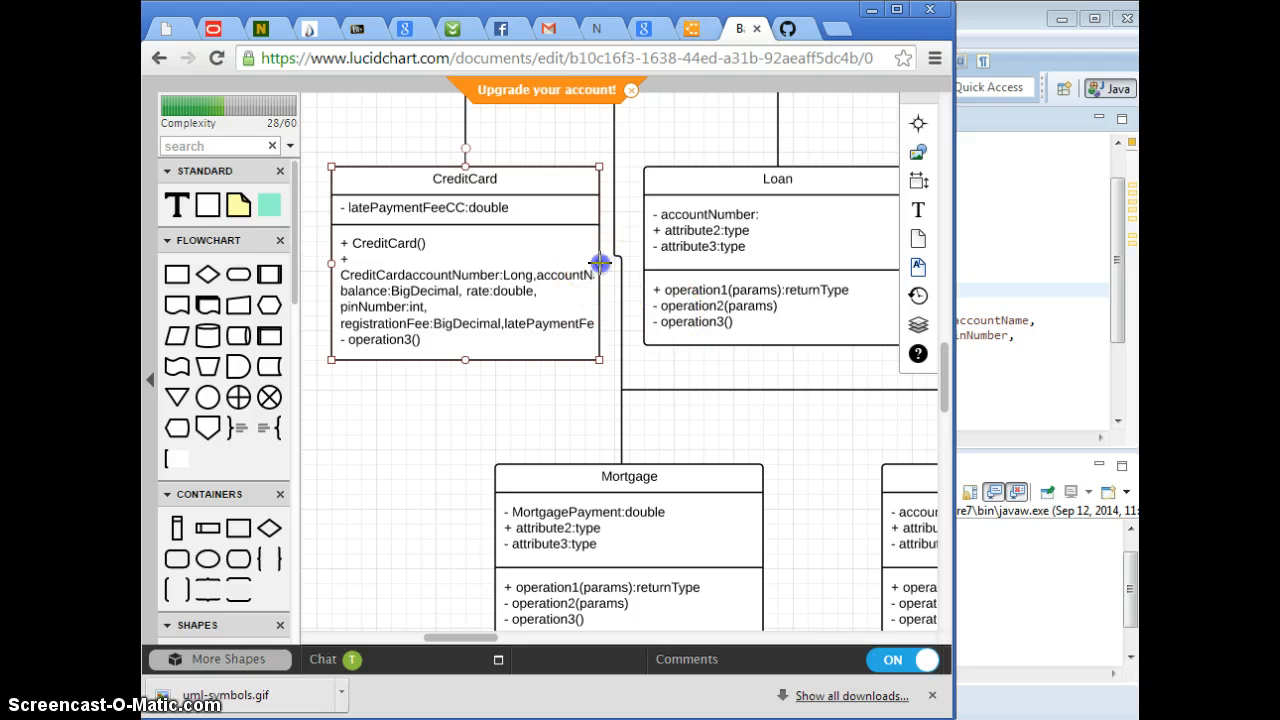
mouse_move(465, 440)
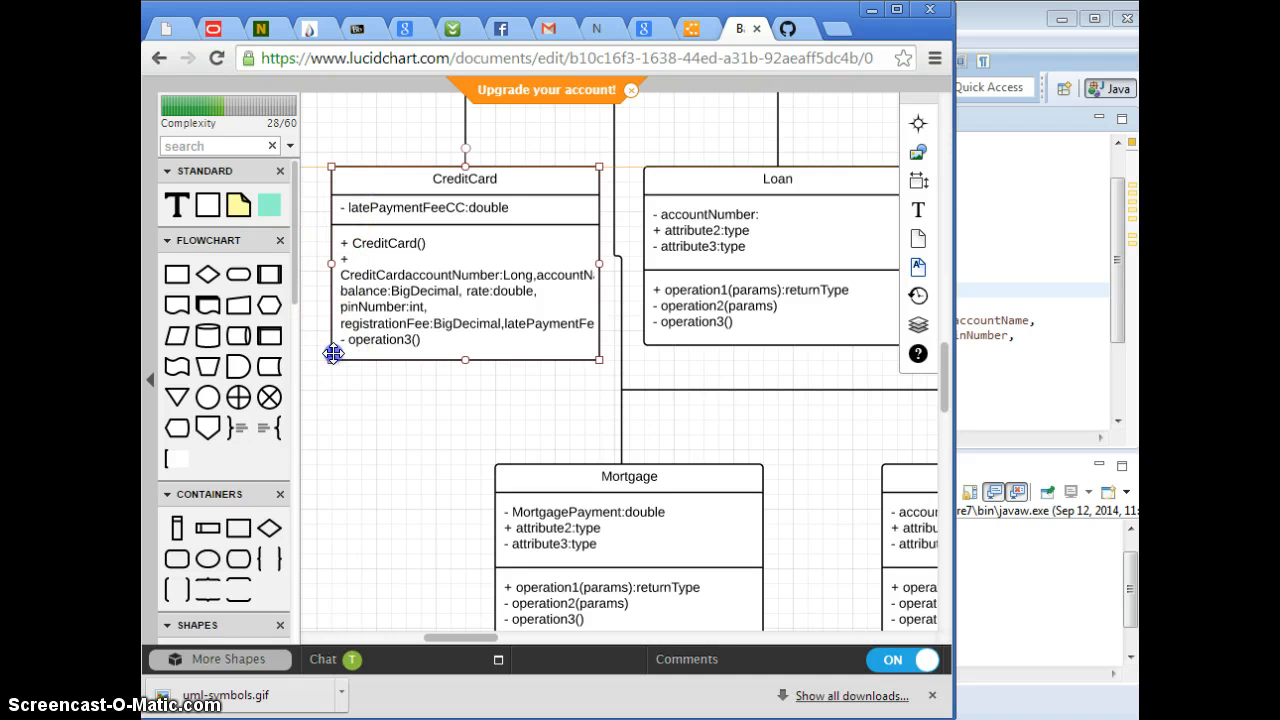
mouse_move(618, 381)
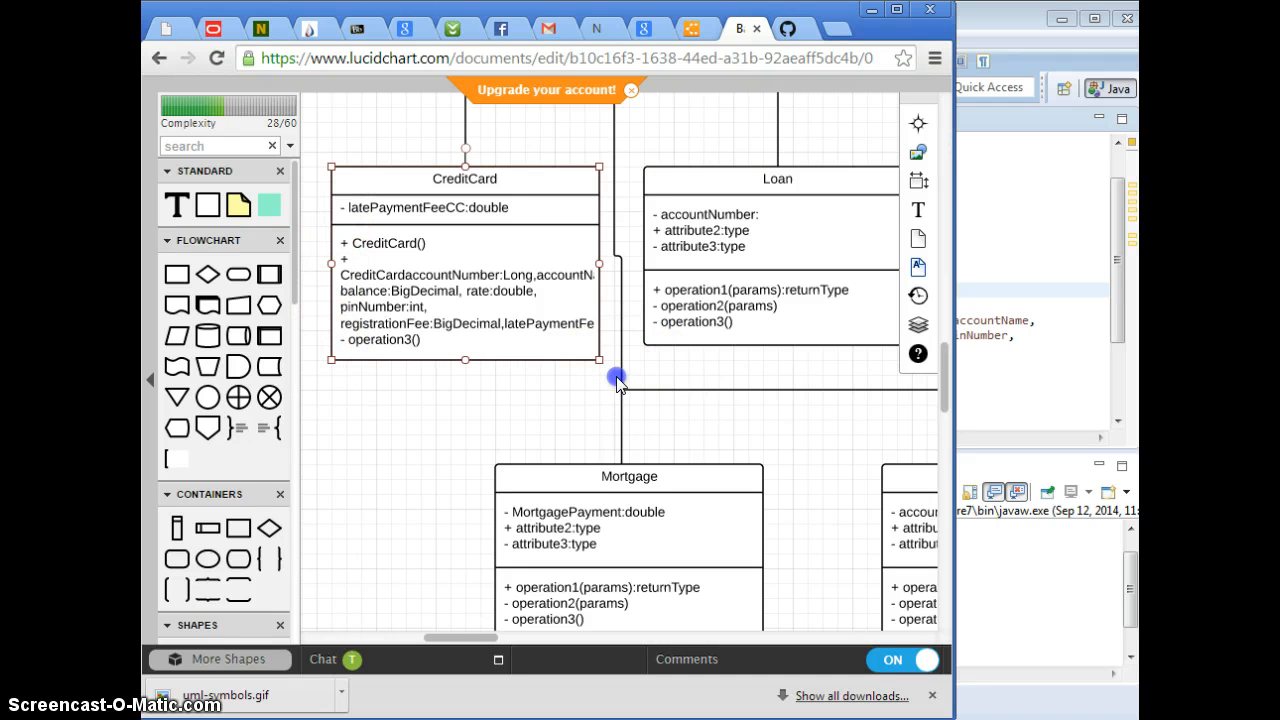
drag(618, 380, 715, 392)
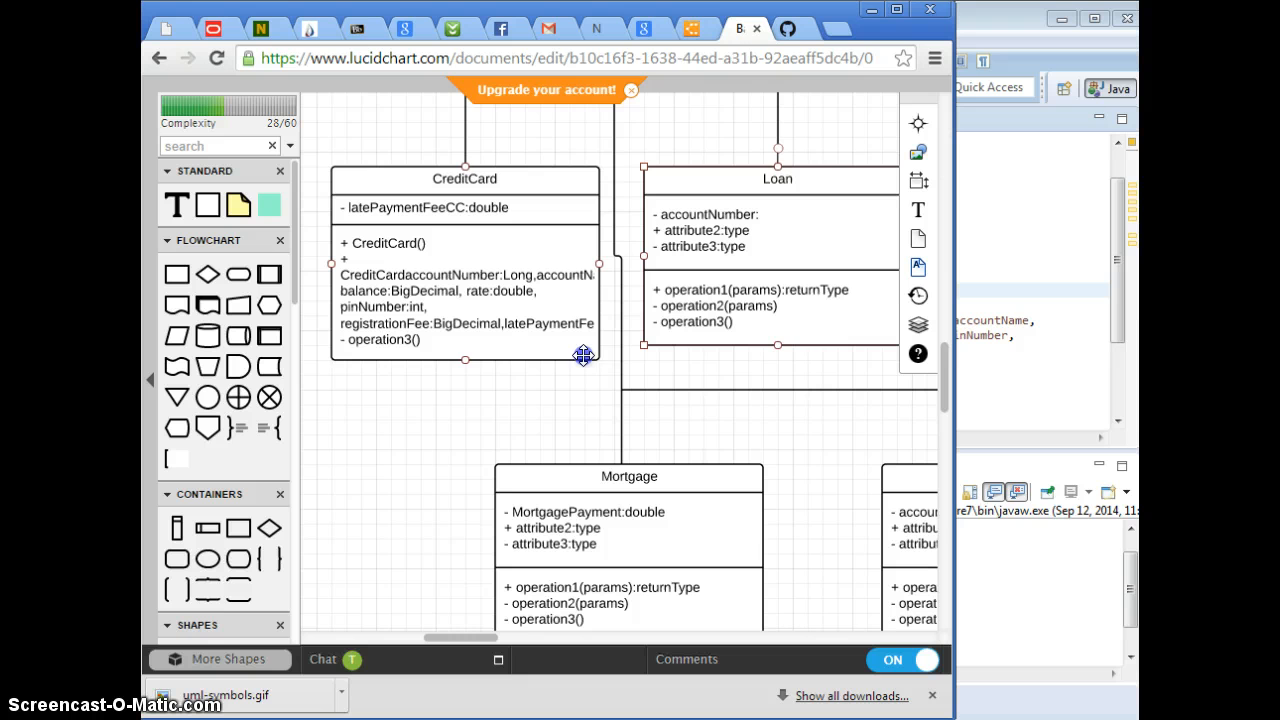
drag(583, 356, 731, 408)
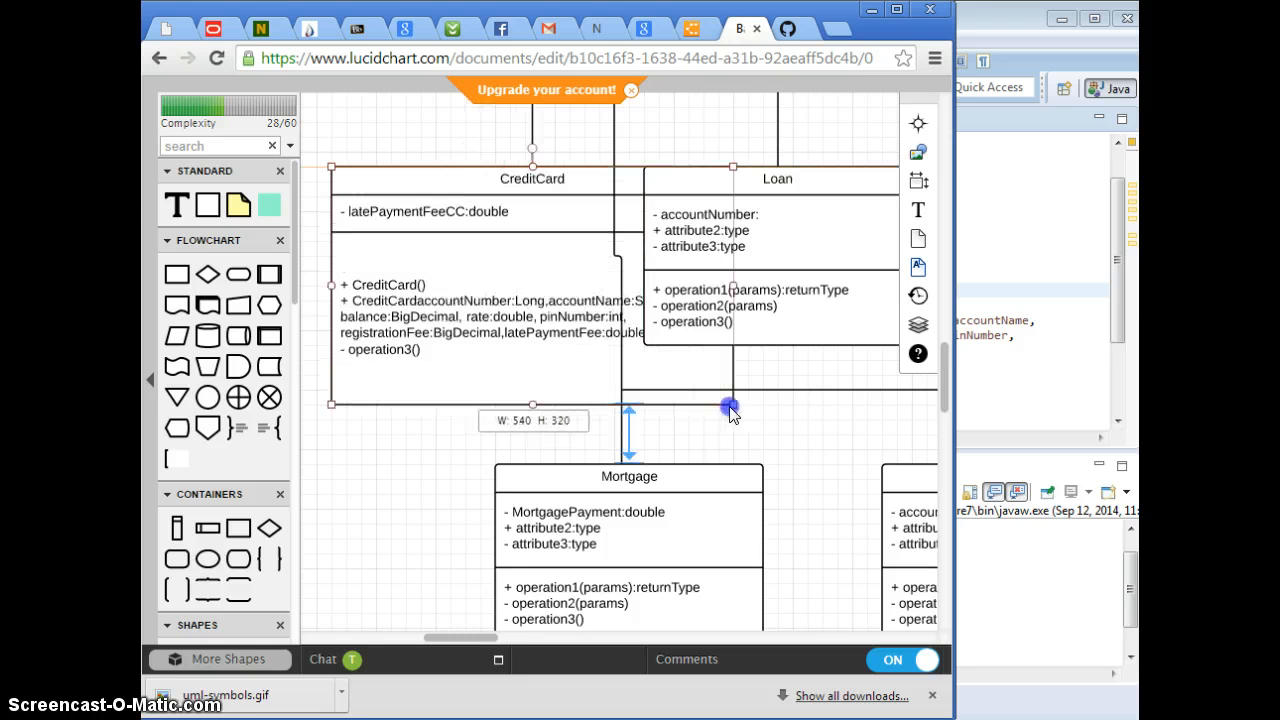
scroll(up, 3)
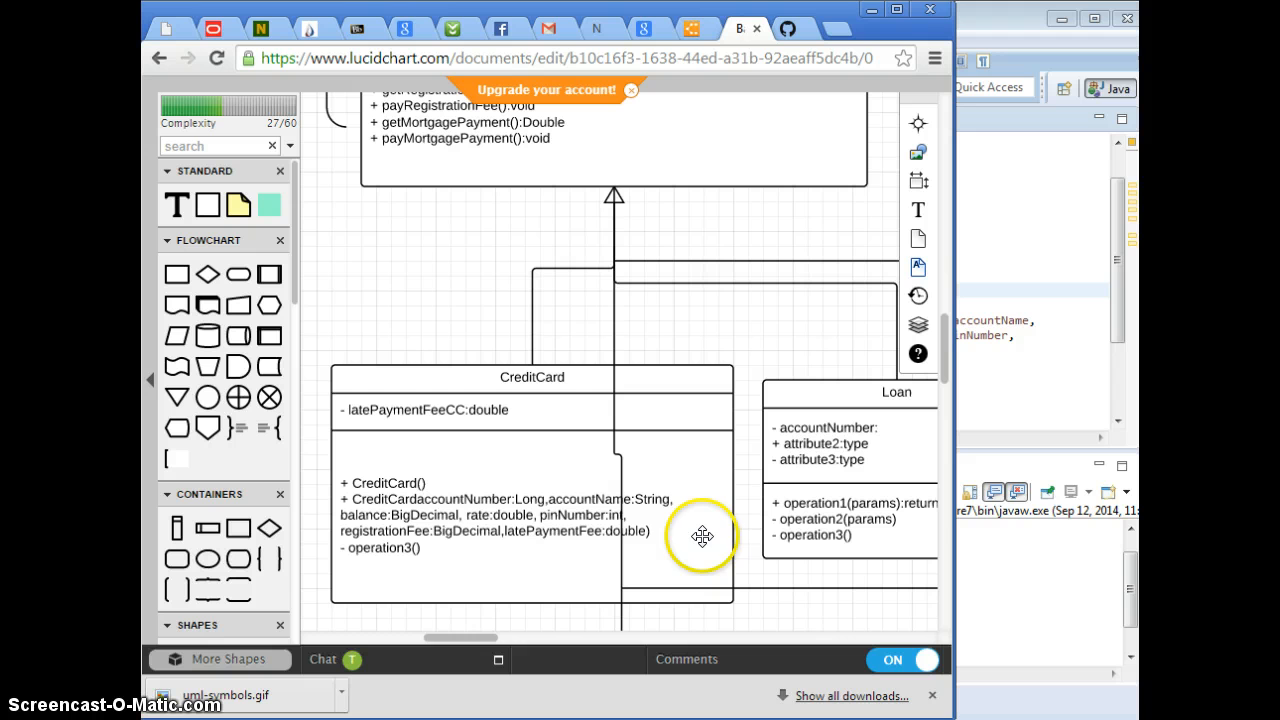
click(435, 510)
text(CreditCard()
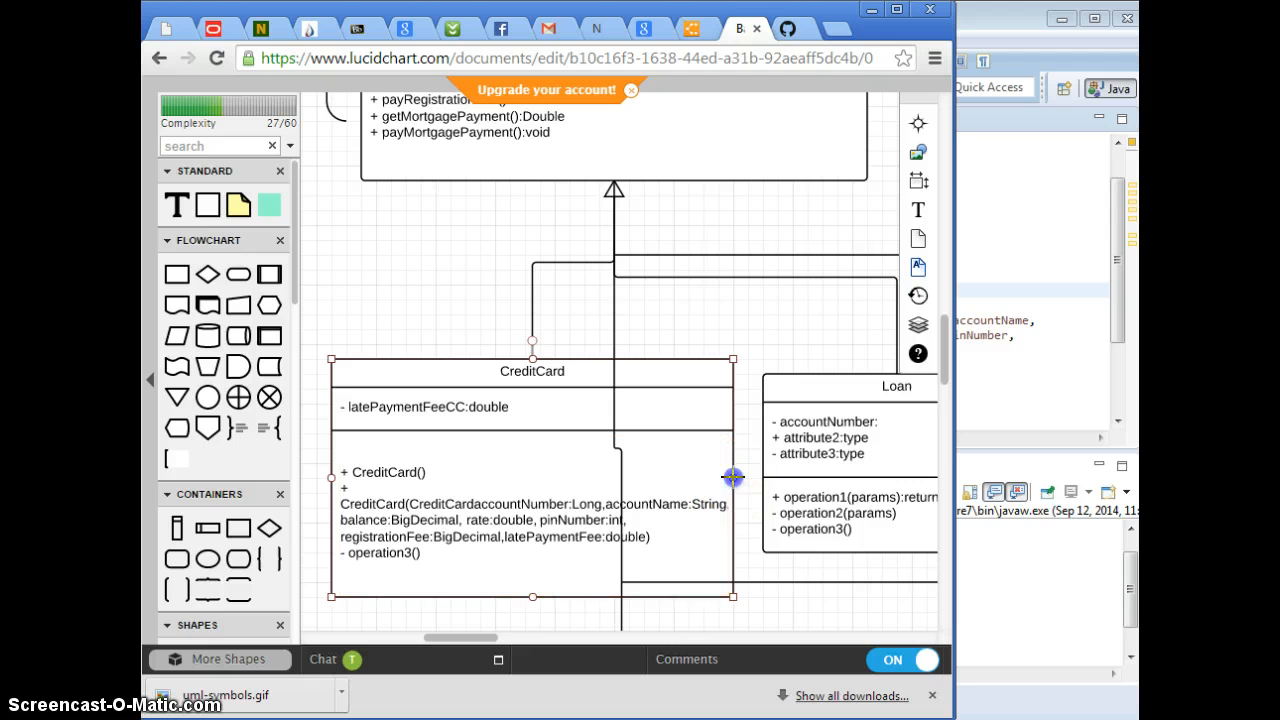
mouse_move(733, 596)
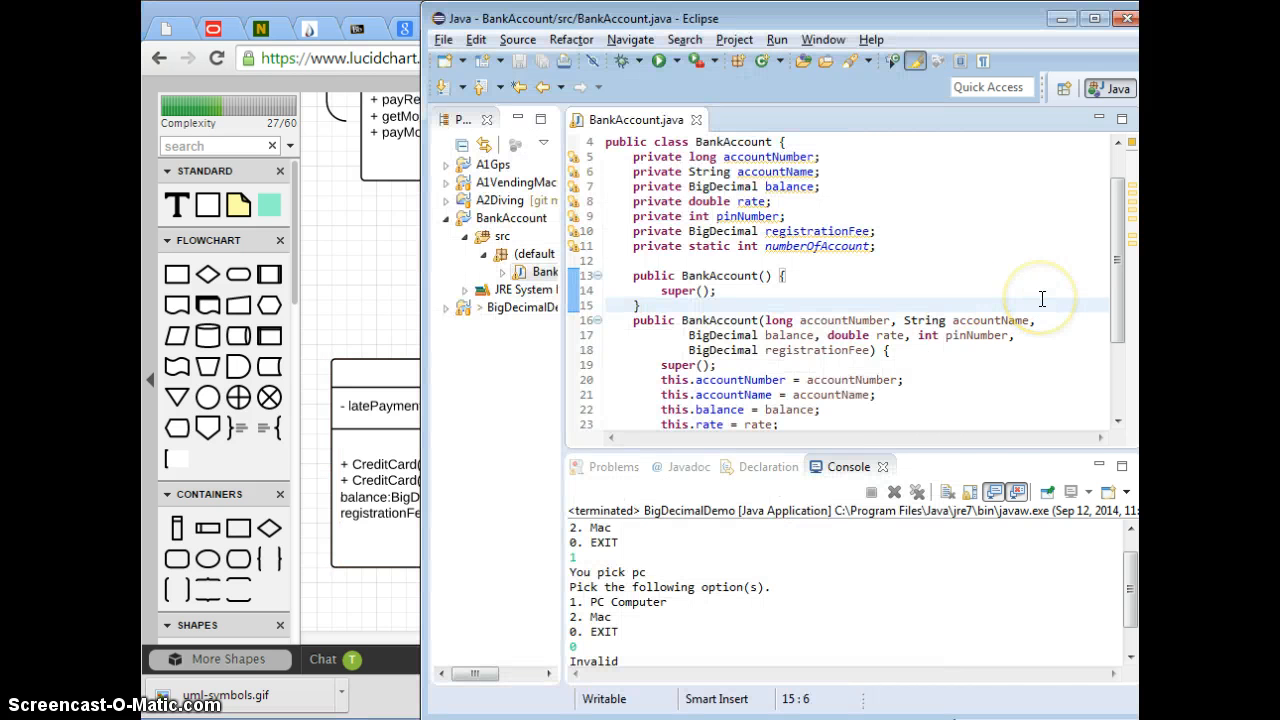
mouse_move(330, 320)
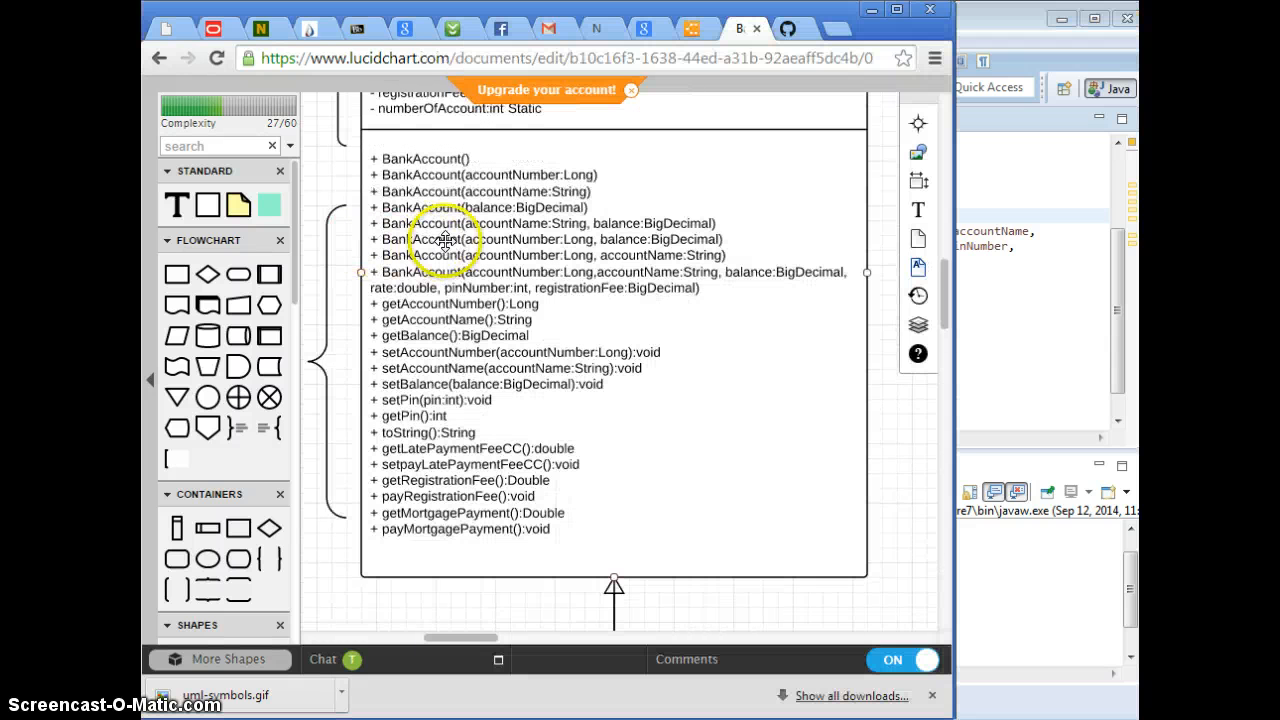
mouse_move(660, 275)
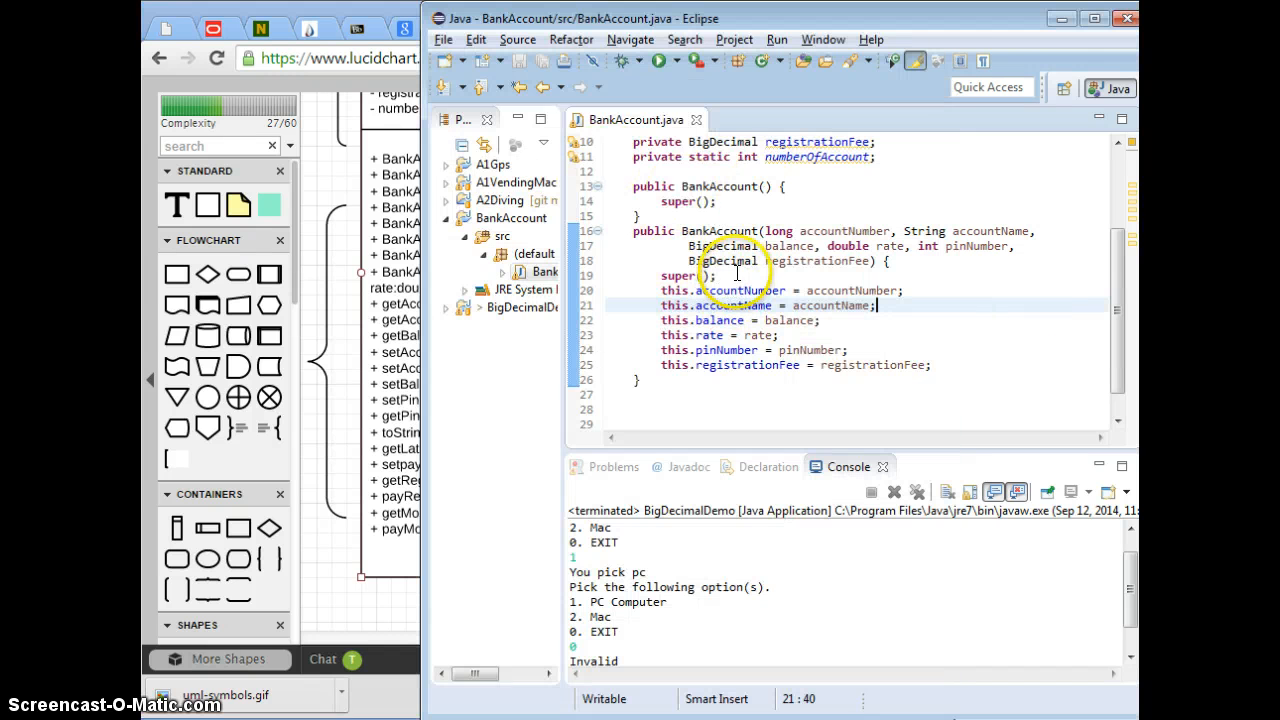
mouse_move(400, 388)
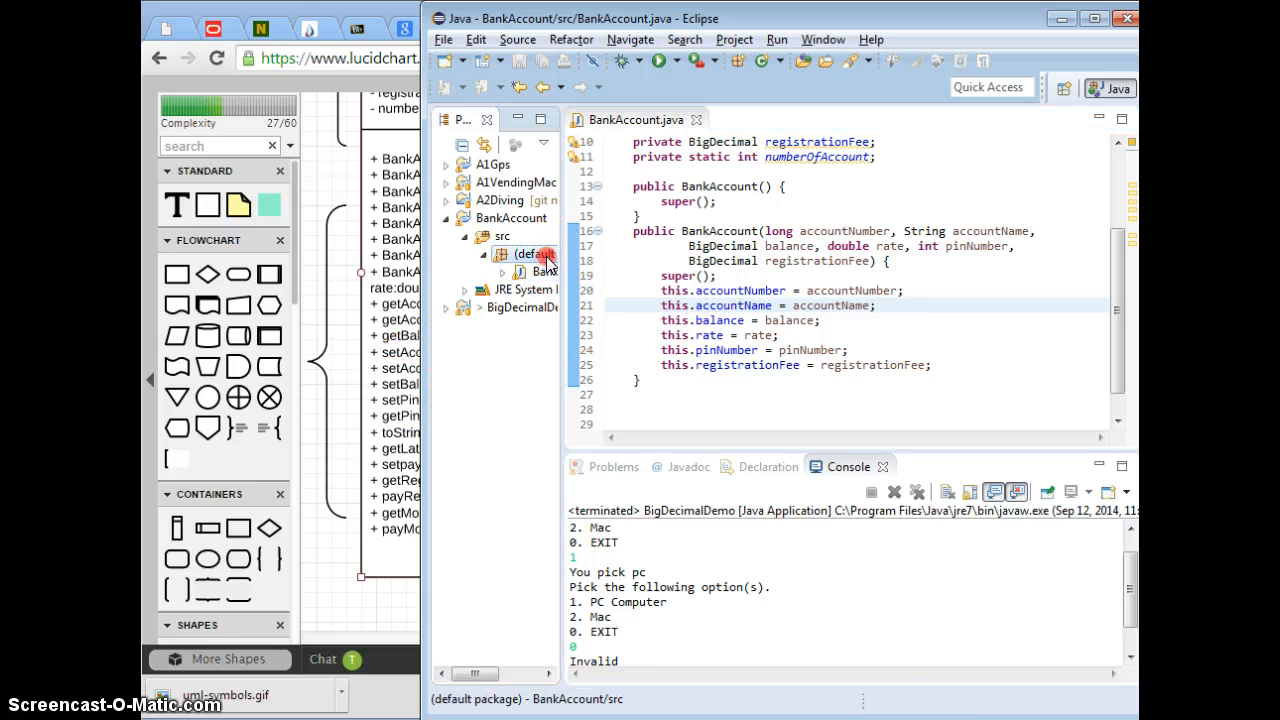
Generate getter and setter methods for the BankAccount fields, including numberOfAccount accessors
right_click(532, 254)
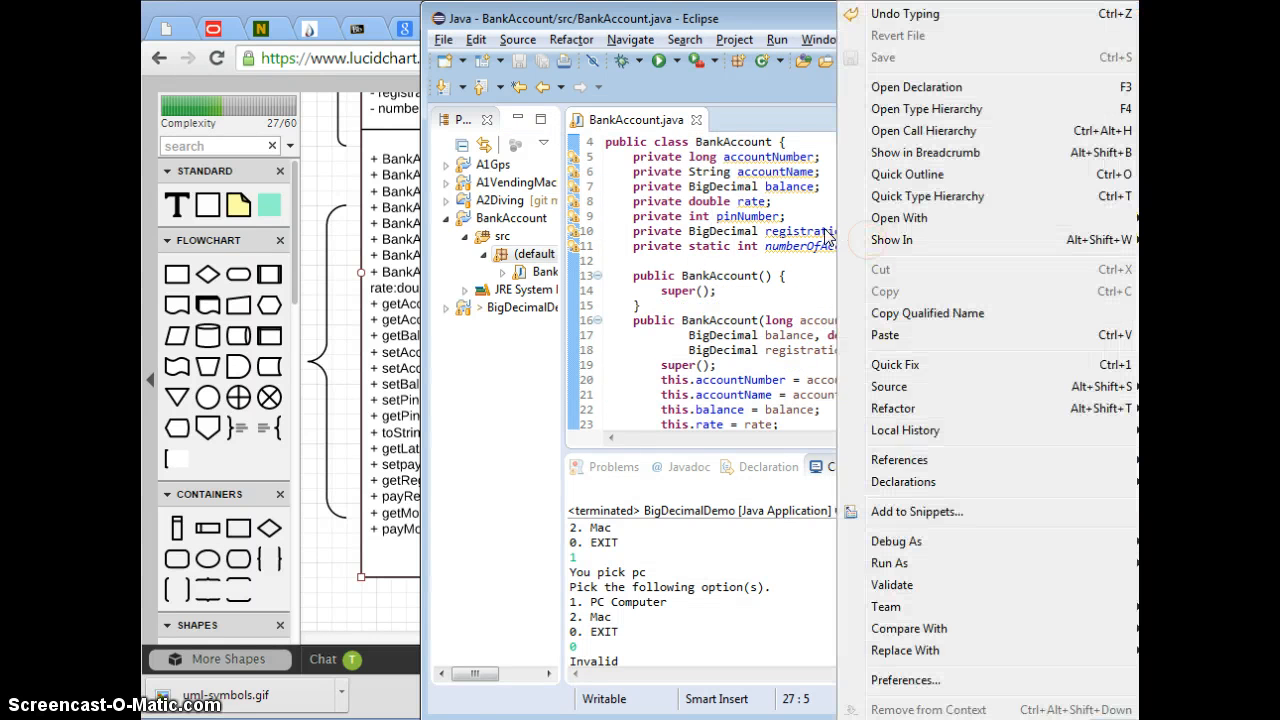
click(889, 386)
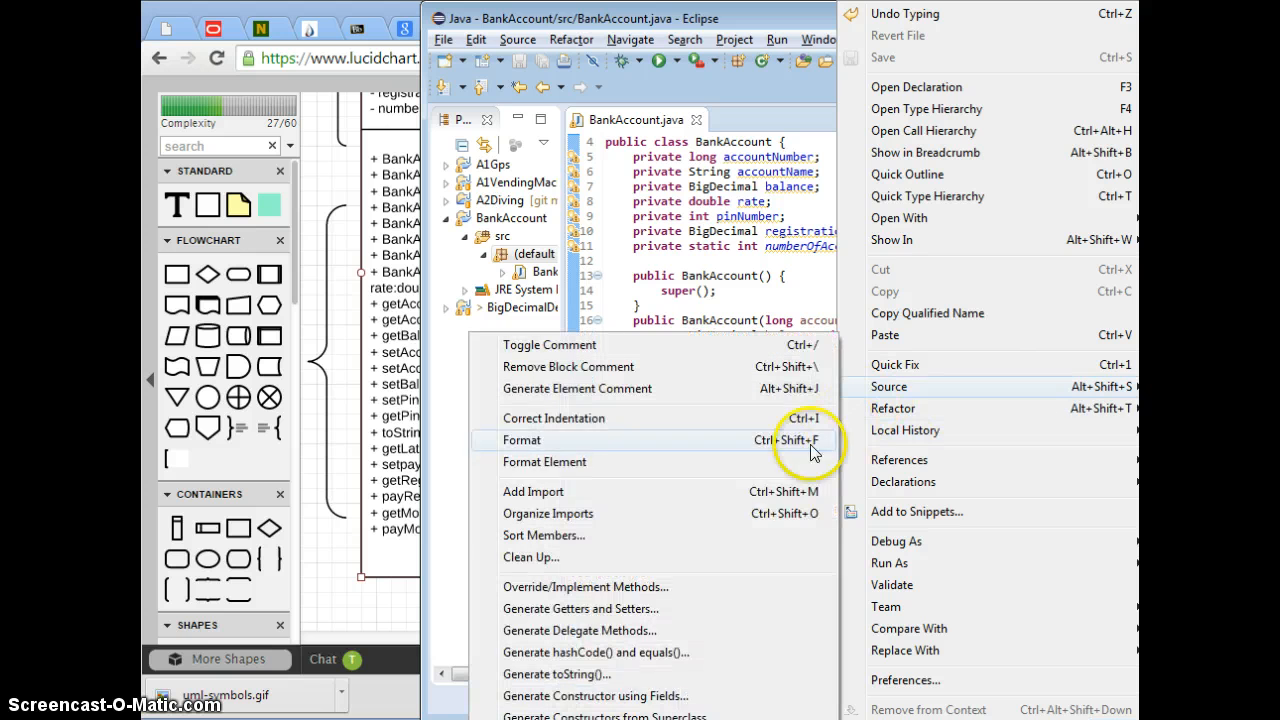
mouse_move(717, 586)
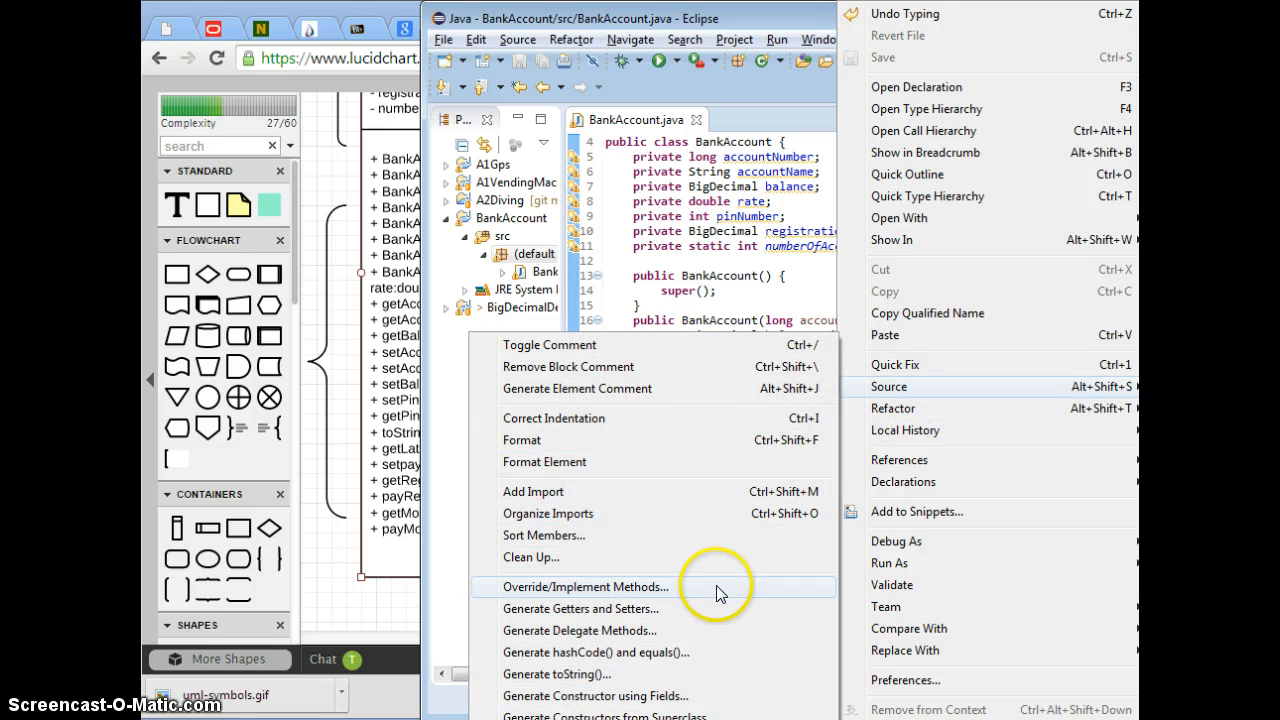
click(580, 608)
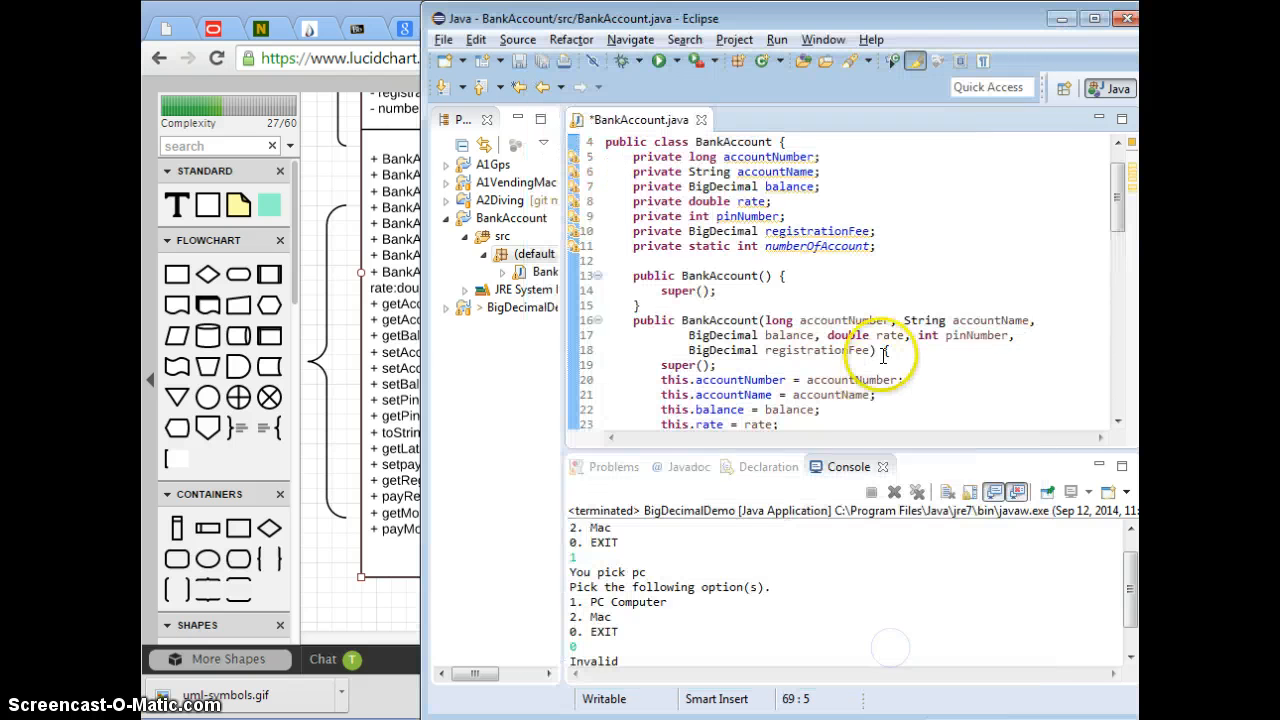
scroll(down, 3)
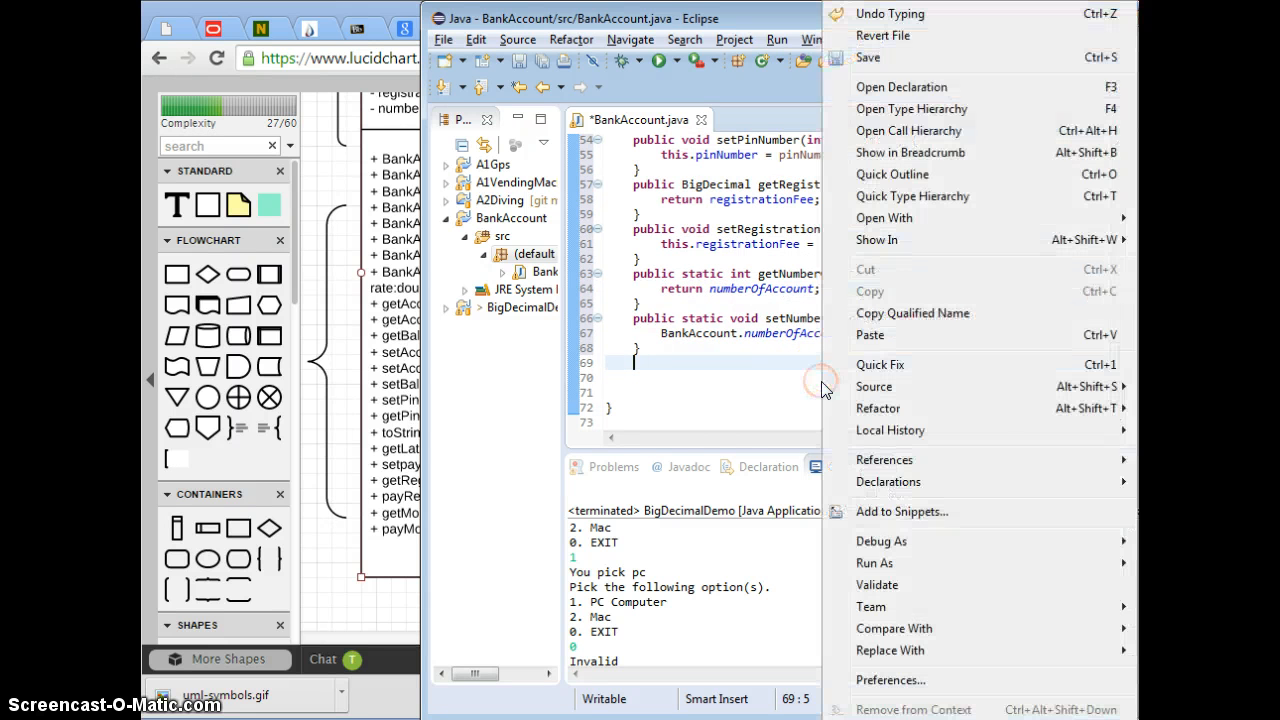
mouse_move(928, 628)
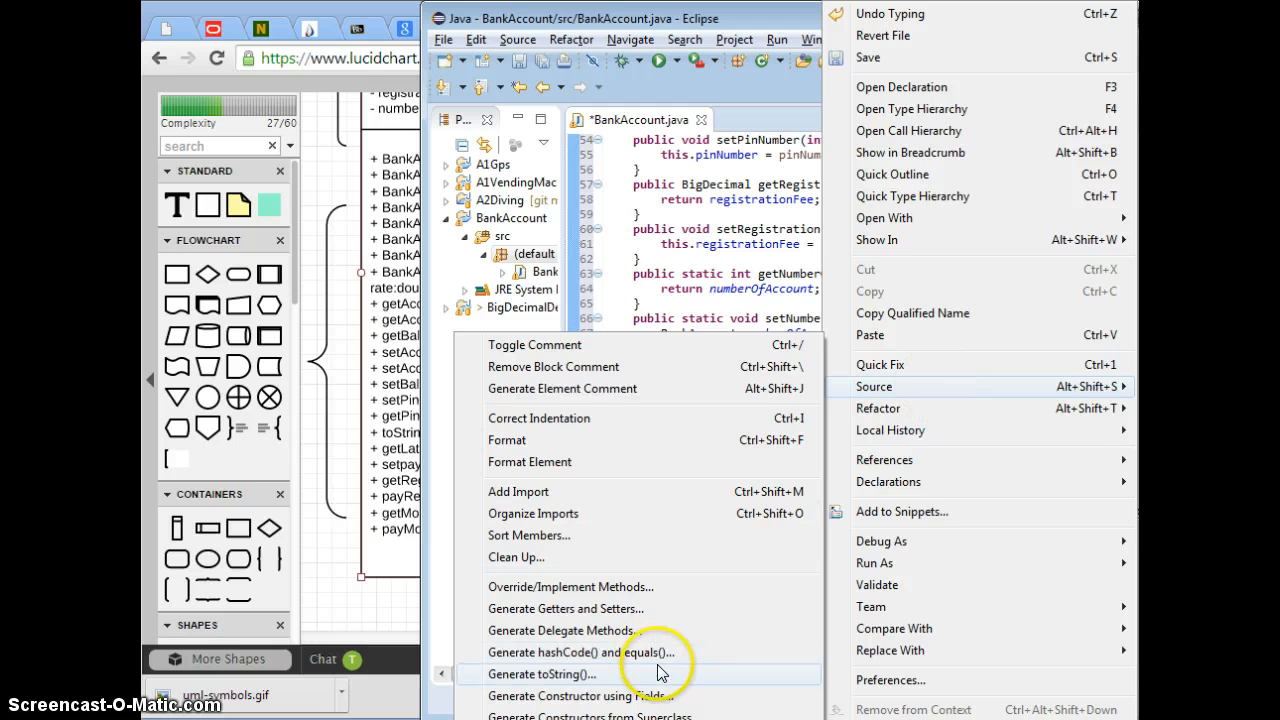
Confirm the Generate toString() dialog with all six BankAccount fields checked
click(541, 673)
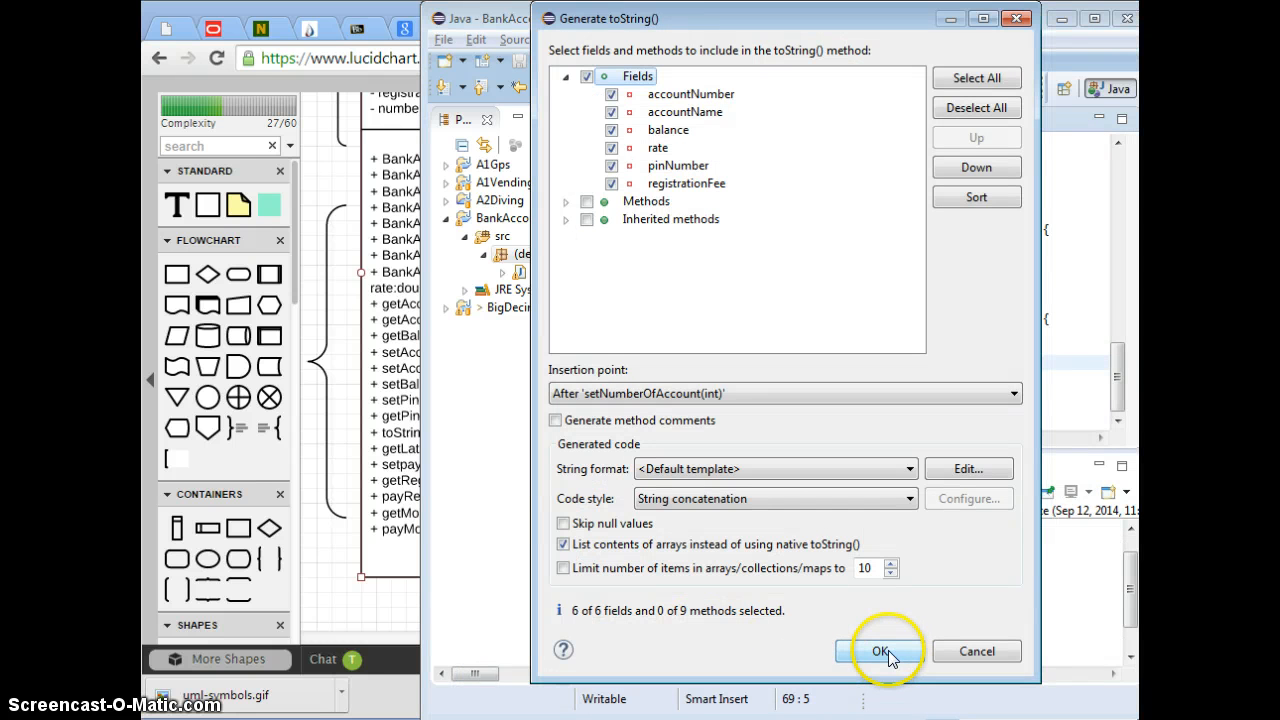
mouse_move(870, 660)
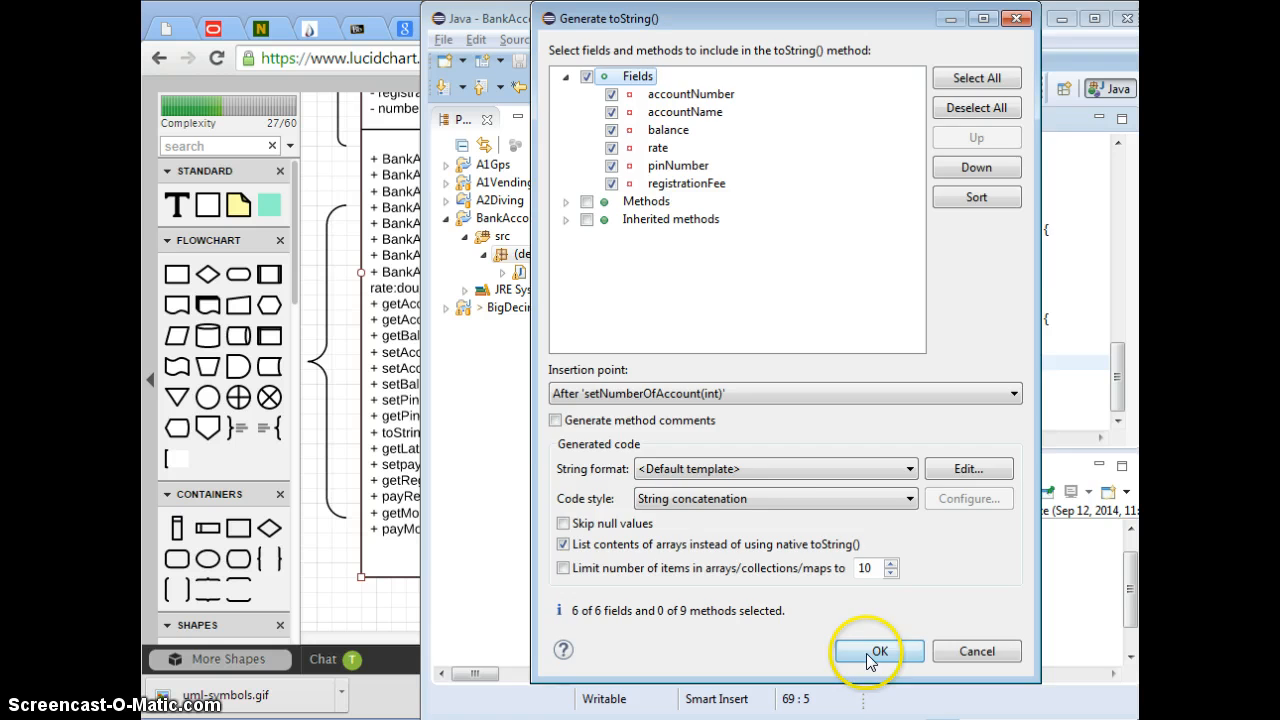
click(878, 651)
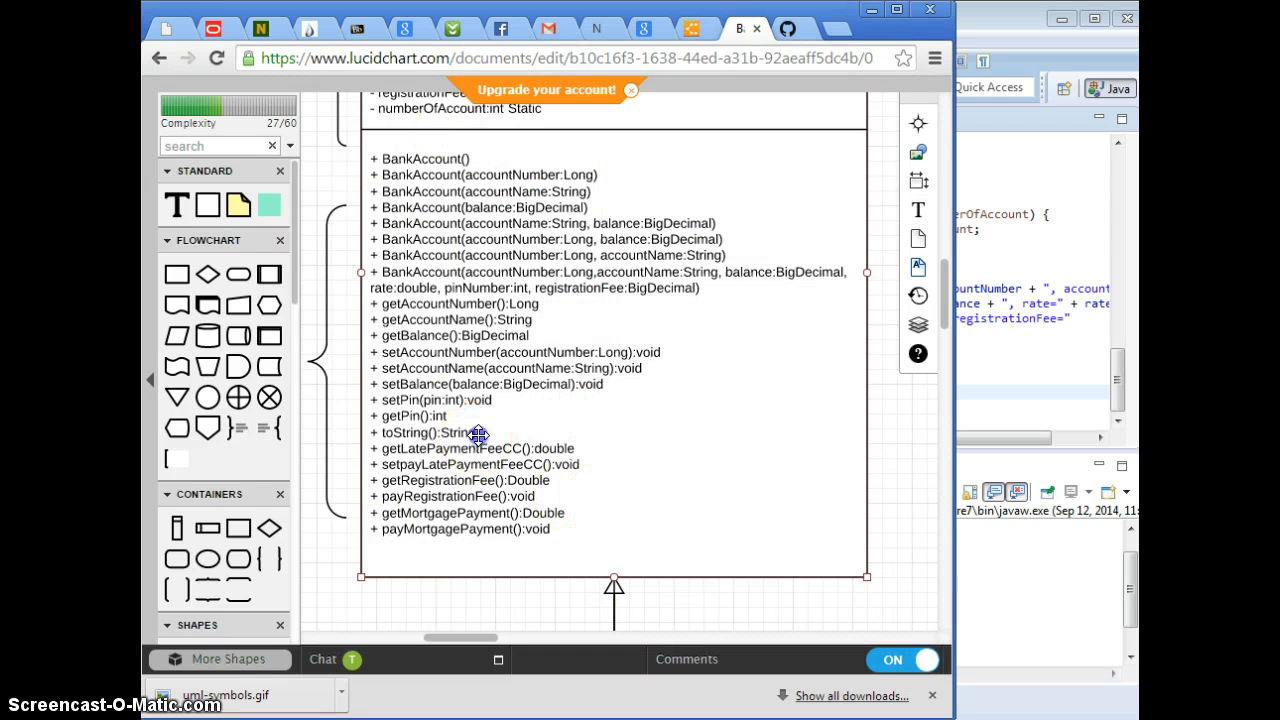
Move toString():String to the bottom of BankAccount's operation list and dismiss the Sharing panel
double_click(430, 432)
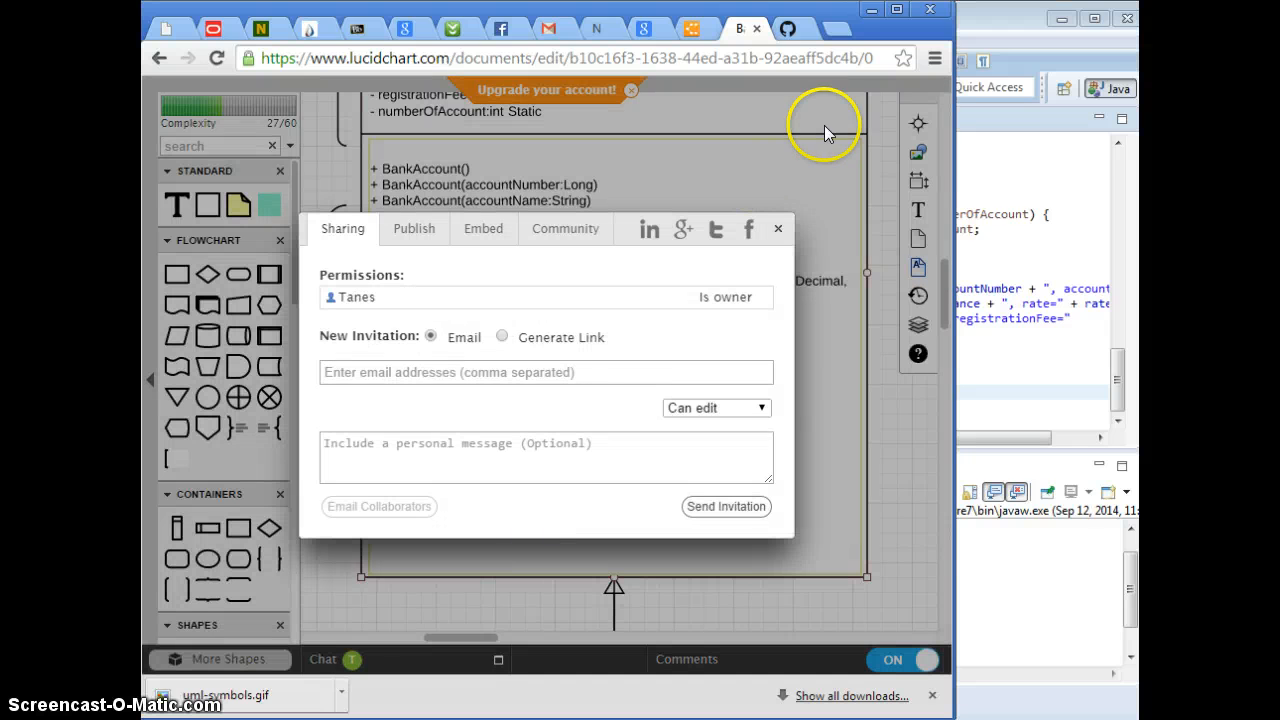
click(778, 228)
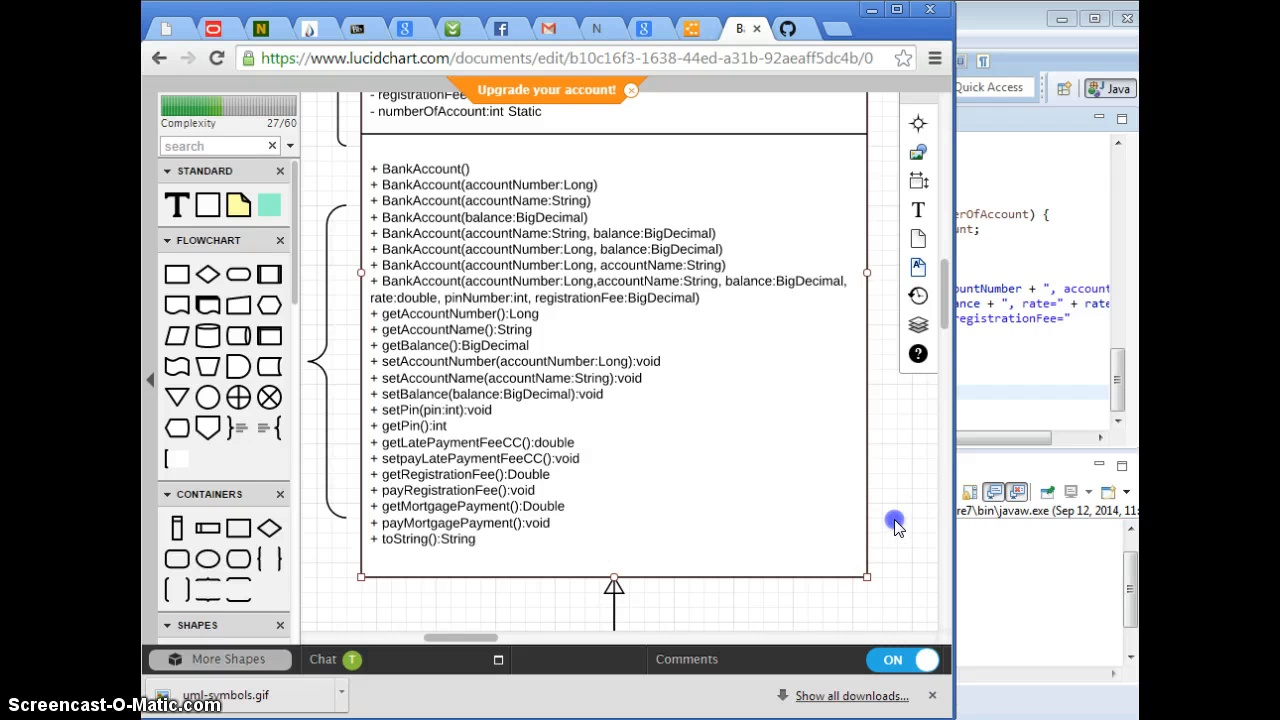
scroll(up, 3)
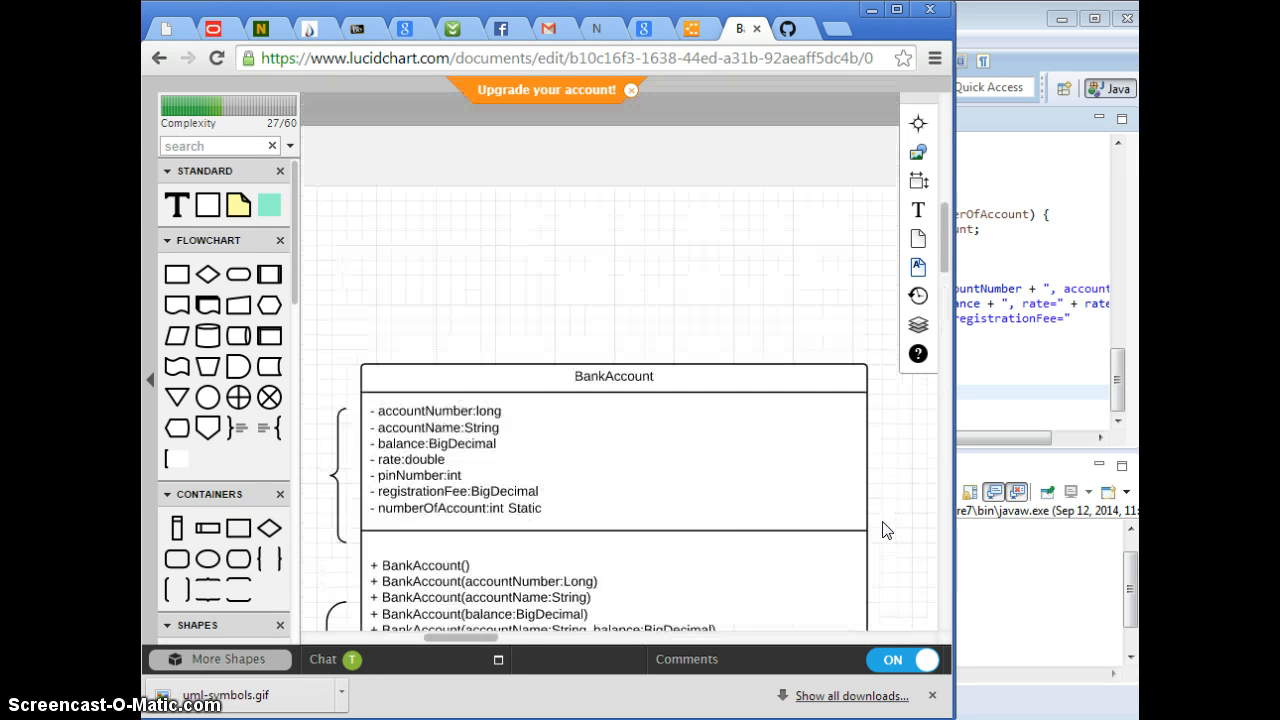
scroll(down, 3)
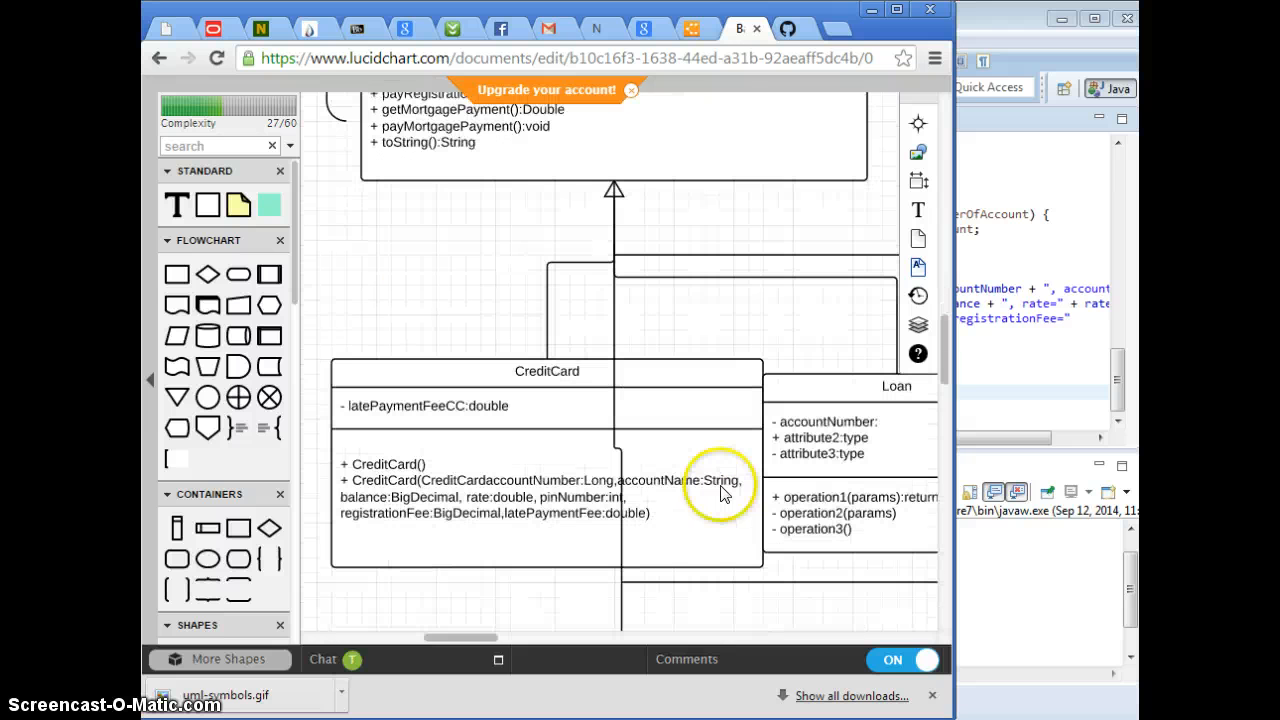
click(1048, 356)
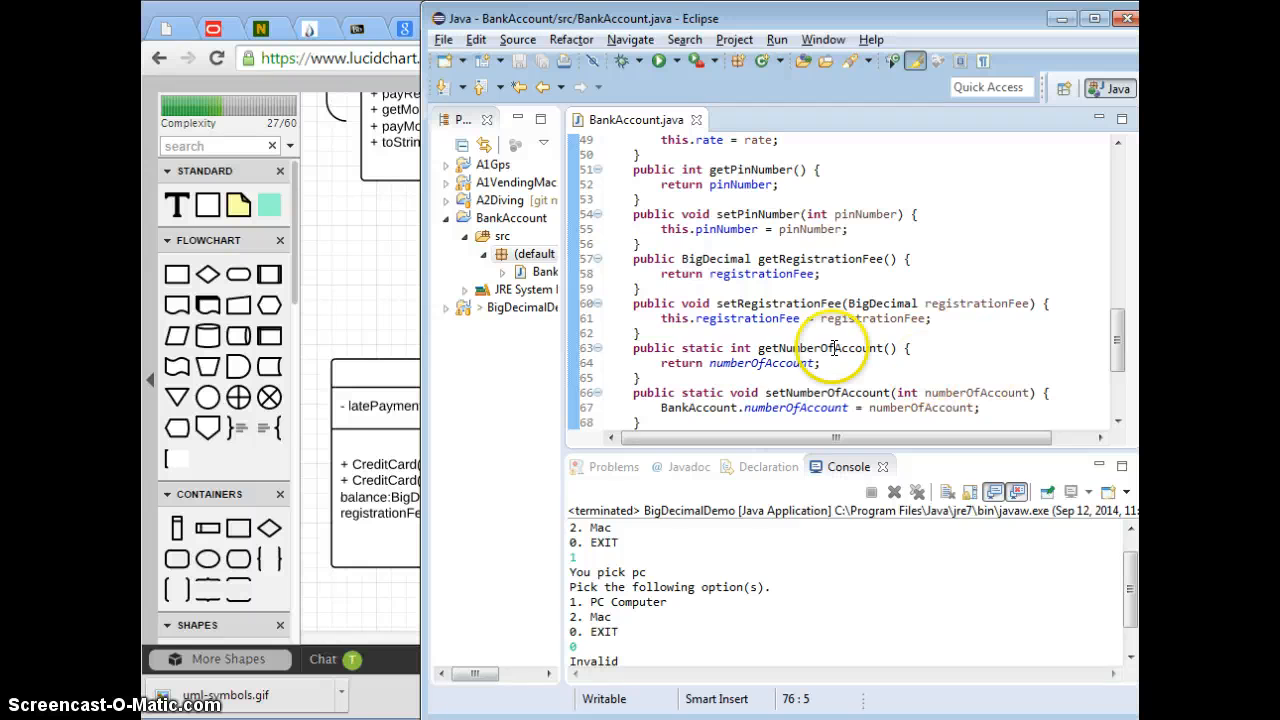
double_click(694, 347)
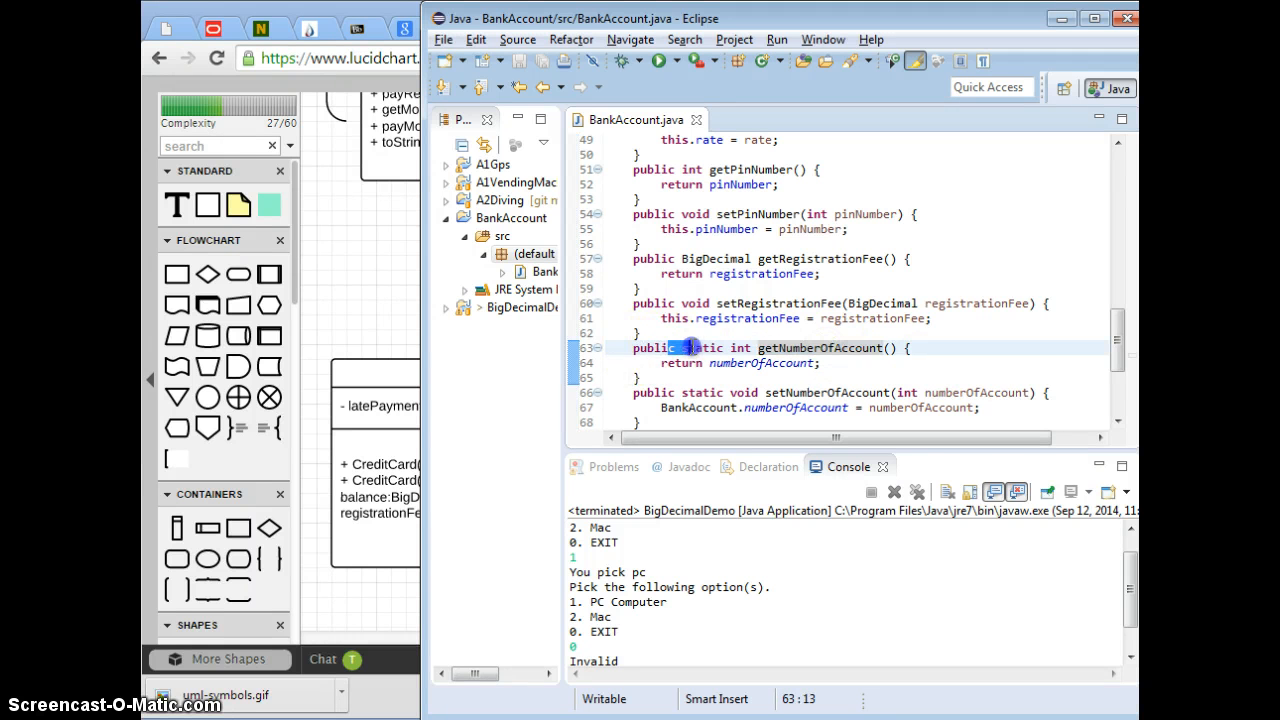
click(697, 407)
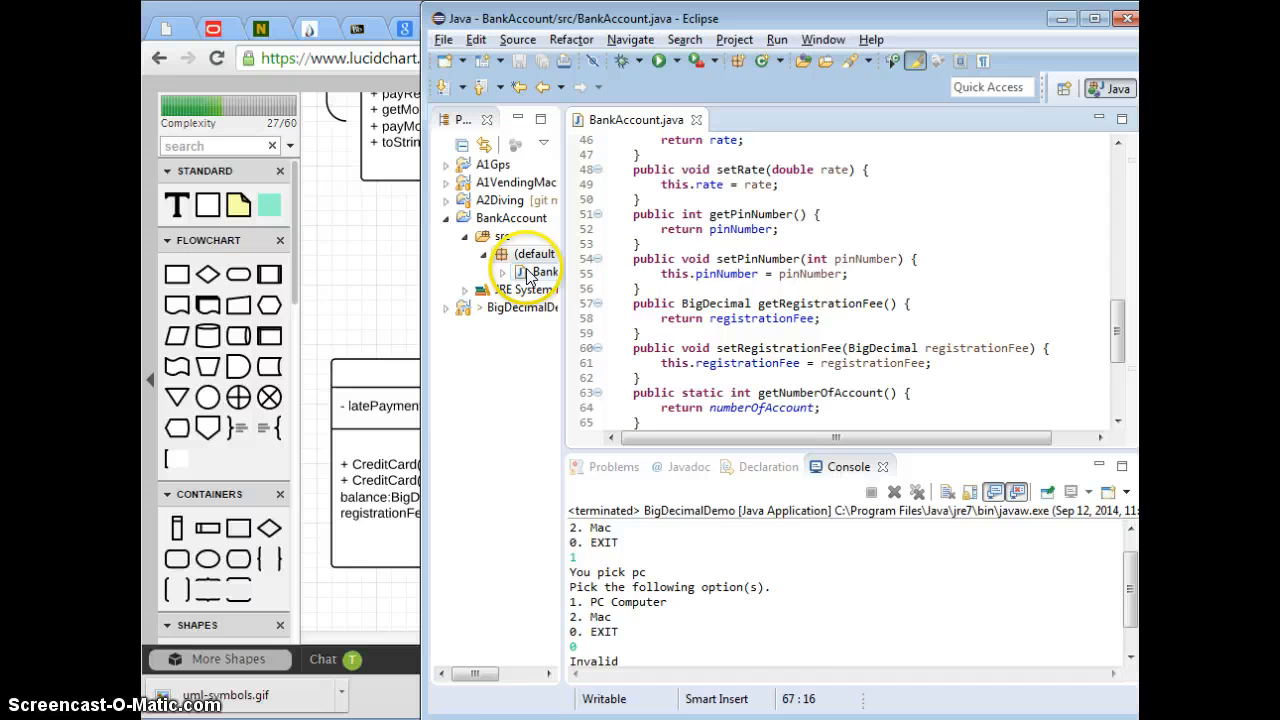
Create a CreditCard class in the default package with BankAccount as its superclass
right_click(530, 272)
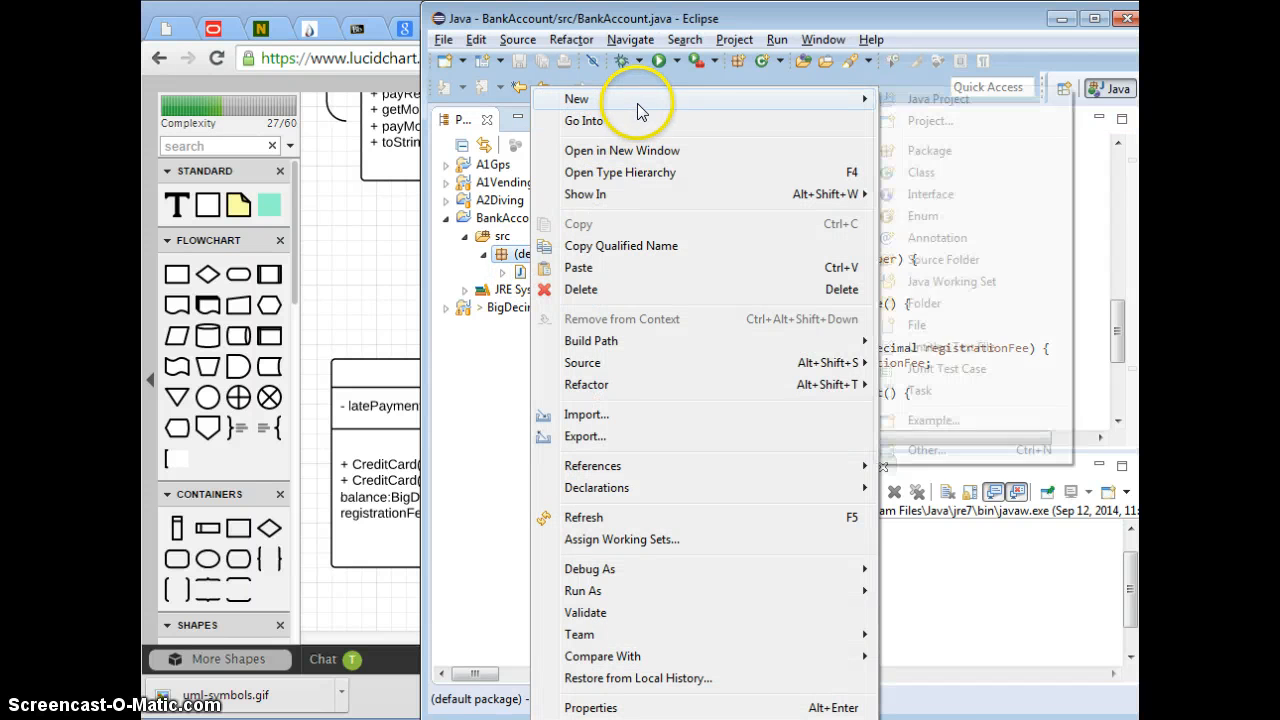
click(921, 172)
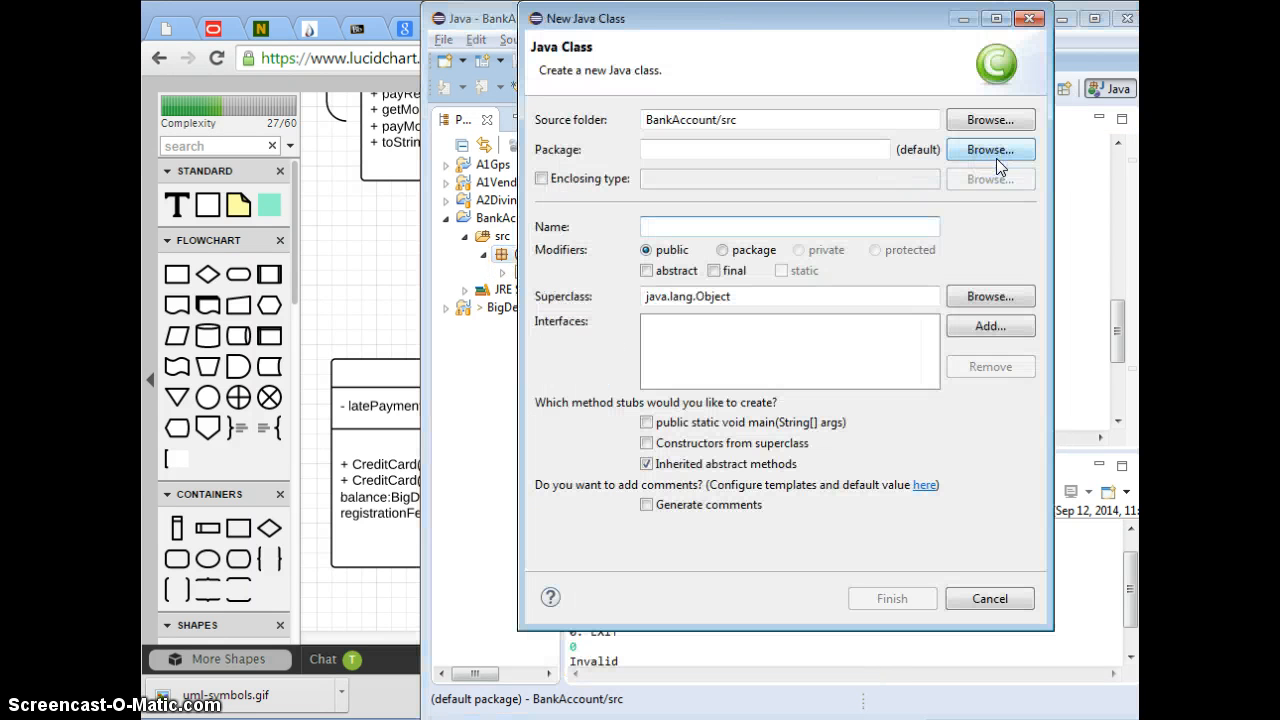
click(789, 226)
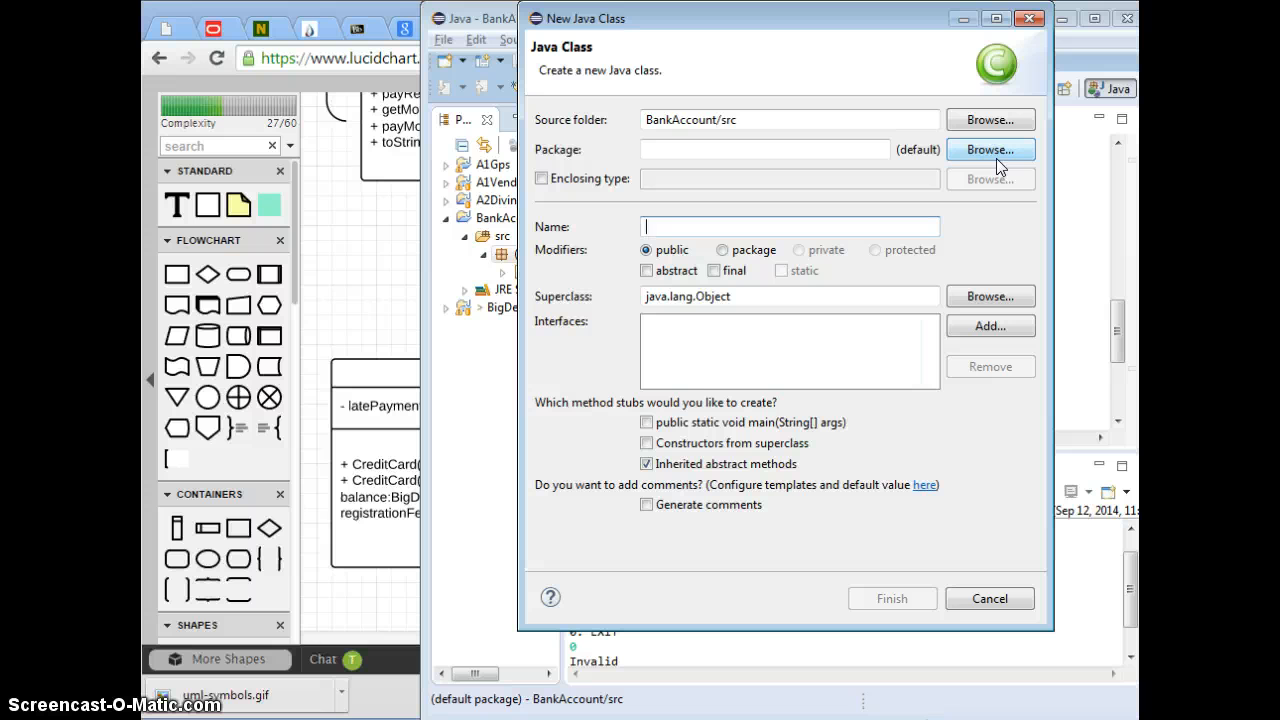
text(CreditCard)
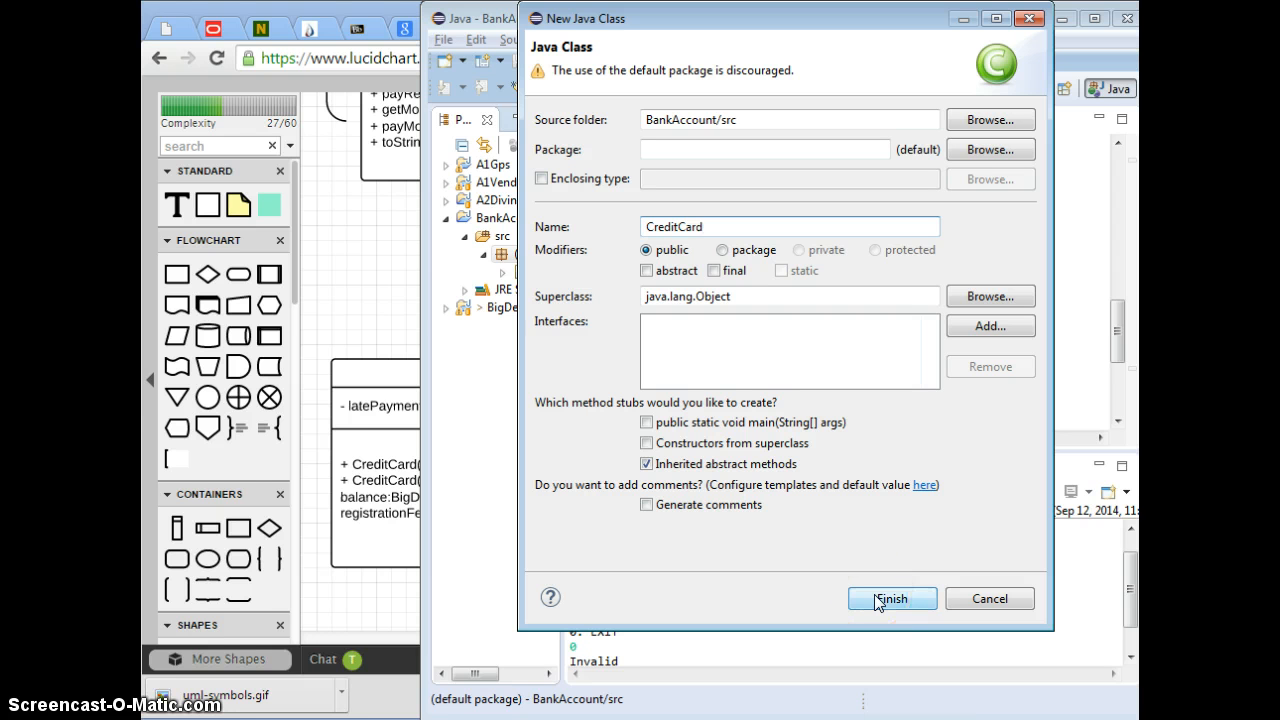
mouse_move(733, 323)
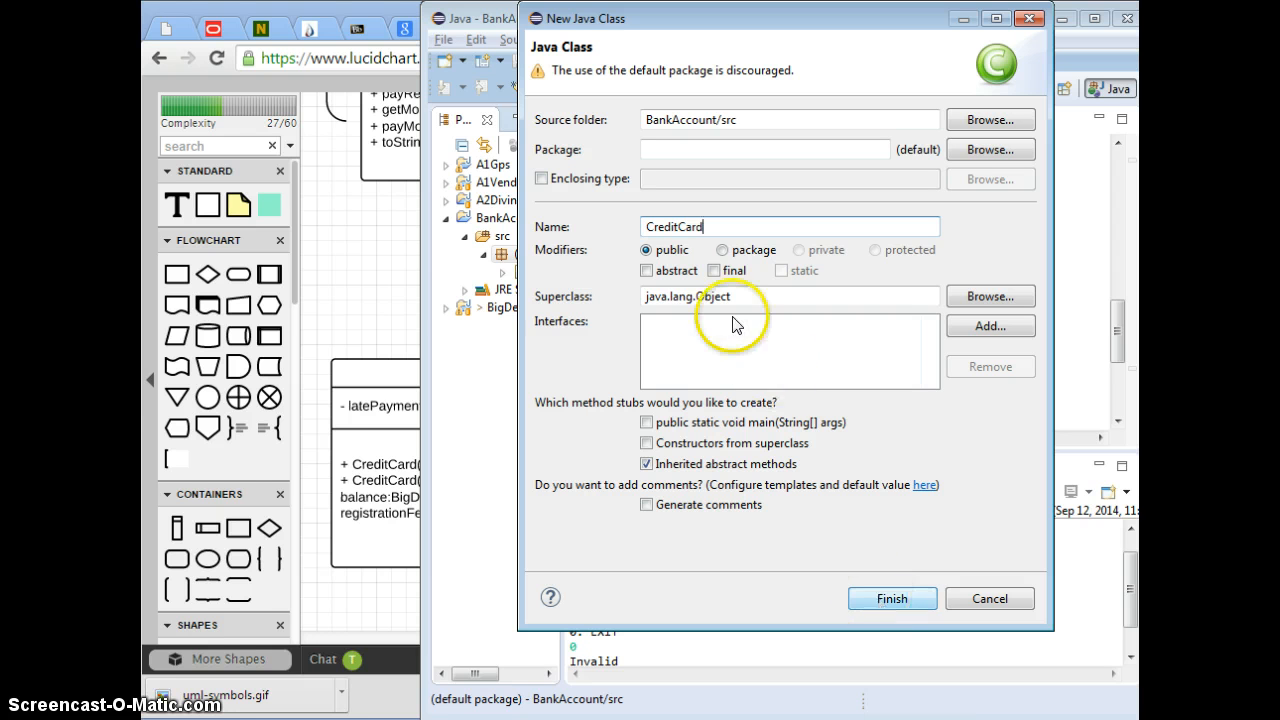
mouse_move(955, 307)
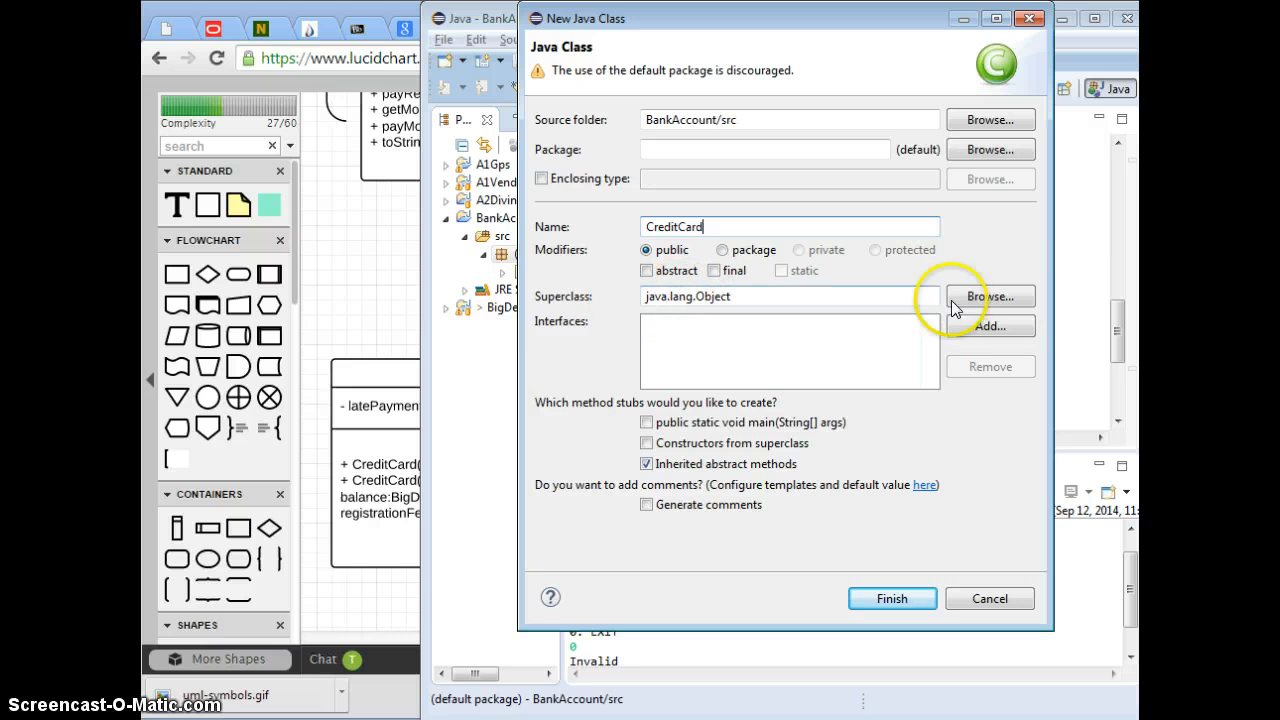
click(989, 296)
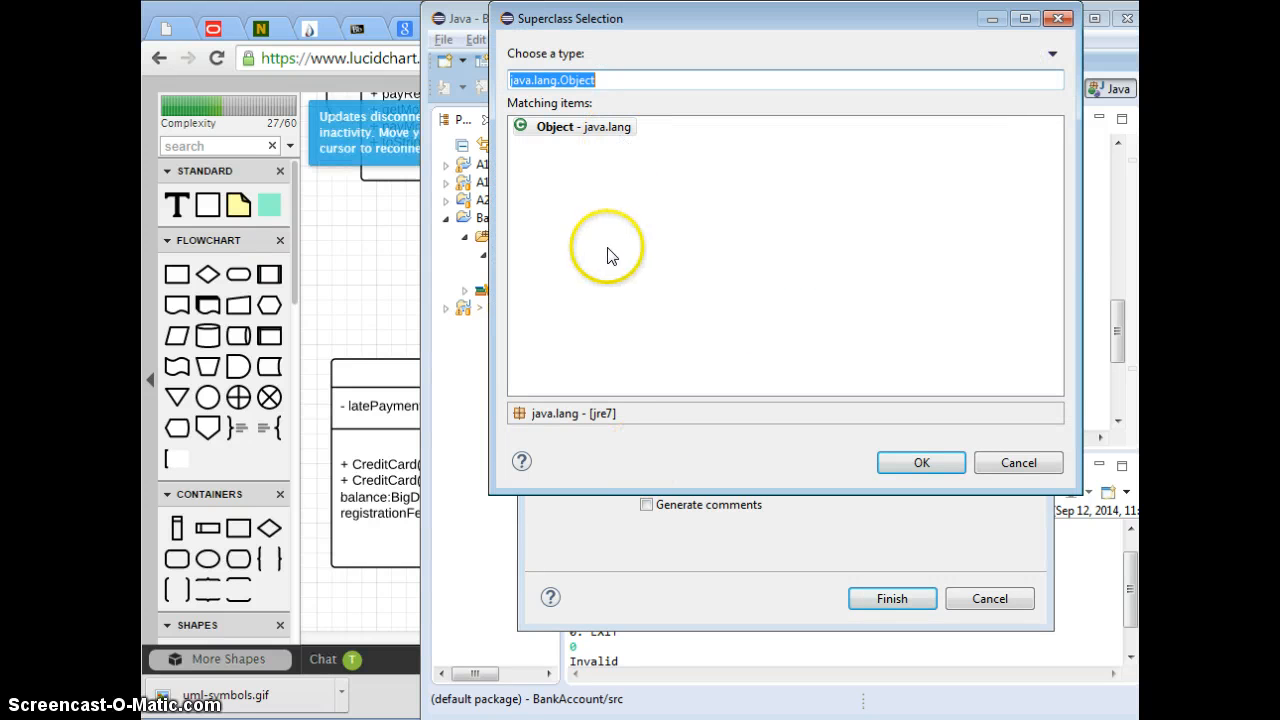
text(Ban)
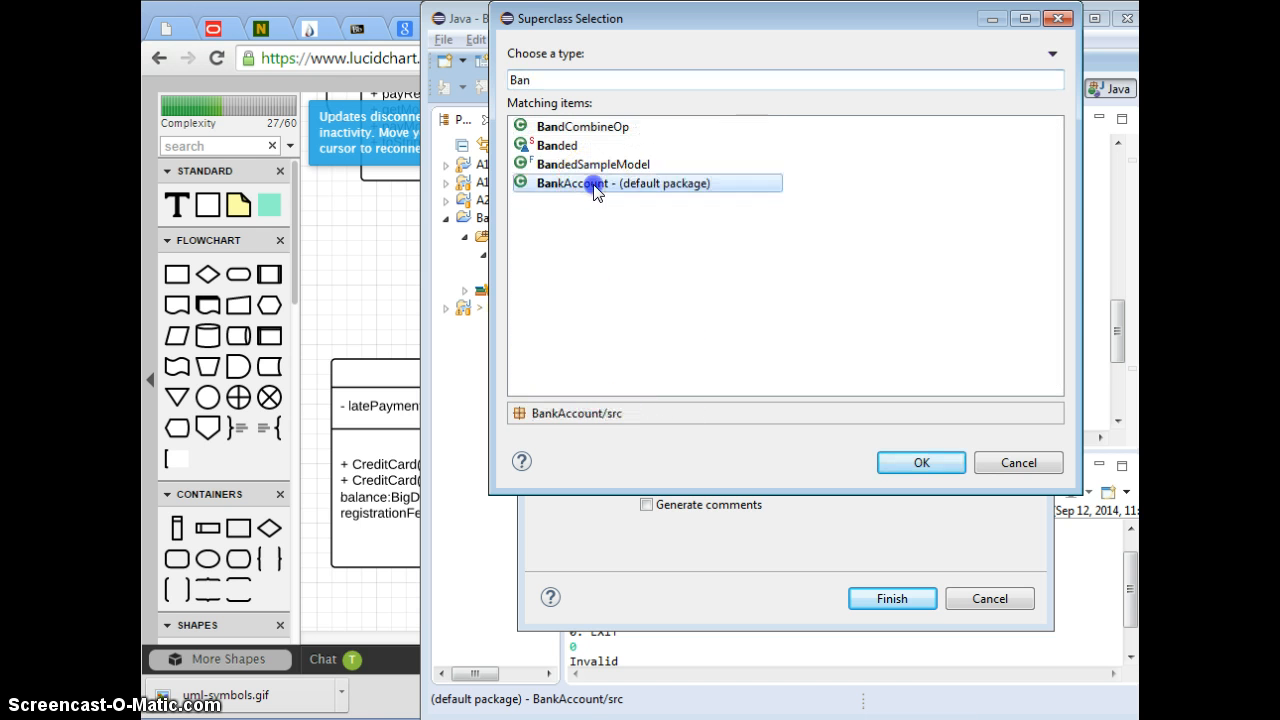
click(920, 462)
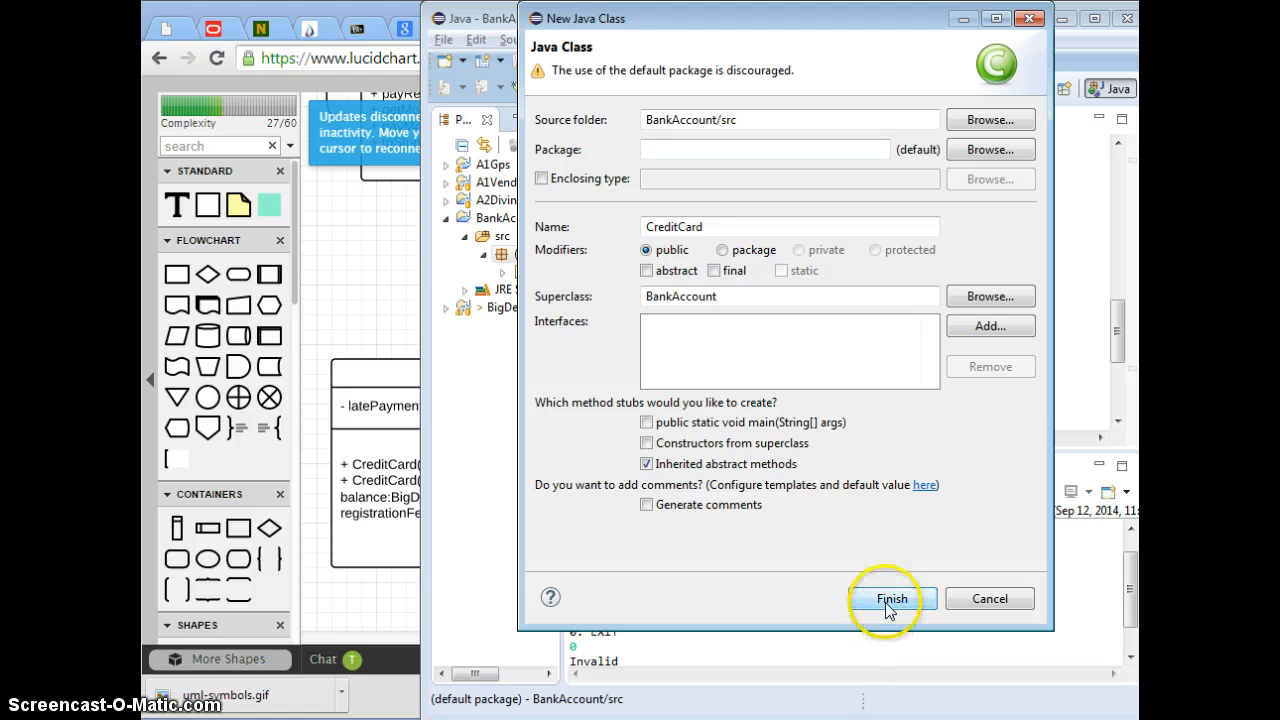
click(890, 598)
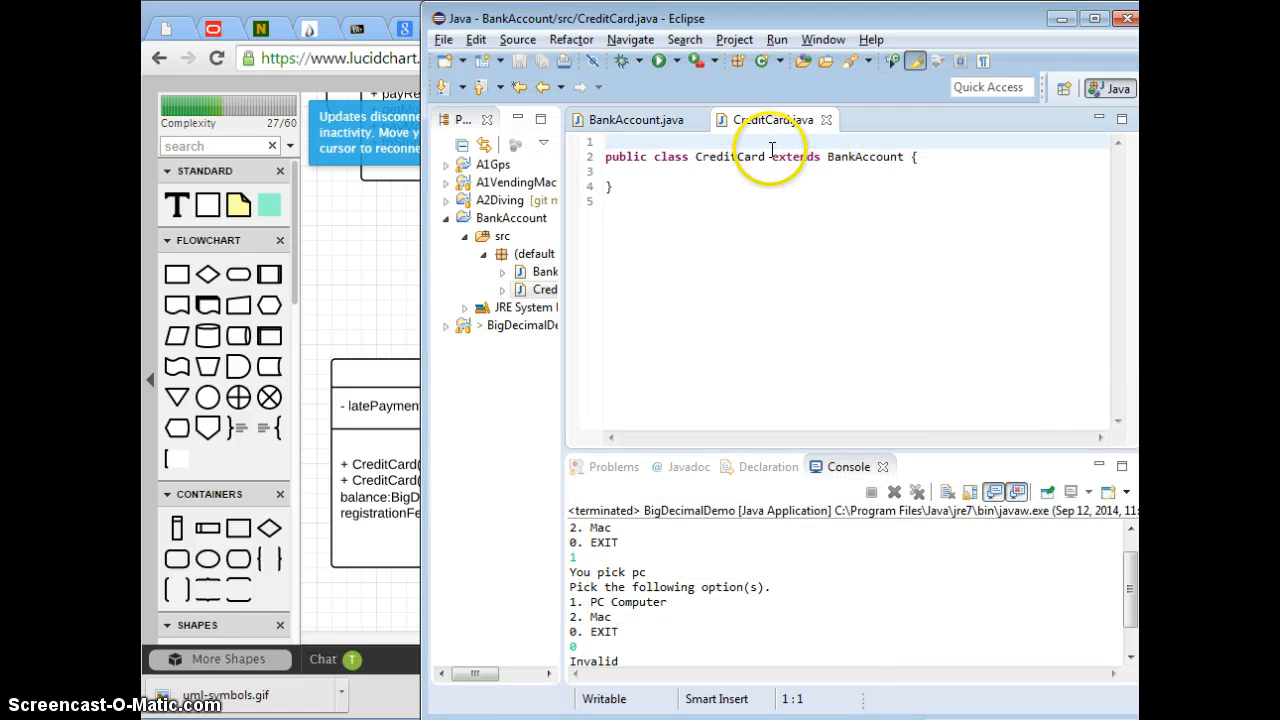
Resize Eclipse to the right half so CreditCard.java sits beside the UML diagram
double_click(796, 156)
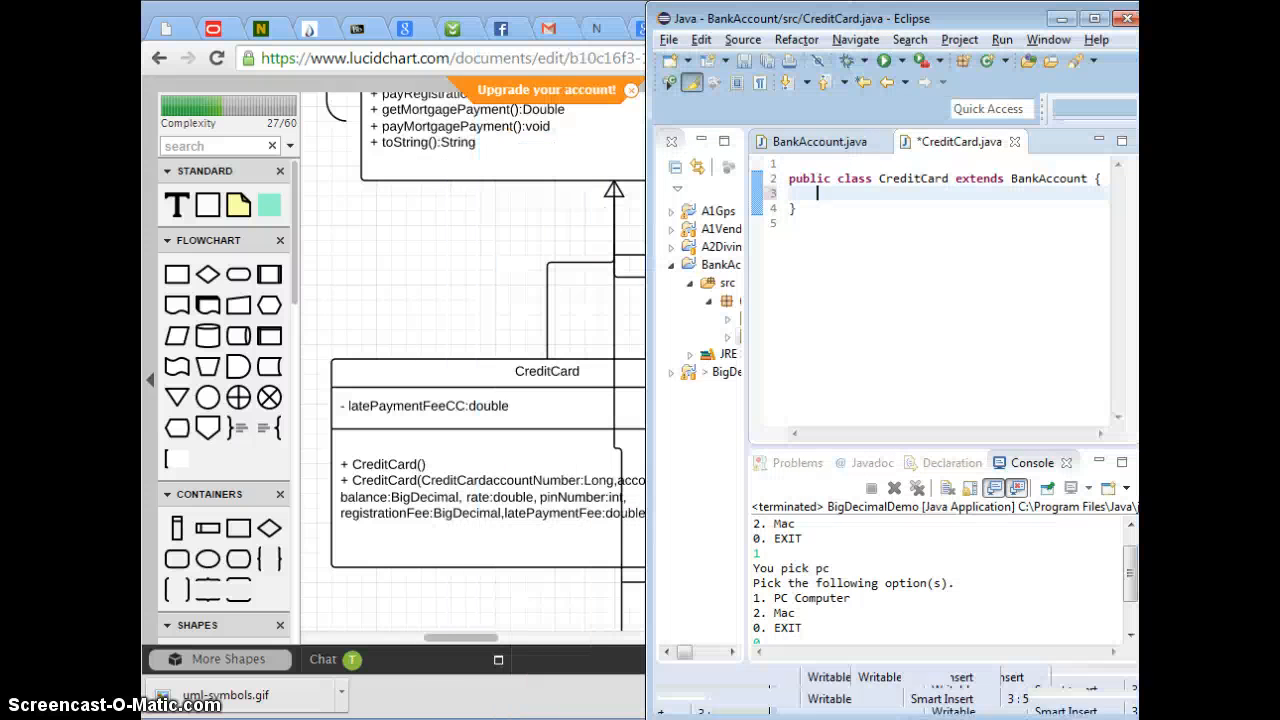
mouse_move(614, 200)
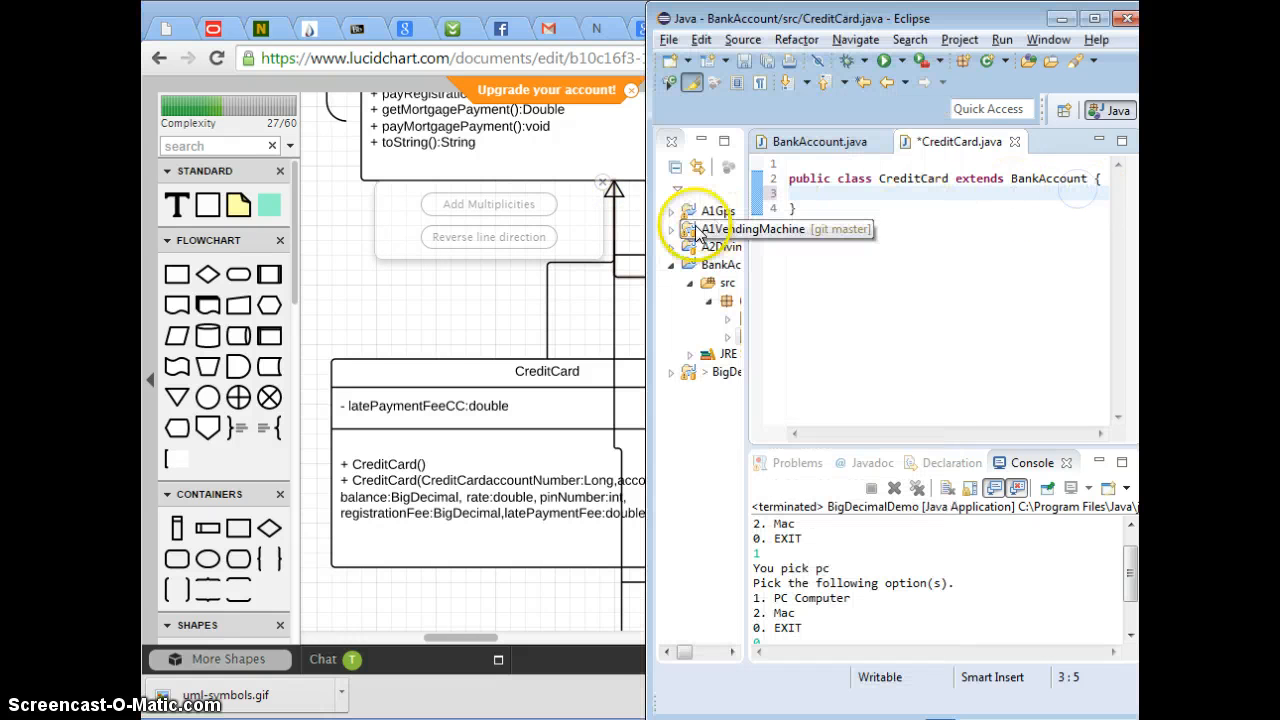
mouse_move(560, 238)
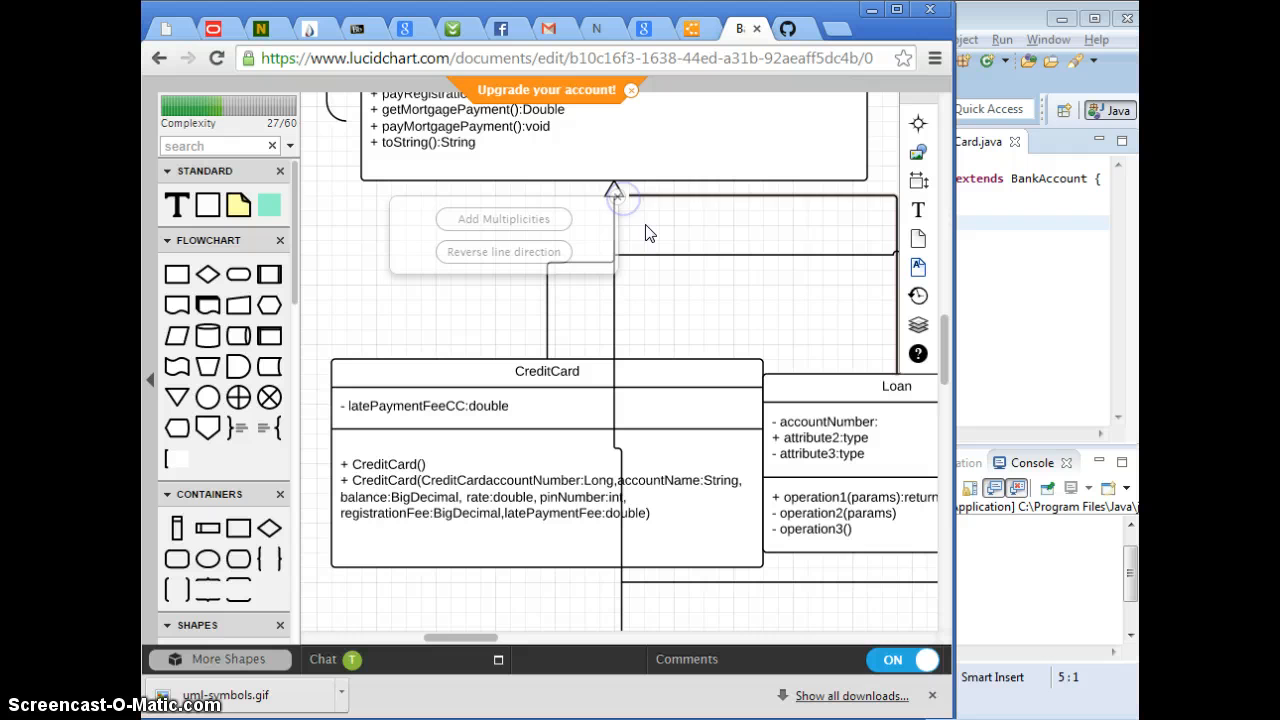
mouse_move(715, 340)
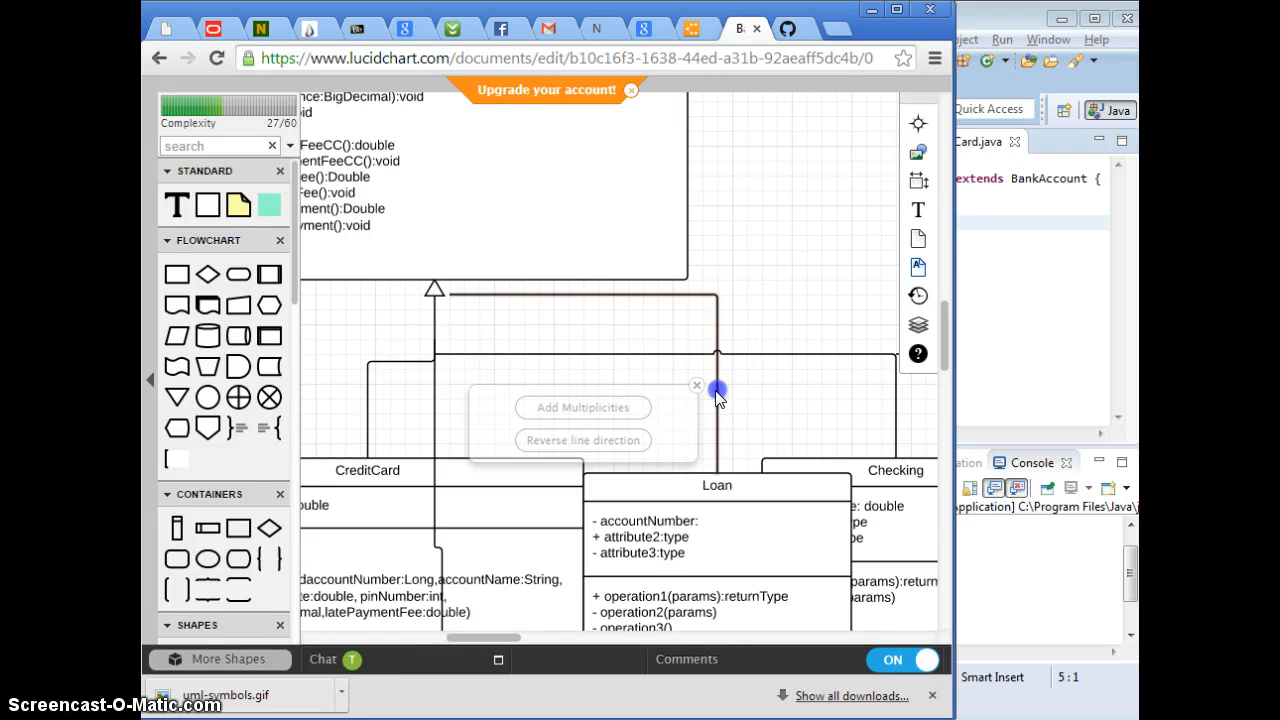
Delete the duplicate inheritance connector running up to Loan in Lucidchart
click(697, 385)
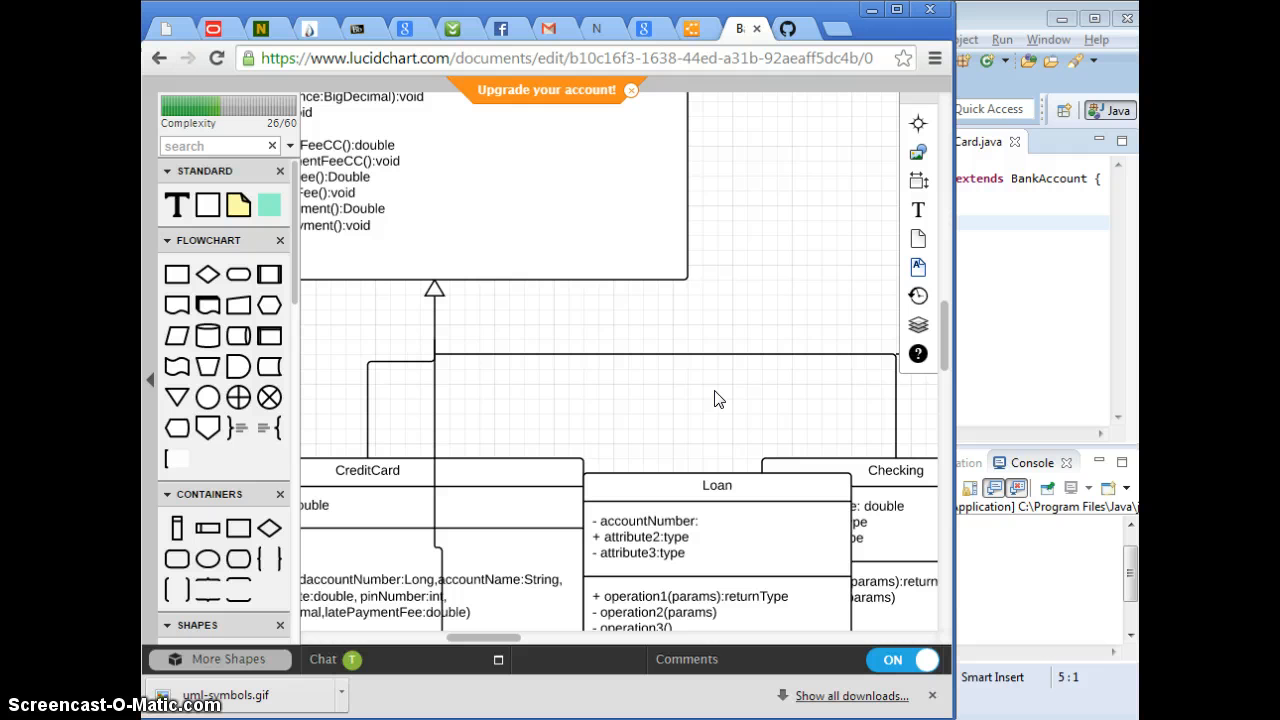
mouse_move(470, 378)
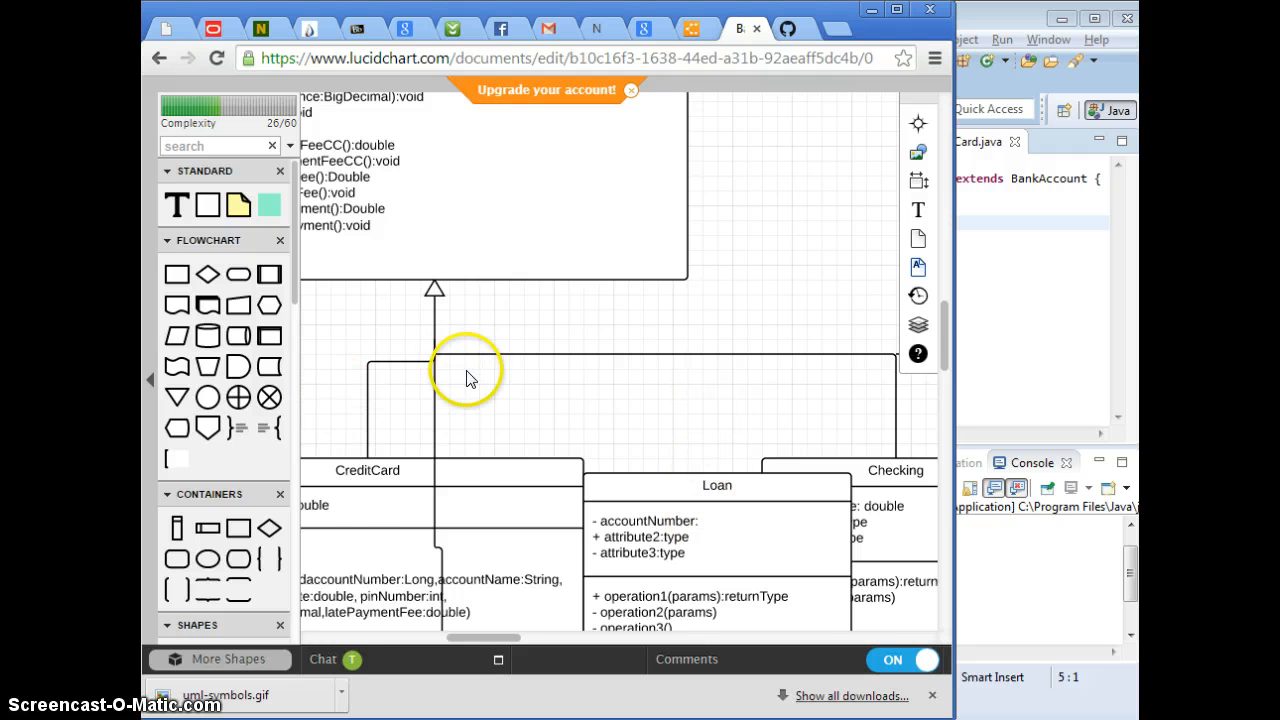
scroll(down, 3)
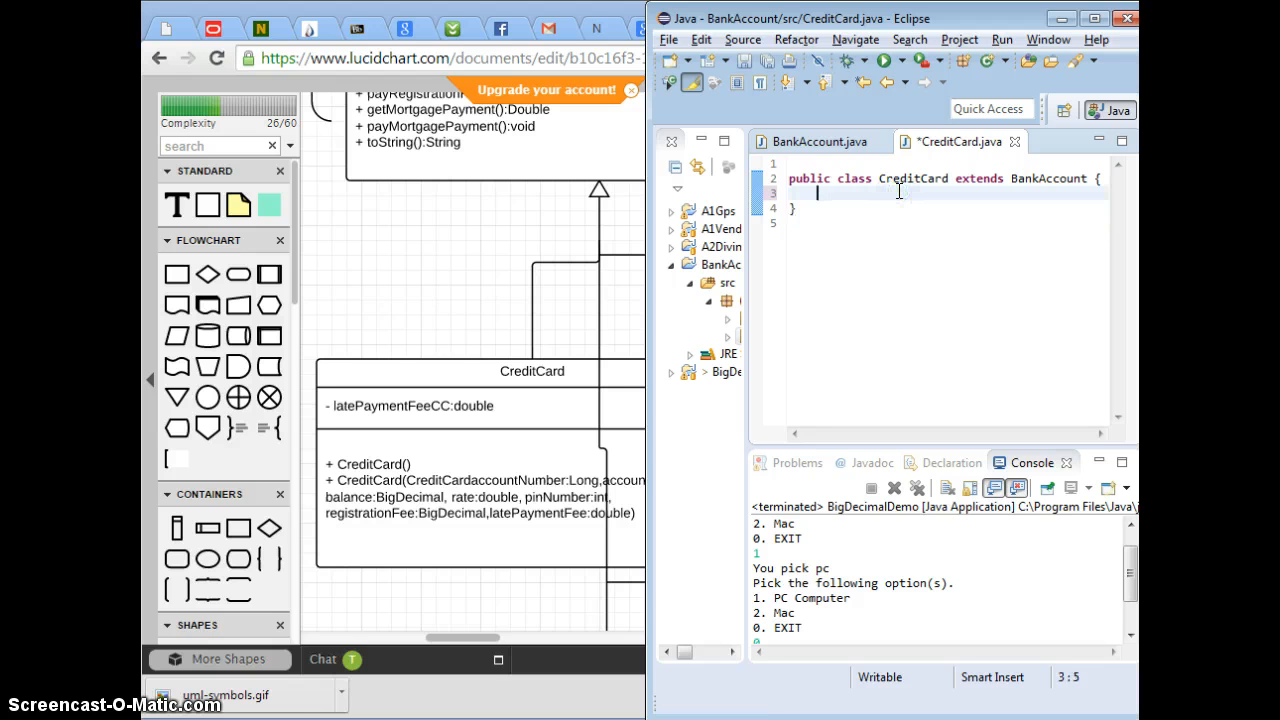
Declare 'private double latePaymentFee;' inside the CreditCard class body
text(private)
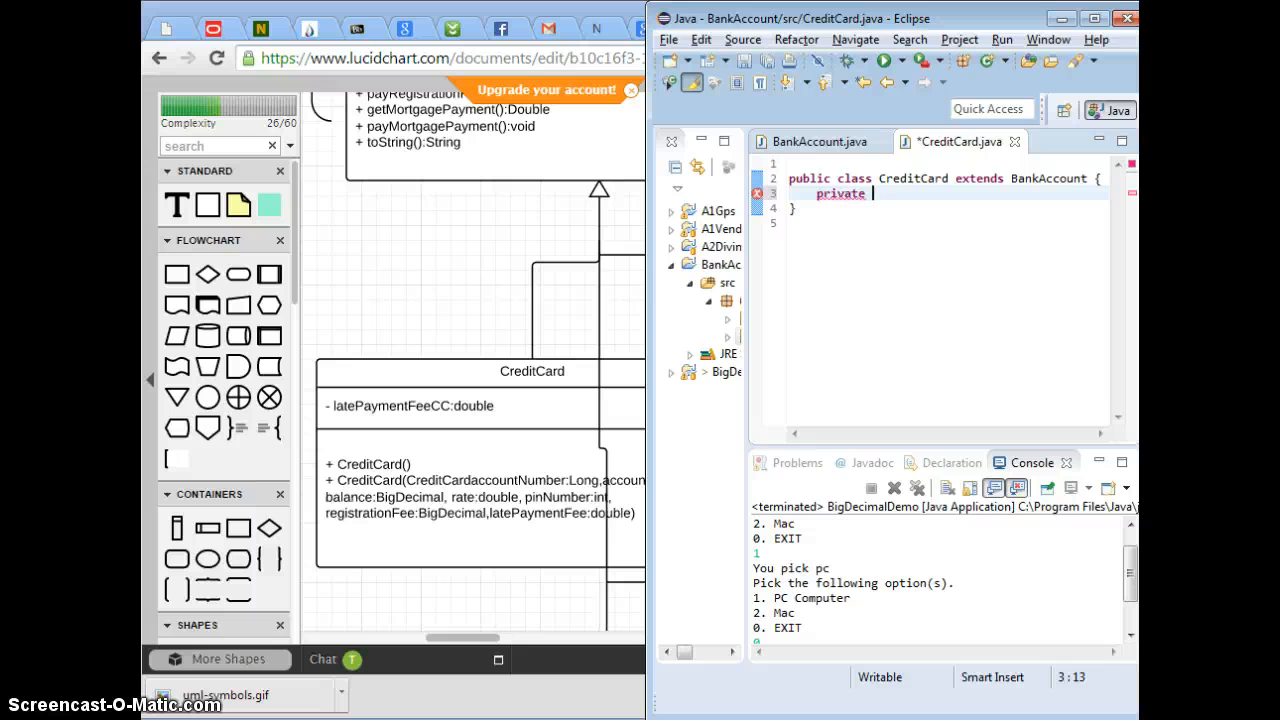
text(double)
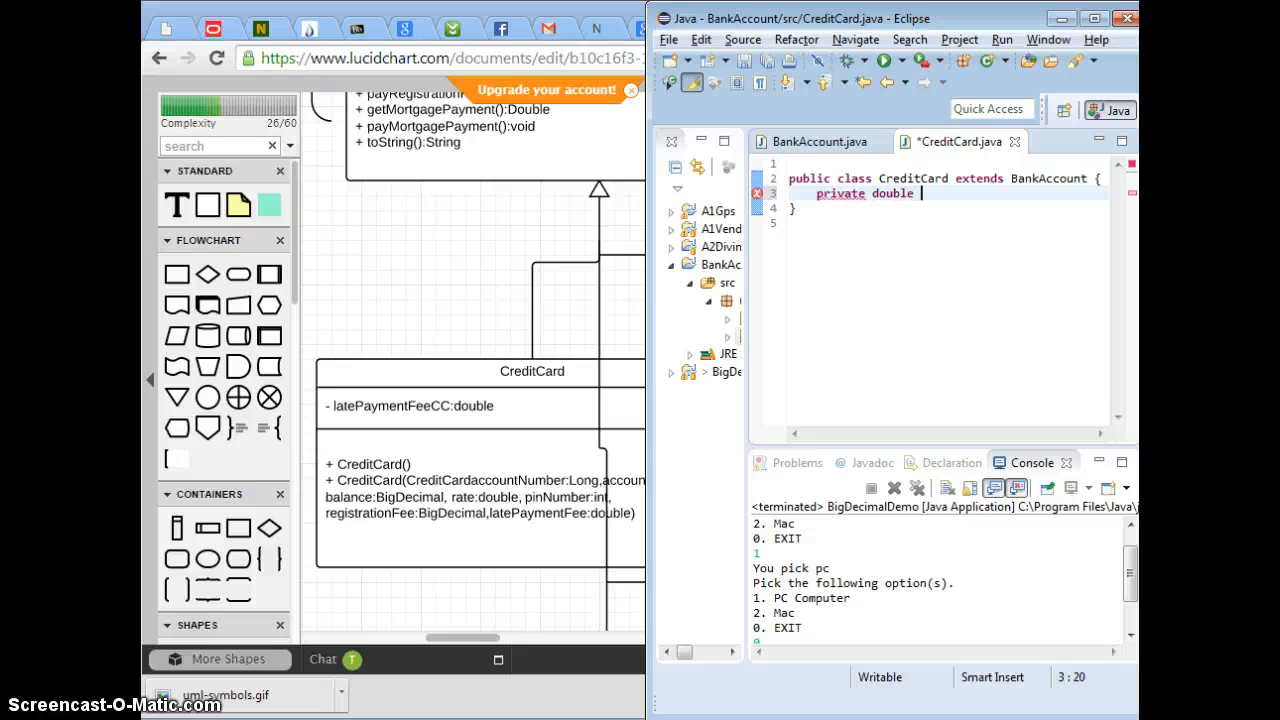
text(latePaymen)
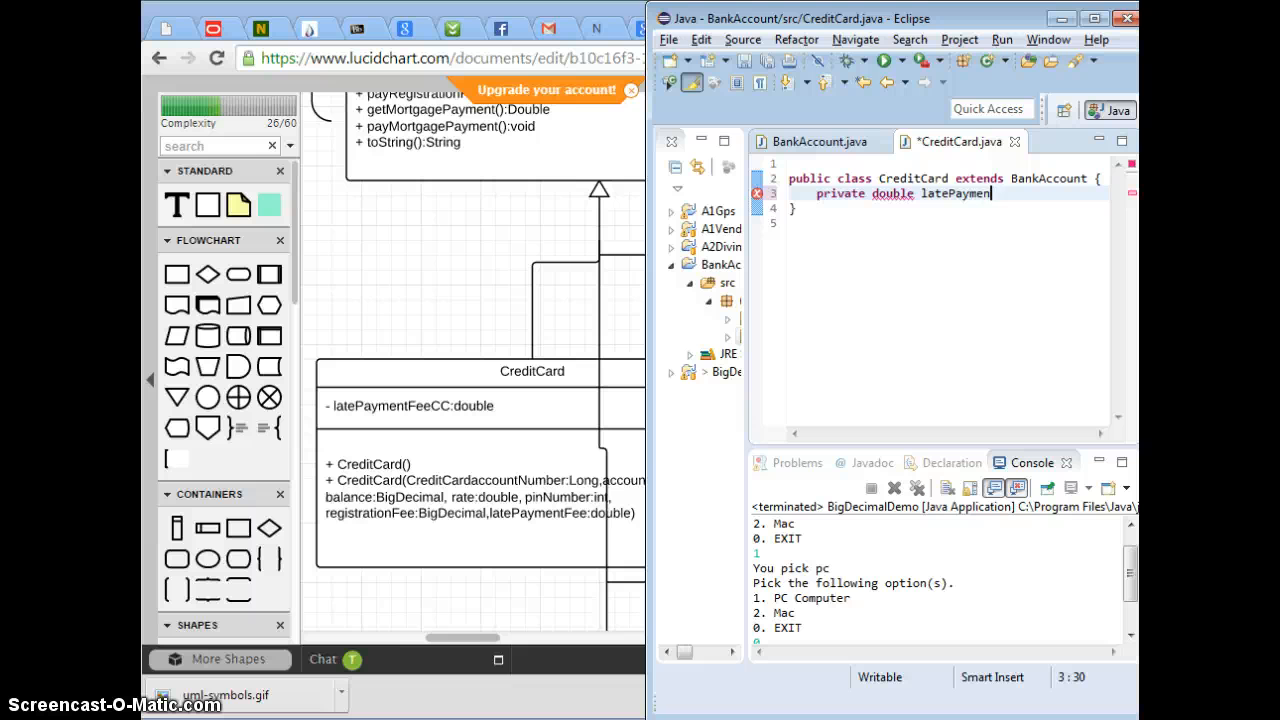
text(tFee;)
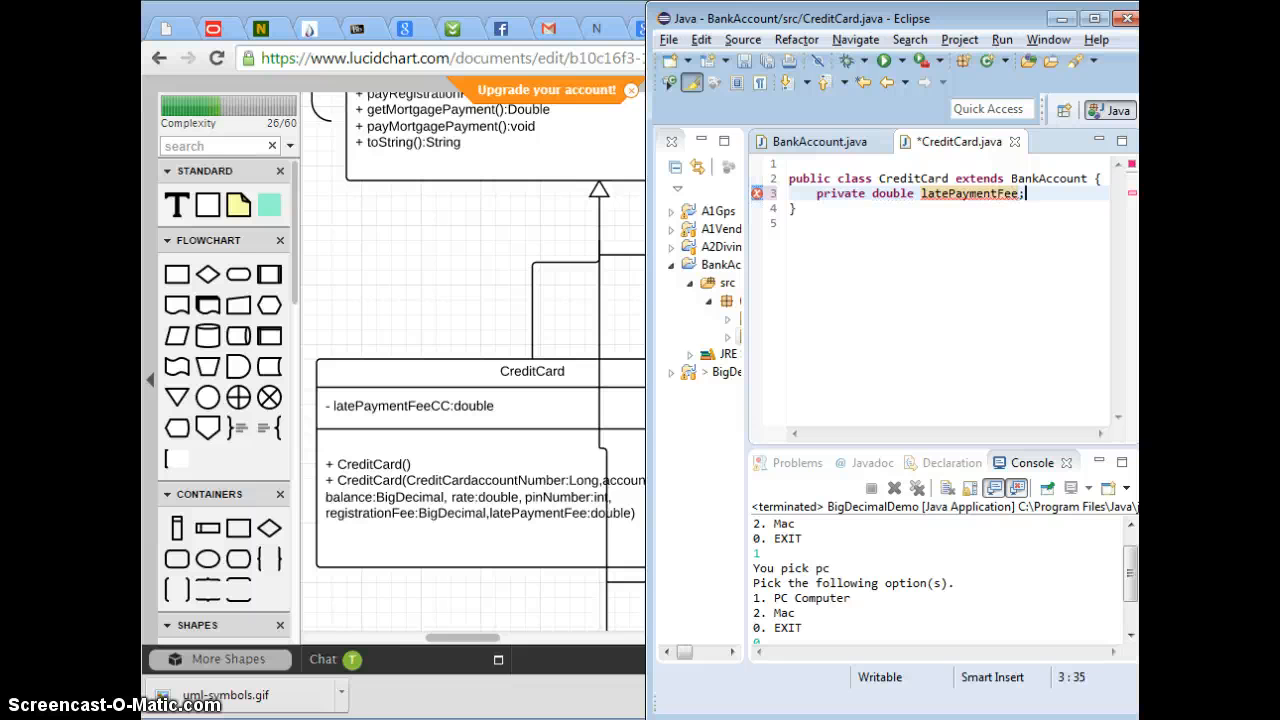